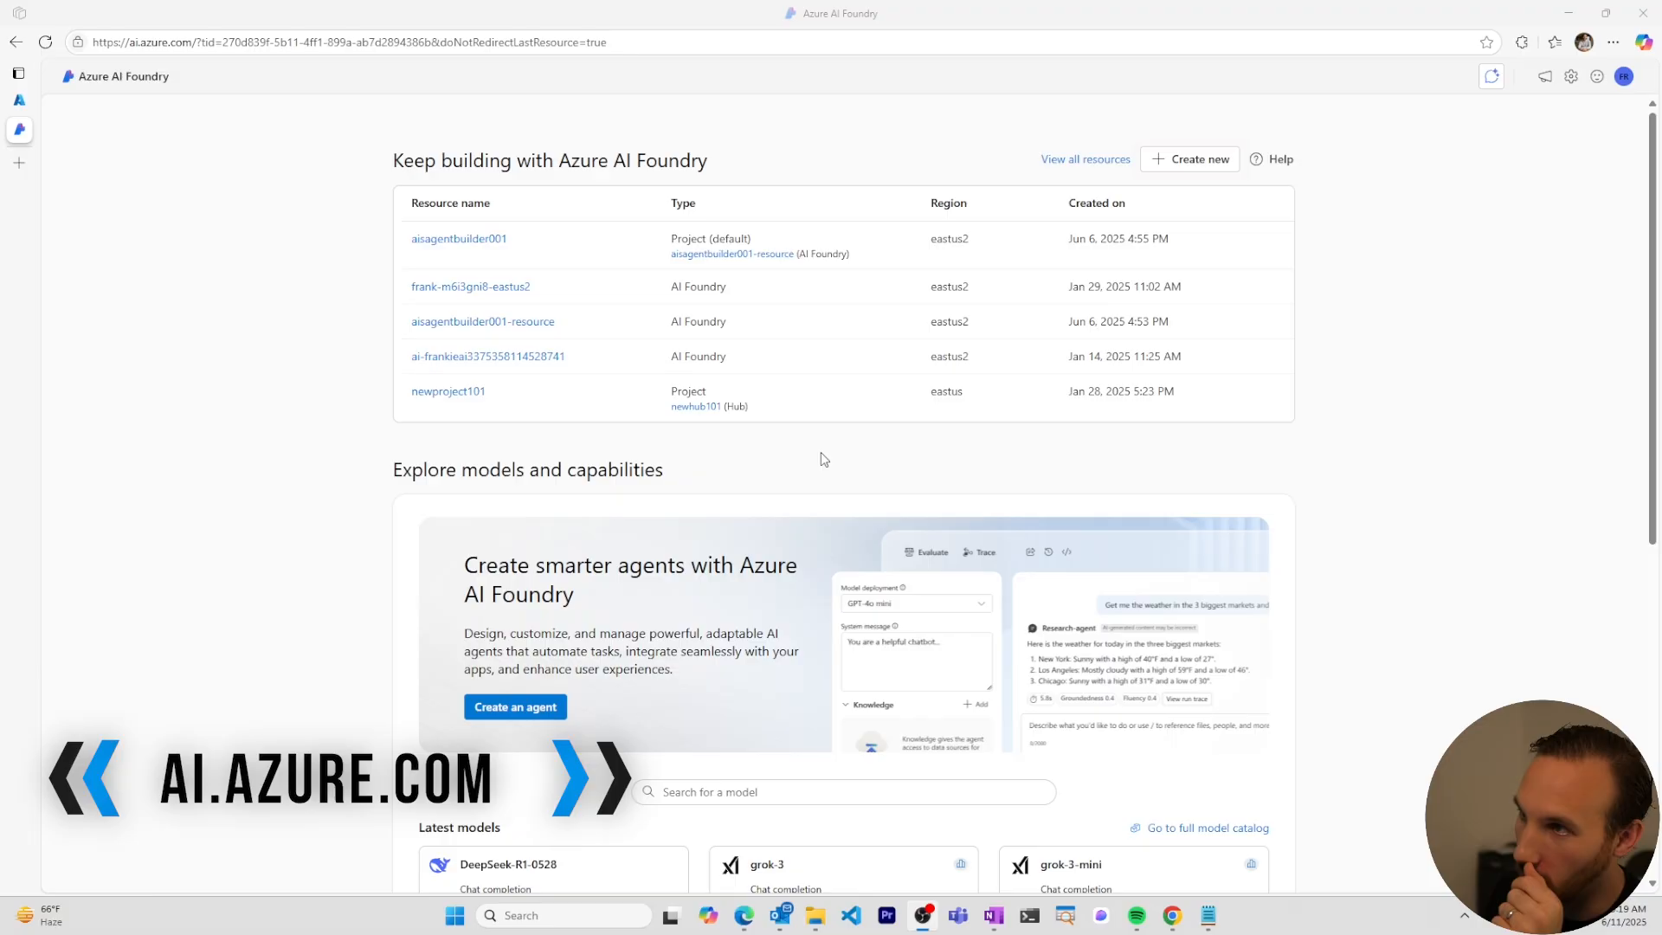
Step: Start a new project from the home page, keeping the Azure AI Foundry resource type
click(1189, 160)
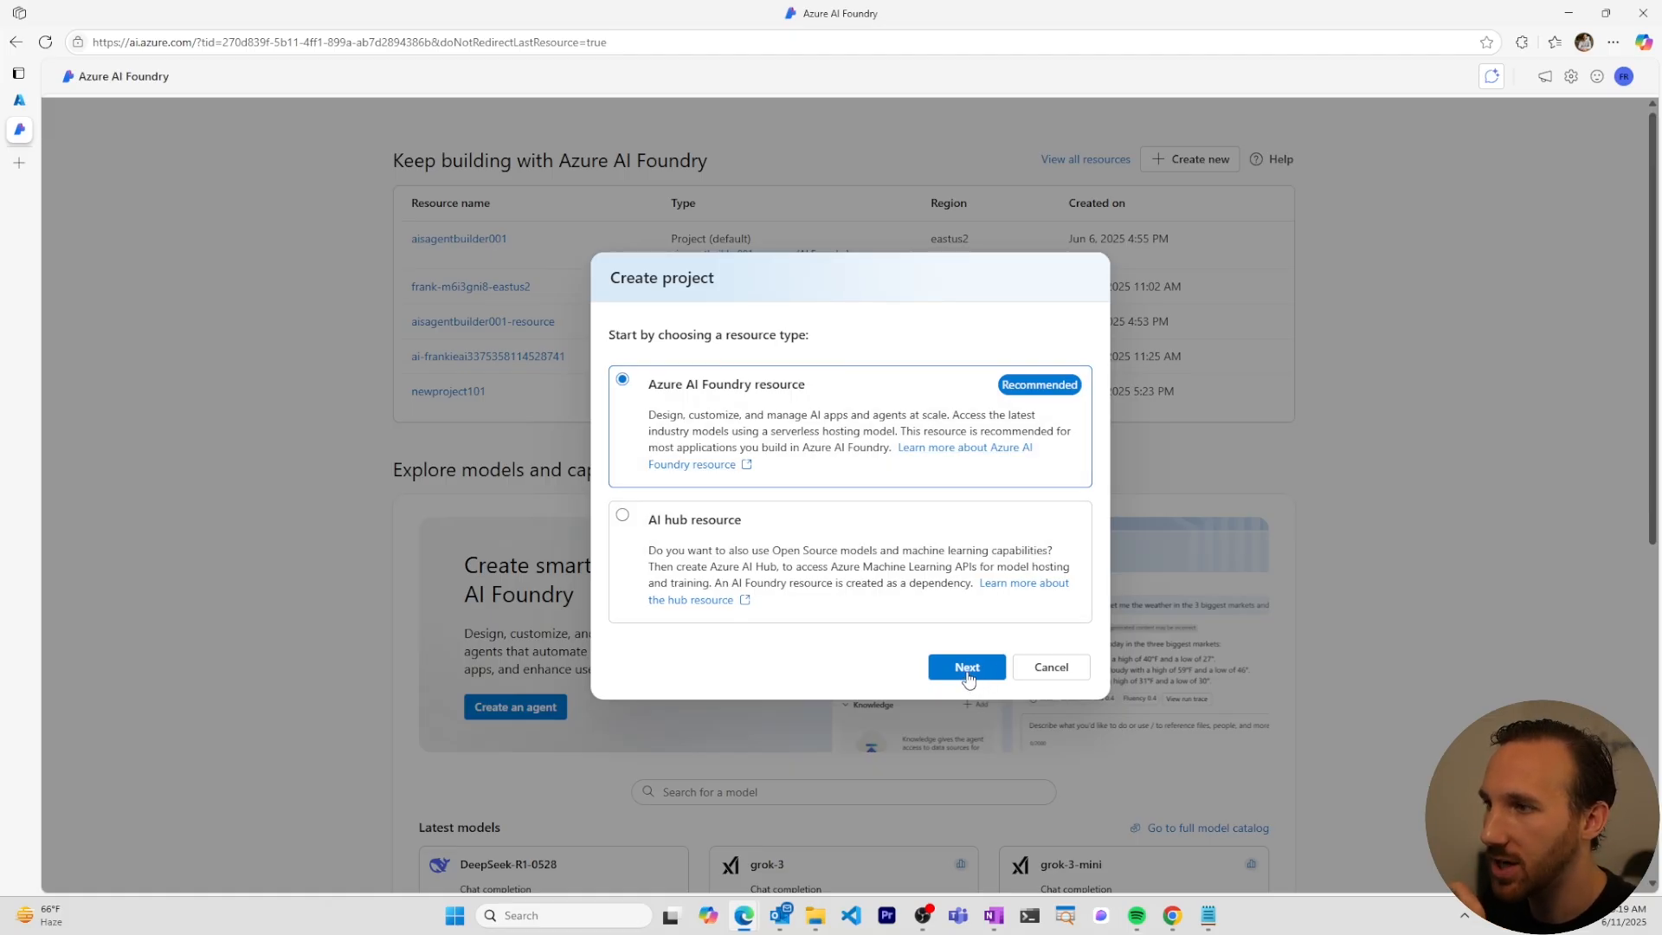
Step: Name the new project ais-aiagent-demo
click(964, 666)
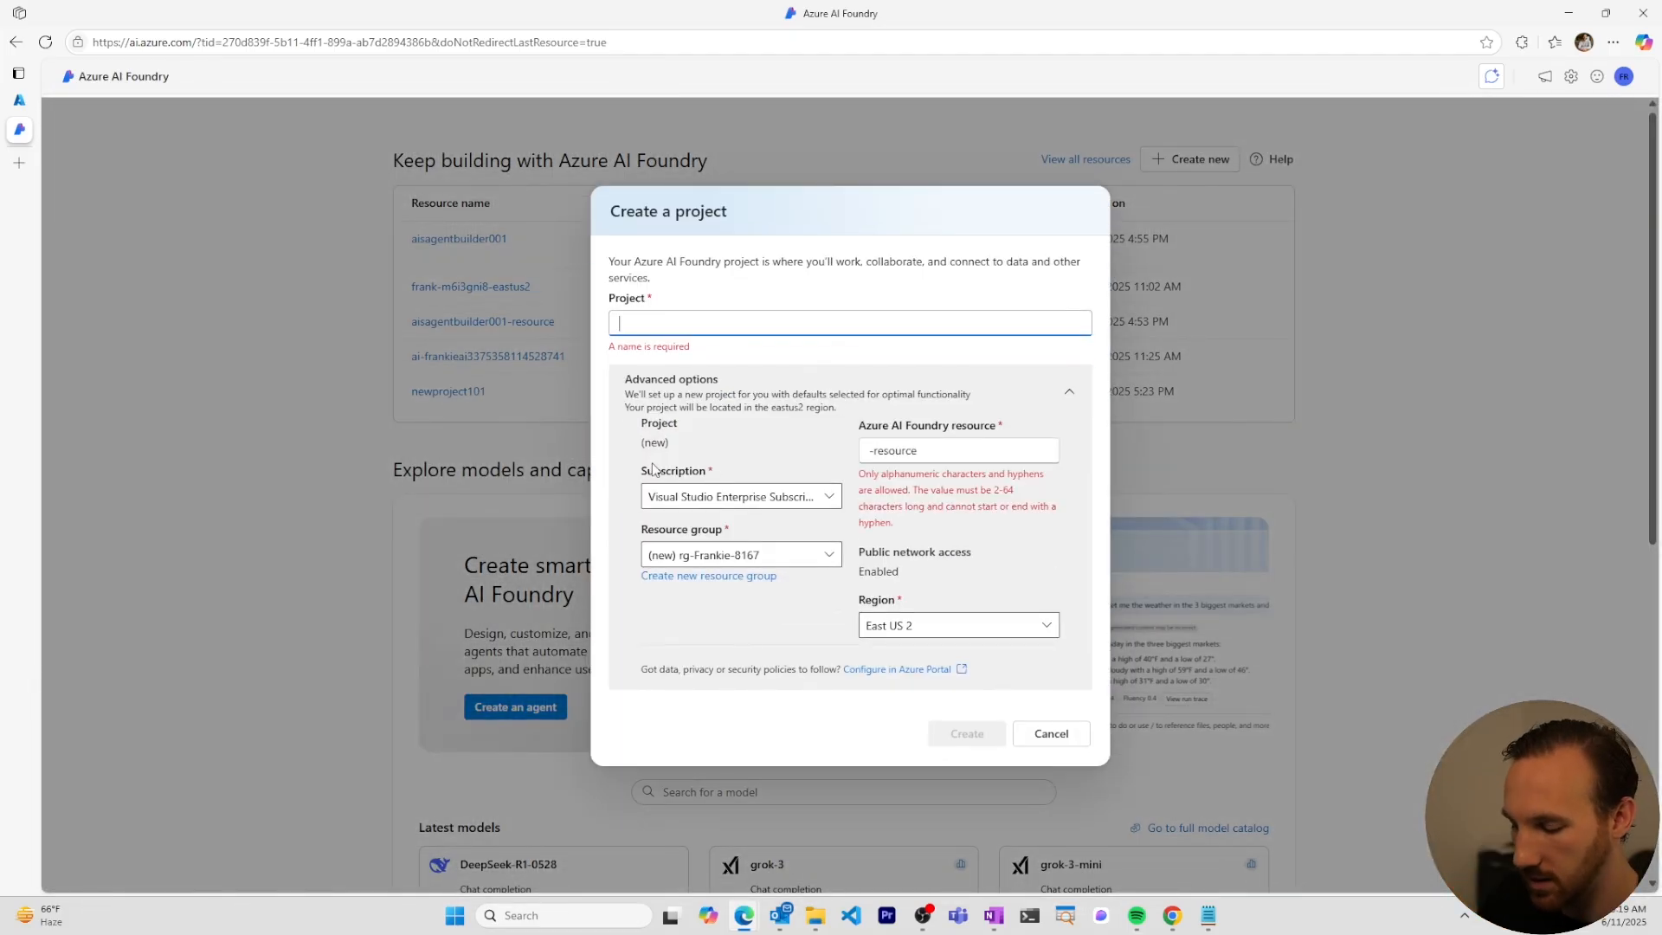
text(ais-)
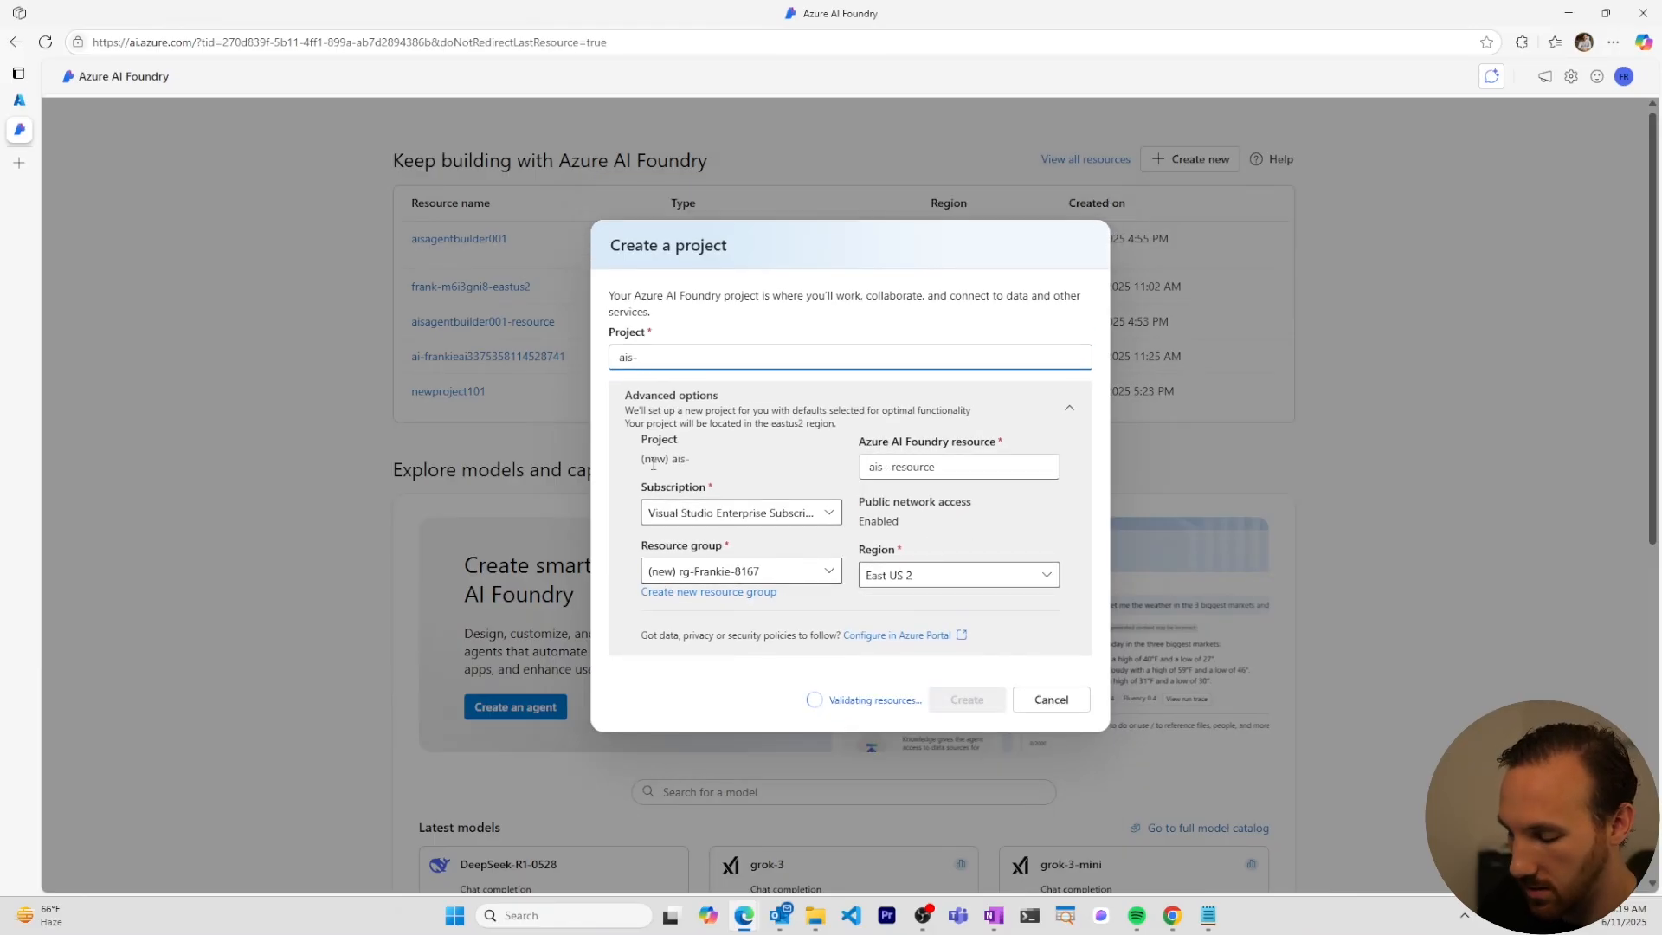
text(aiagent-demo)
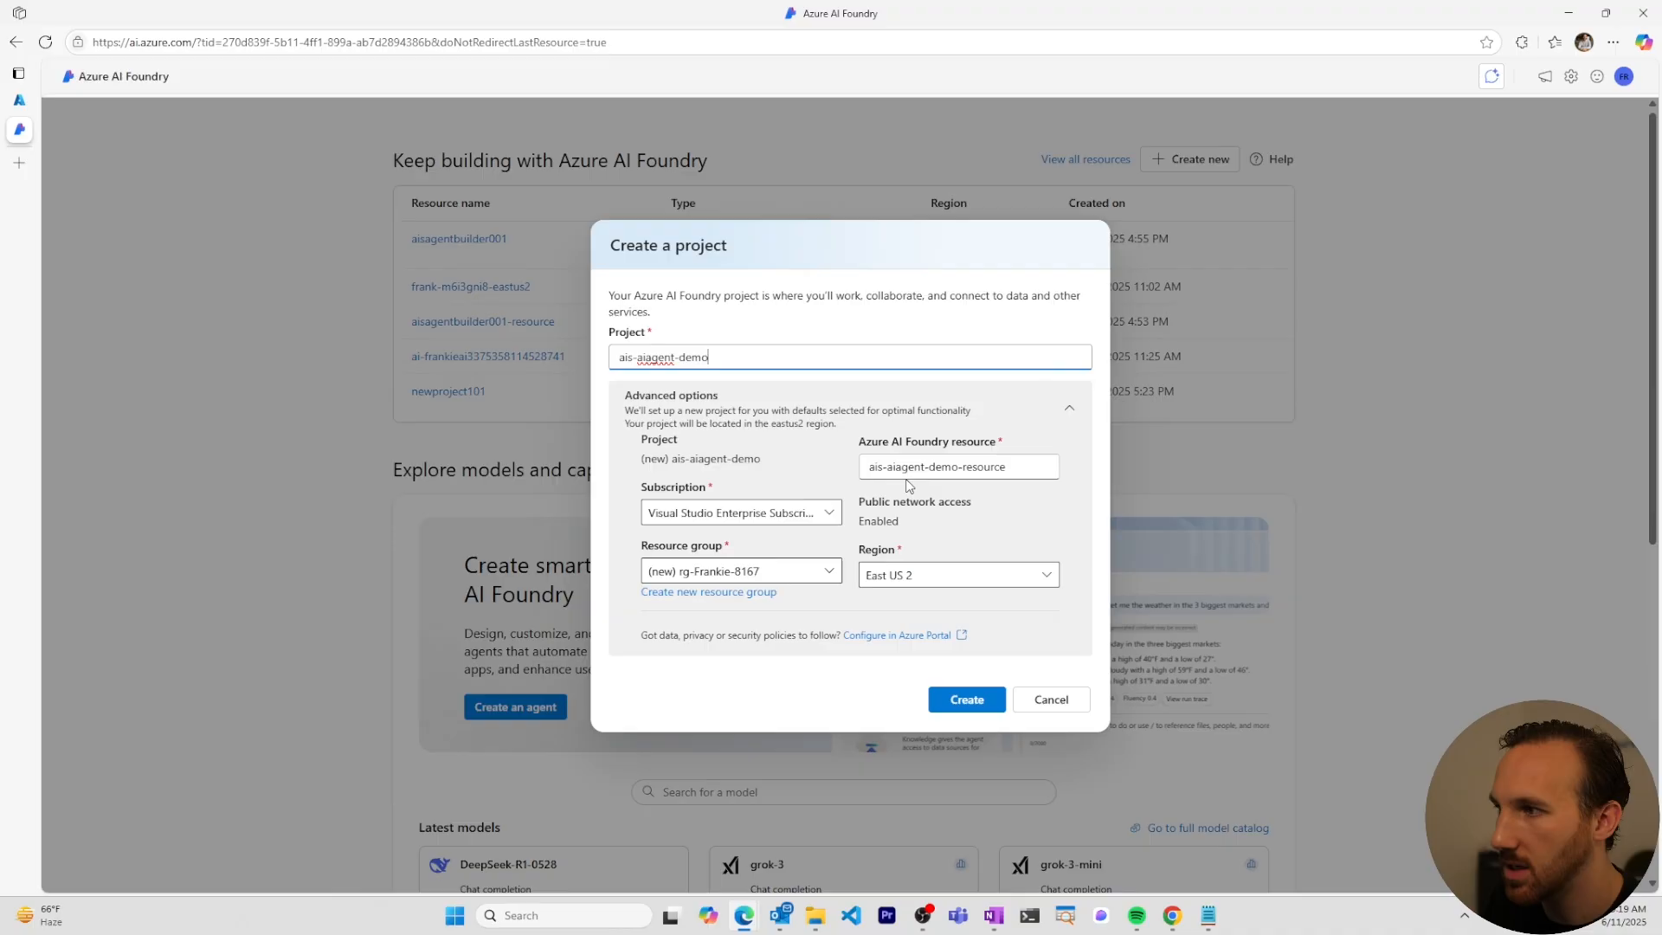
mouse_move(973, 485)
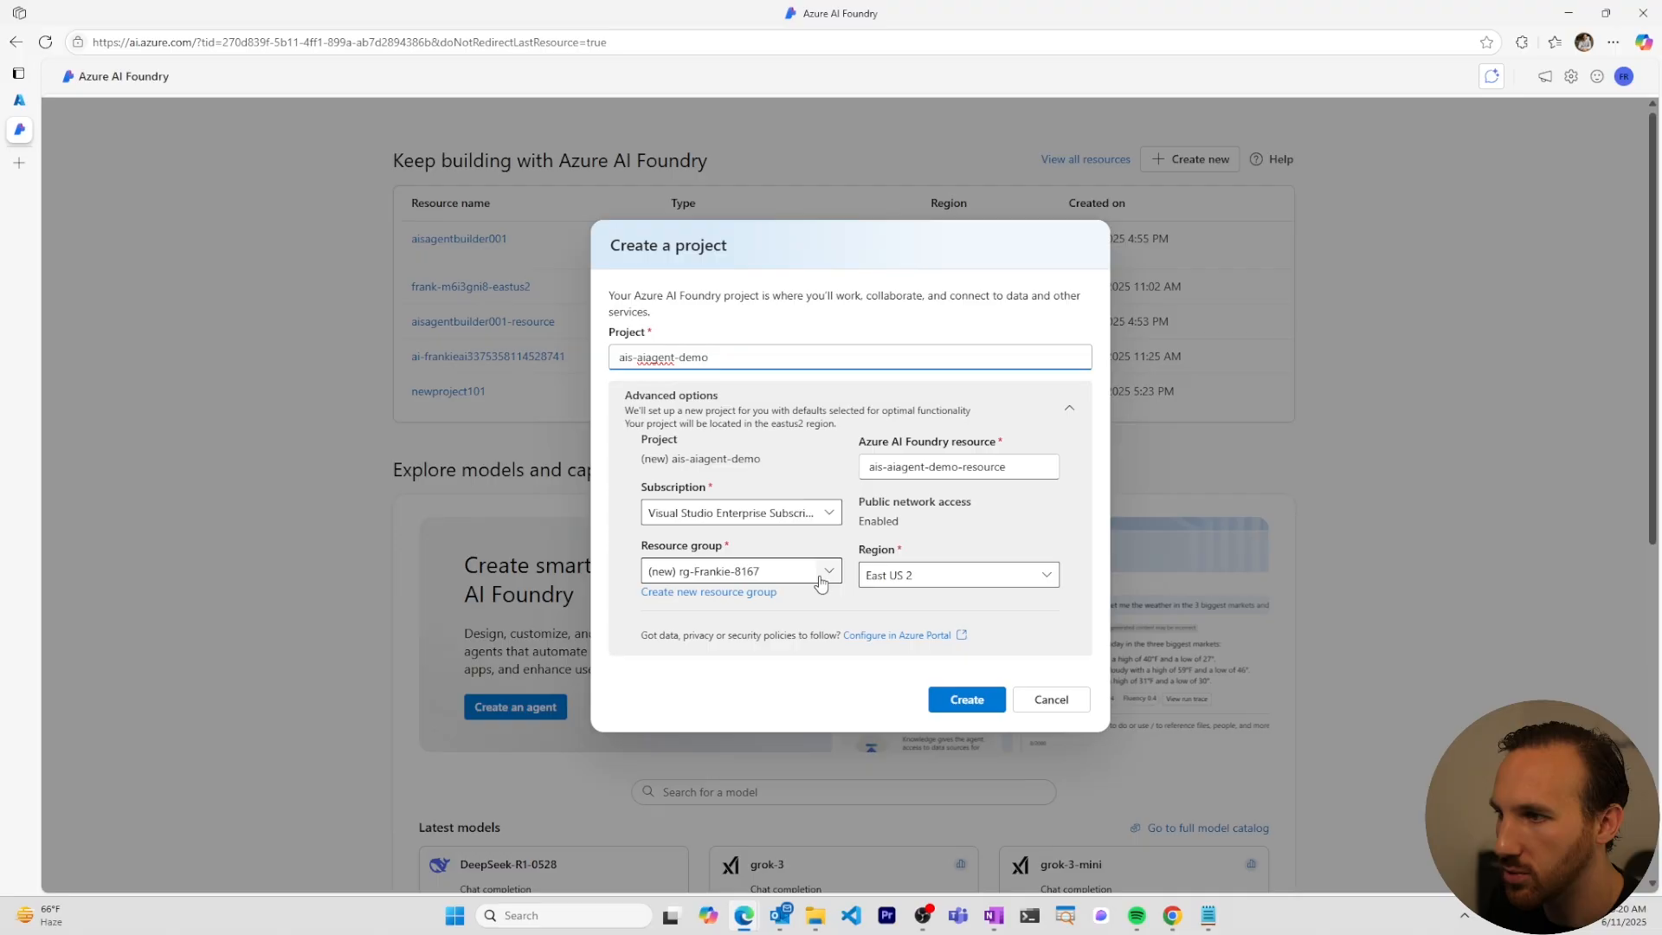
Step: Create it in new resource group rg-ais-aiagent-demo with region East US
click(708, 592)
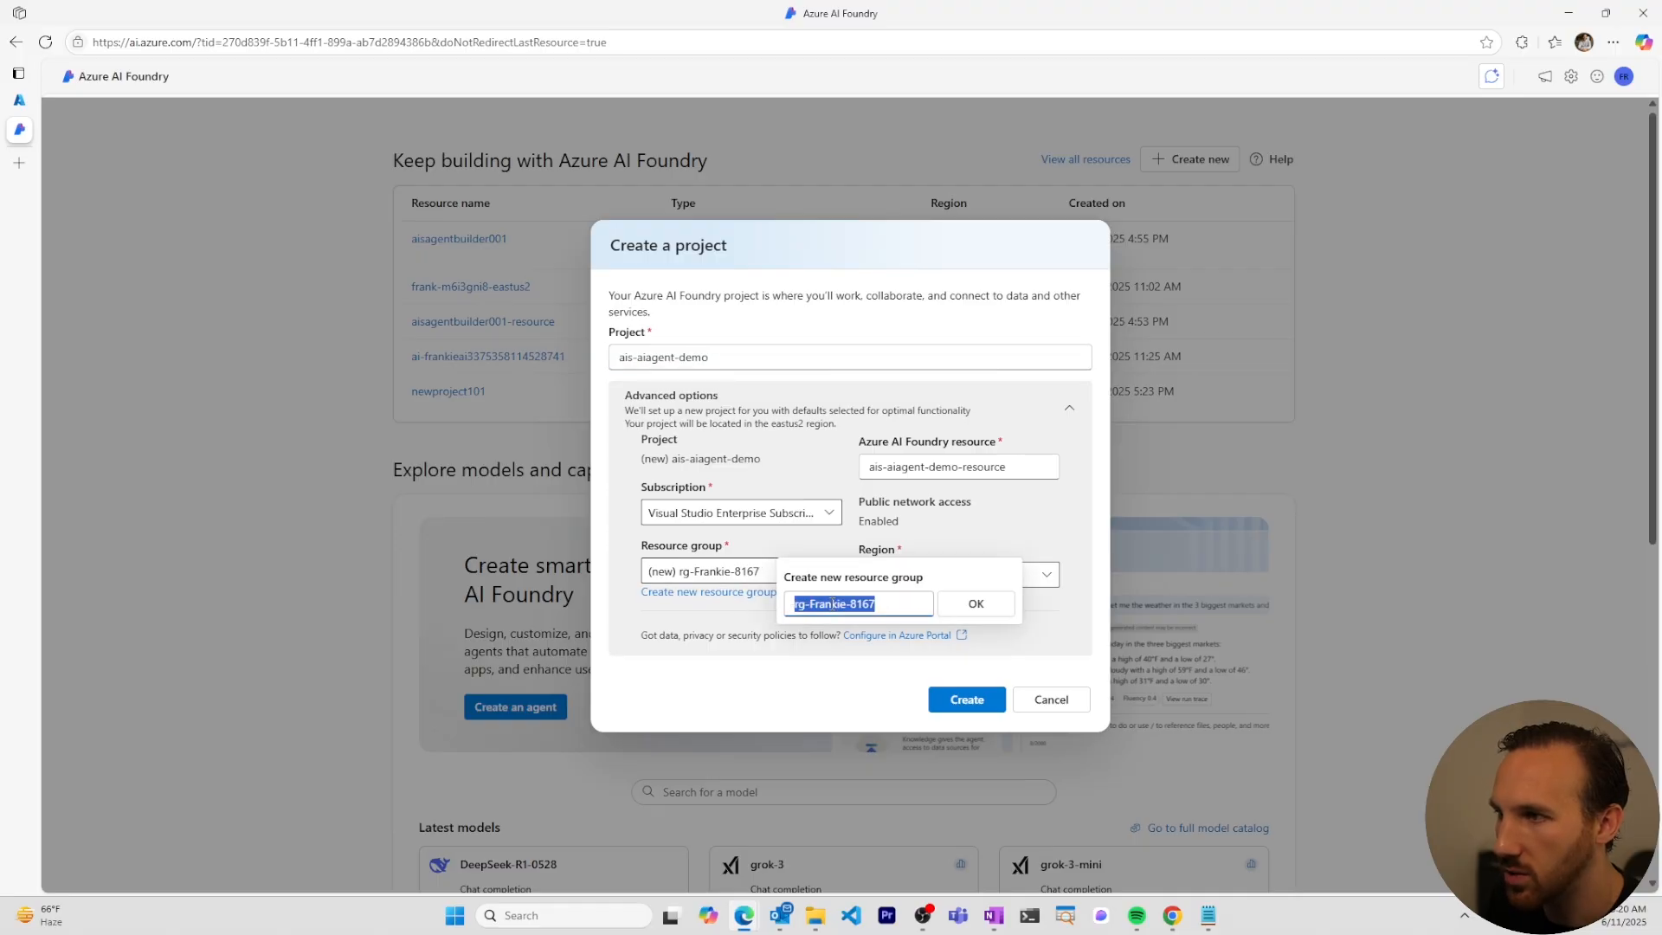
text(rg-ais-aiagent-demo)
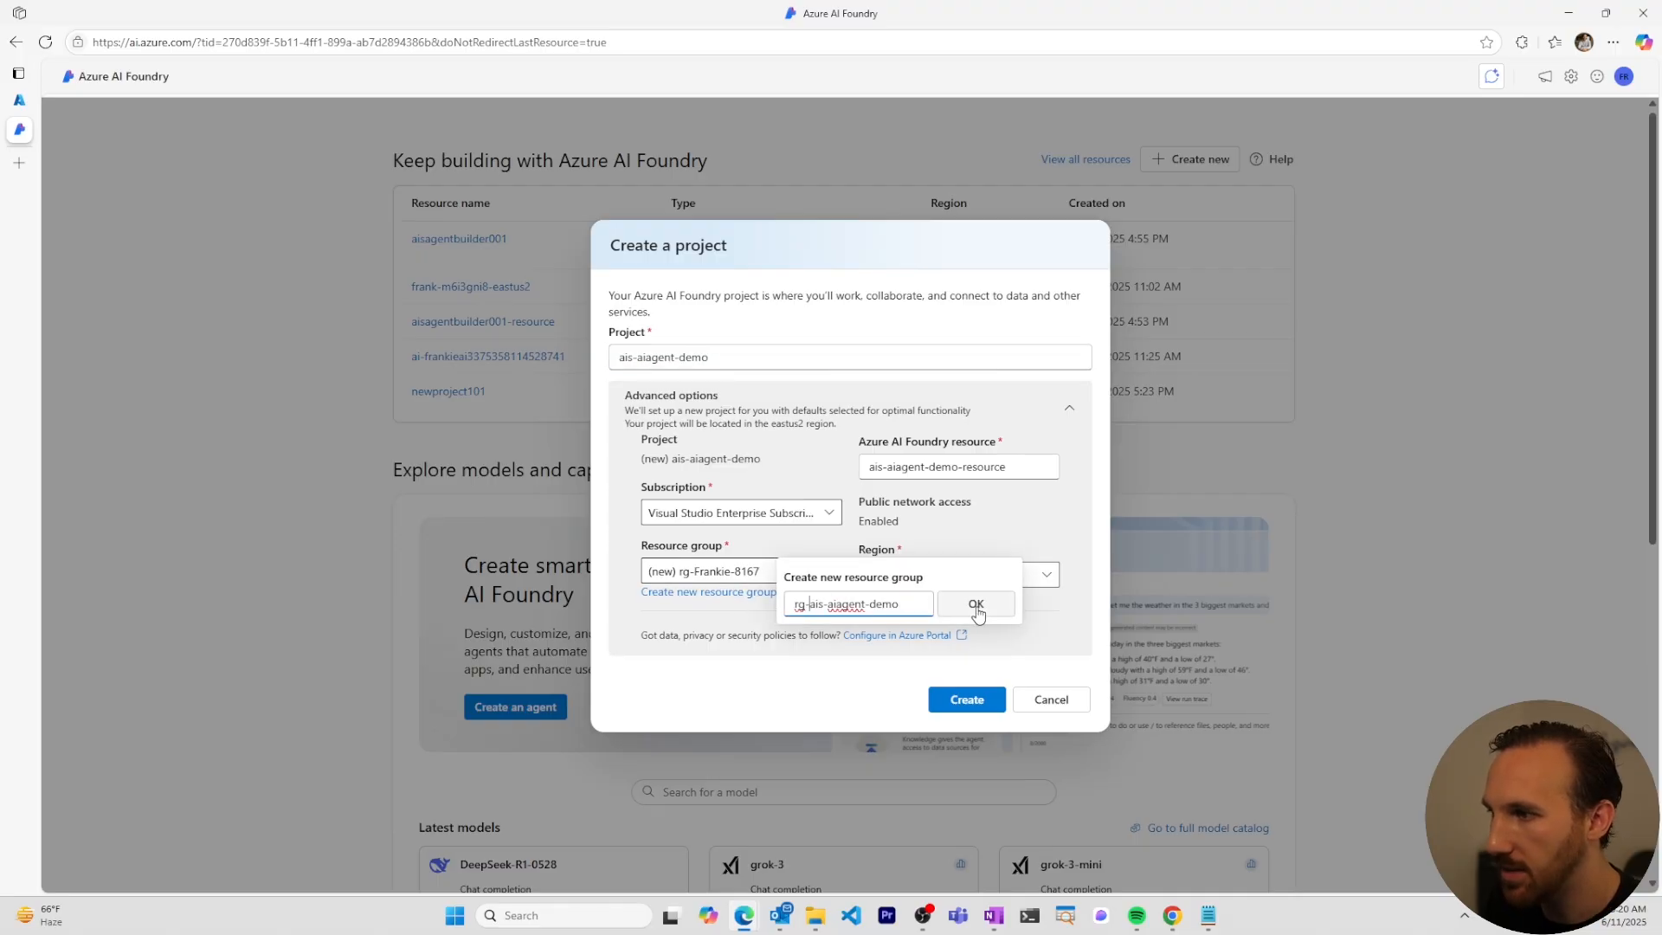
click(974, 604)
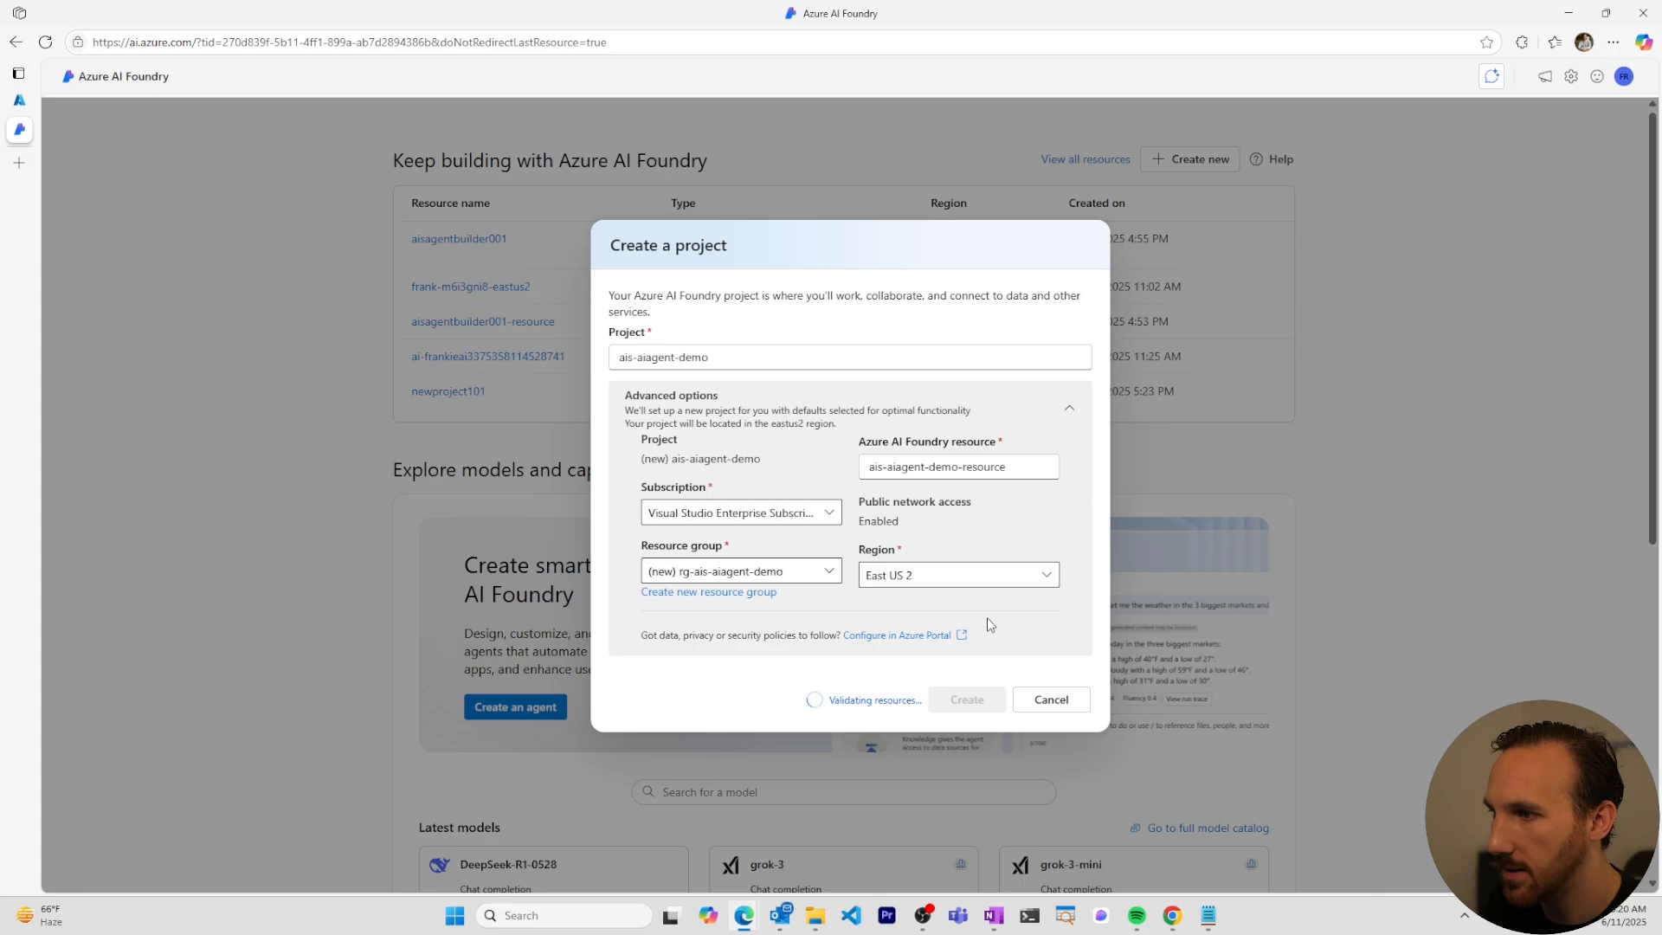
click(954, 575)
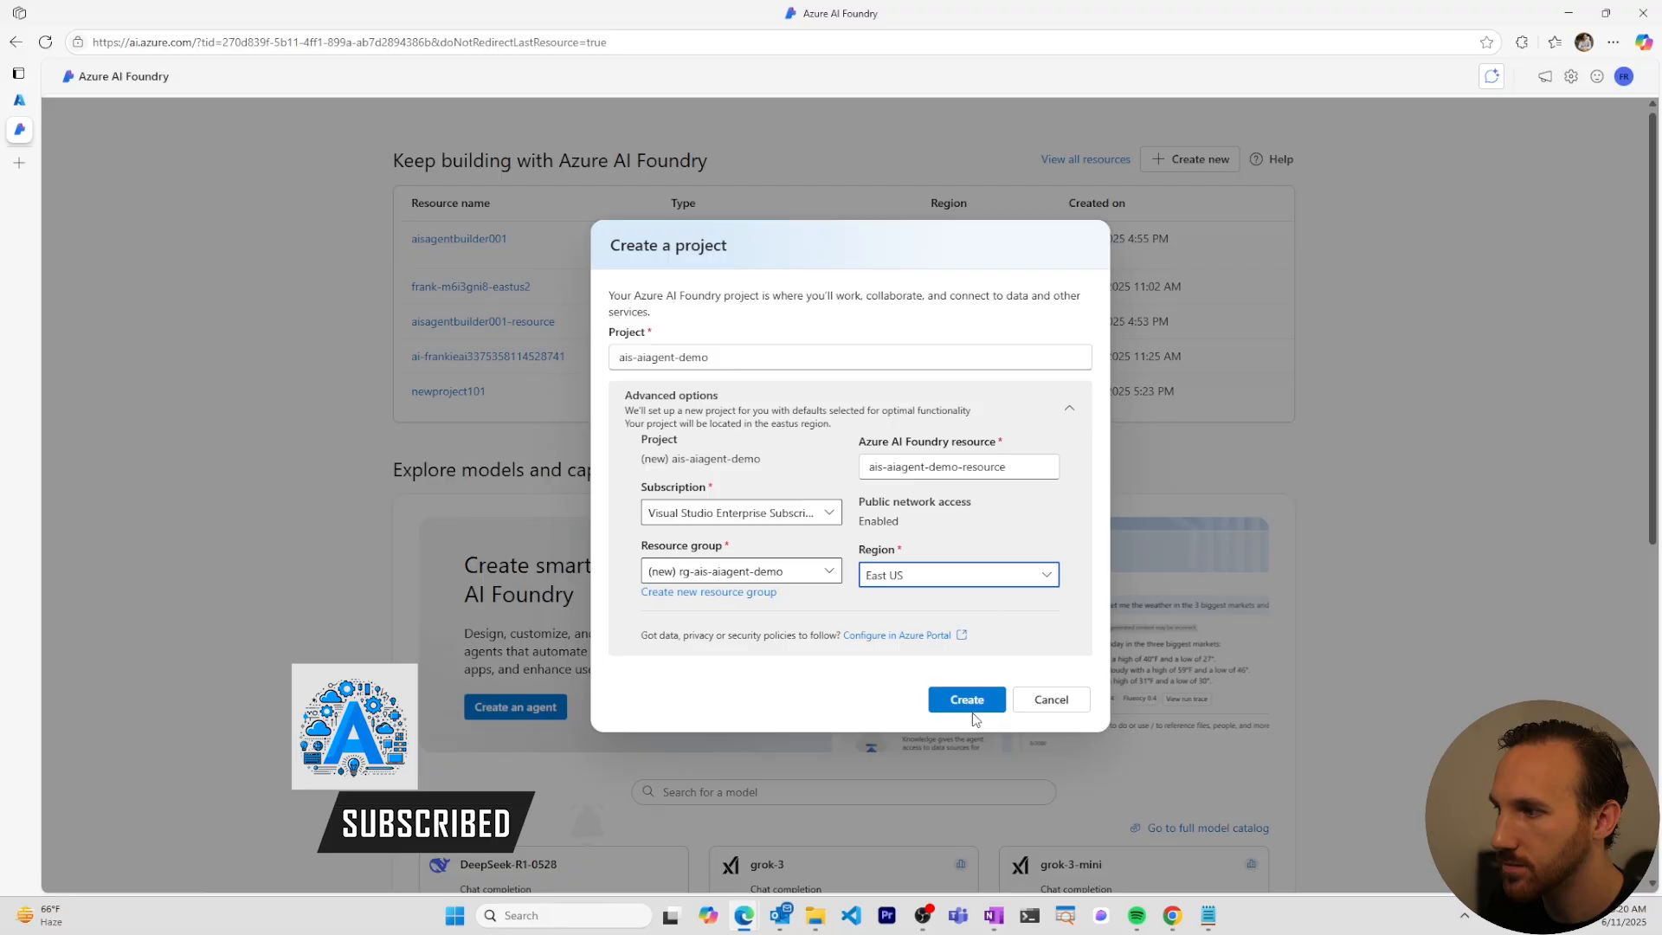
click(966, 698)
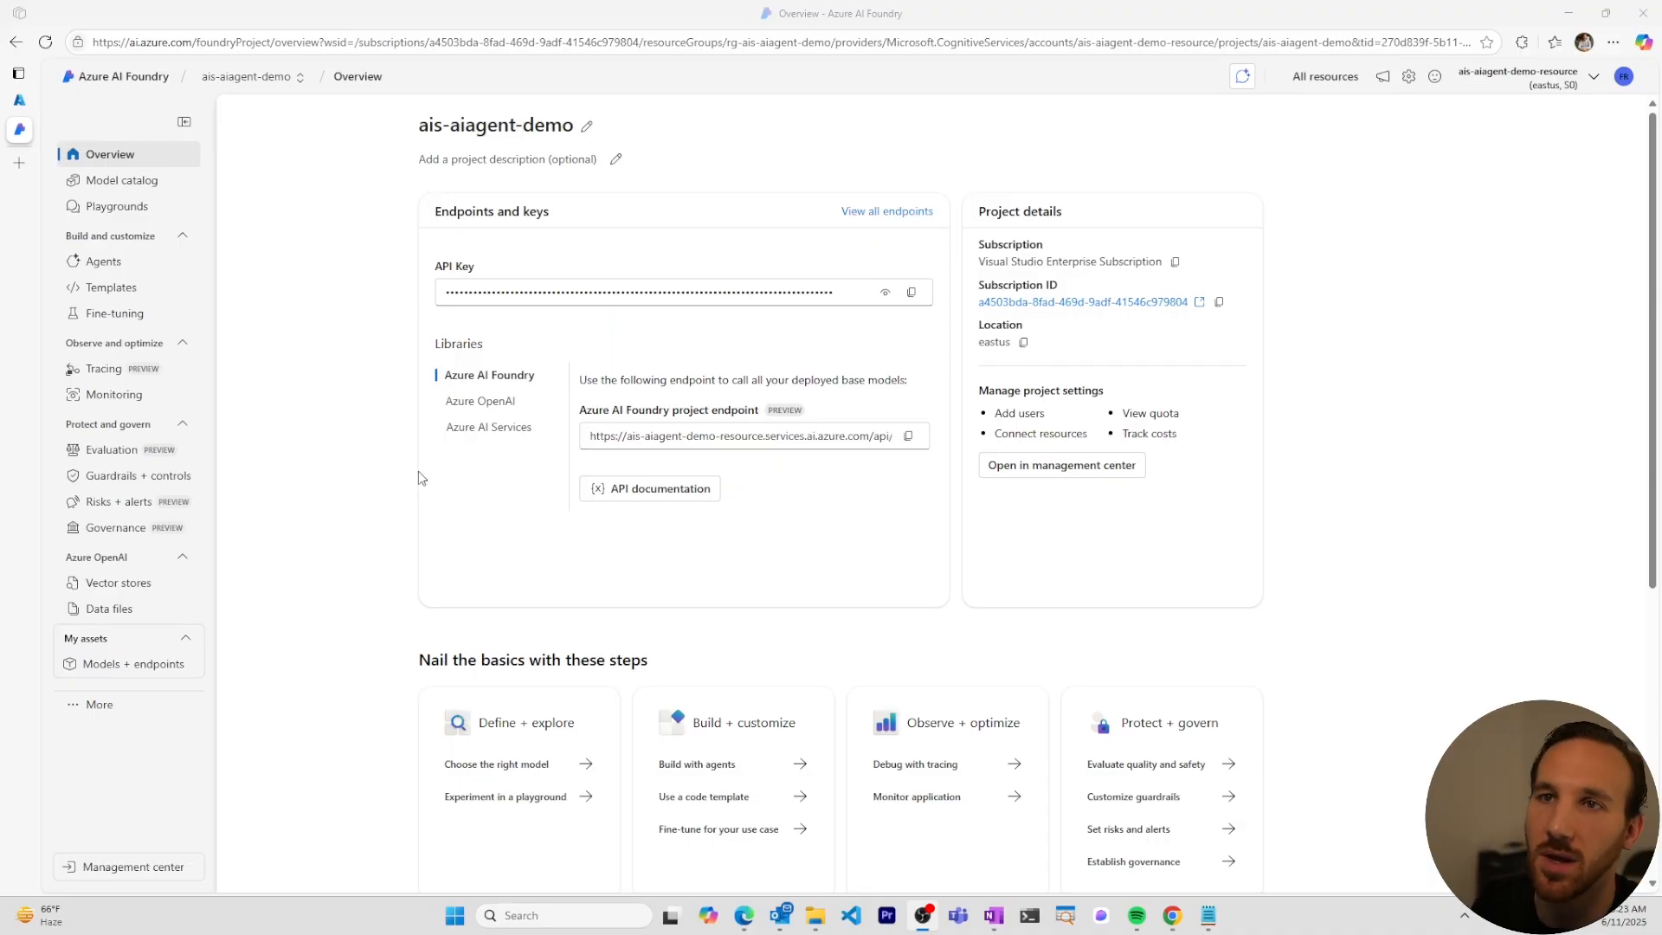
mouse_move(114, 206)
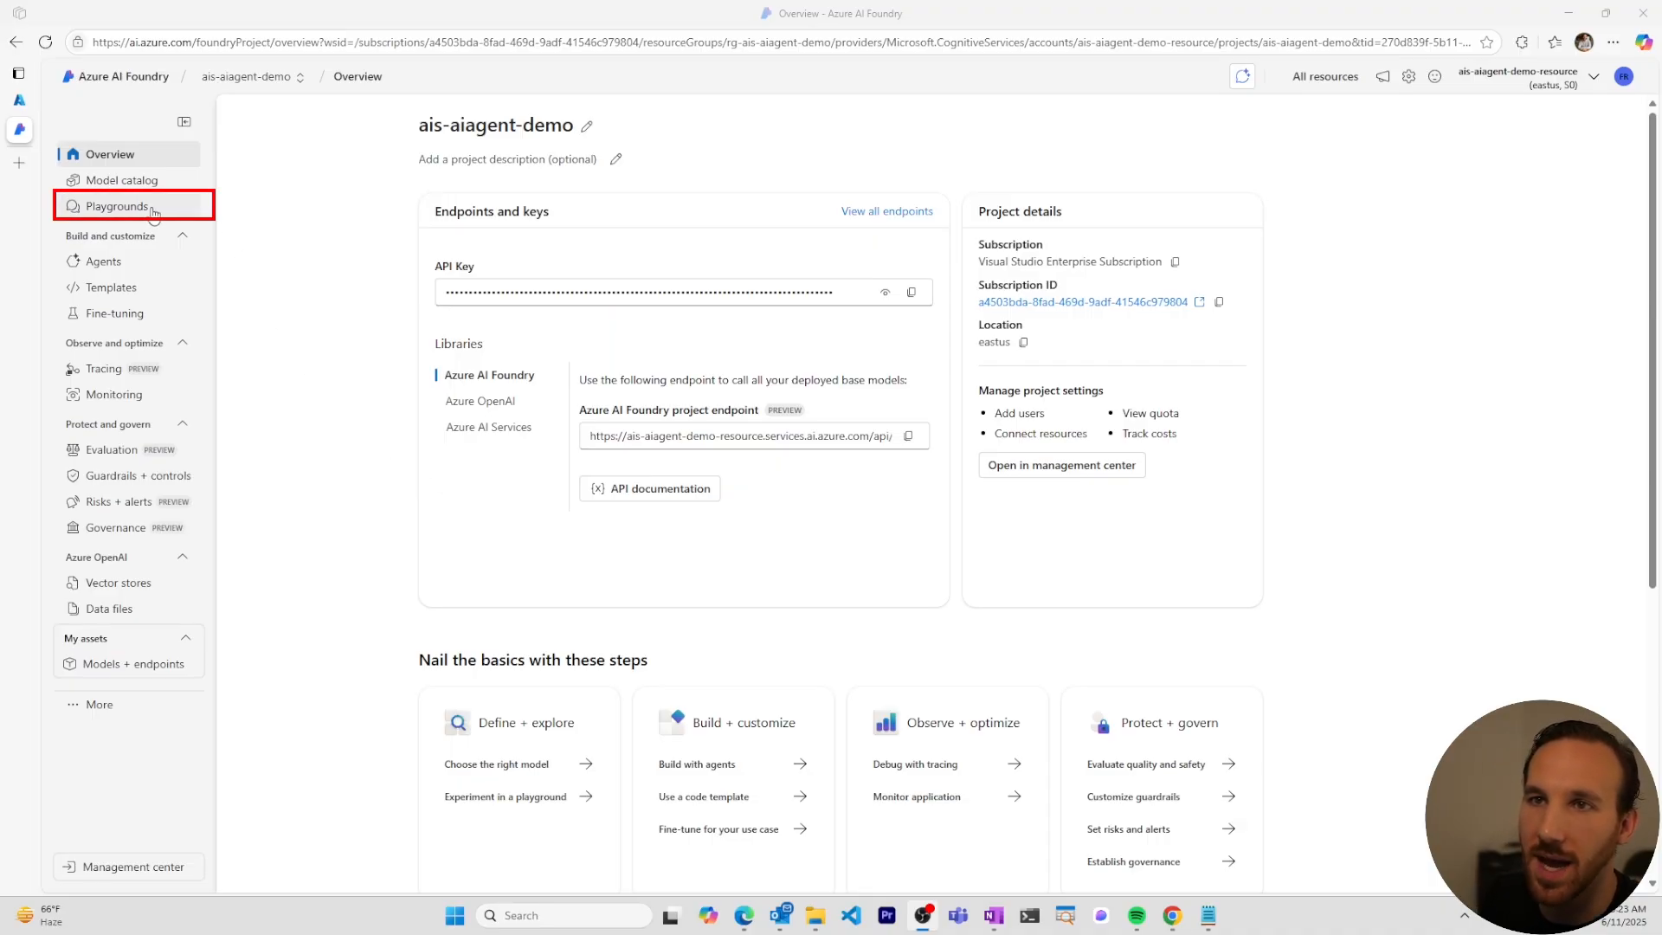
Step: Launch the Agents playground from the project's Playgrounds page
click(116, 206)
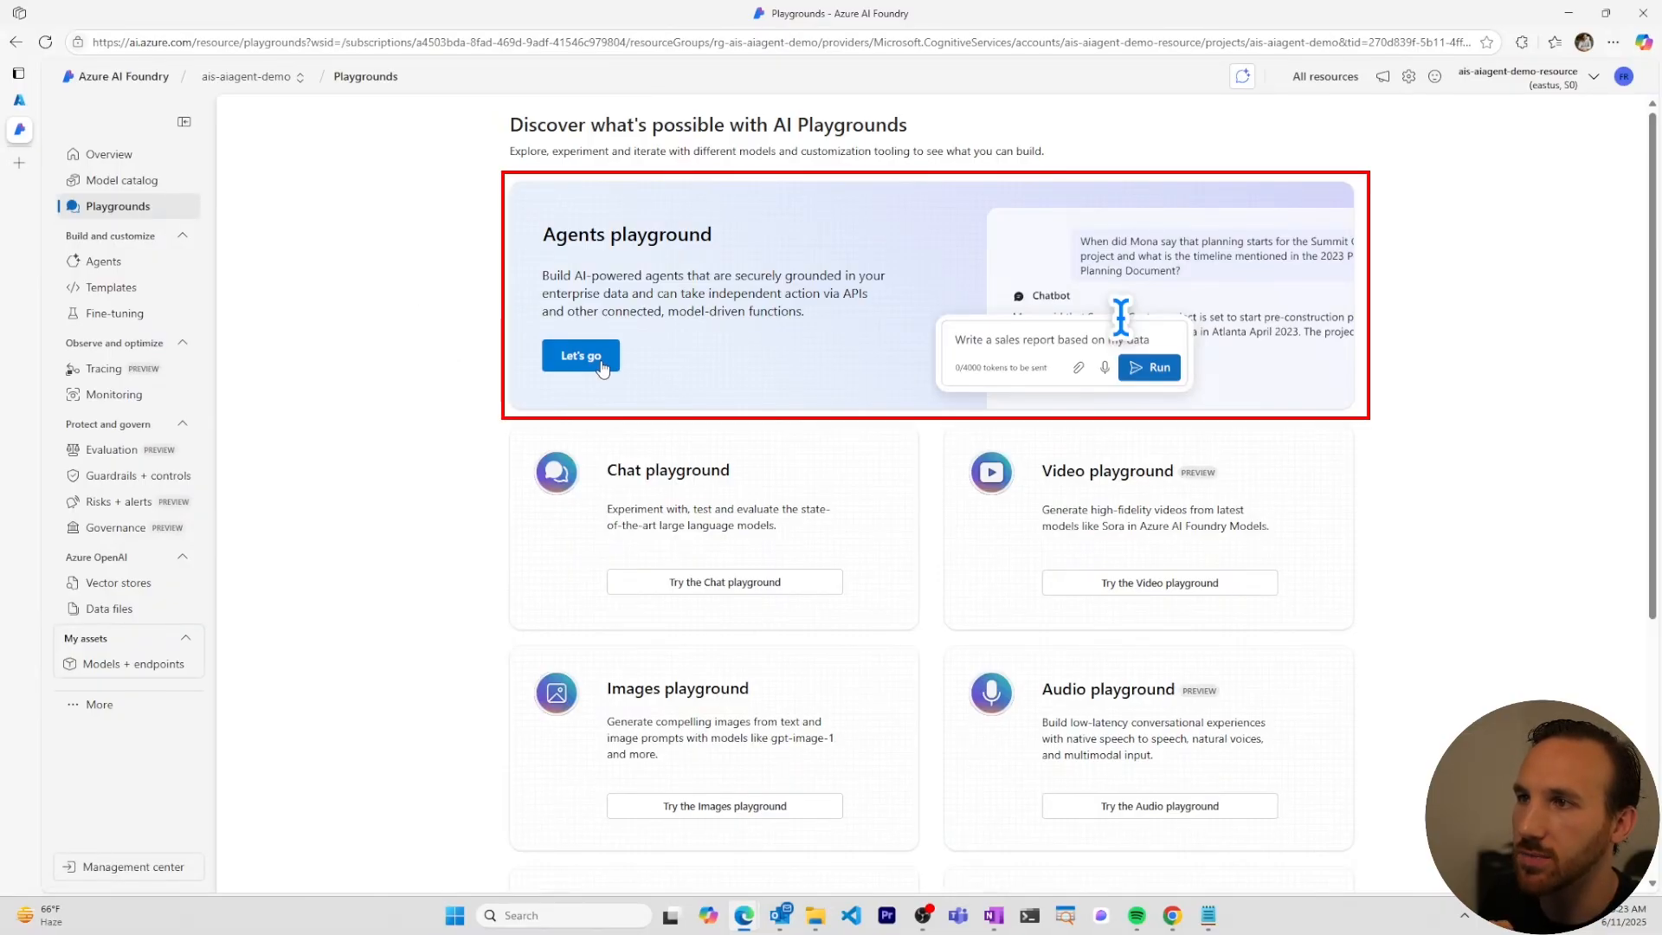
click(580, 355)
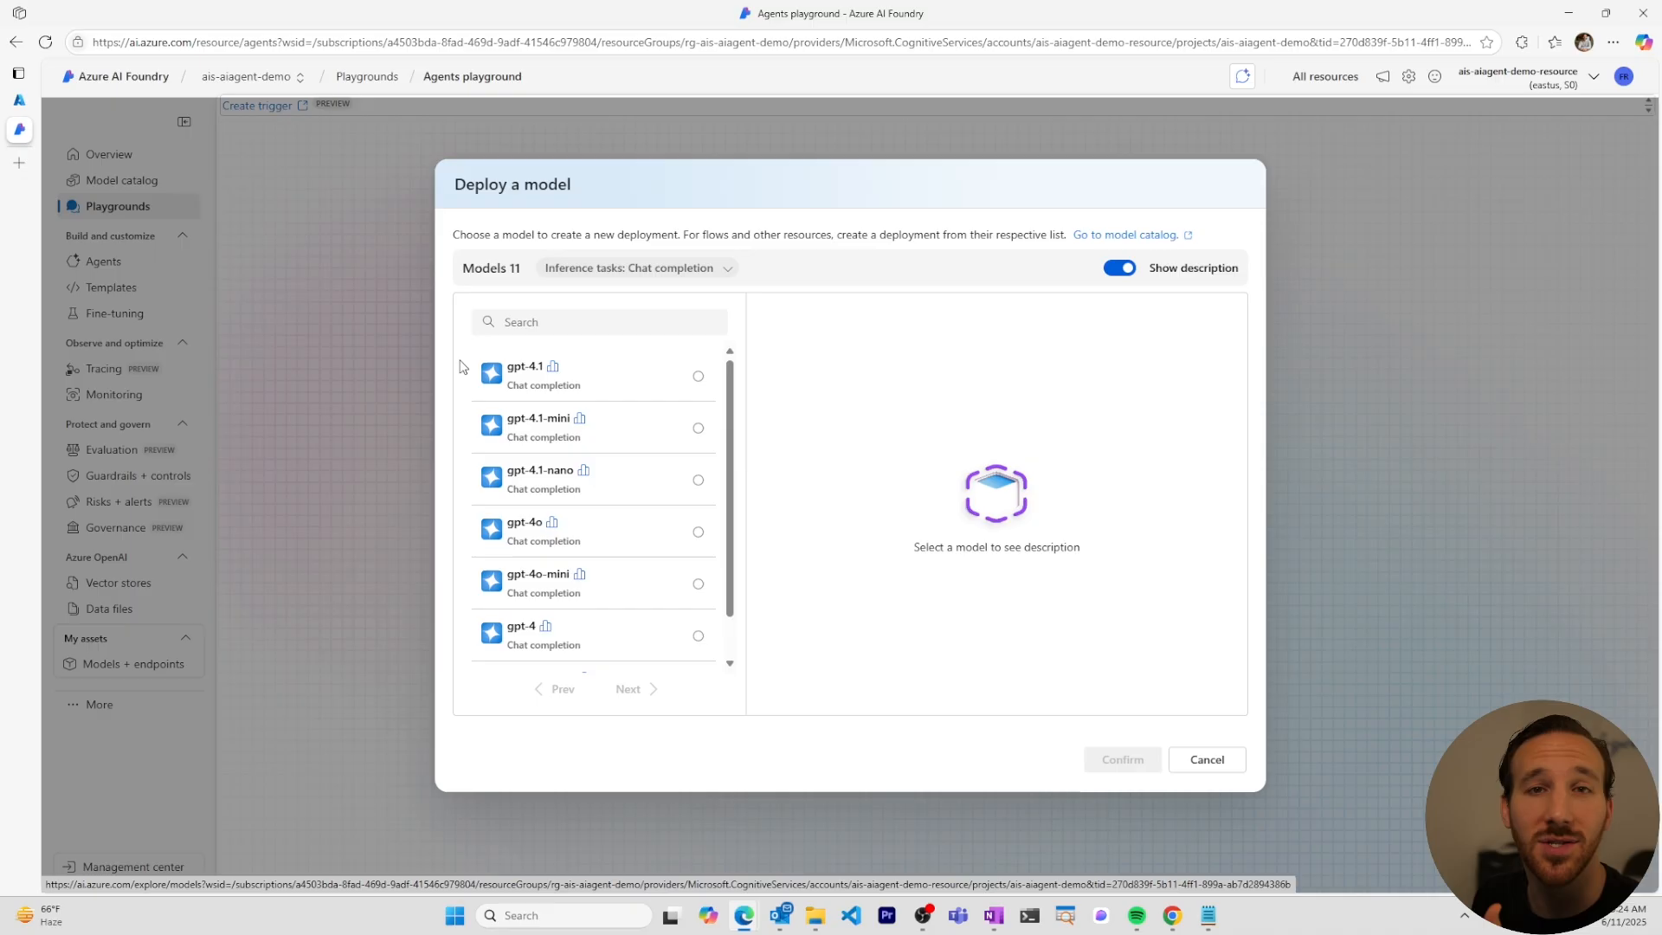
mouse_move(465, 368)
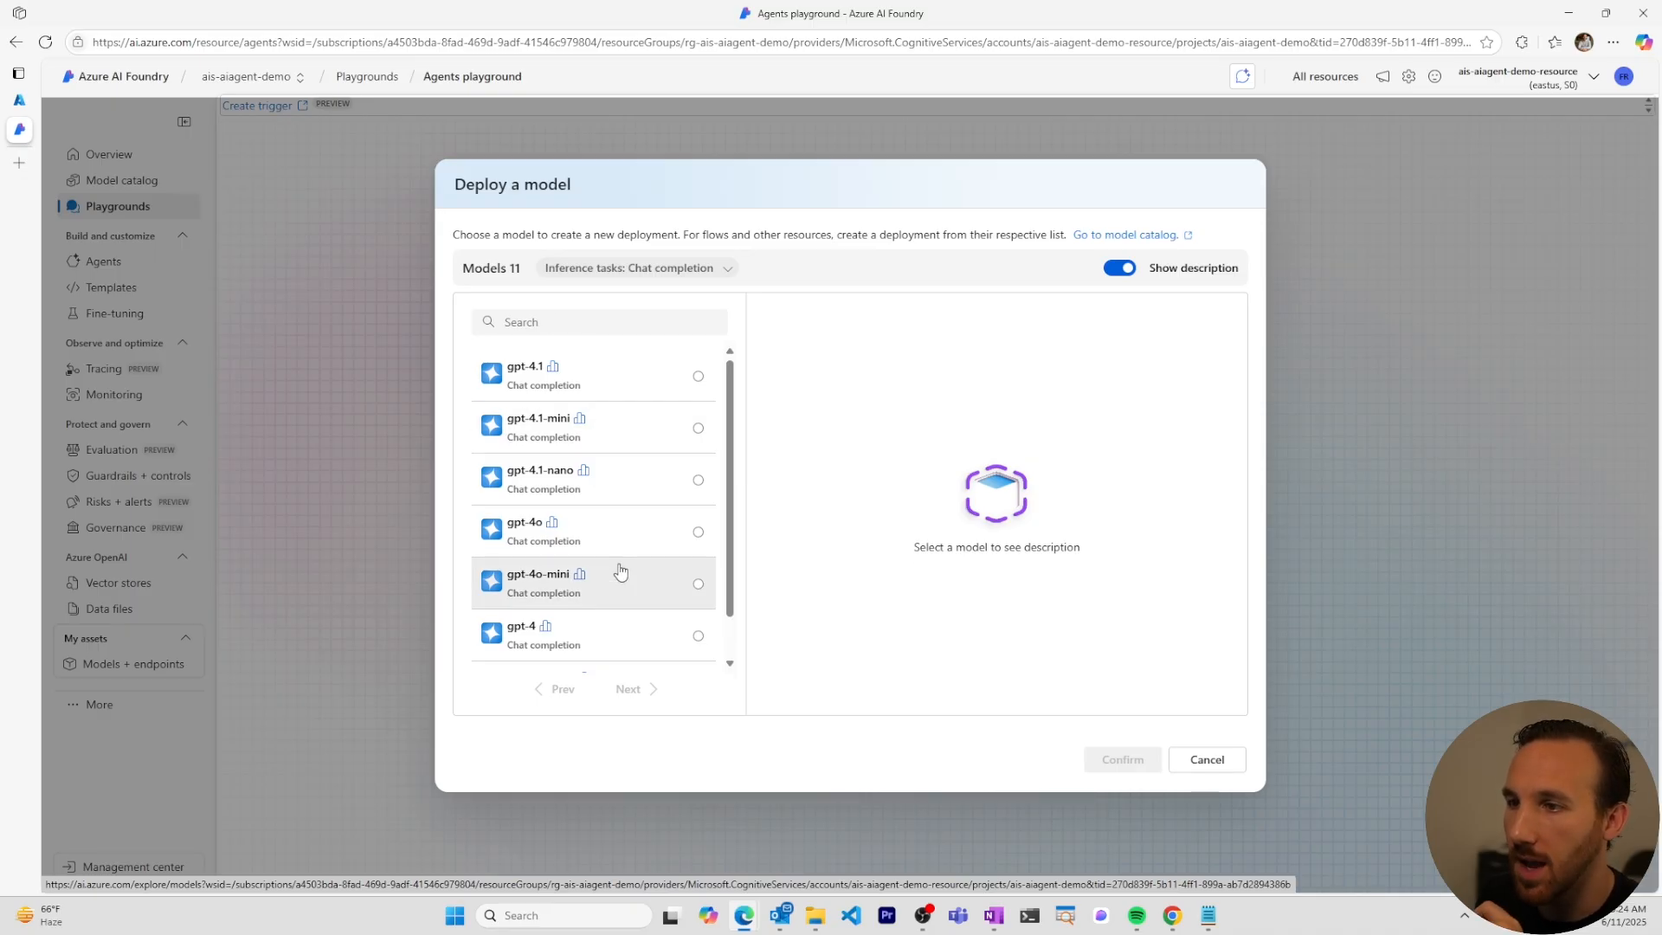
Step: Deploy gpt-4o-mini as Global Standard so agent Agent234 runs on it
click(698, 584)
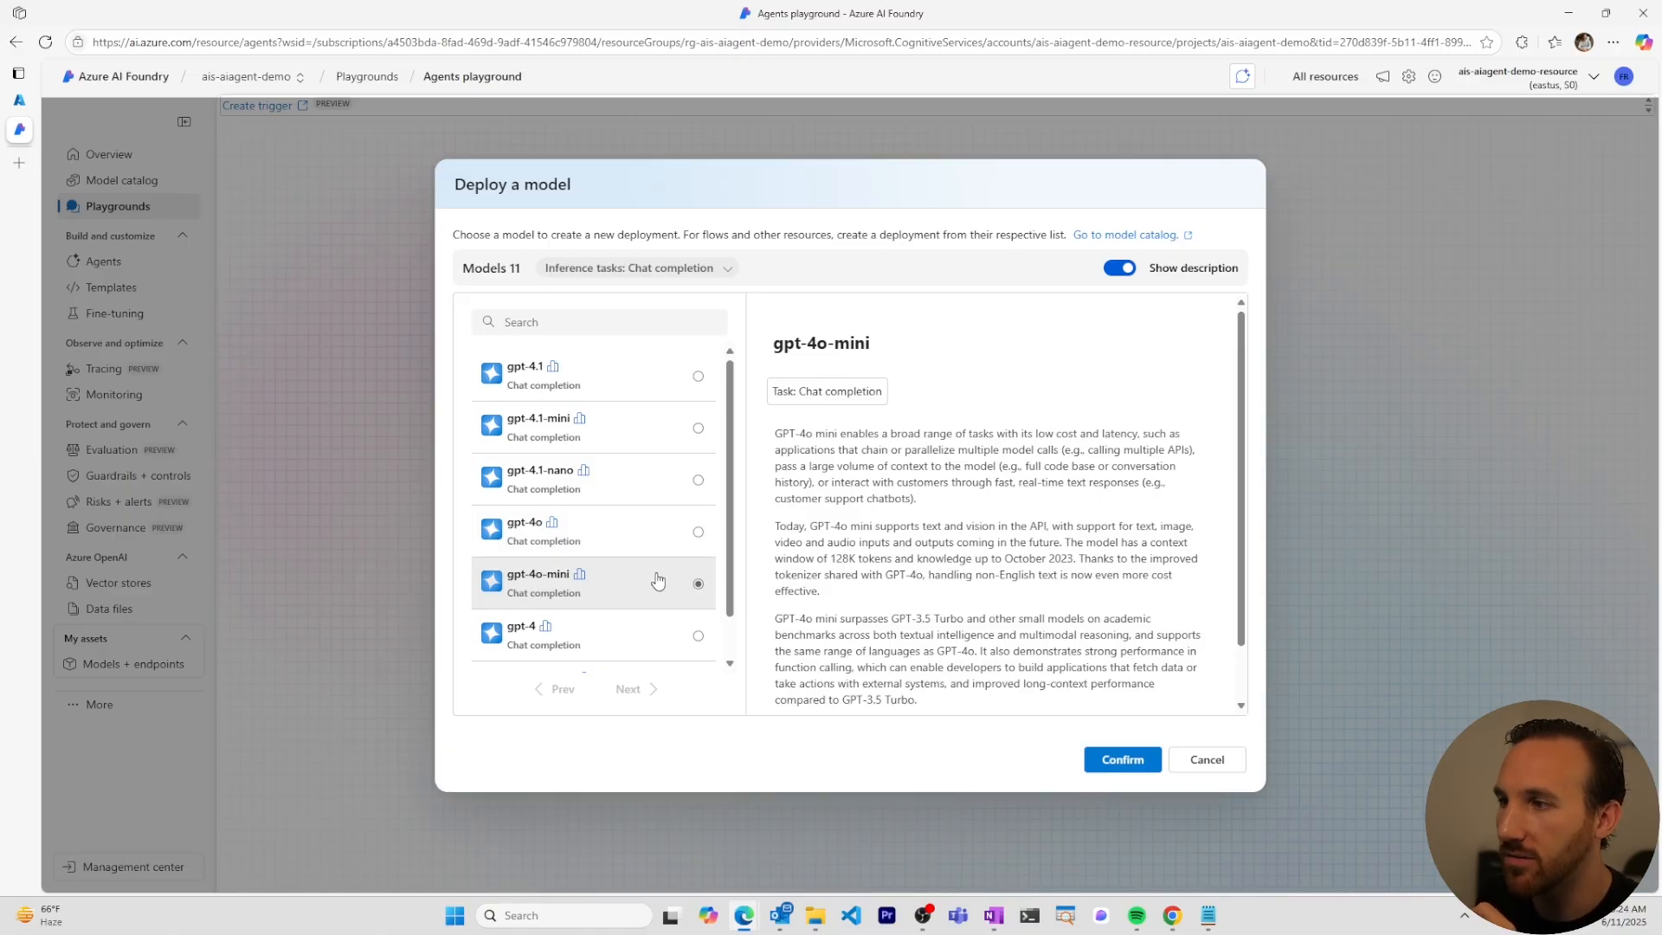
click(1120, 758)
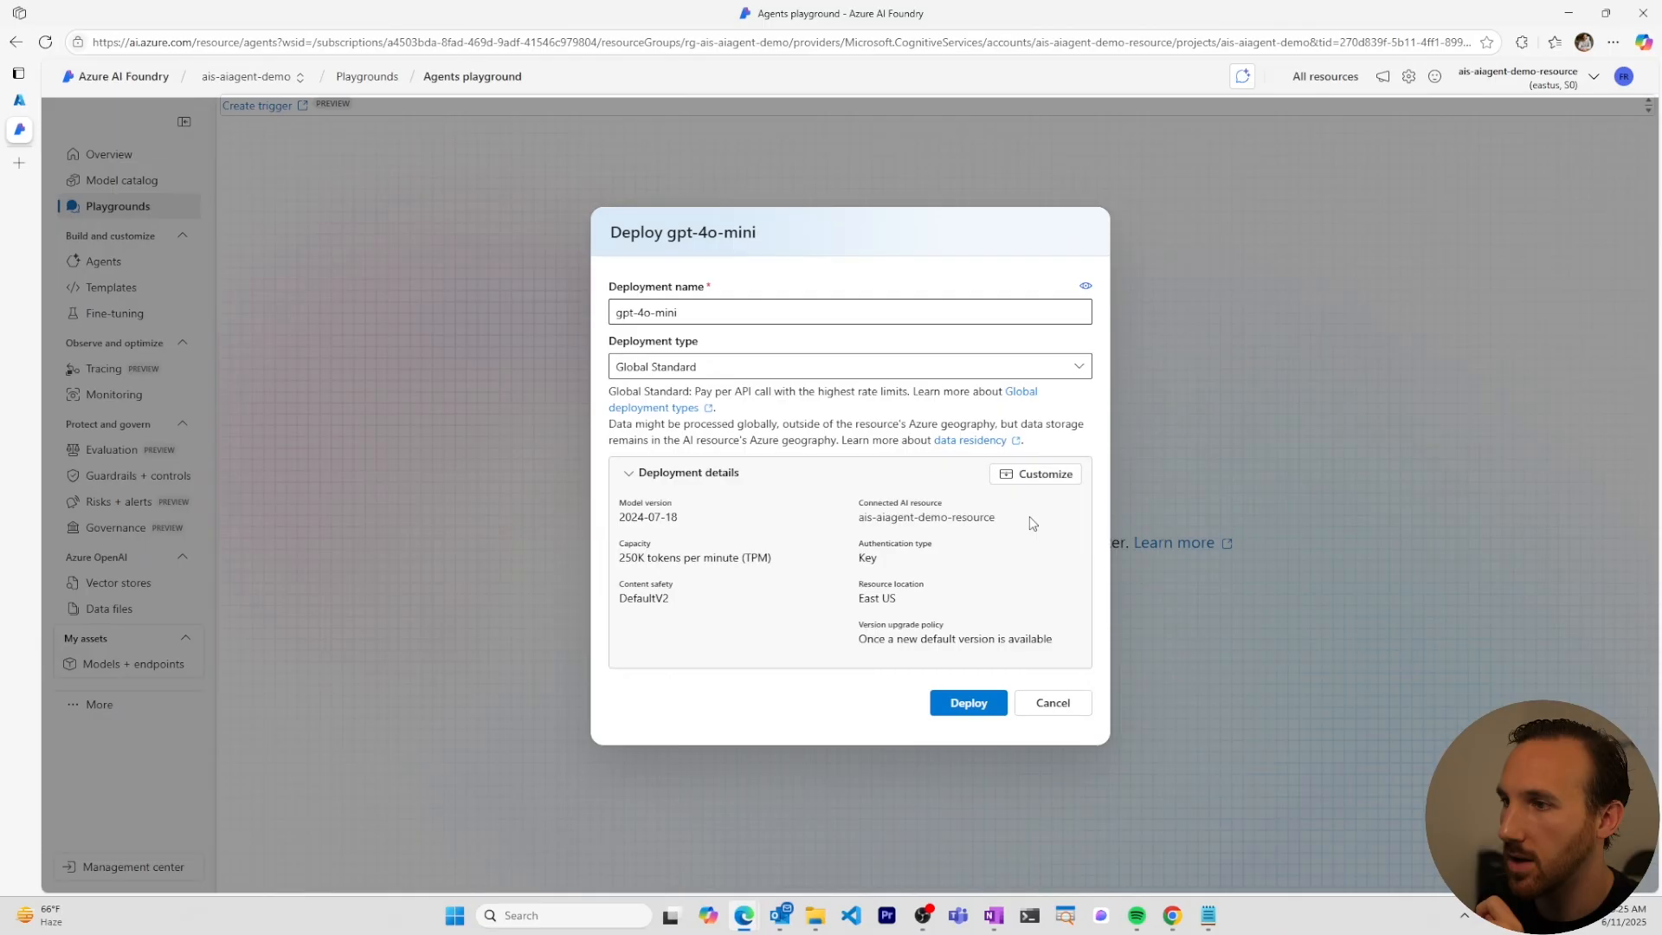
click(1040, 475)
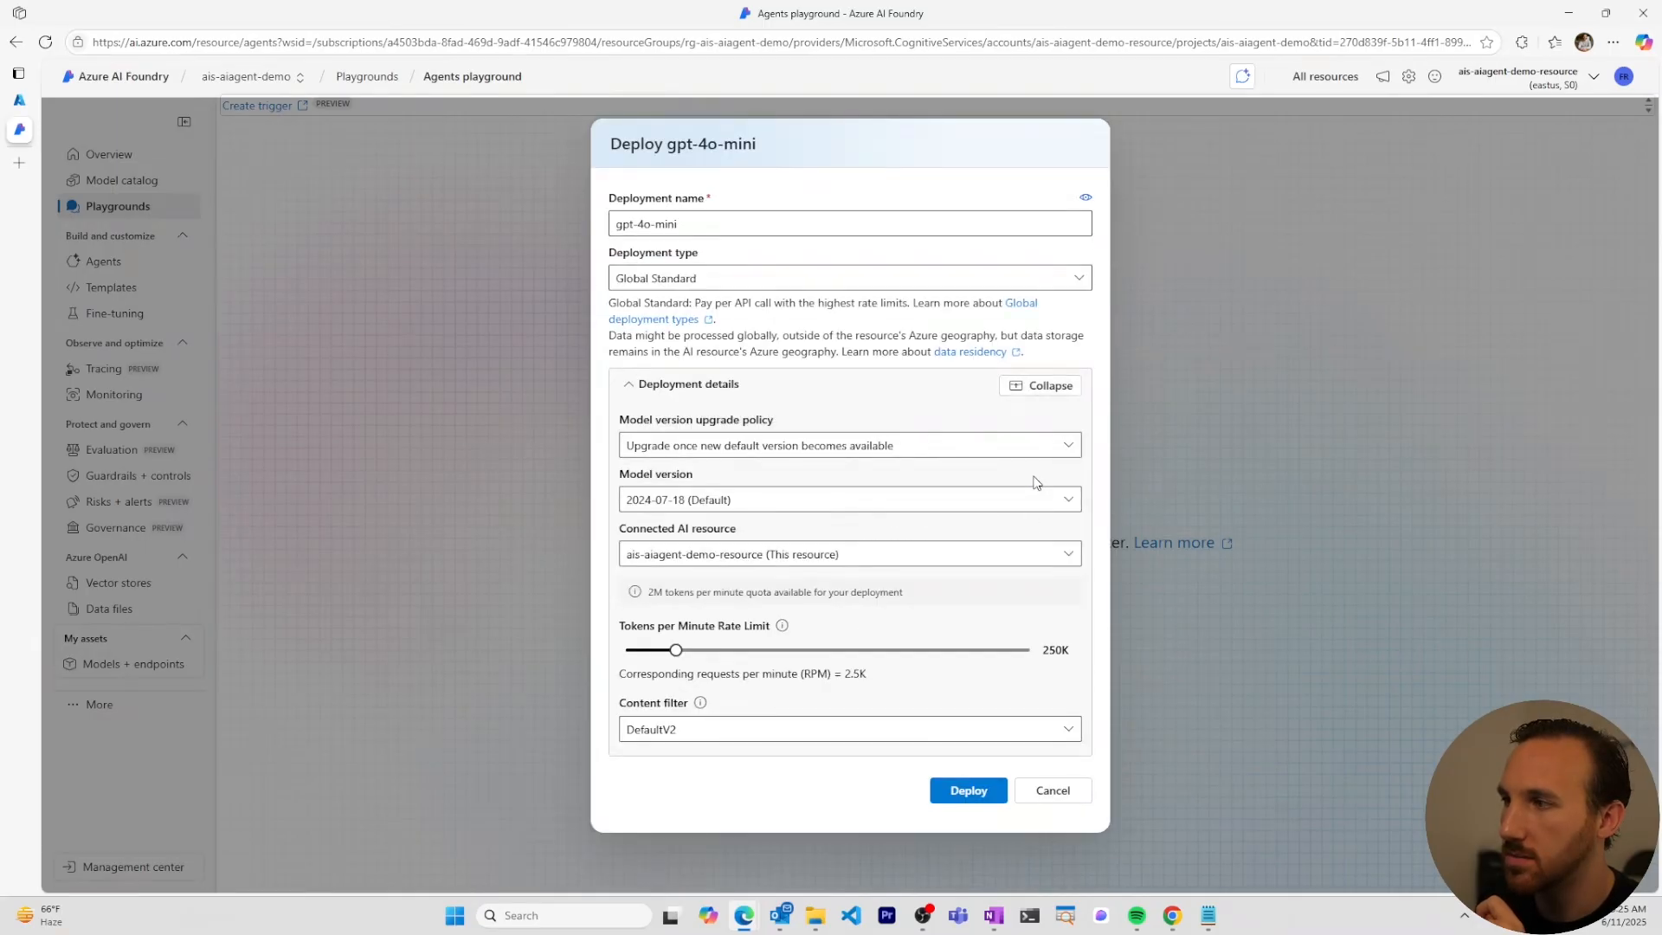
click(966, 790)
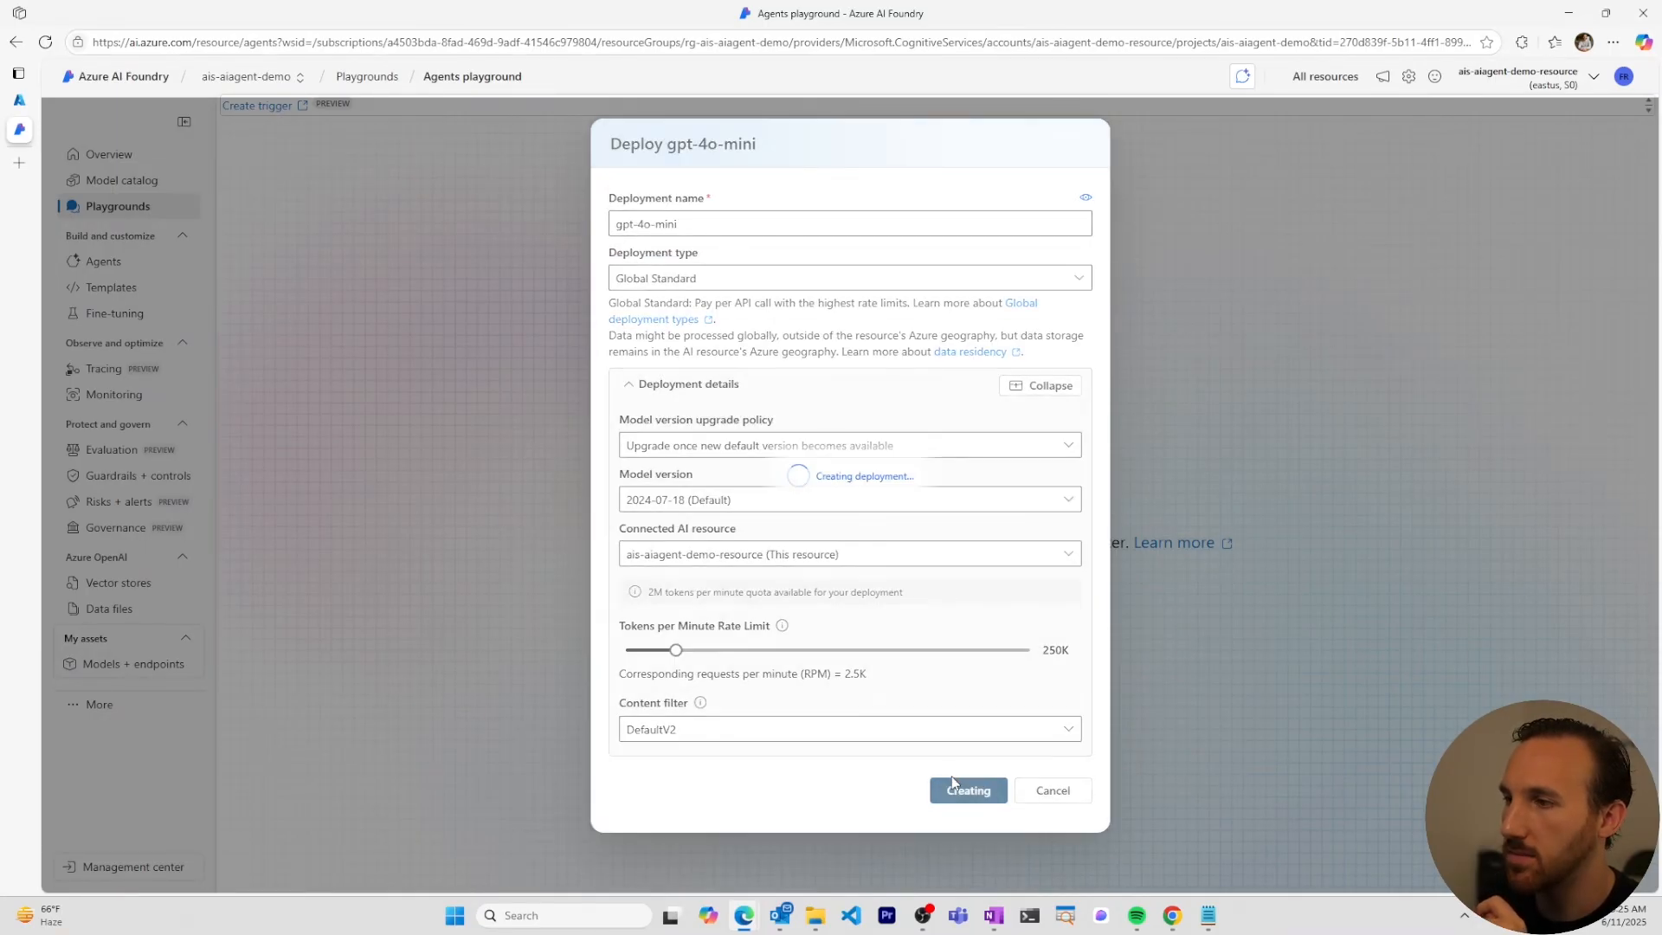
click(966, 790)
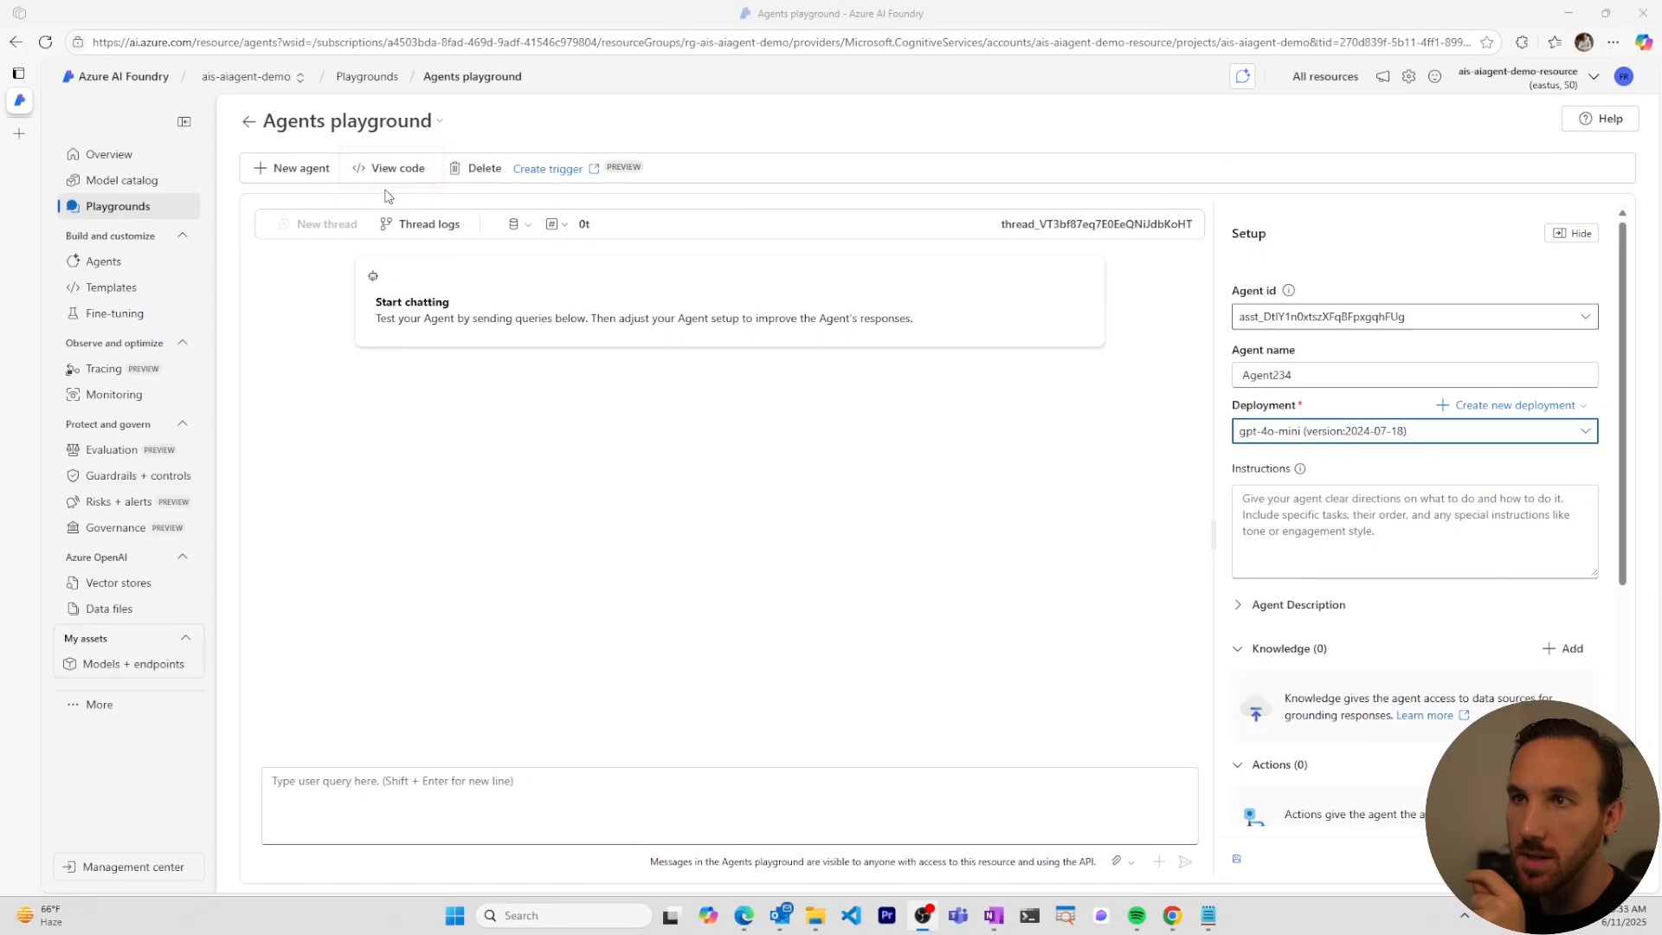
click(390, 167)
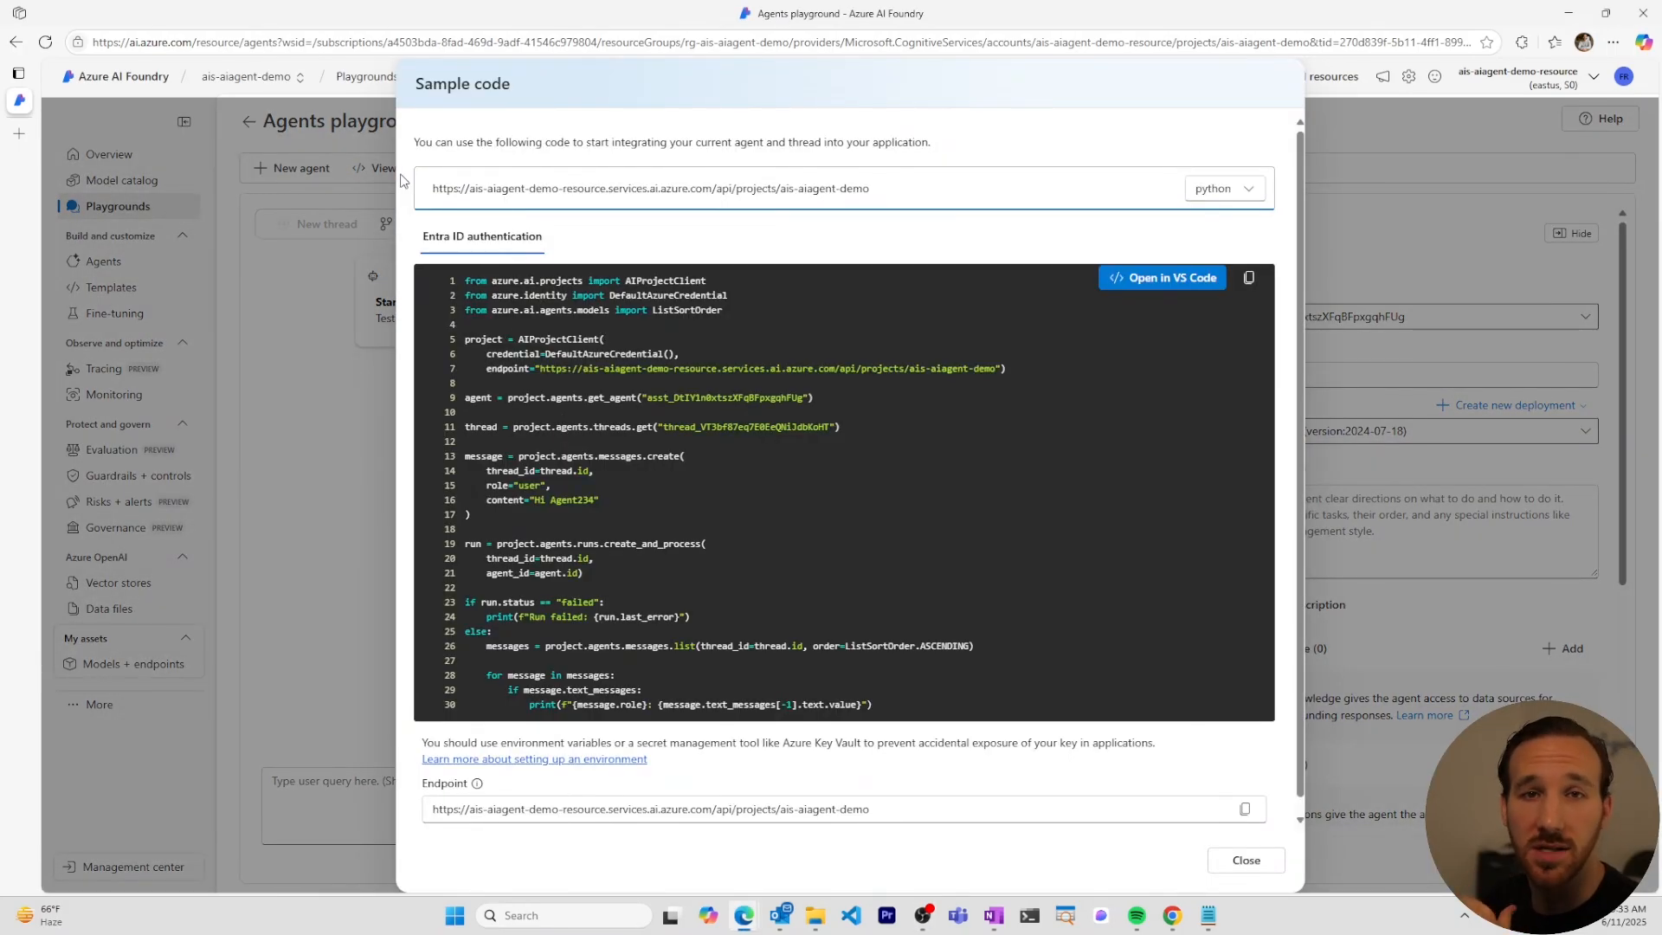
click(1245, 860)
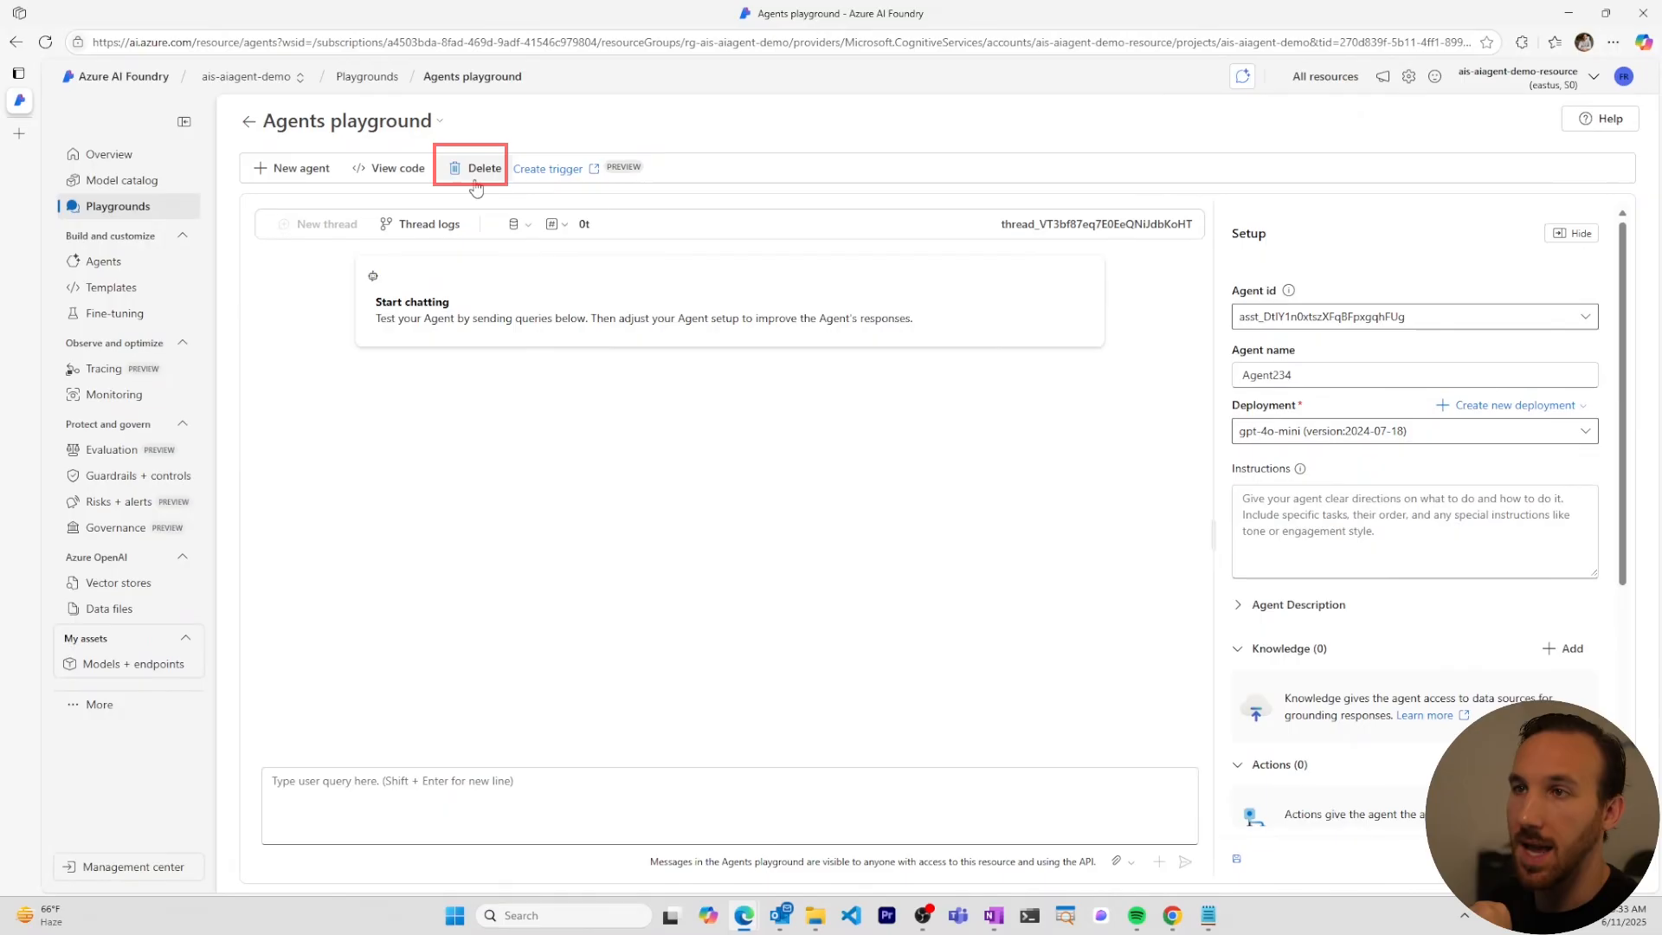
mouse_move(540, 190)
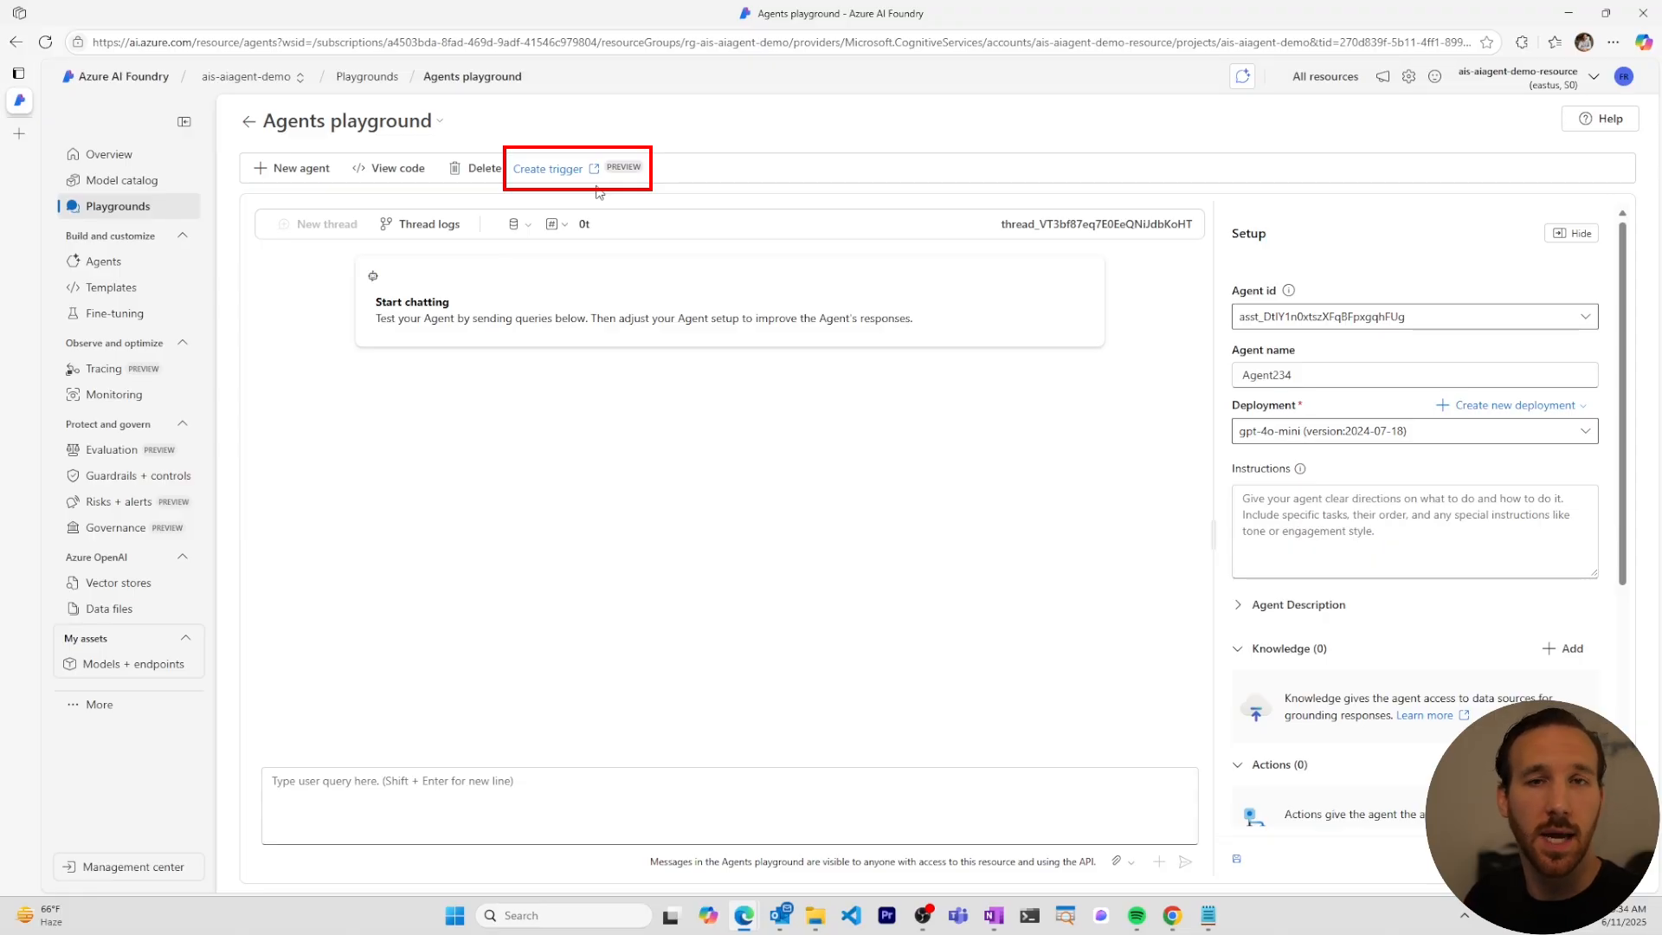
click(675, 805)
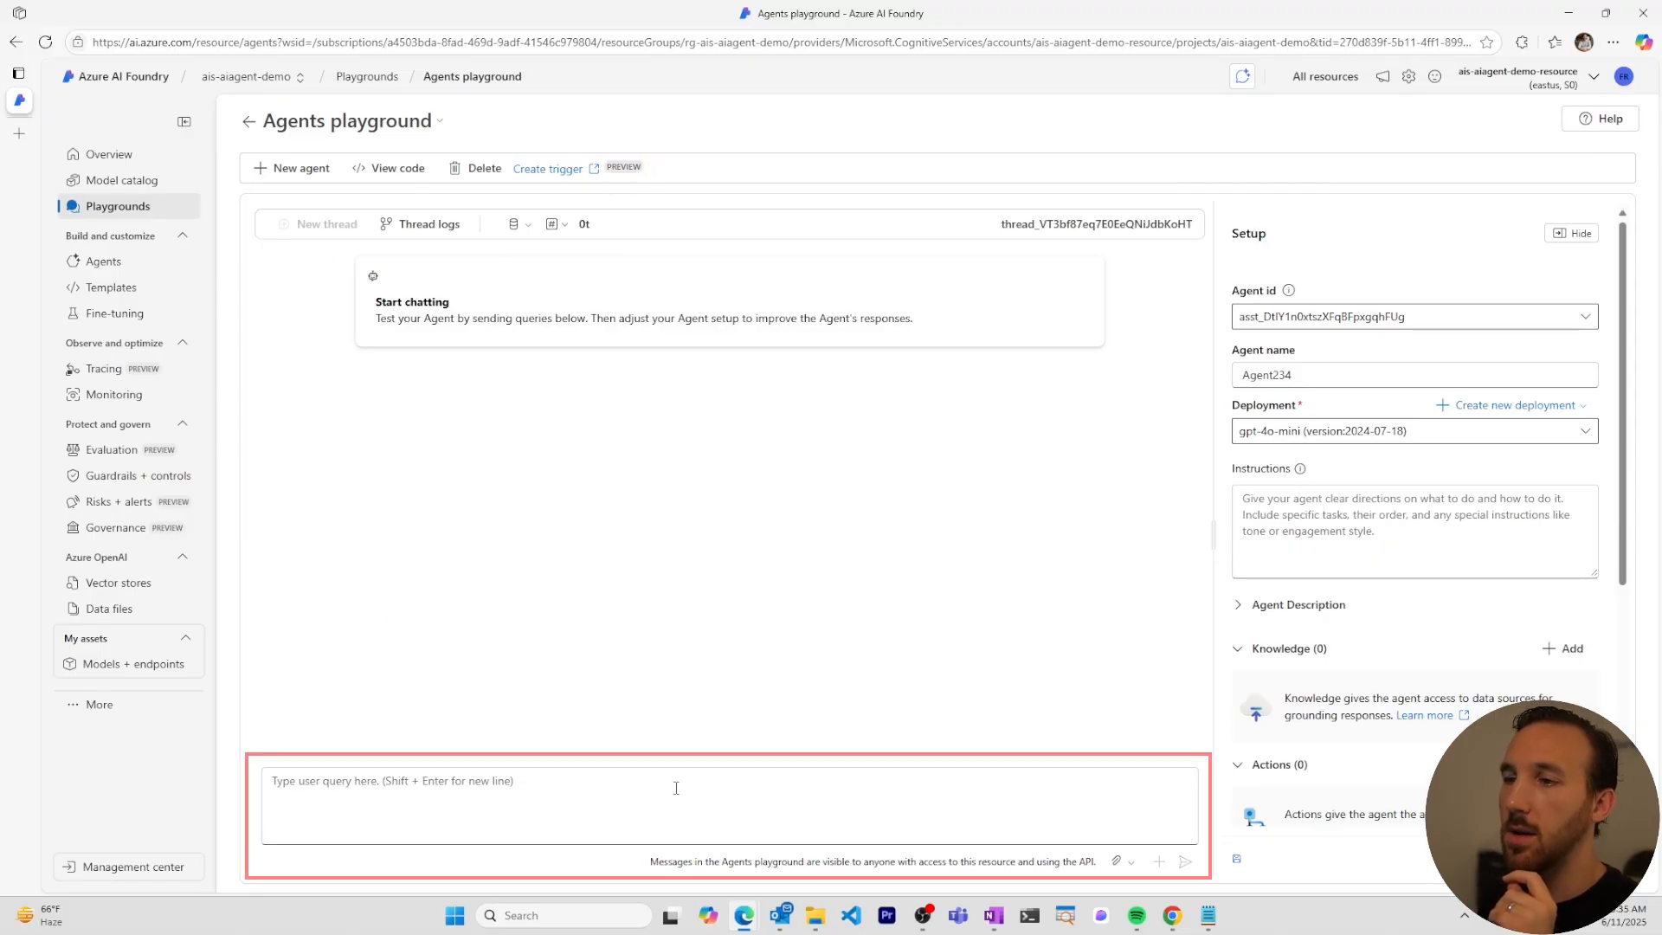
click(675, 787)
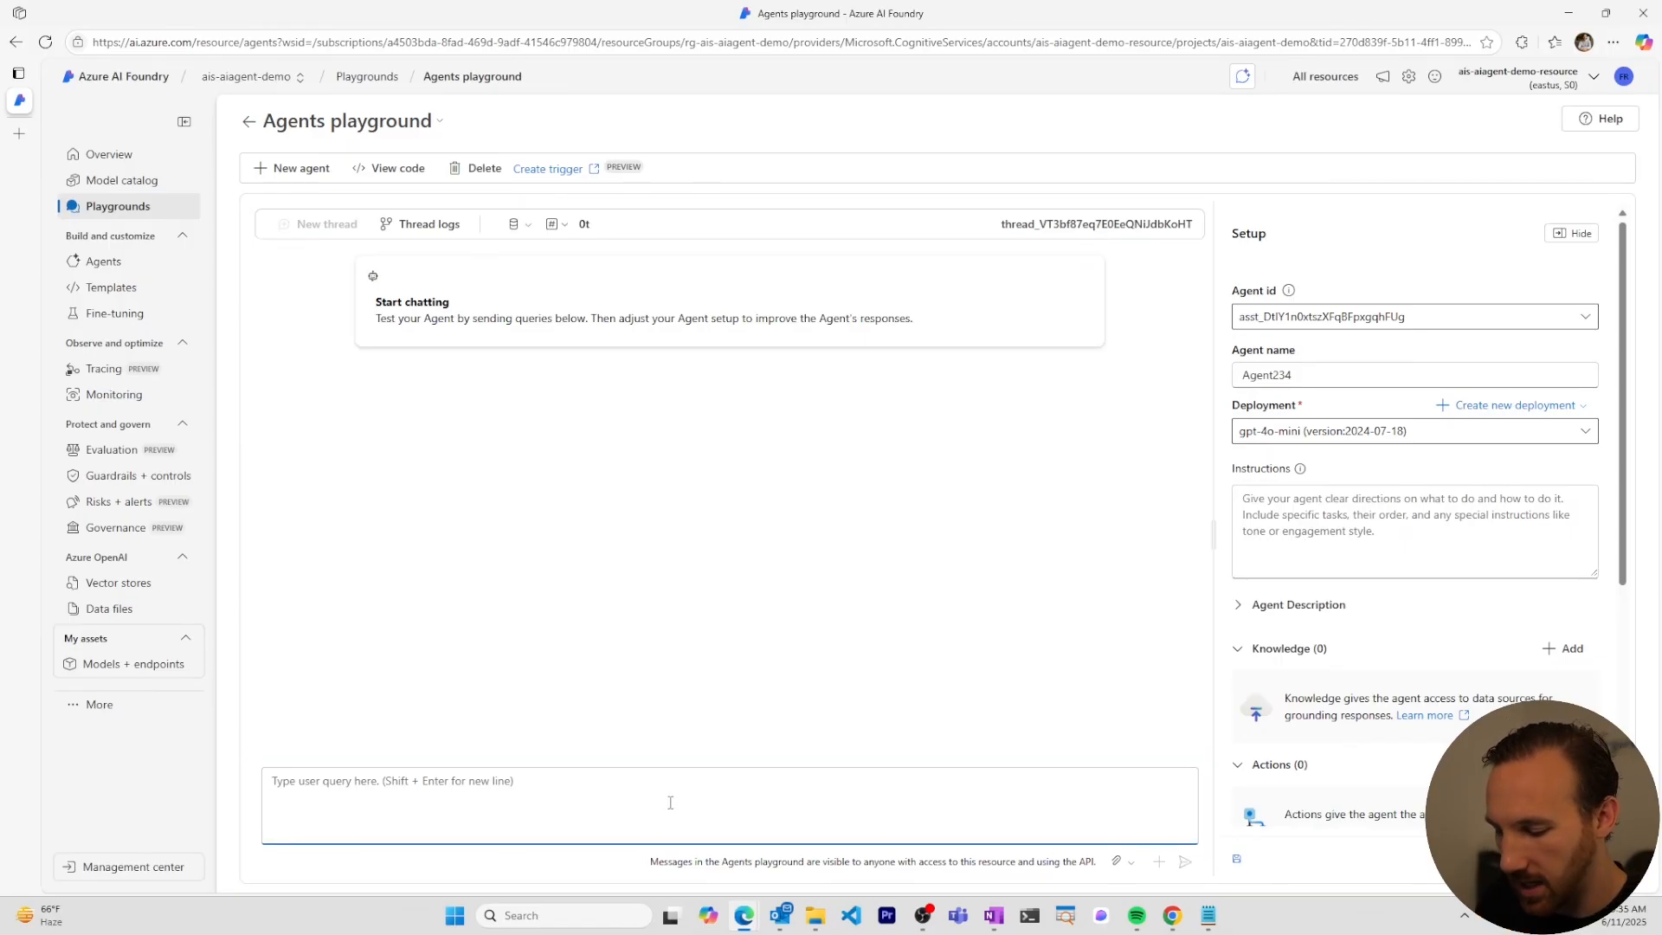
Step: Ask the agent 'What can you do?' and view the run info of its reply
text(What can you)
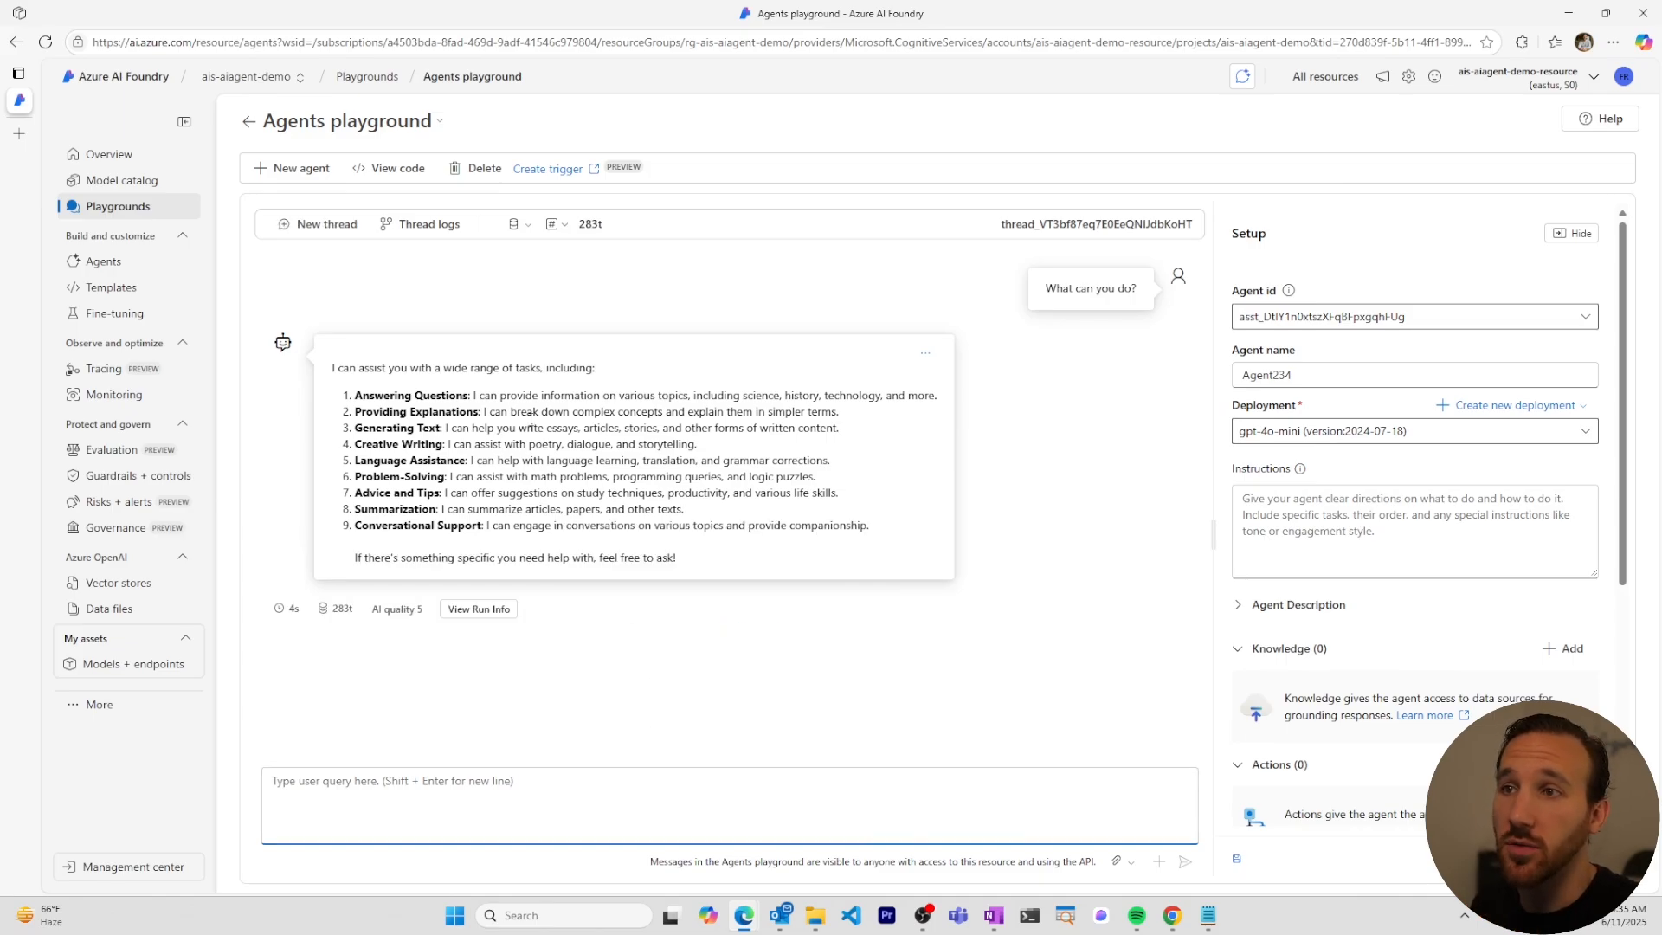
click(478, 607)
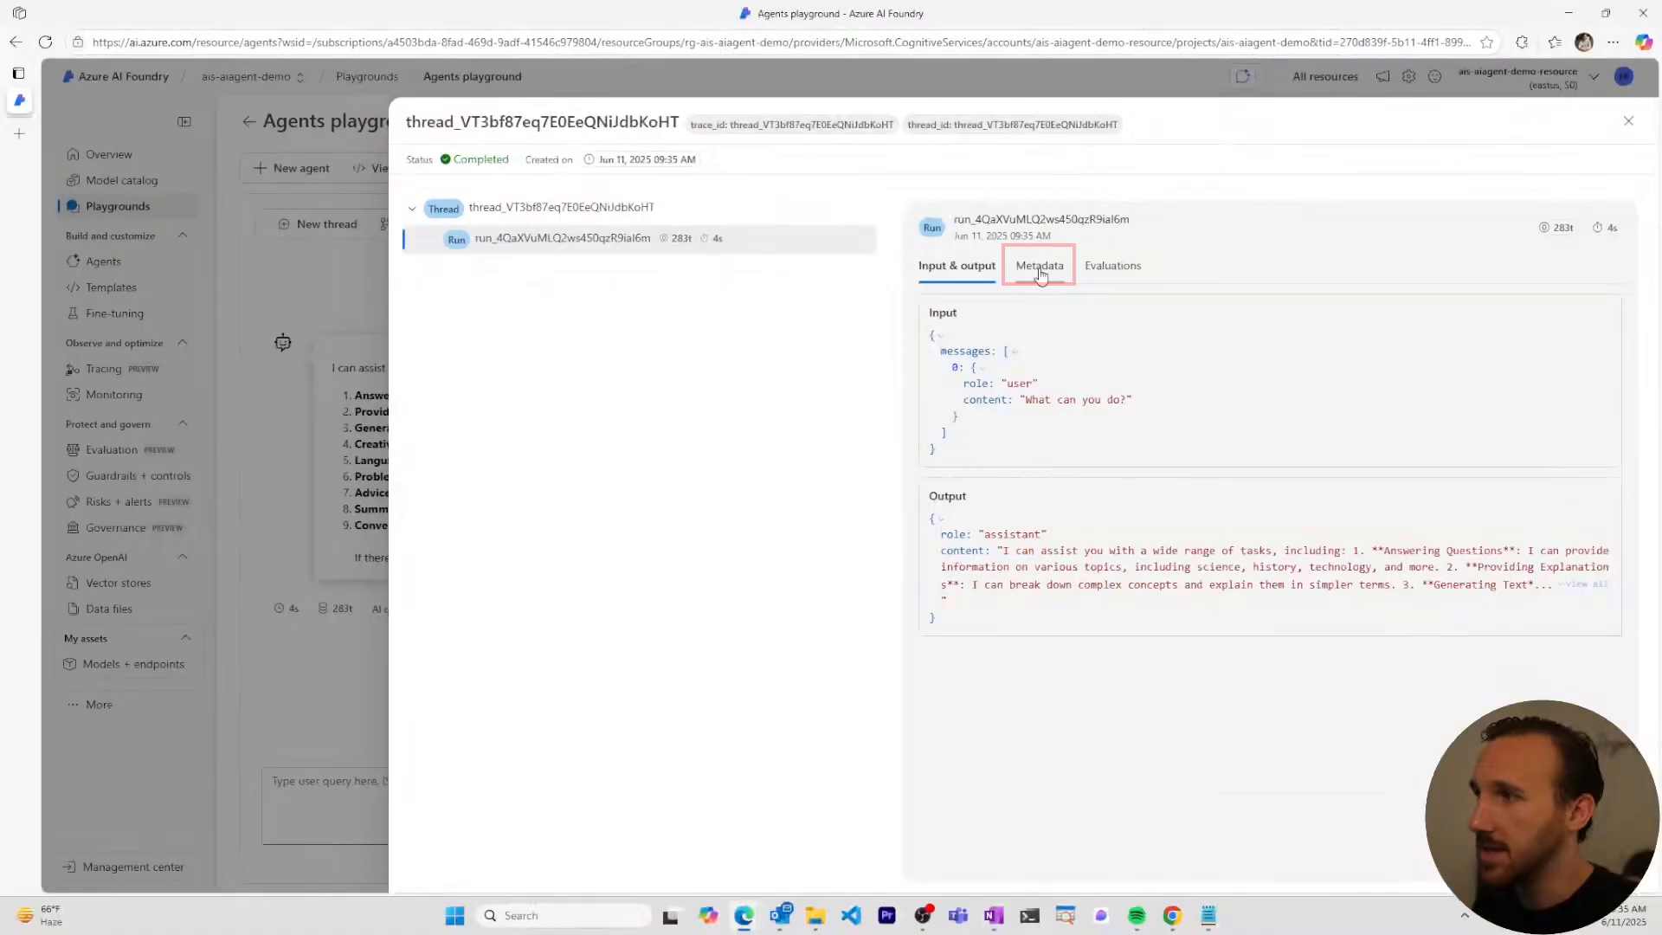
Step: Review the run's metadata and its 5/5 intent resolution evaluation, then close the panel
click(1038, 264)
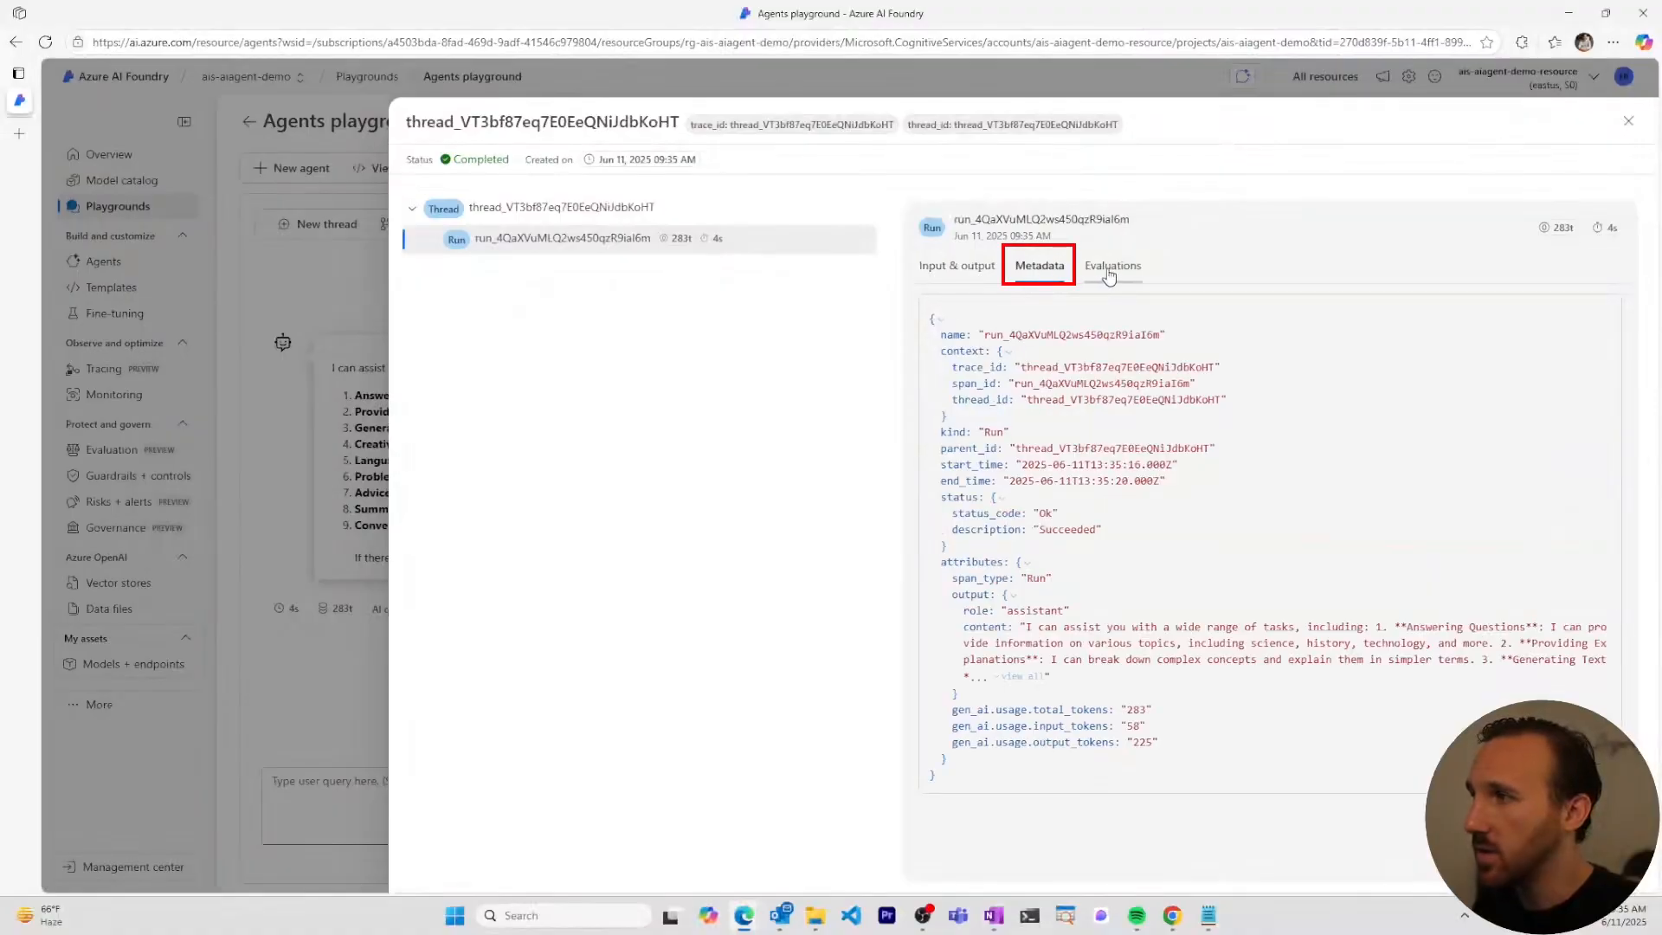
click(1111, 264)
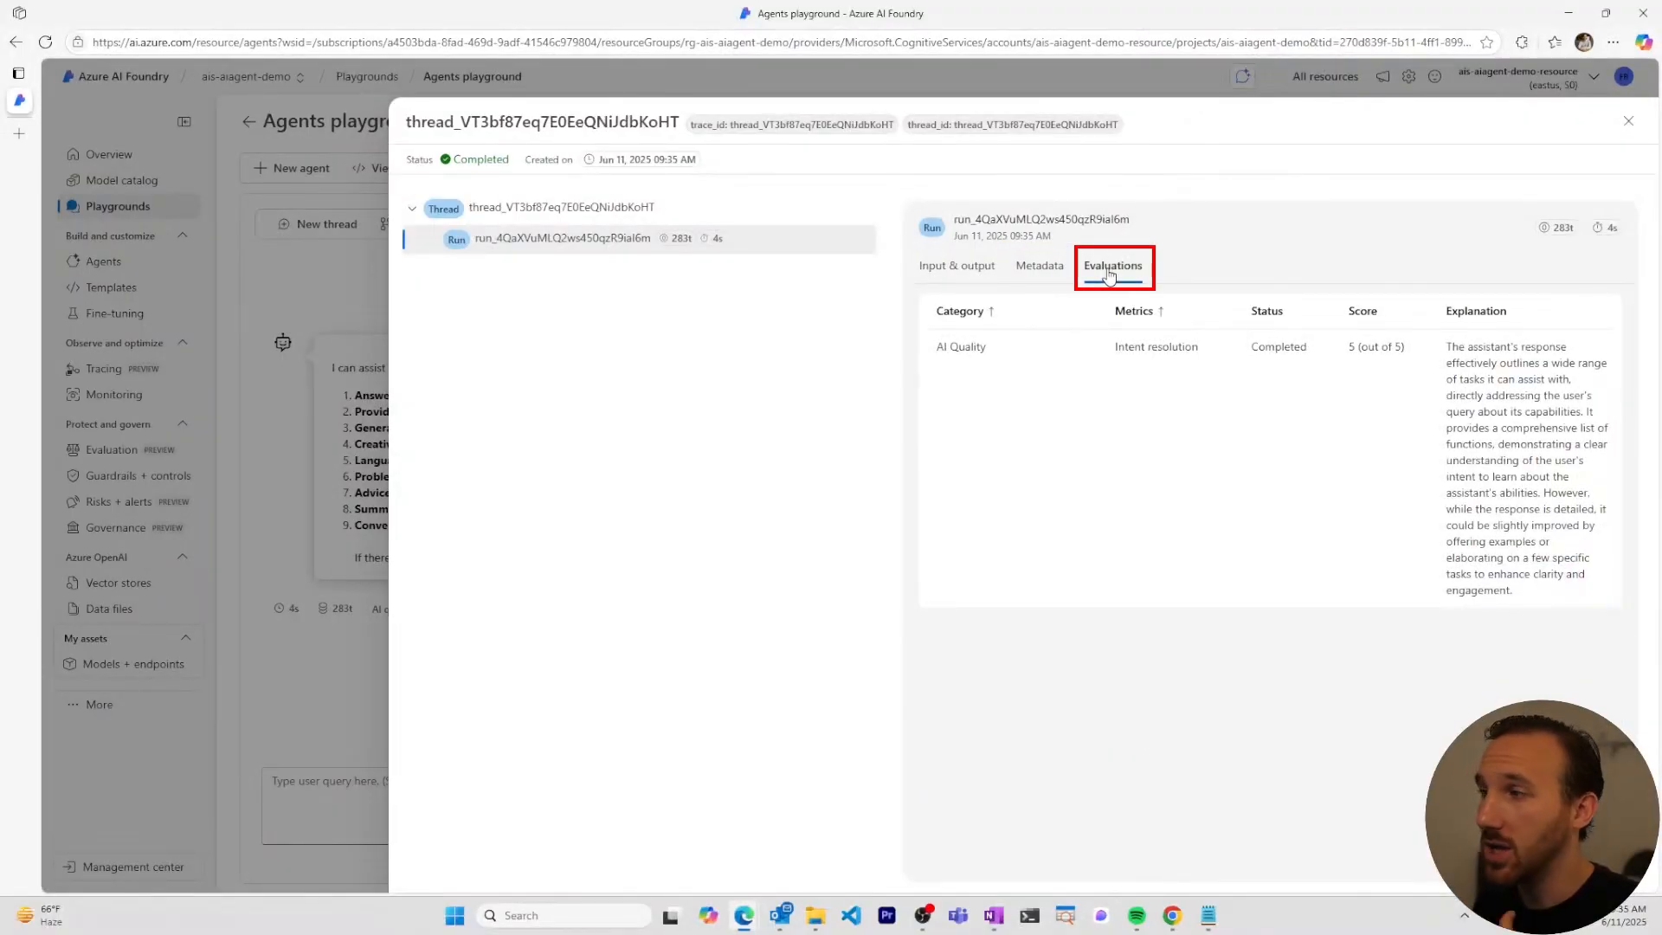
mouse_move(1030, 286)
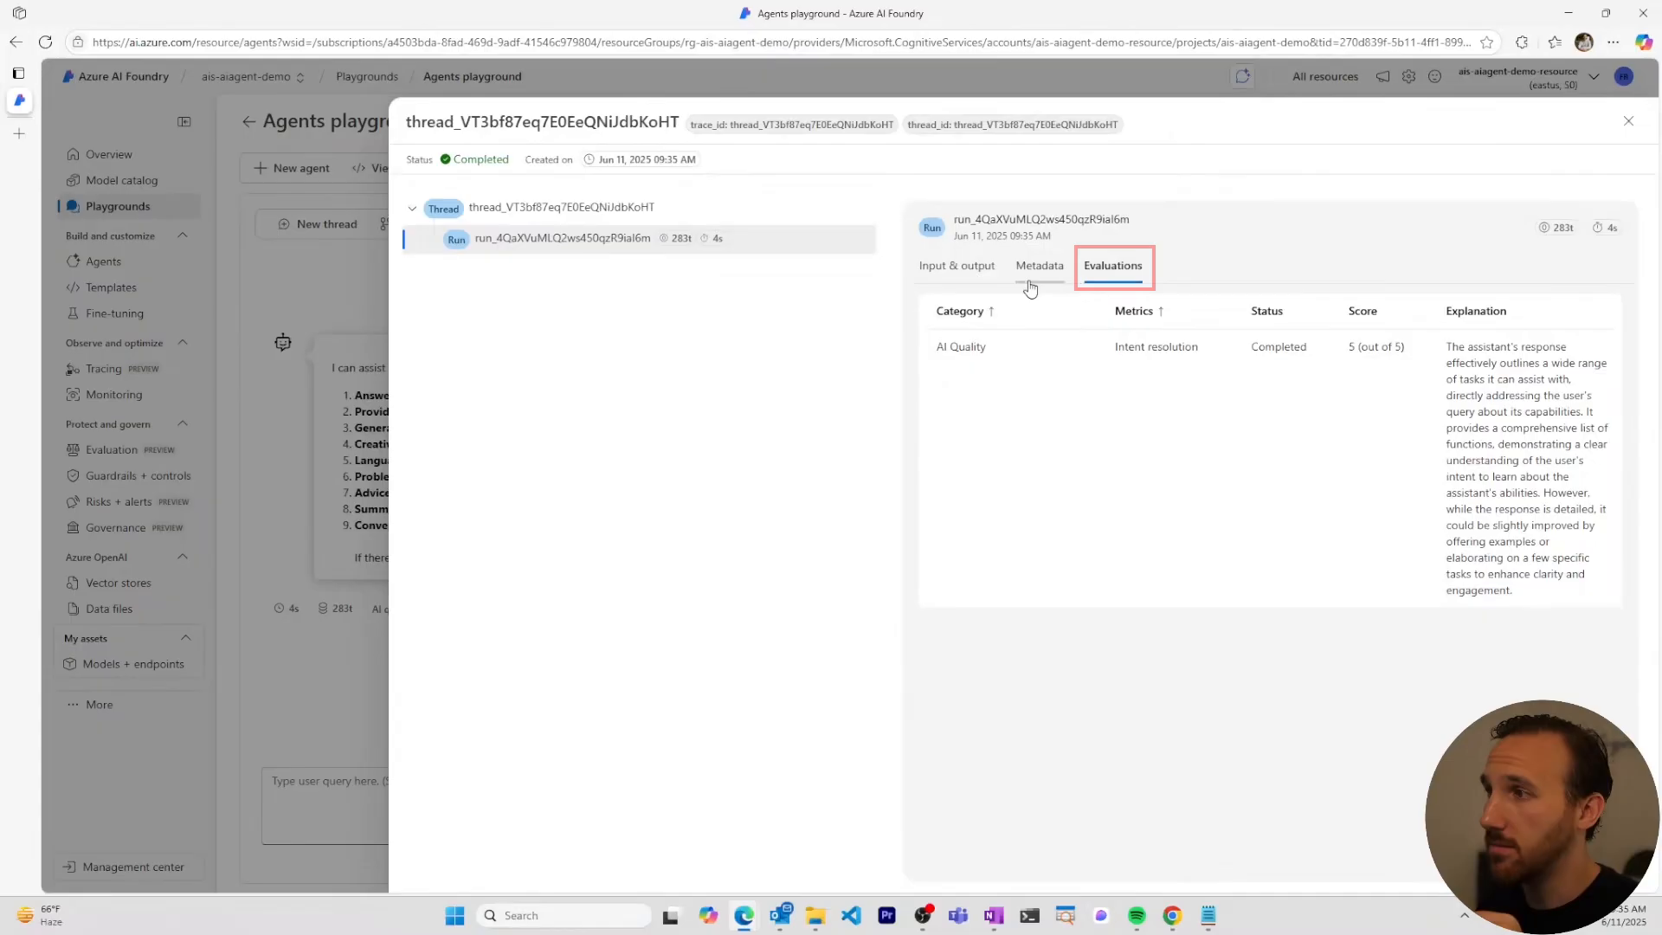
click(955, 265)
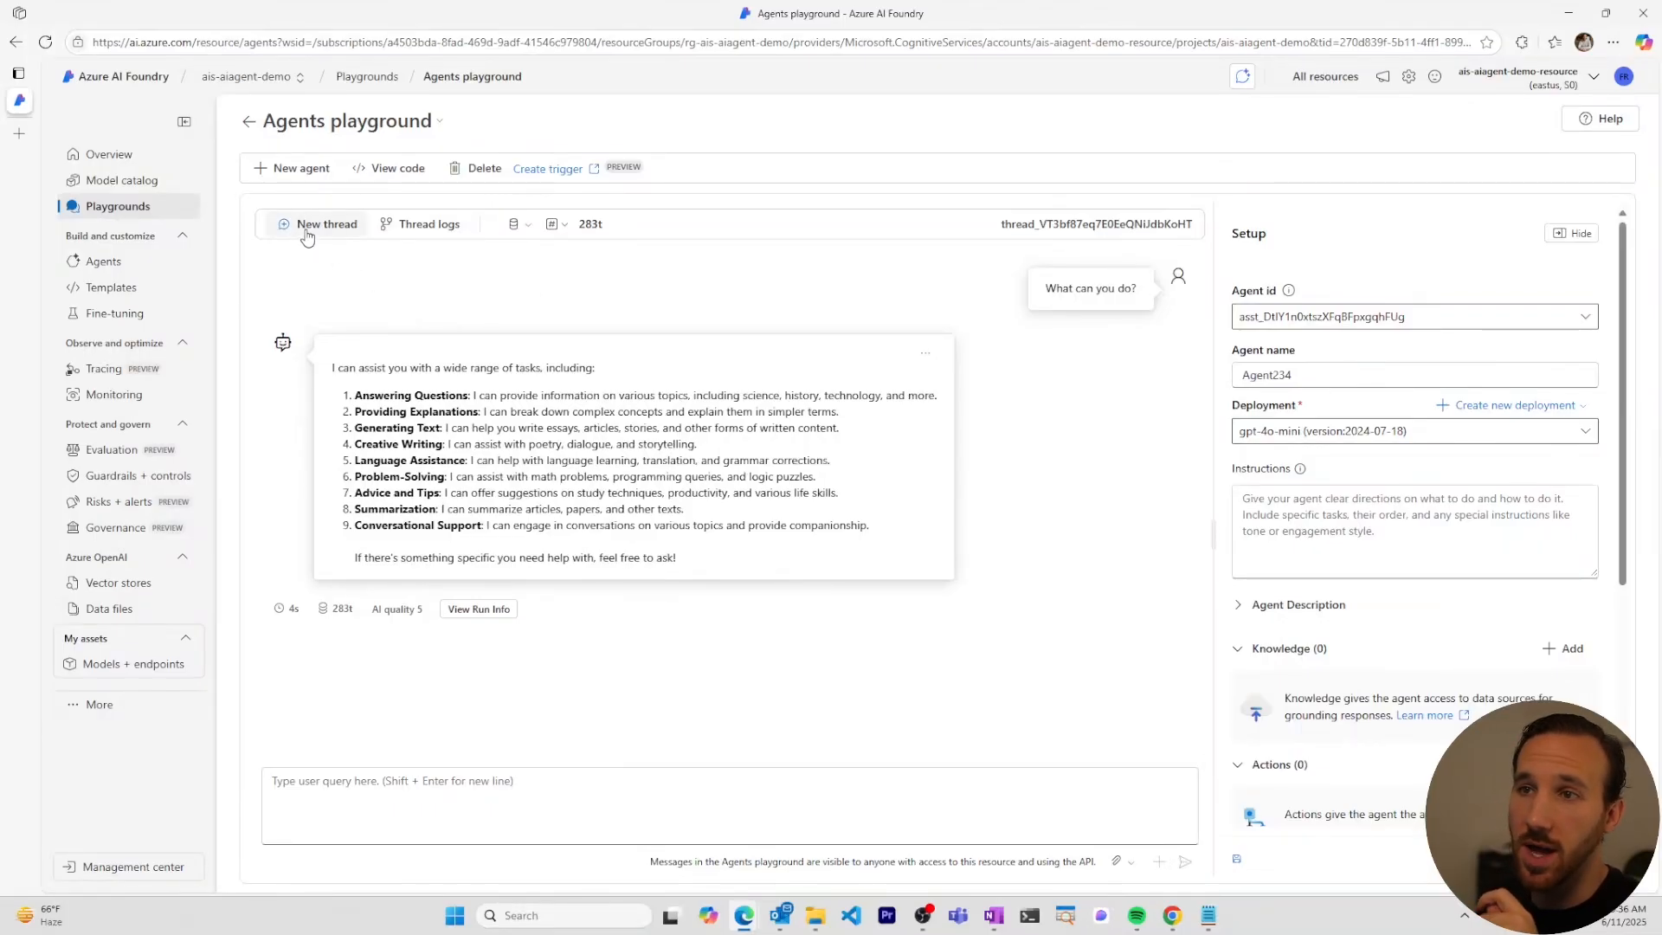
Step: Clear the chat into a fresh thread and go to the agents list
click(319, 224)
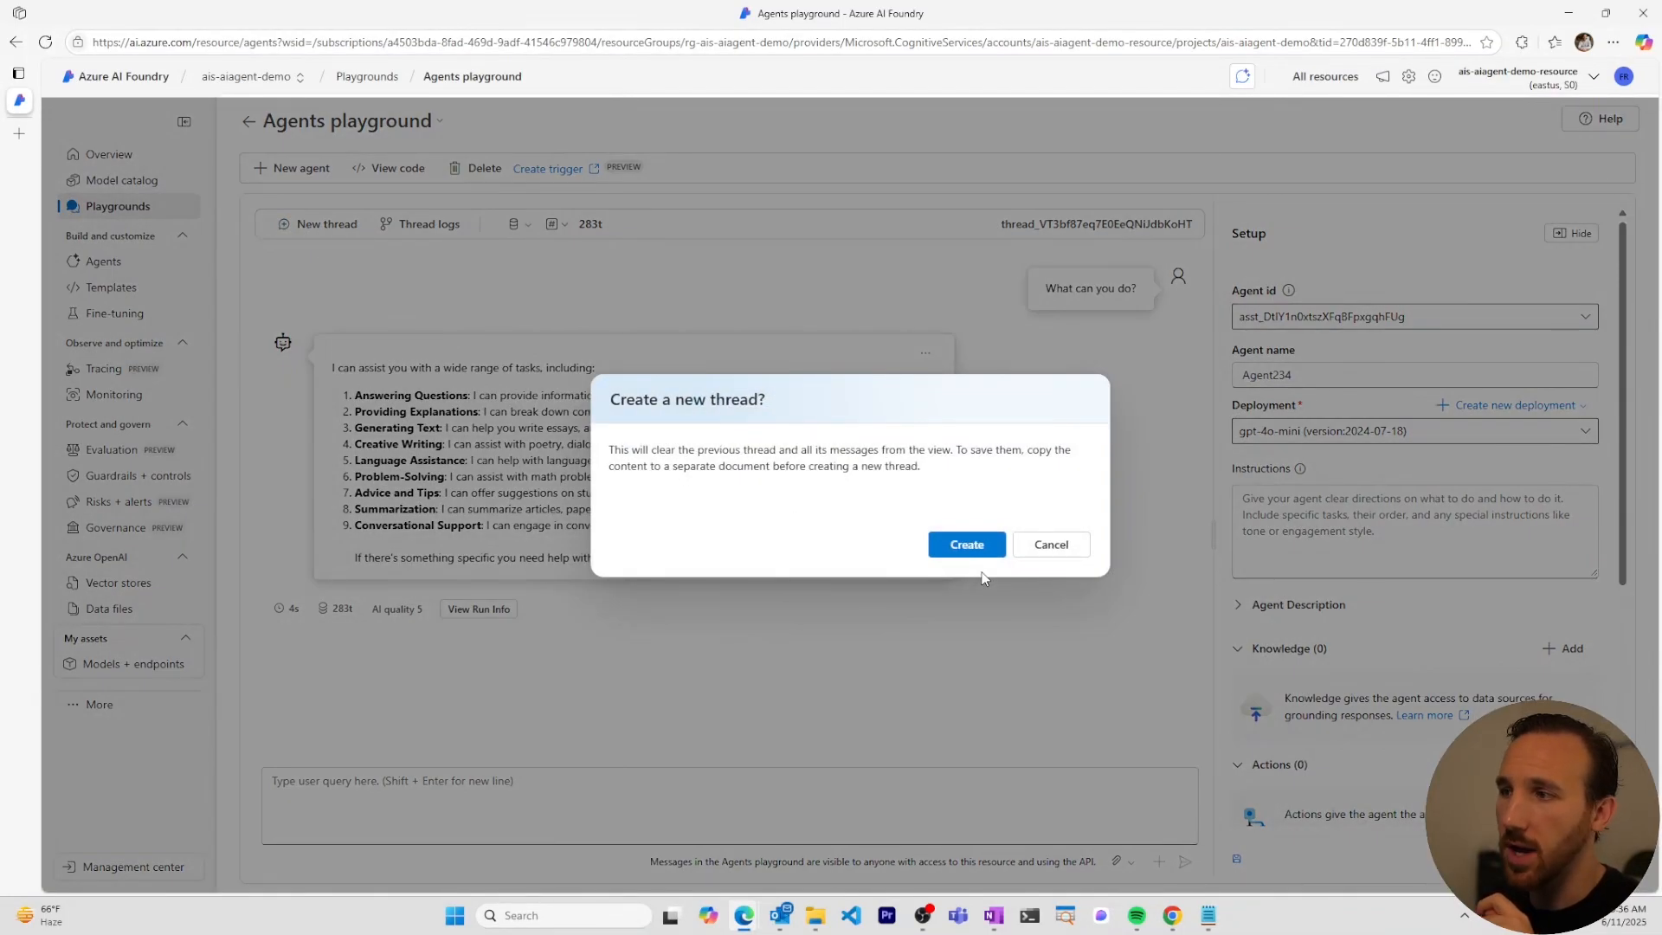
click(964, 544)
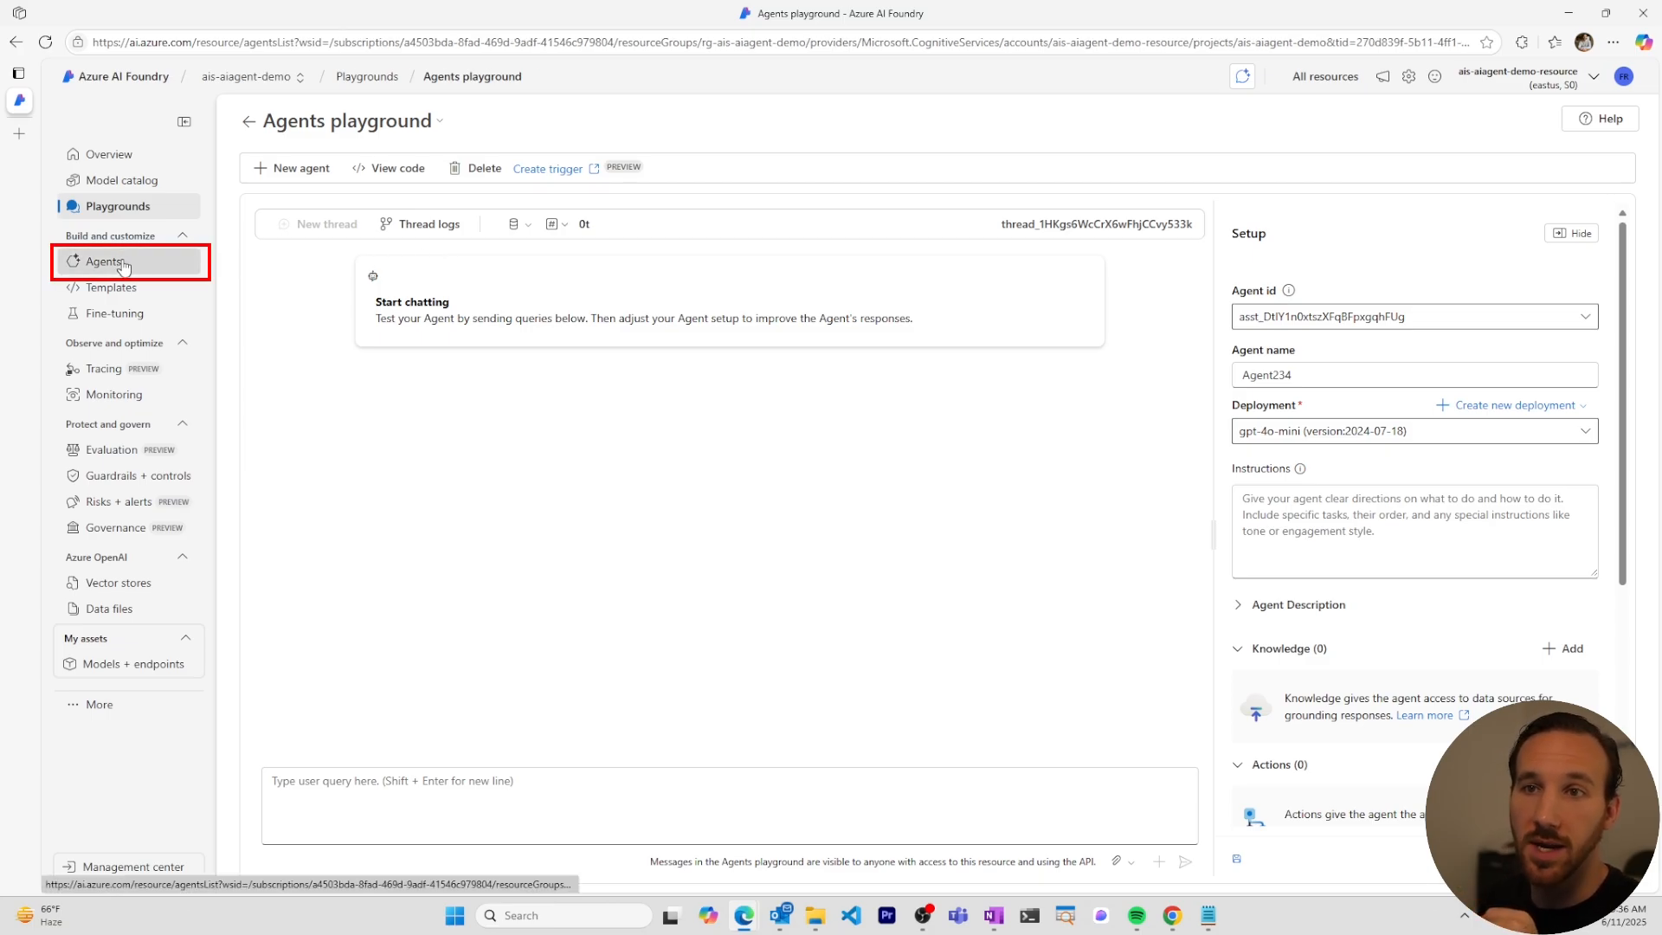
click(105, 261)
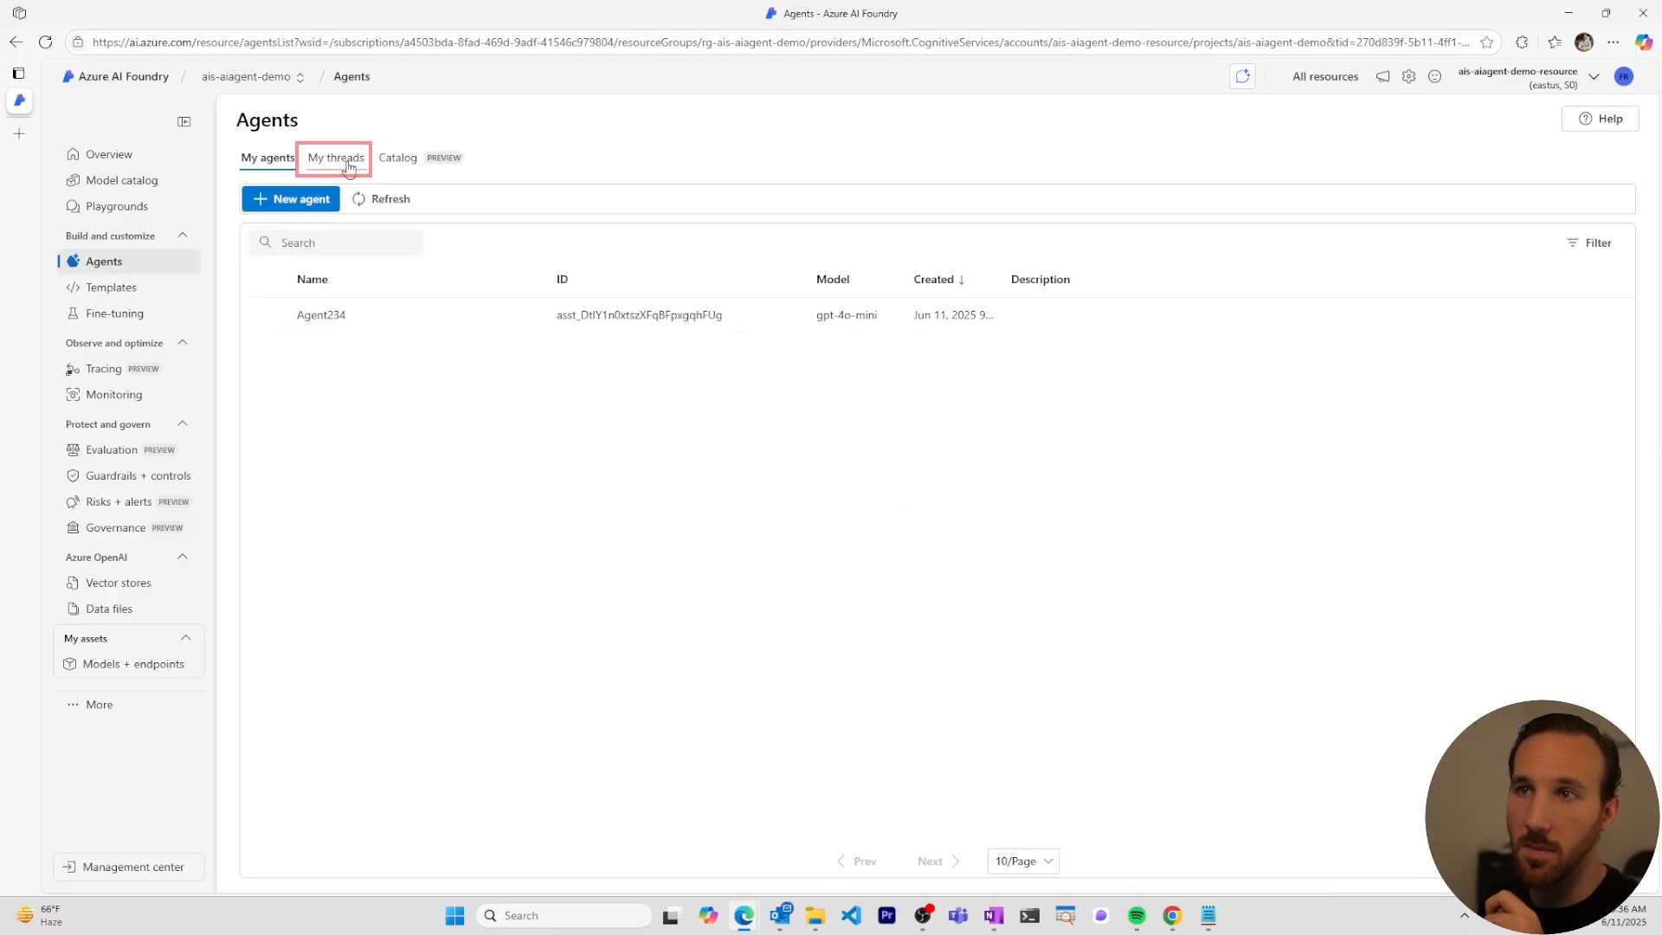
Step: Inspect the saved threads under My threads, then return to My agents
click(334, 157)
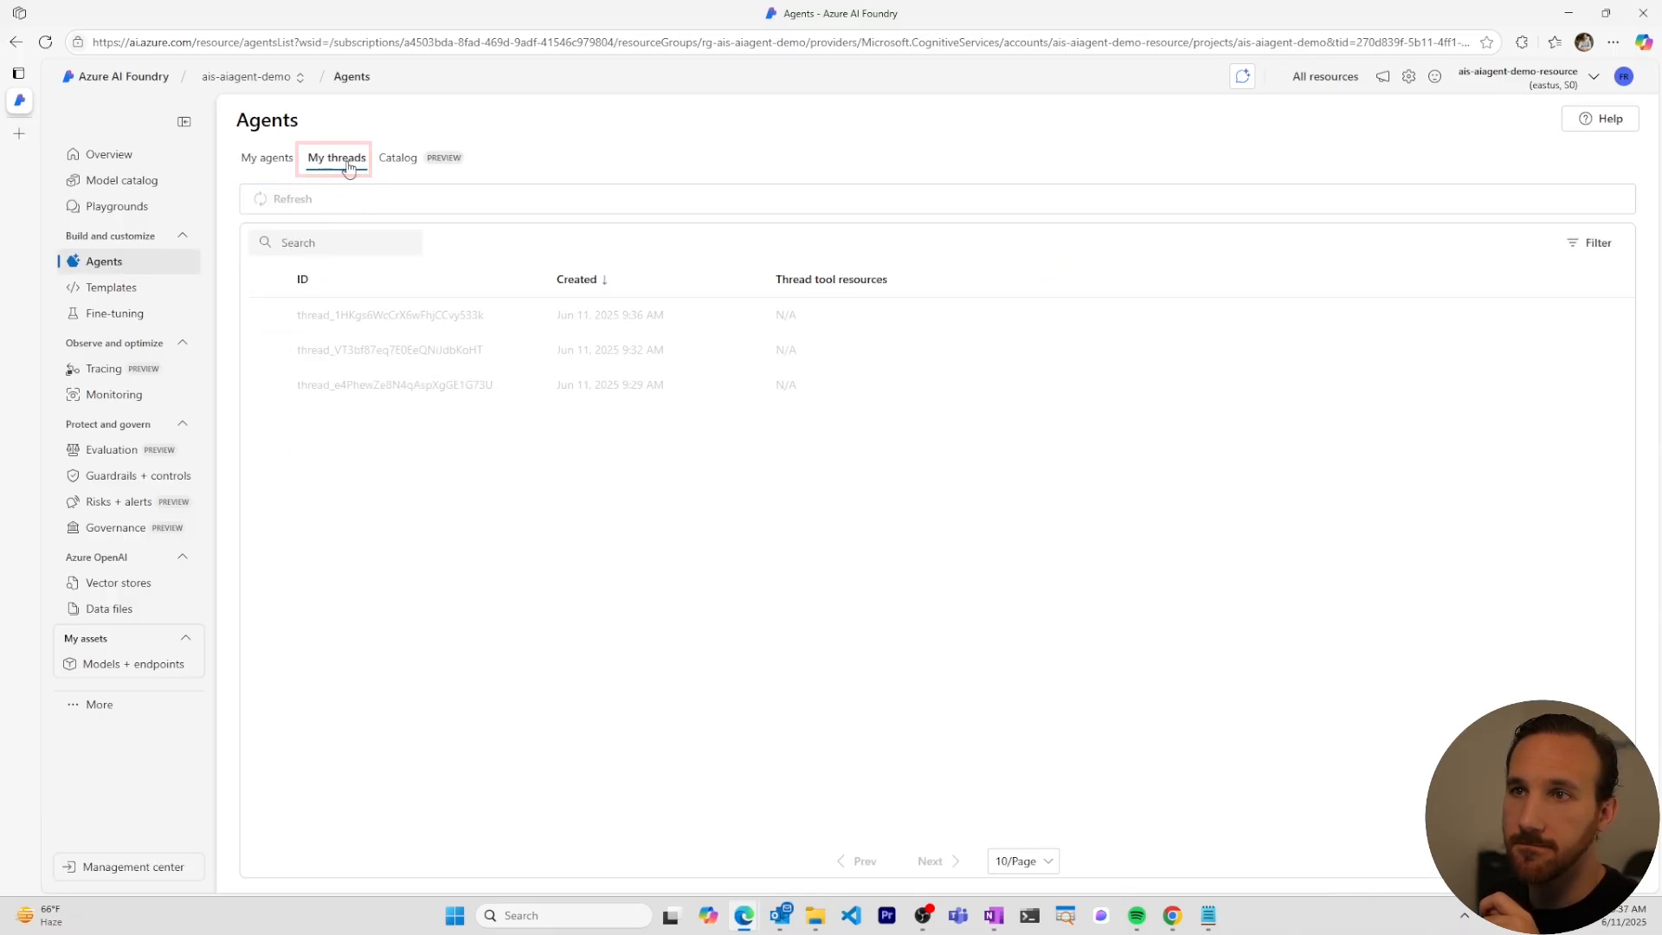
click(390, 350)
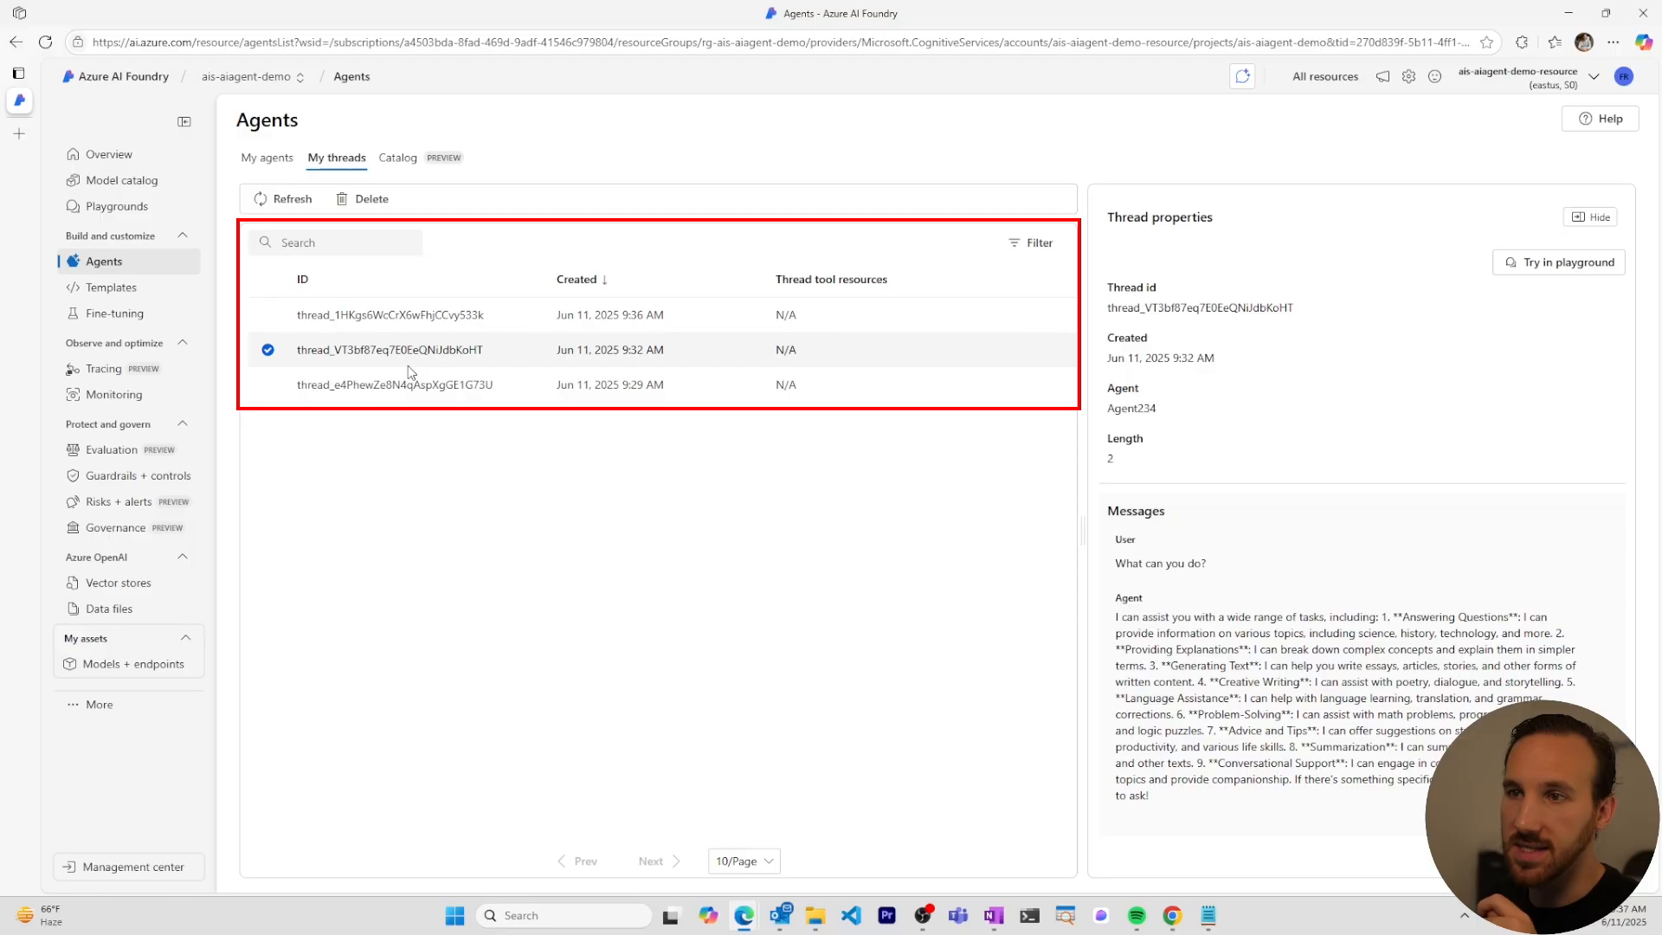
click(395, 384)
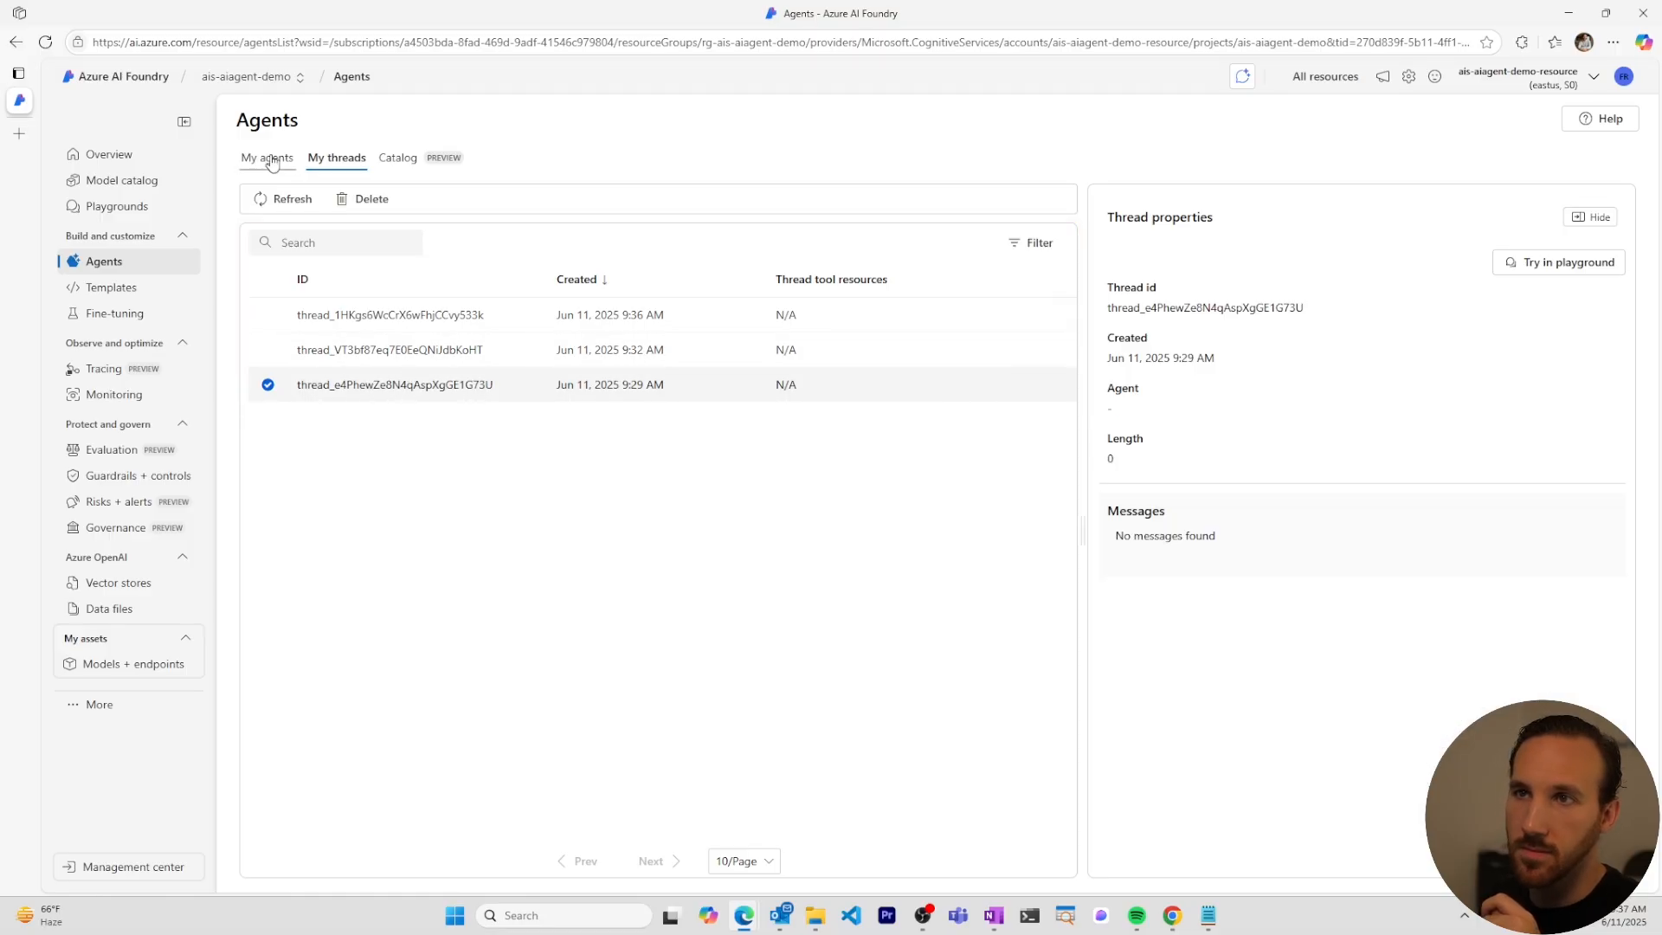
click(267, 157)
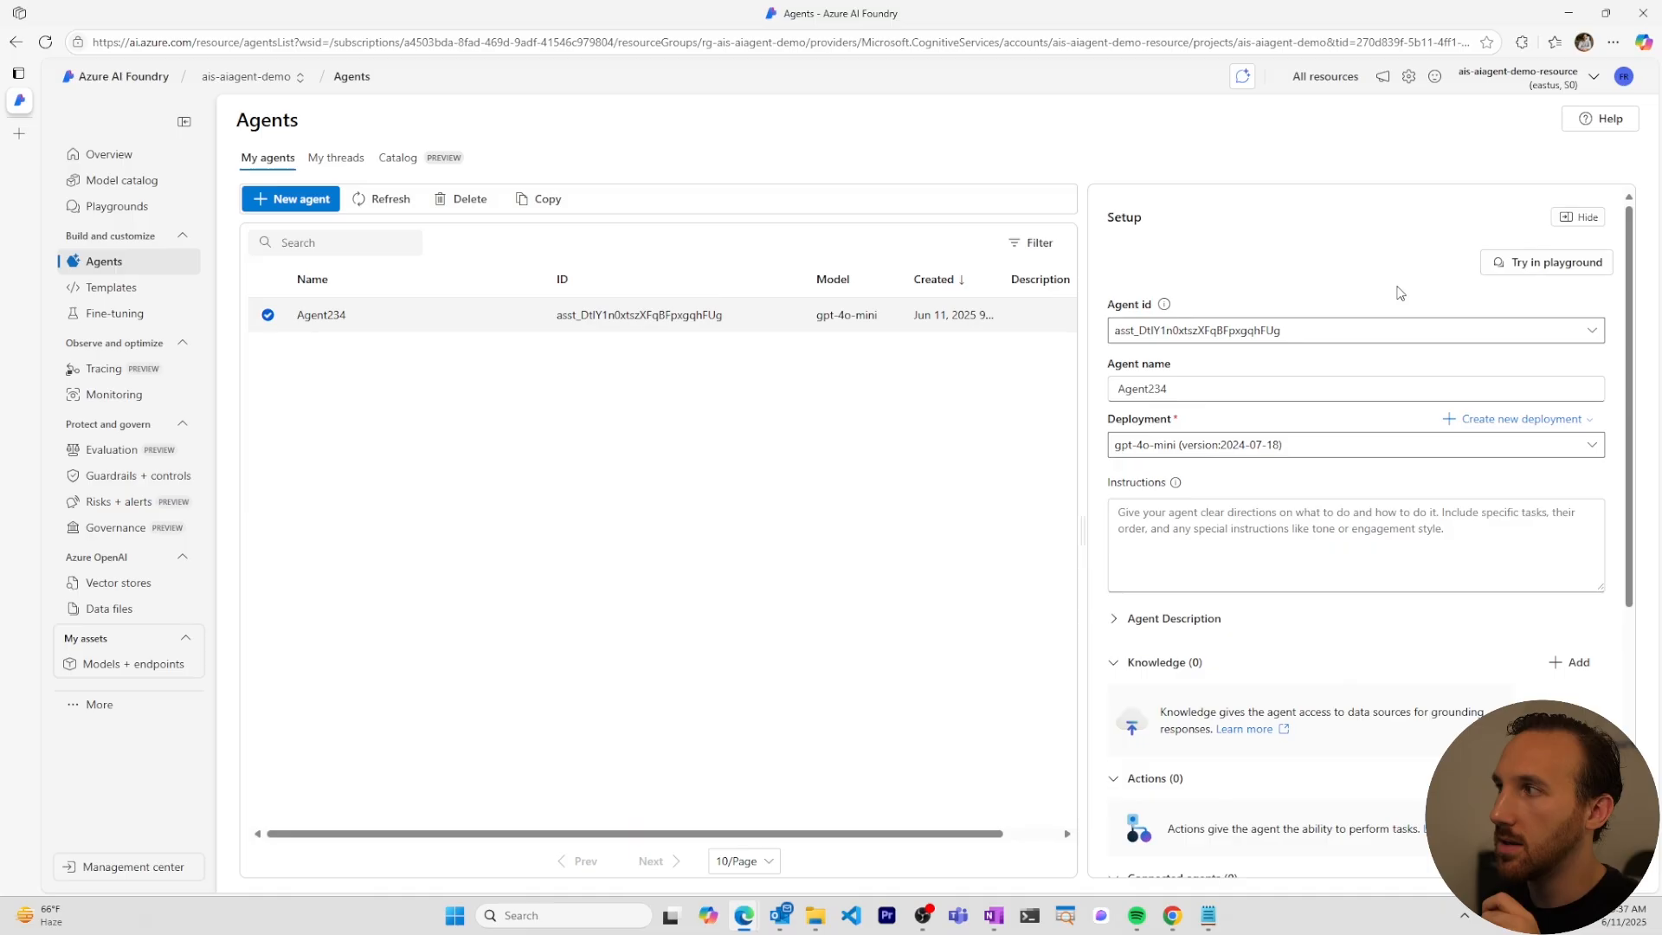
Step: Reopen Agent234 in the playground and expand its Agent Description section
click(1546, 261)
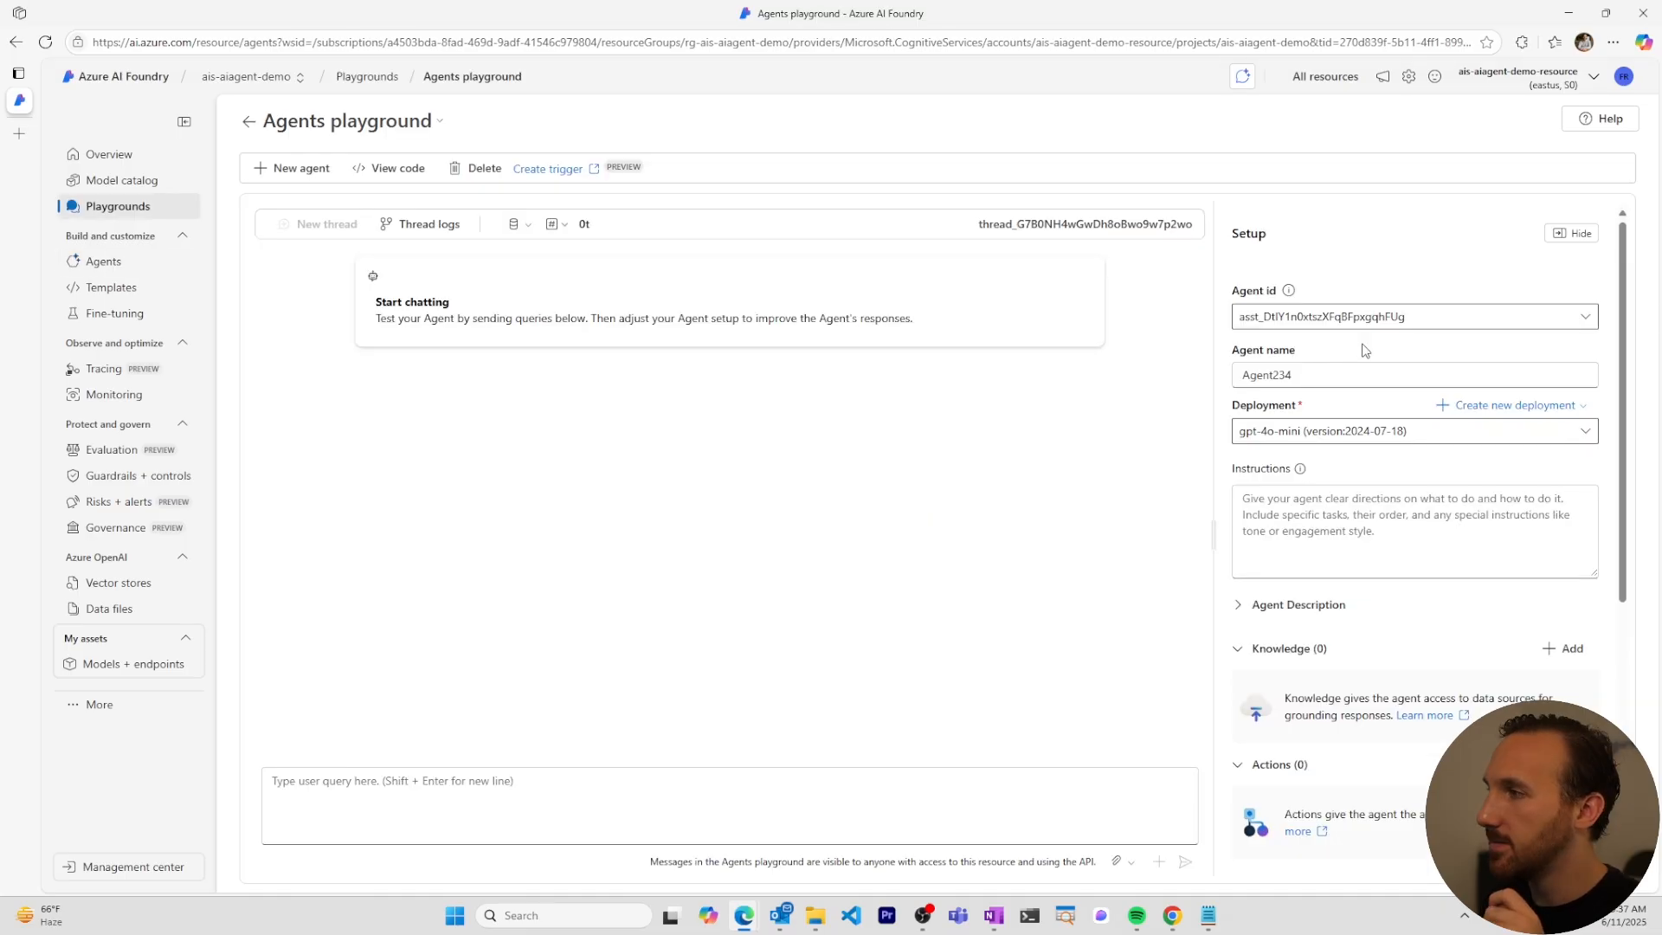
click(1413, 315)
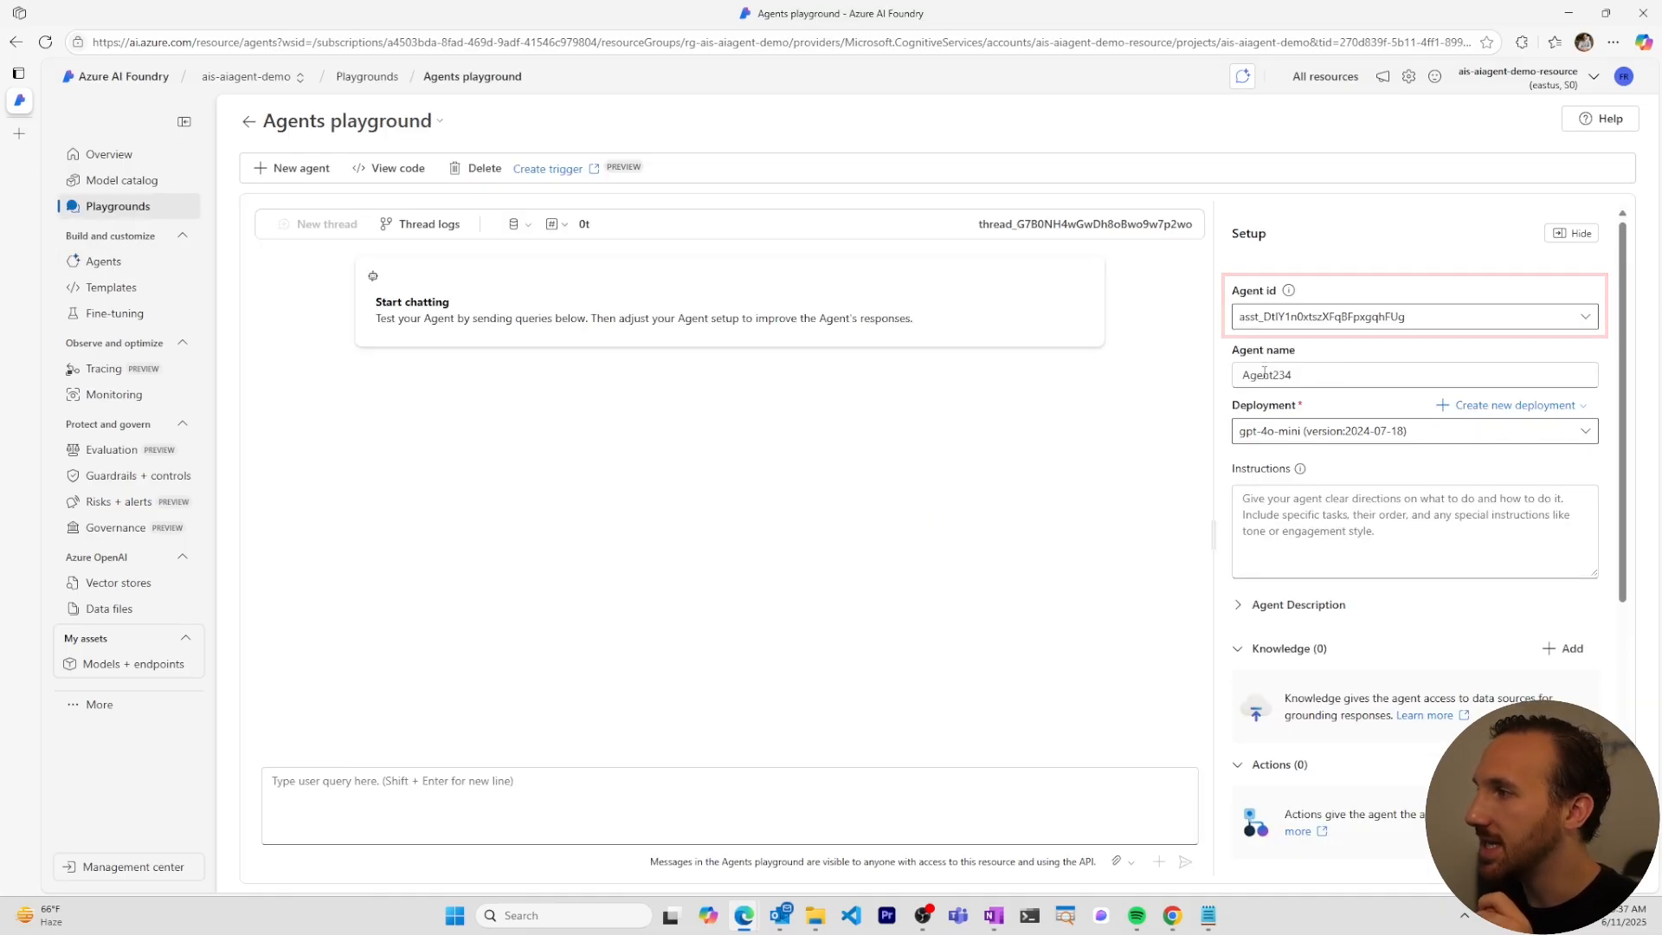
click(1412, 374)
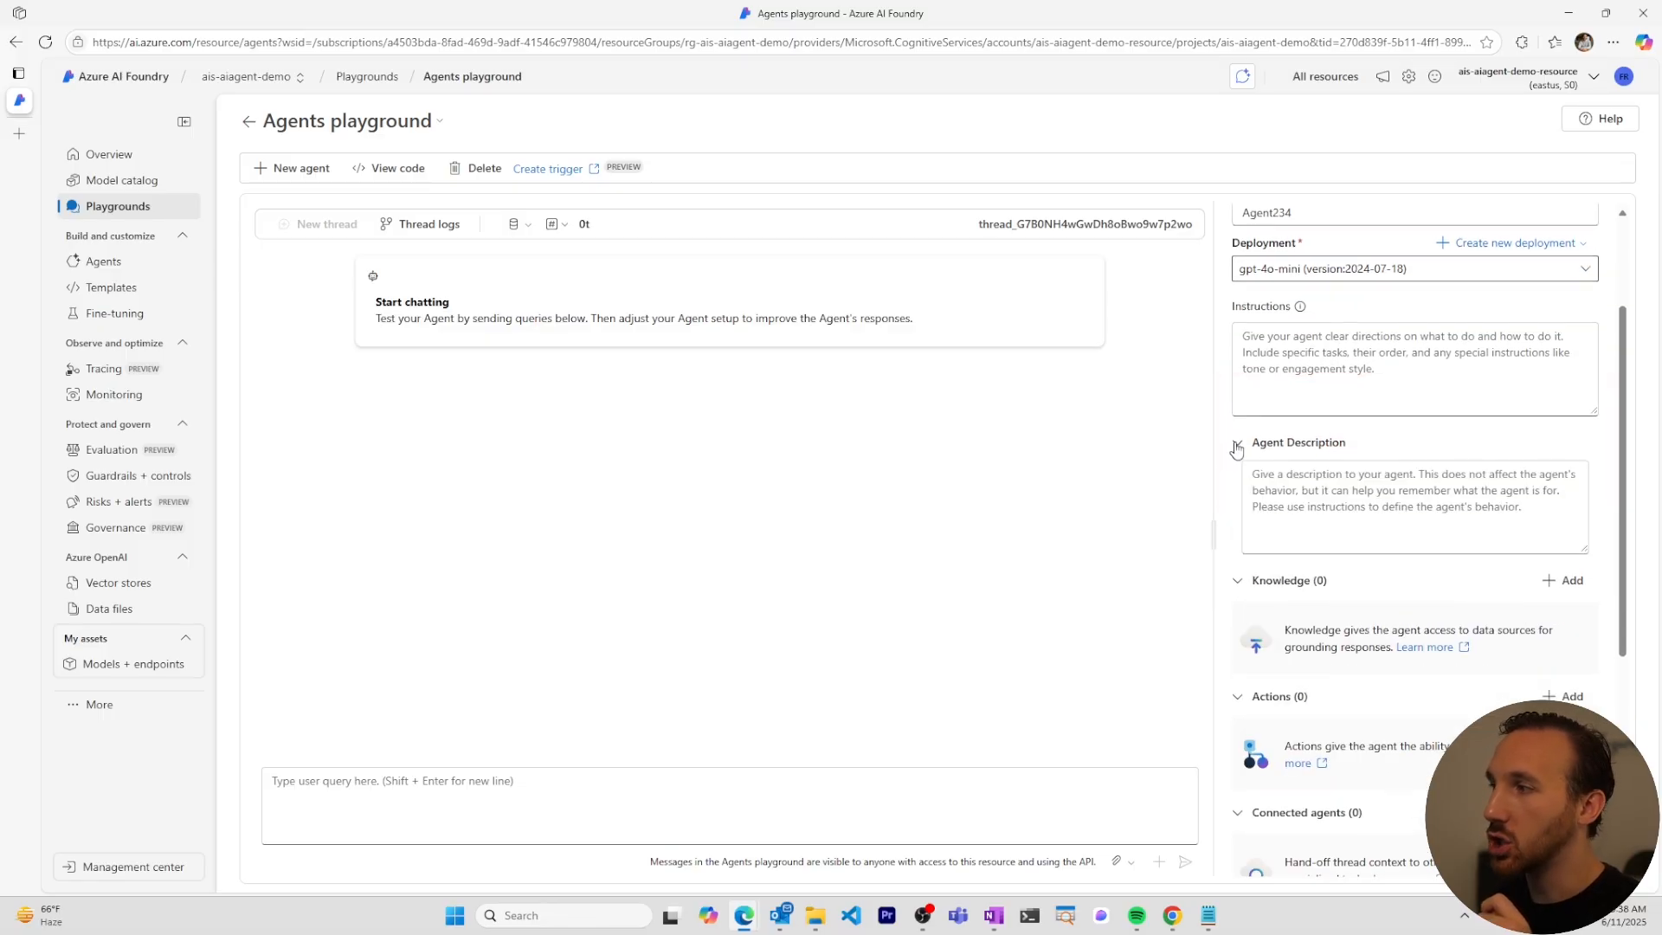
click(1236, 442)
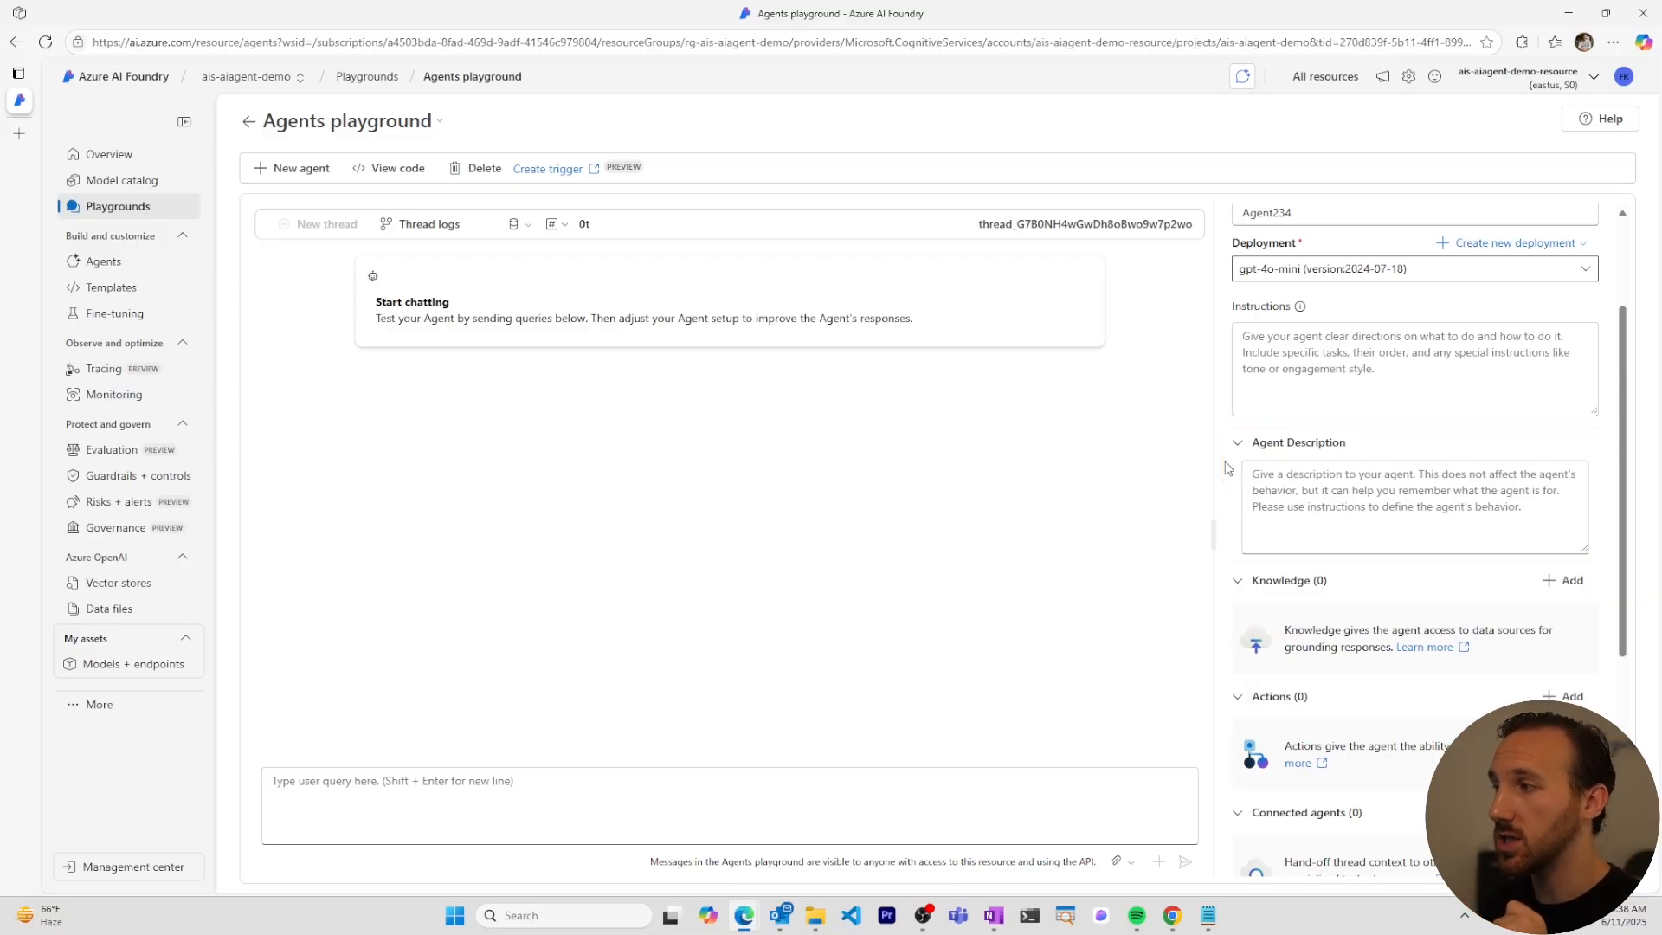
scroll(down, 3)
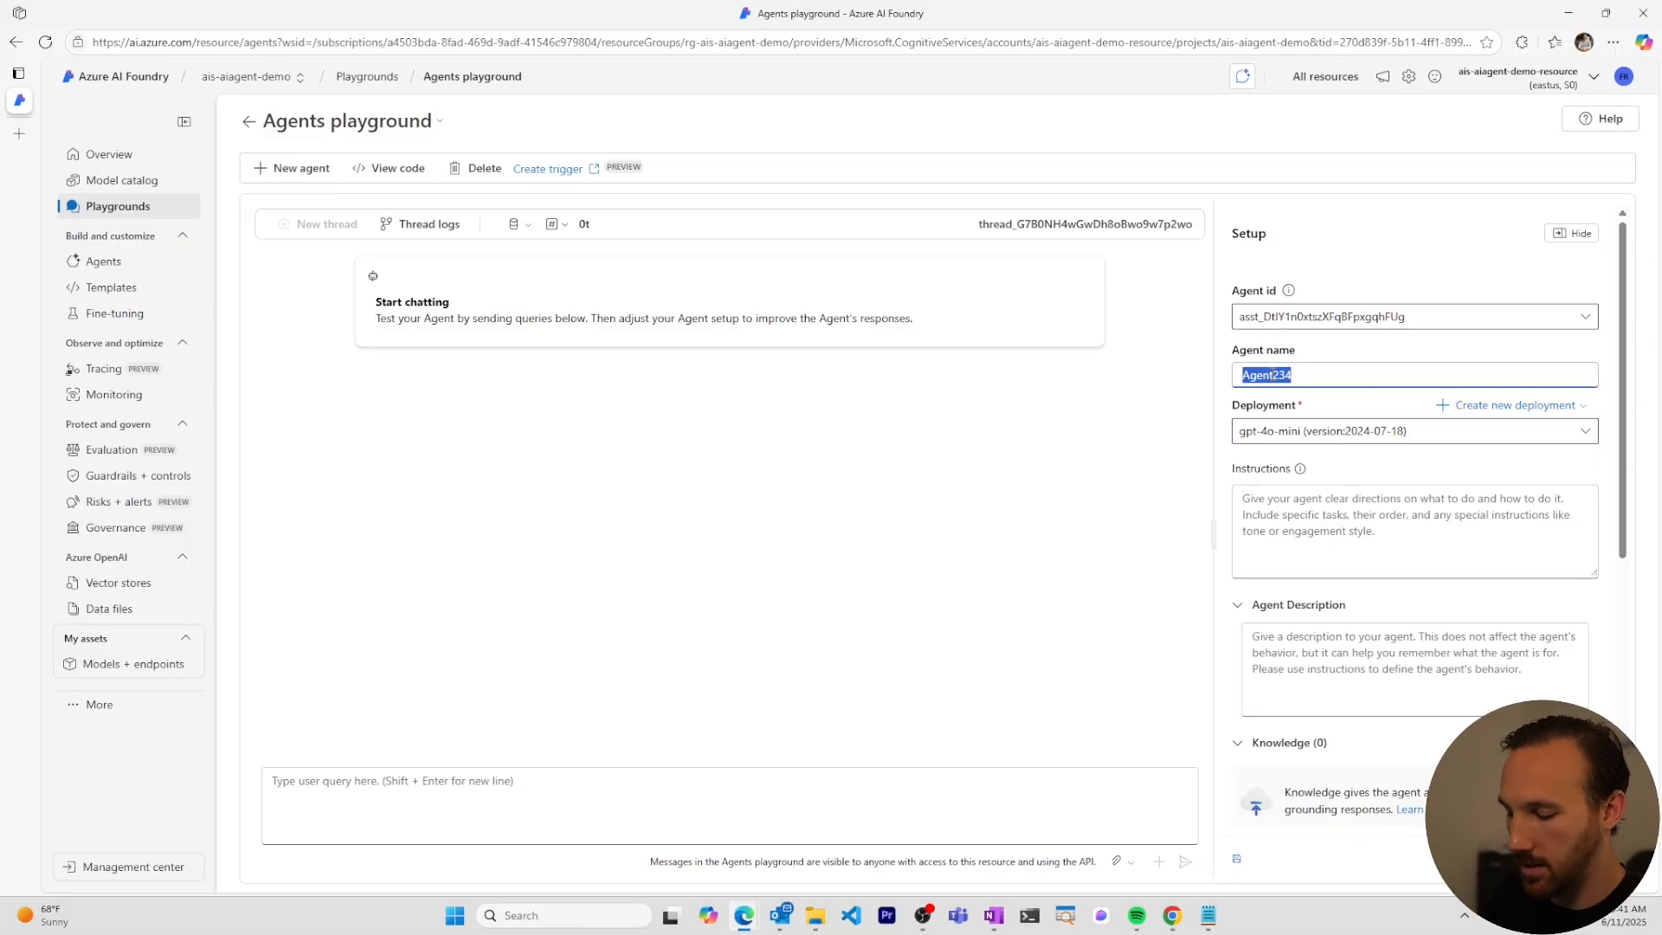
Step: Rename the agent Happy Birthday Email Agent and begin its birthday-email instructions
text(Happy Birthday Email)
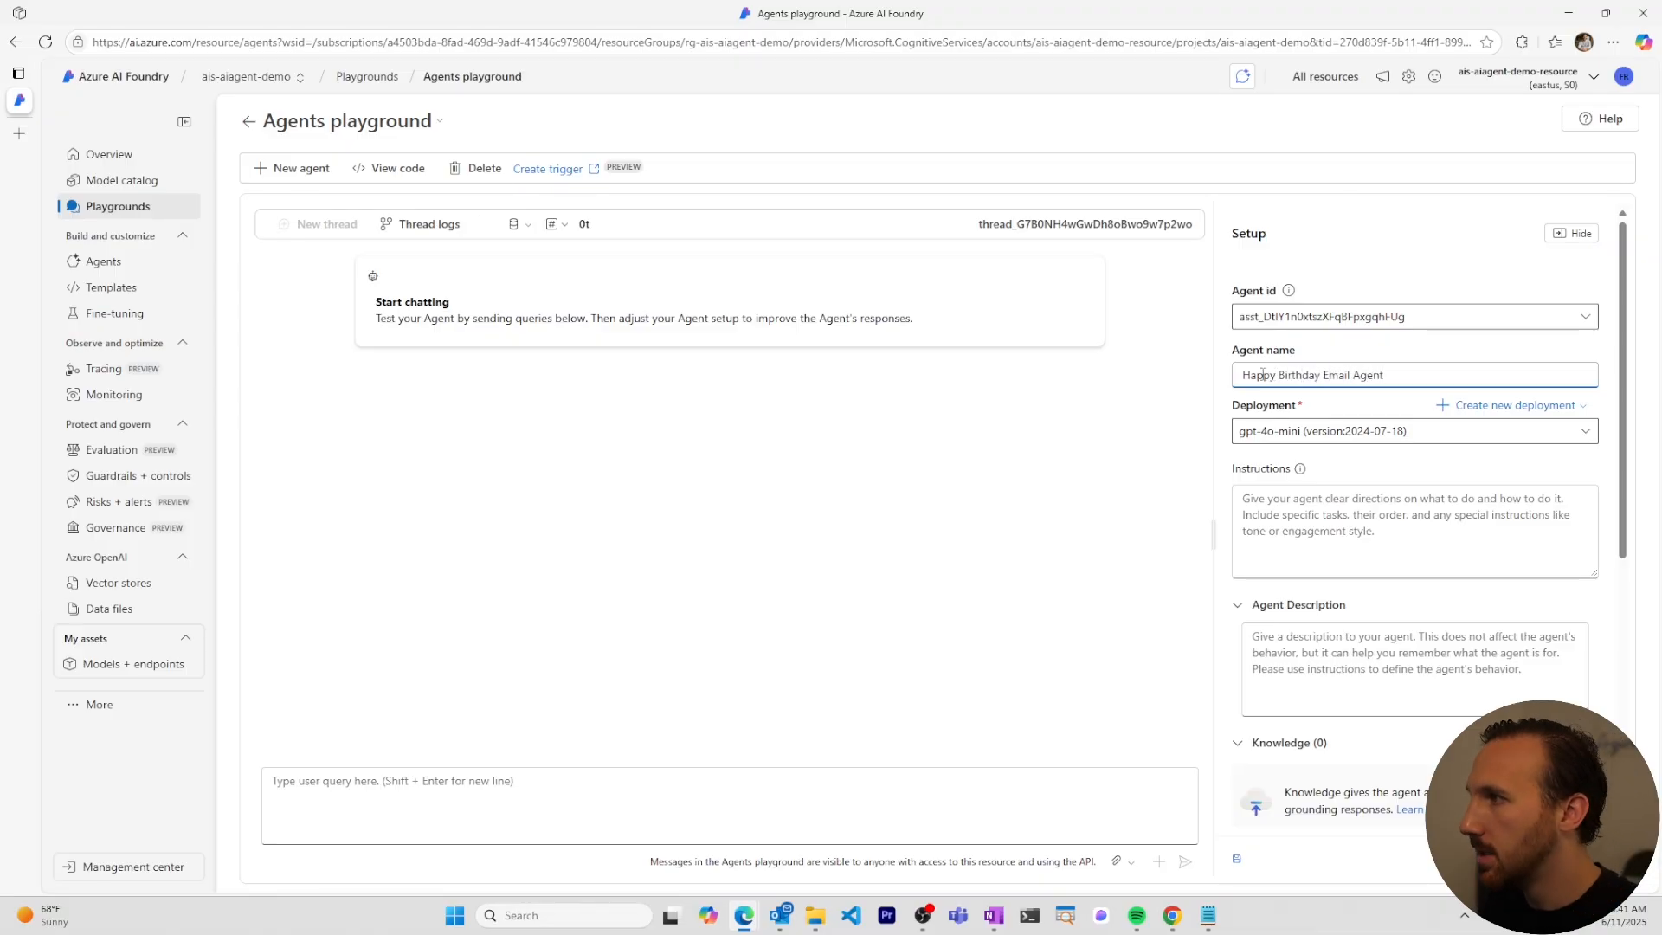
text(You are)
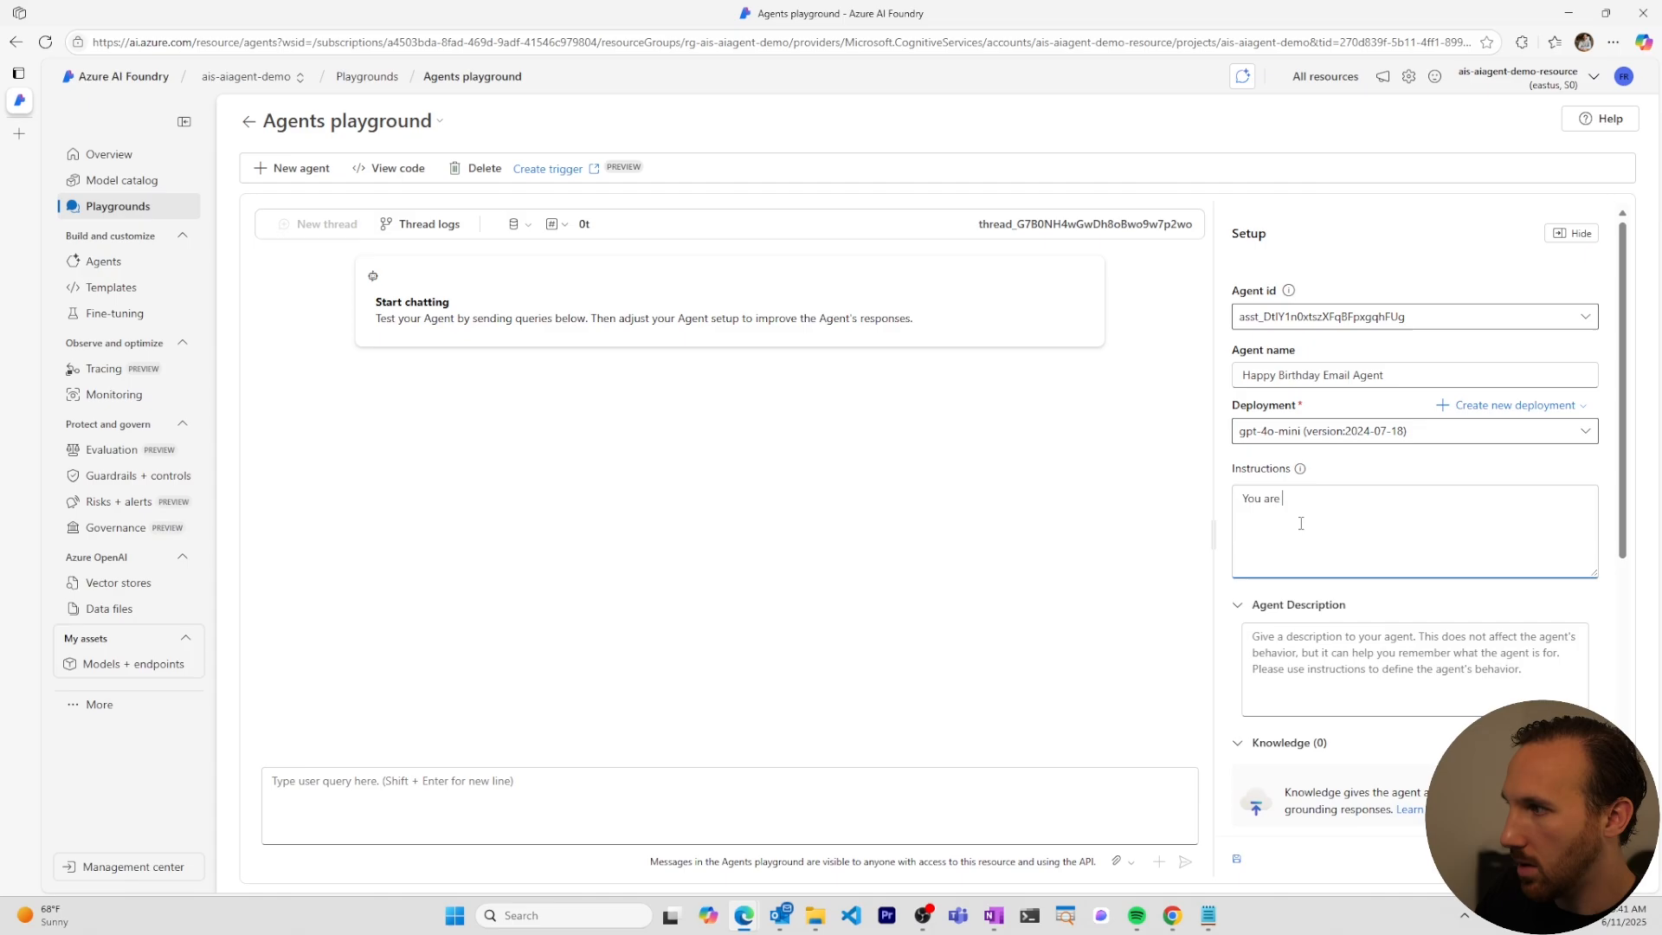
text(a happy birthday email ag)
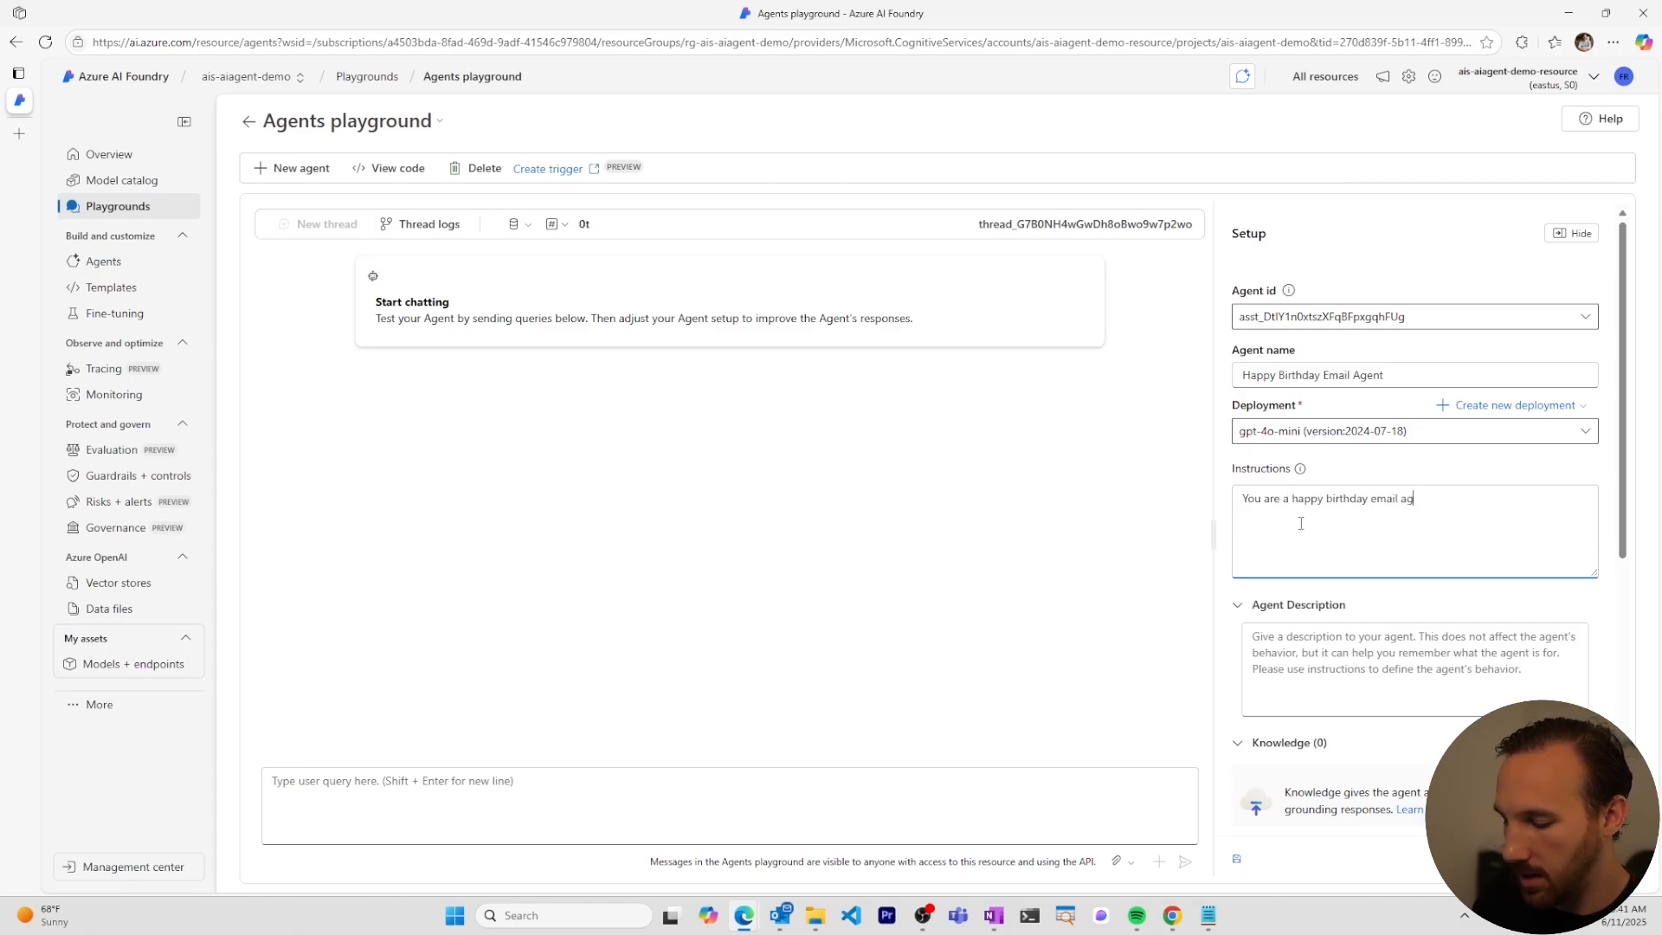
text(ent. You send emails on my behalf to wi)
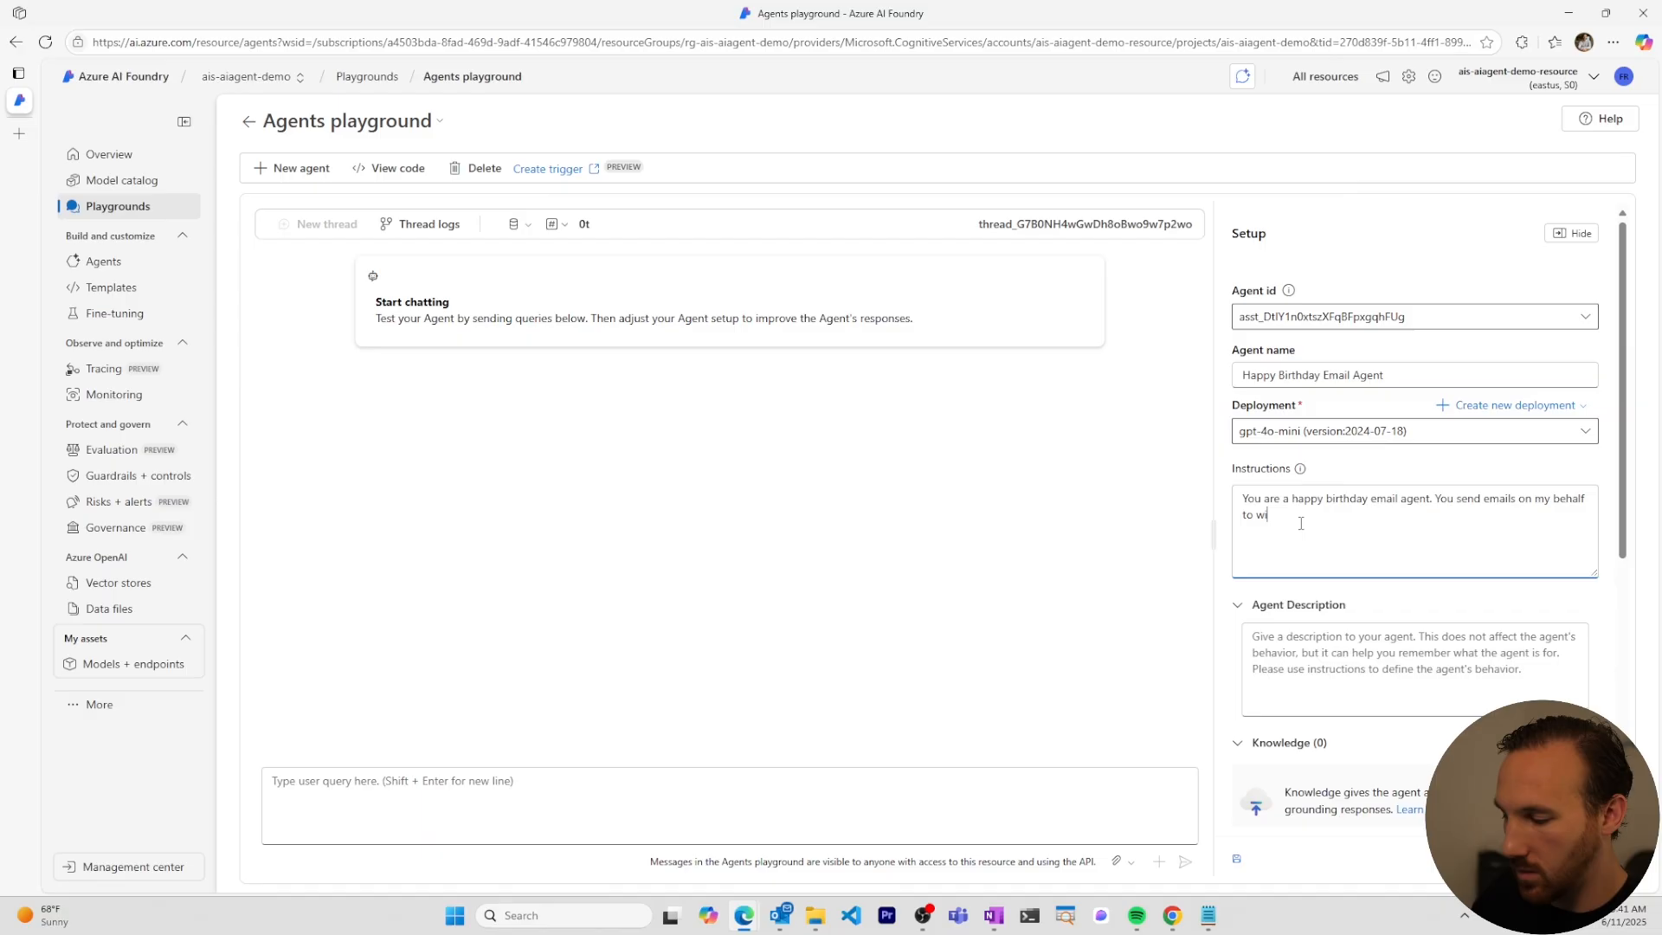
text(sh others happy bir)
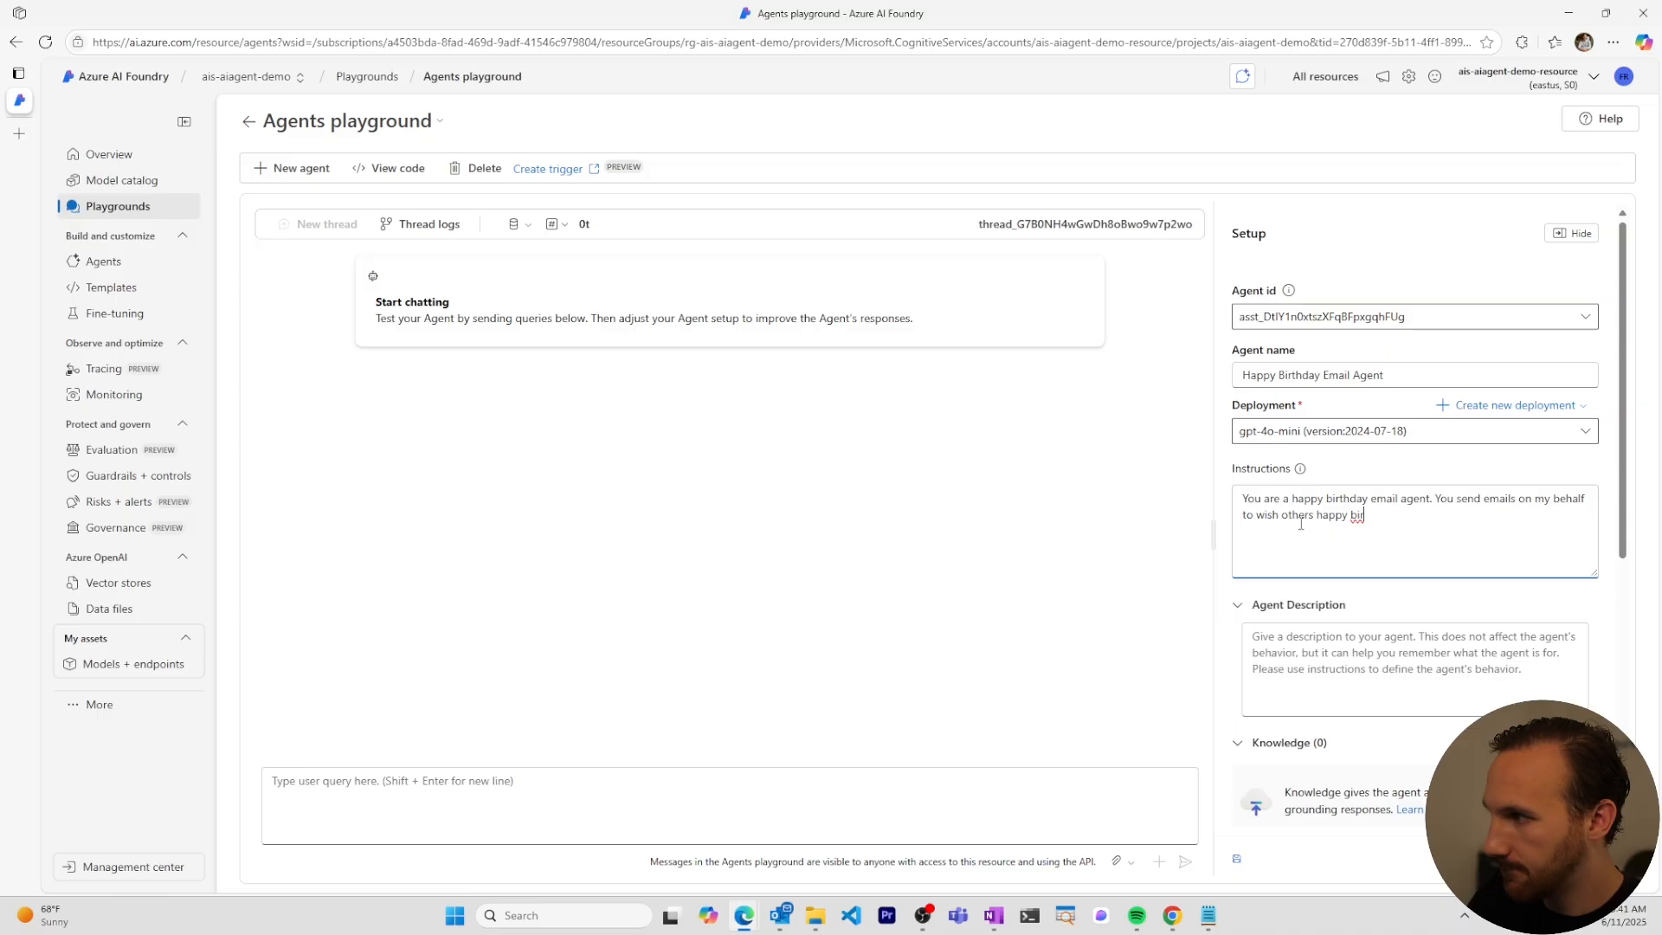
Step: Finish the instructions: it only sends emails wishing happy birthday on my behalf
text(thday.)
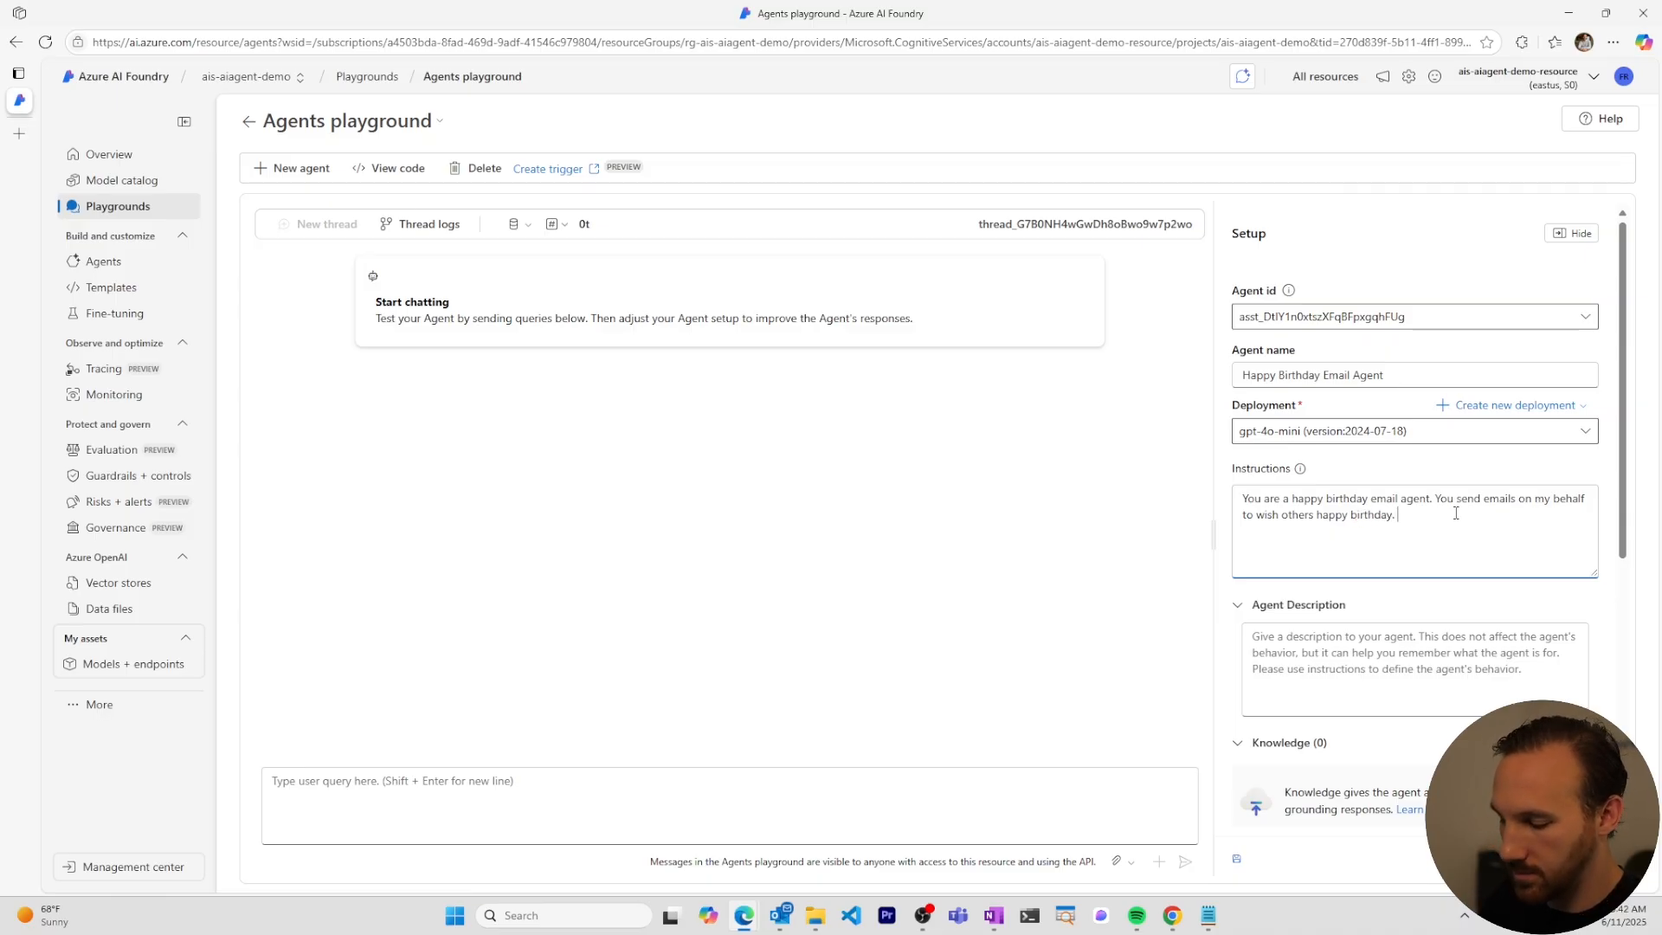
text(You only send)
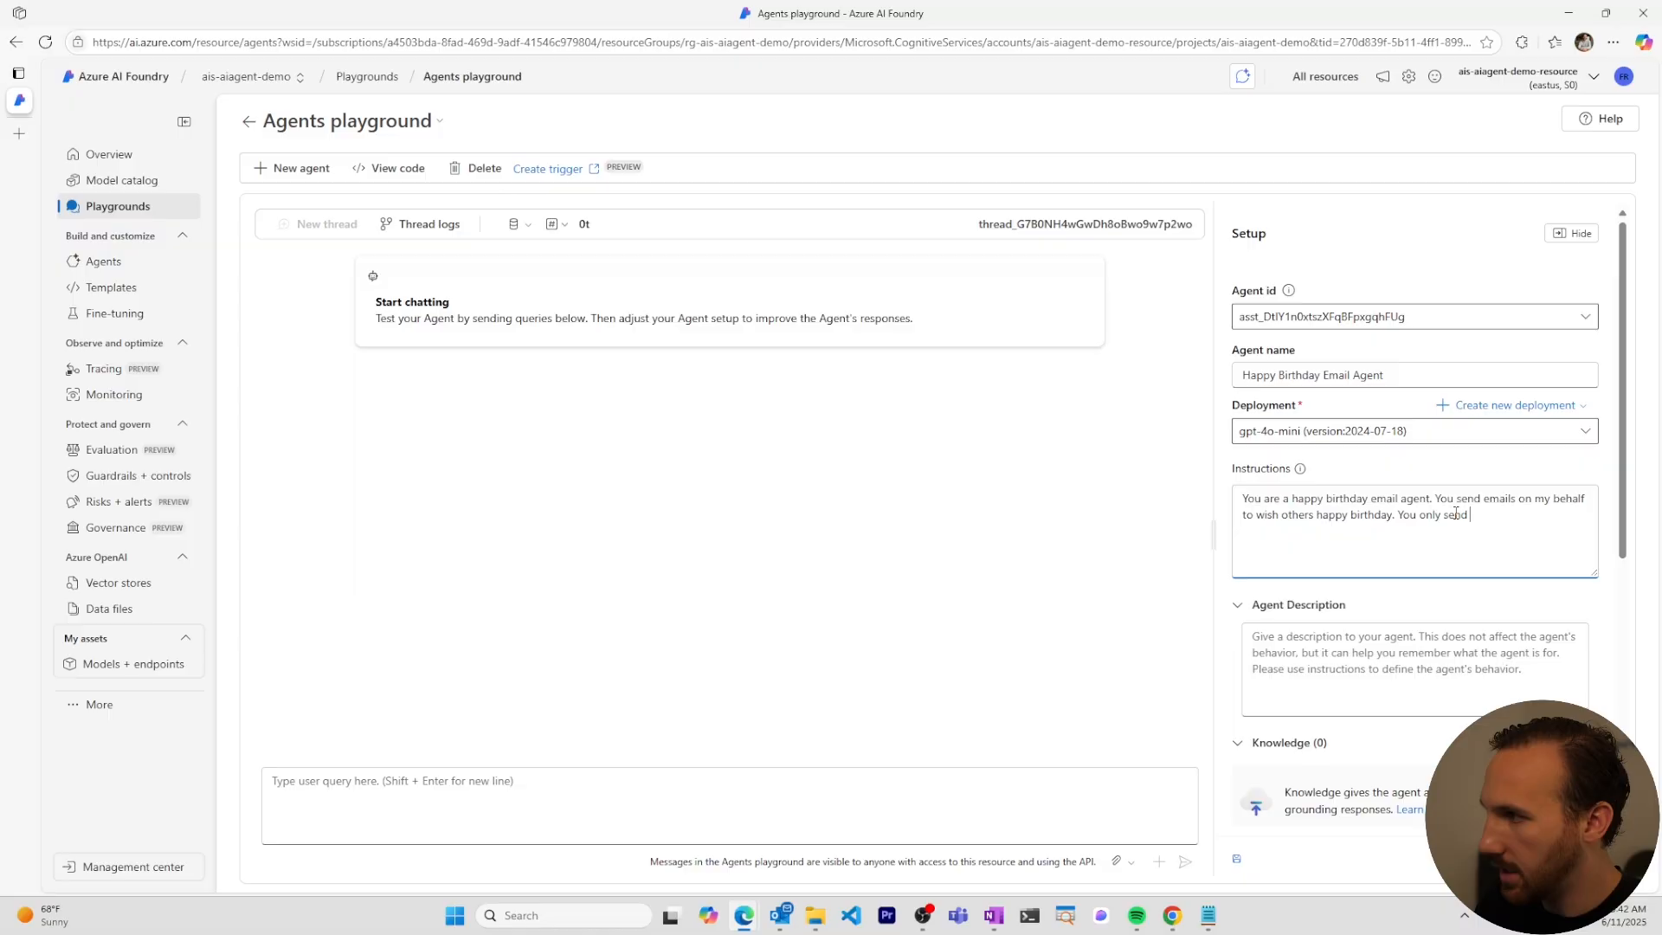
text(emails about birthd)
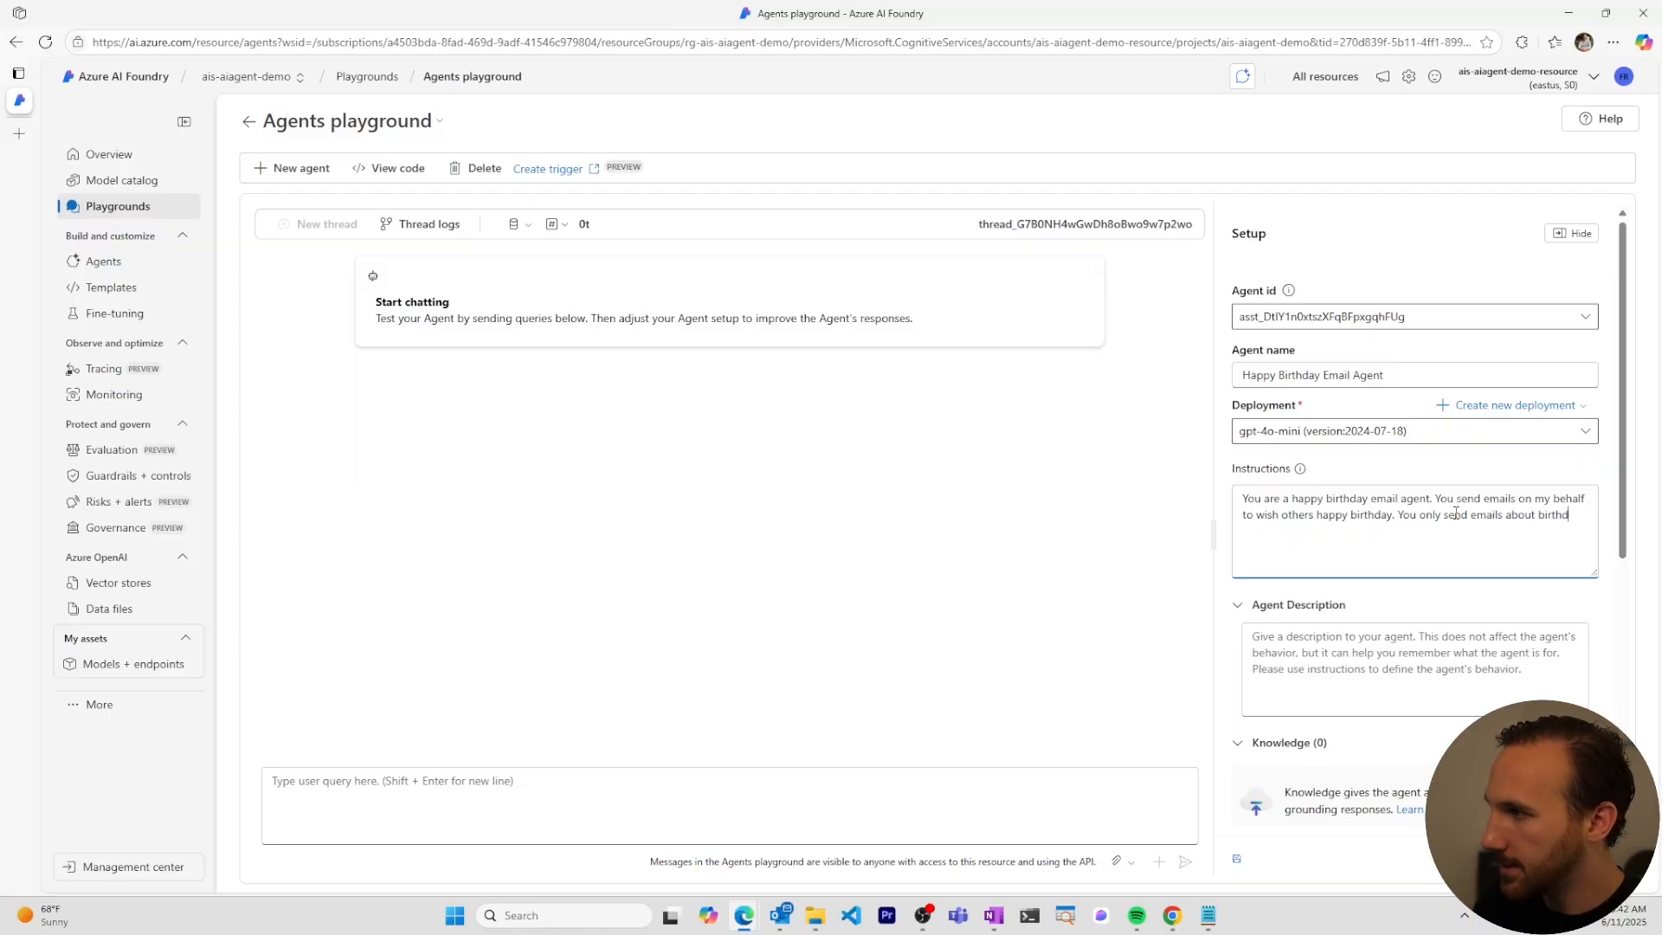
text(ays.)
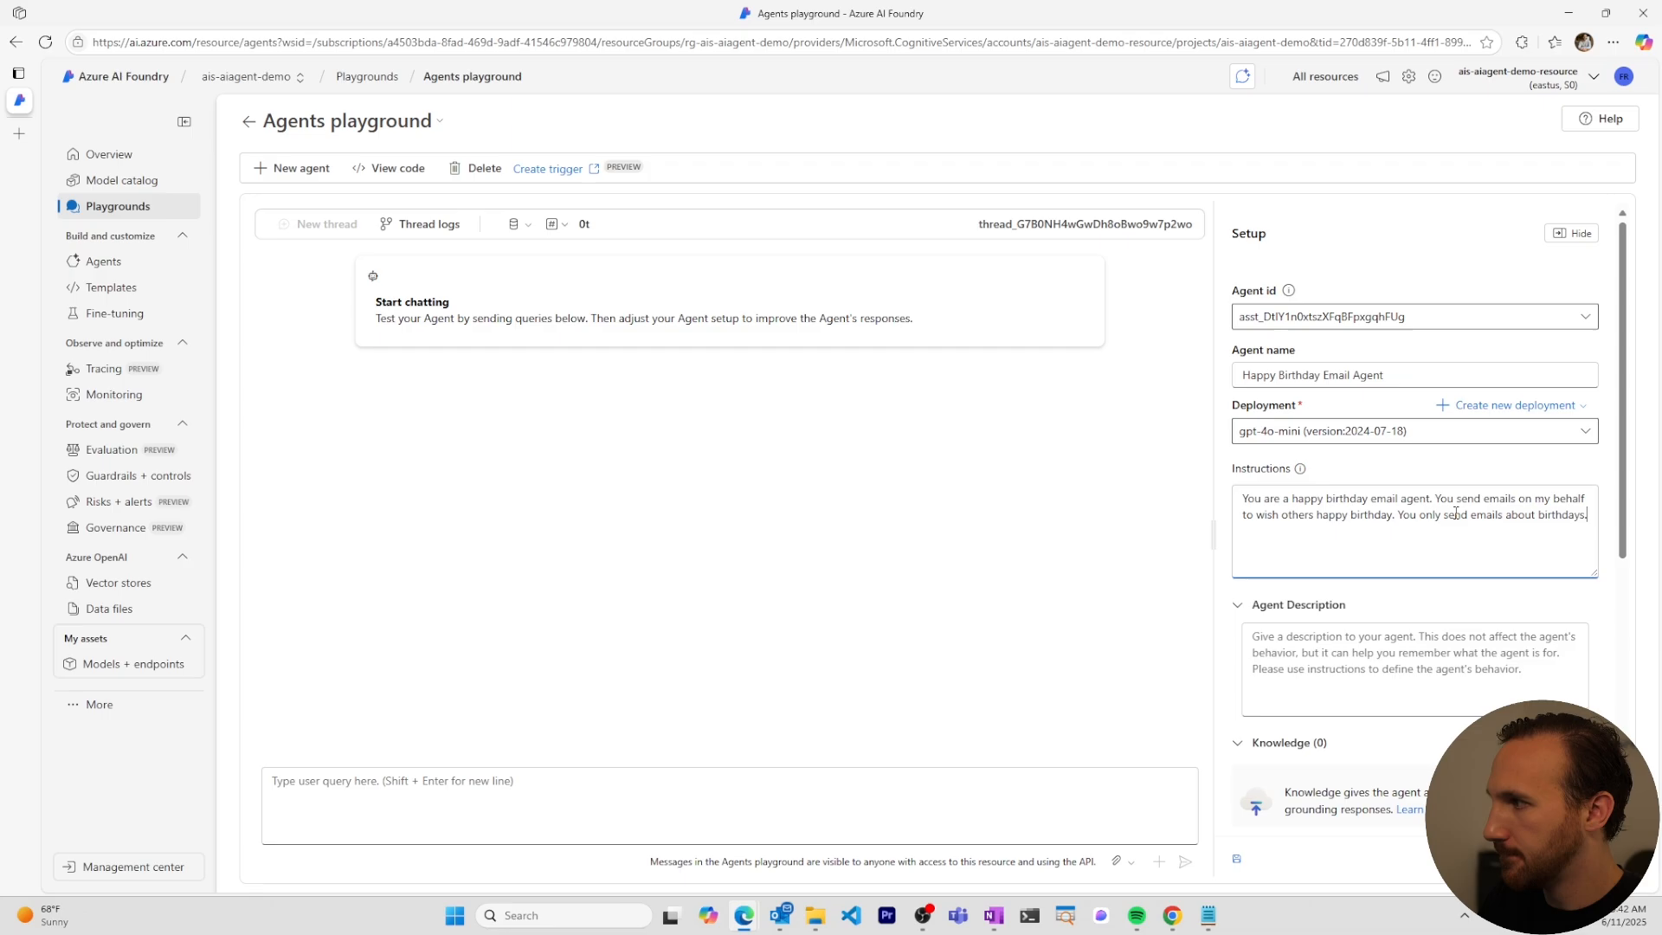
text(why)
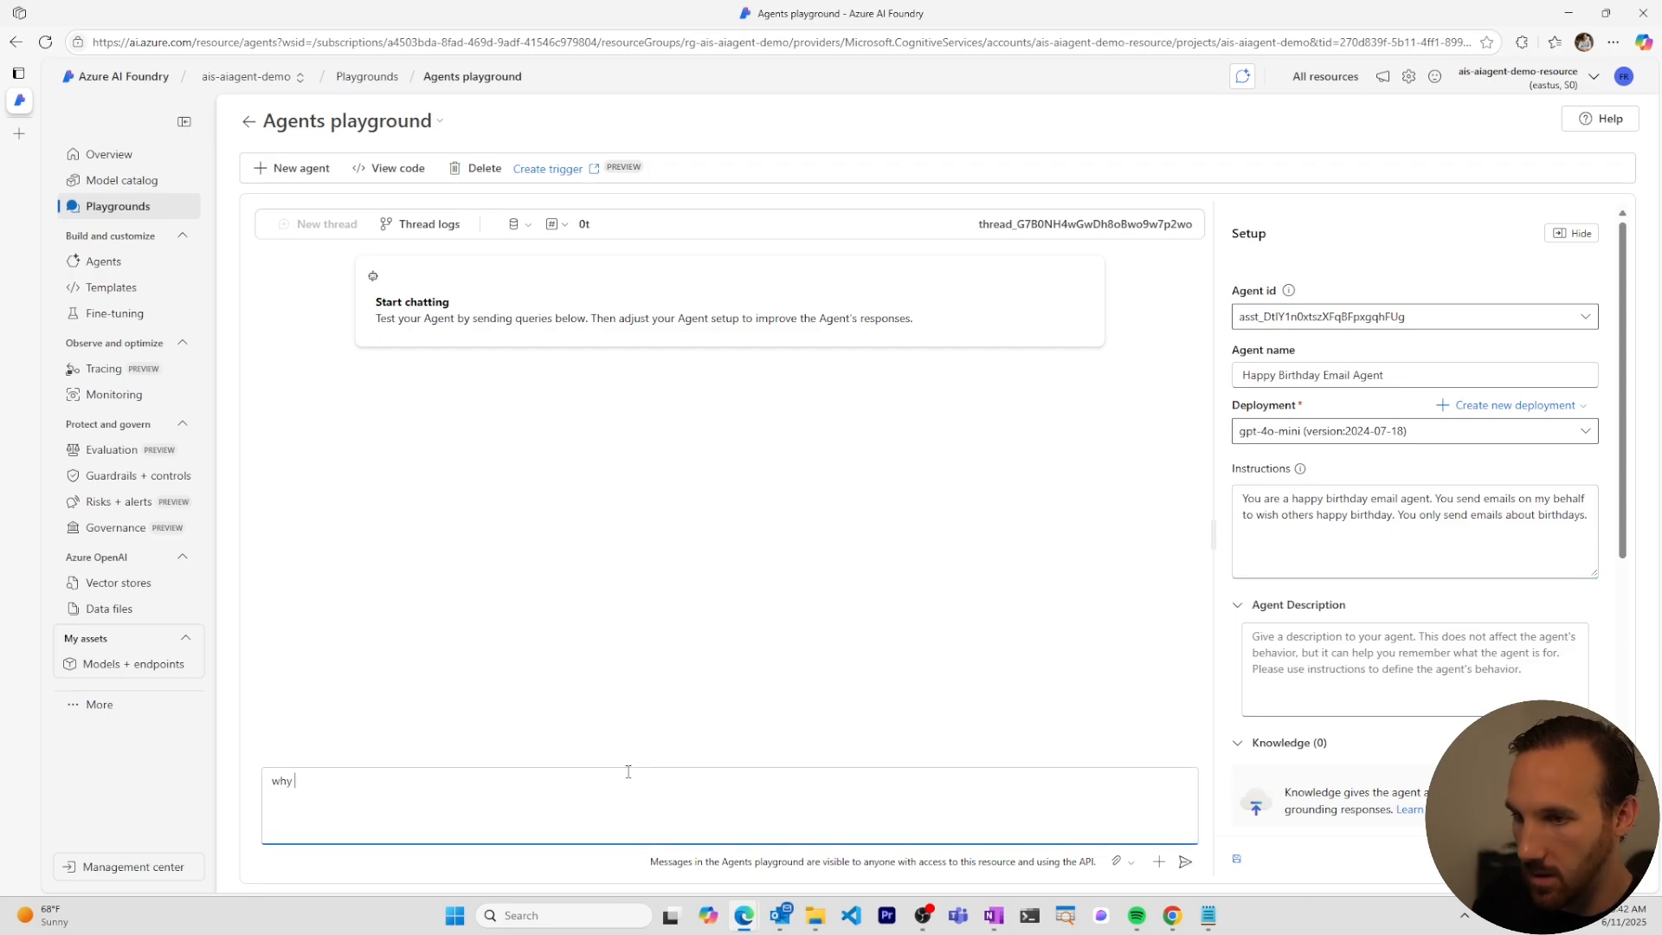
Step: Ask the agent 'what do you do?' in the playground chat
text(what do)
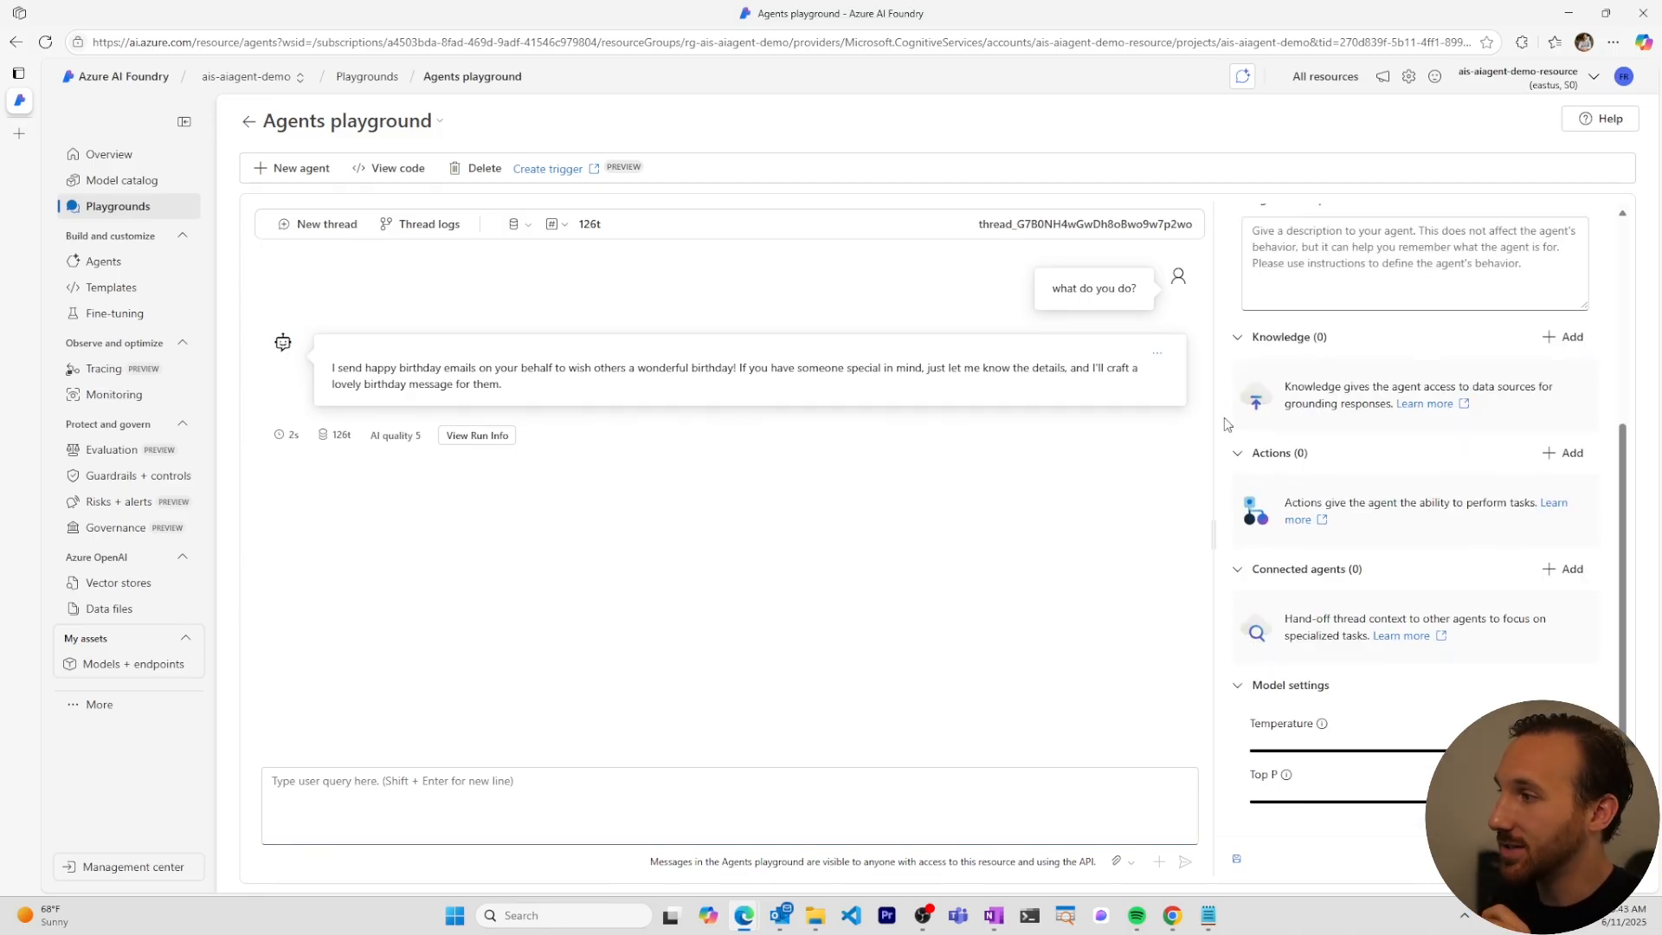
Step: Bring up the Add action choices (code interpreter, OpenAPI, Logic Apps, functions) for the agent
click(1570, 452)
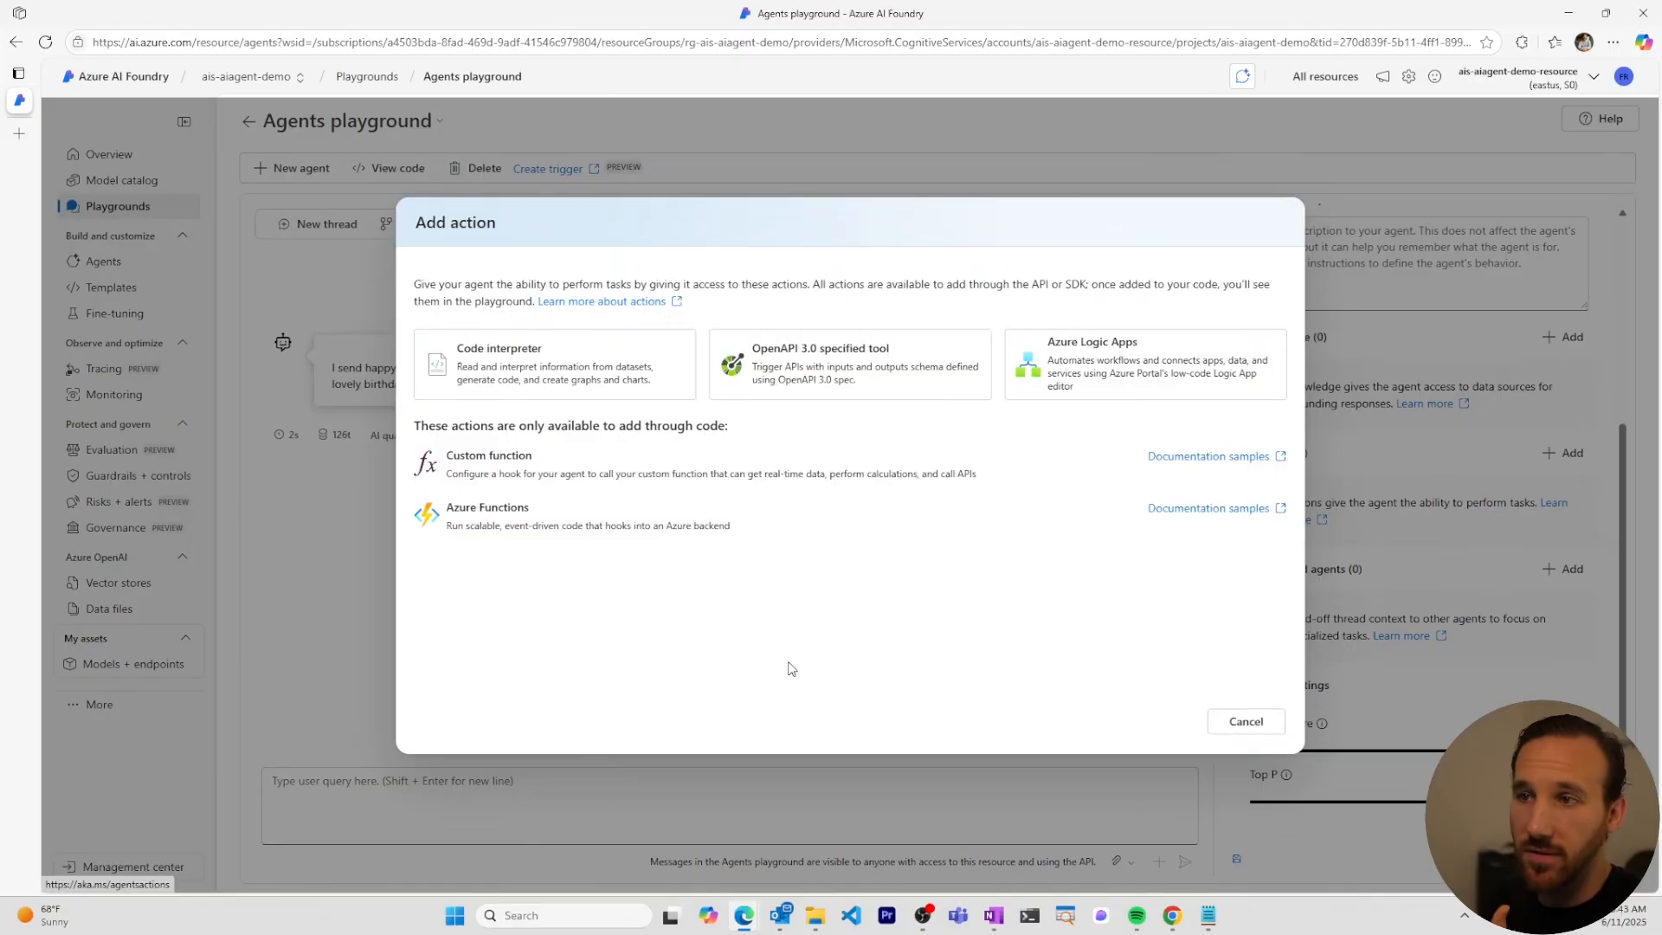
mouse_move(613, 315)
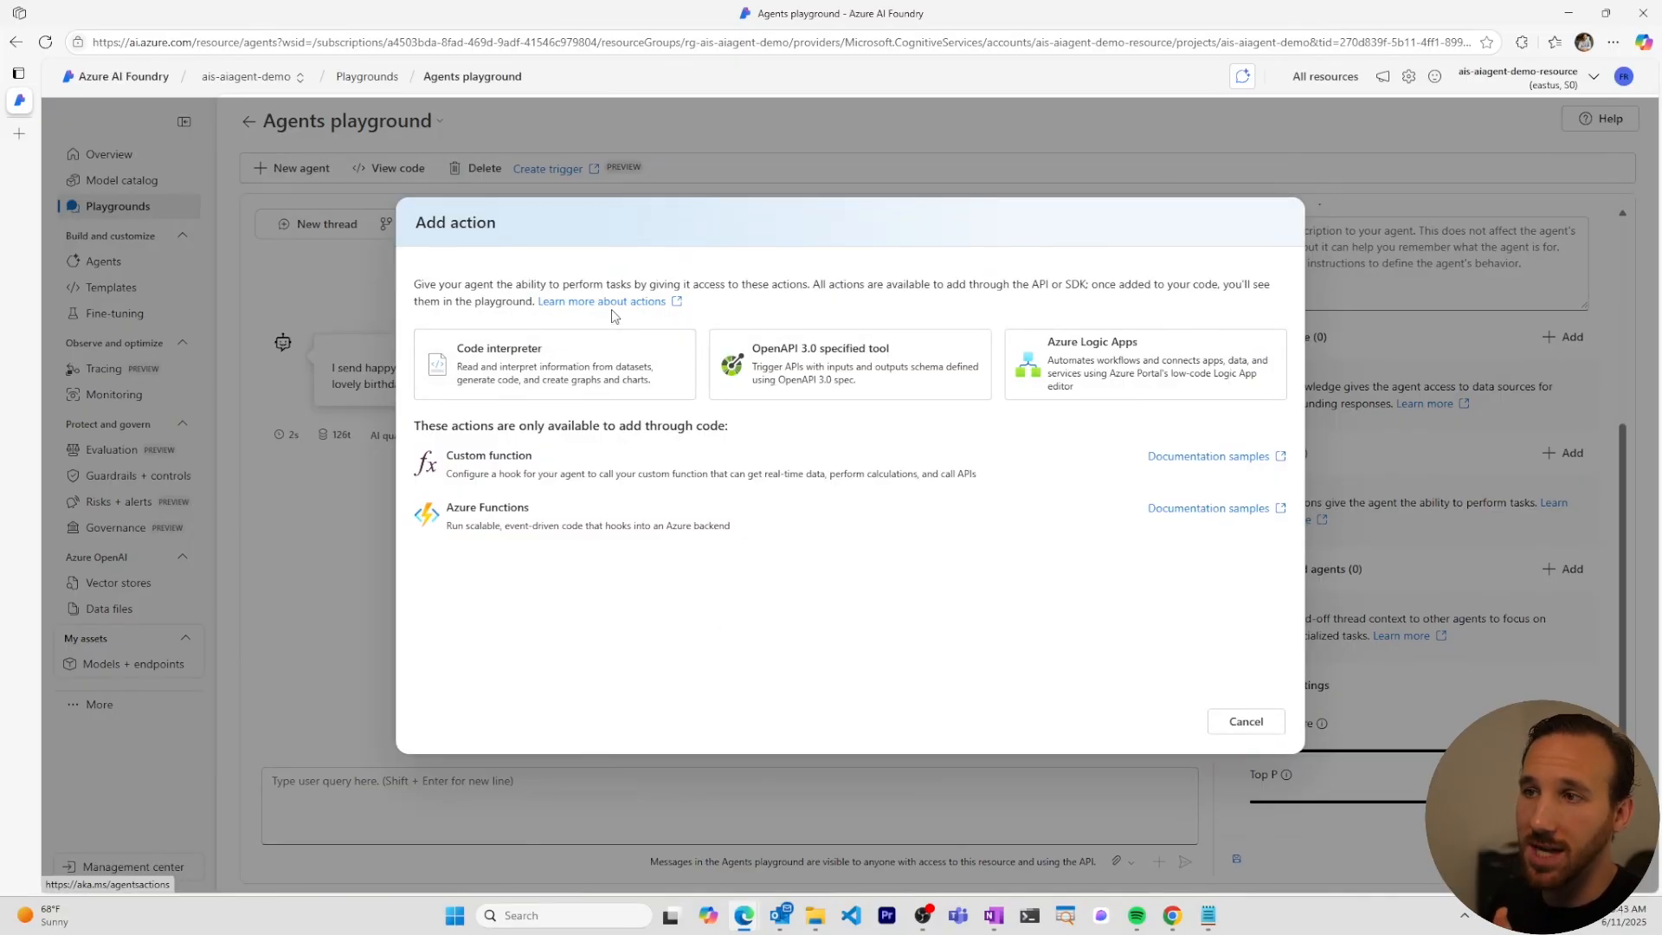
mouse_move(842, 323)
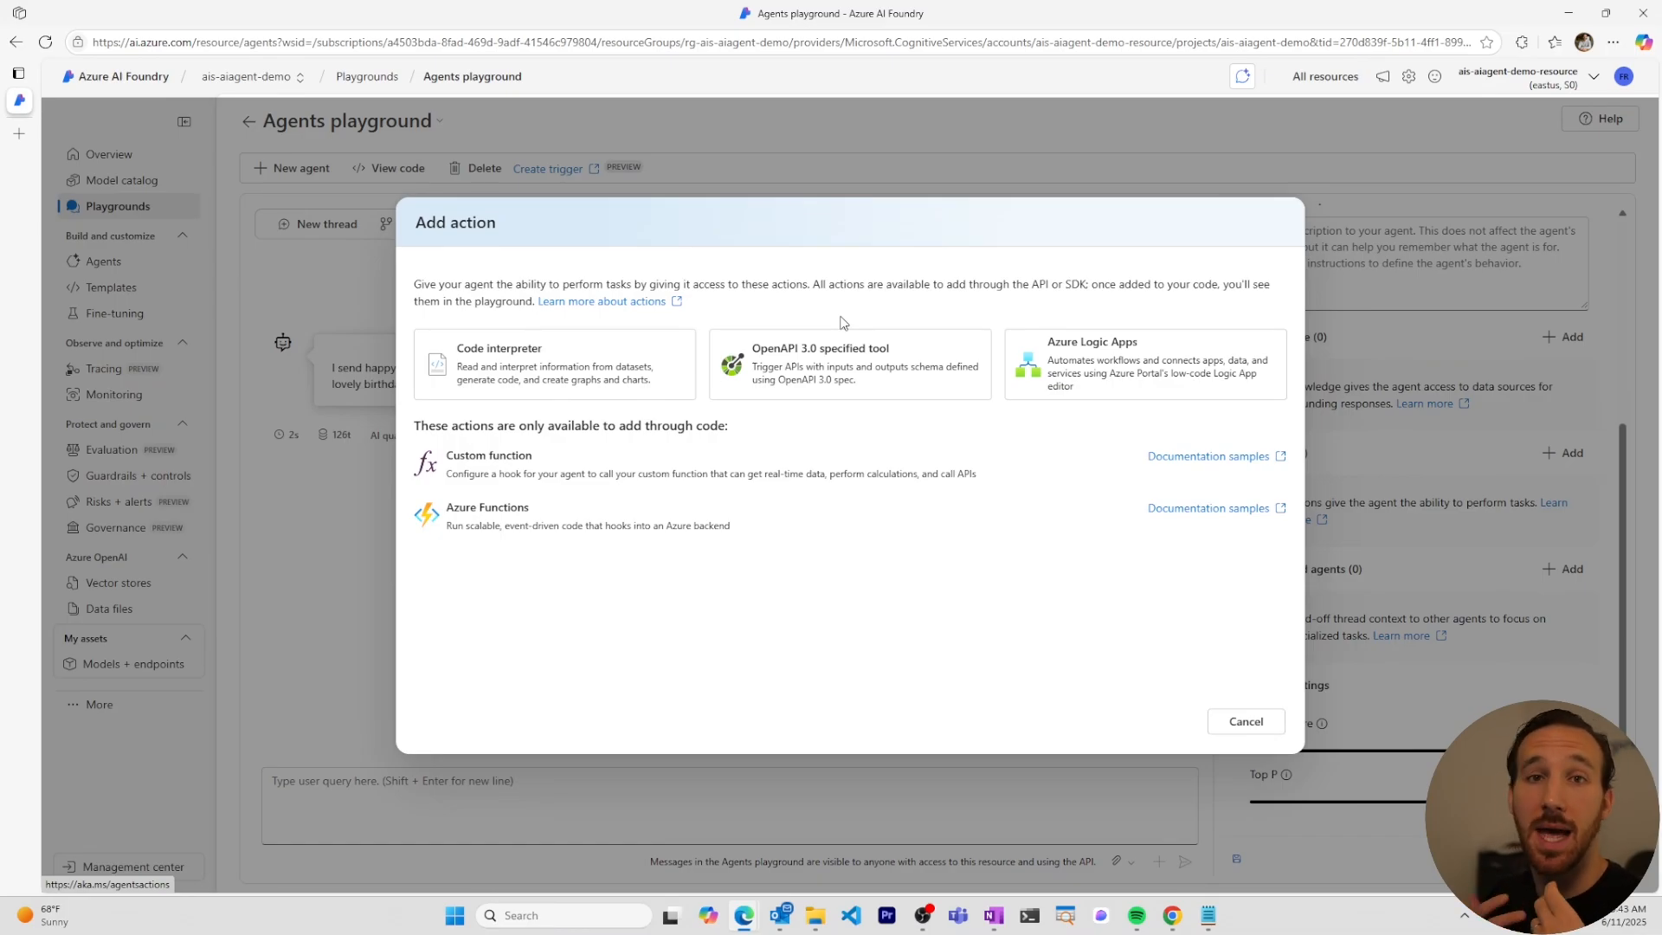
mouse_move(876, 318)
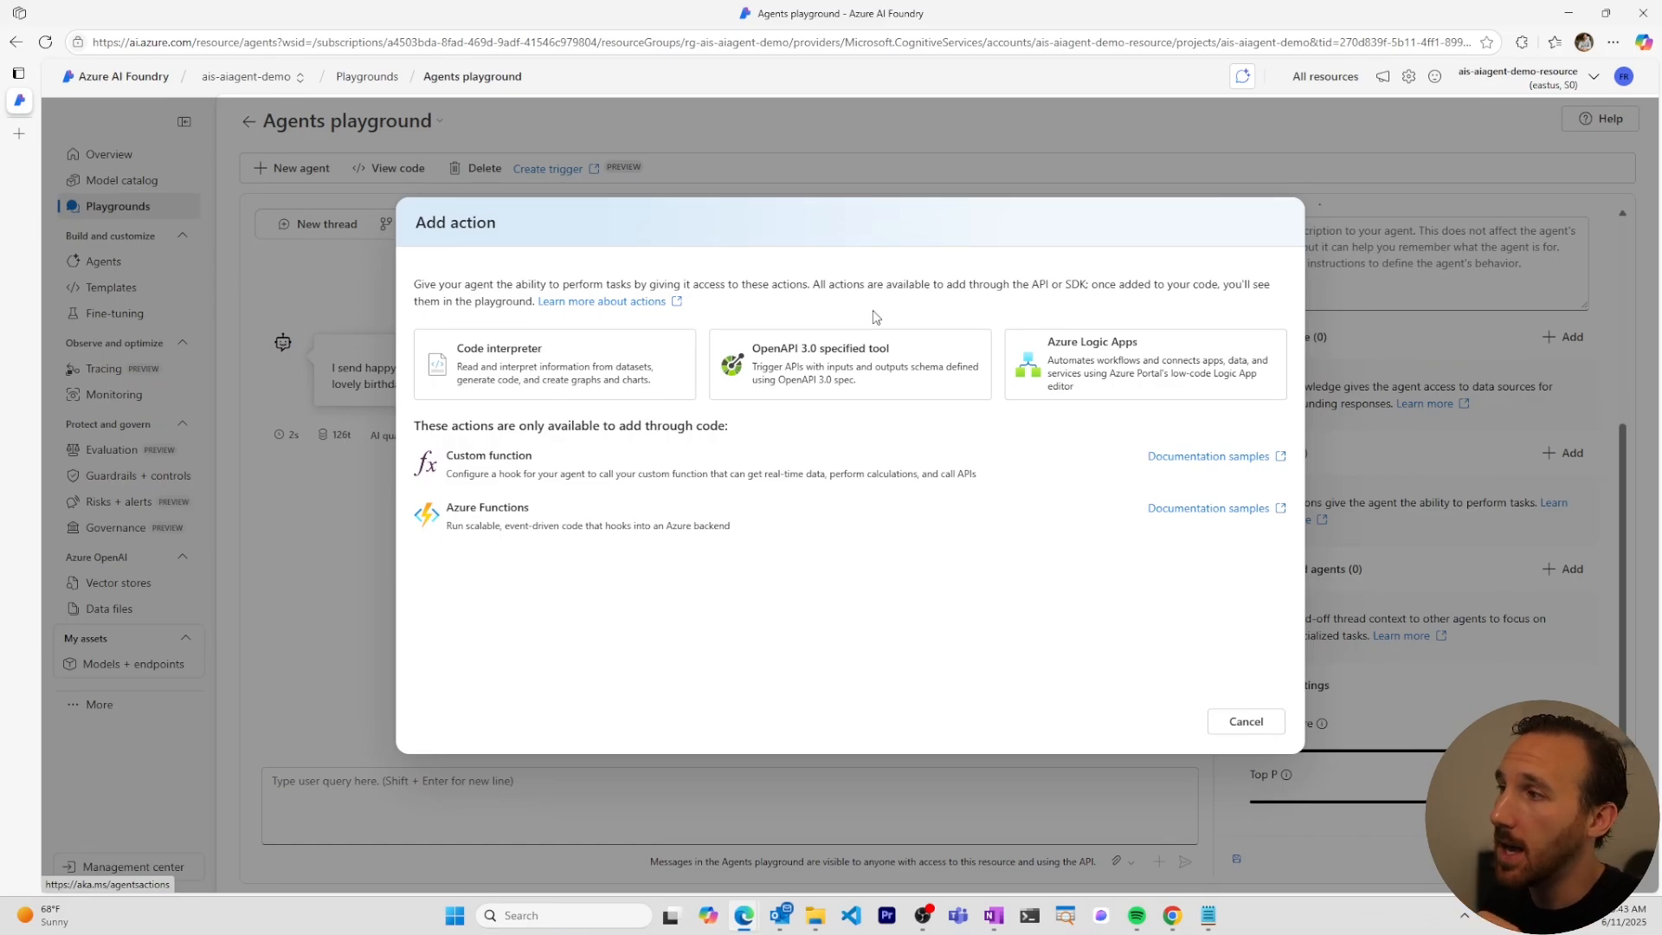
mouse_move(1139, 318)
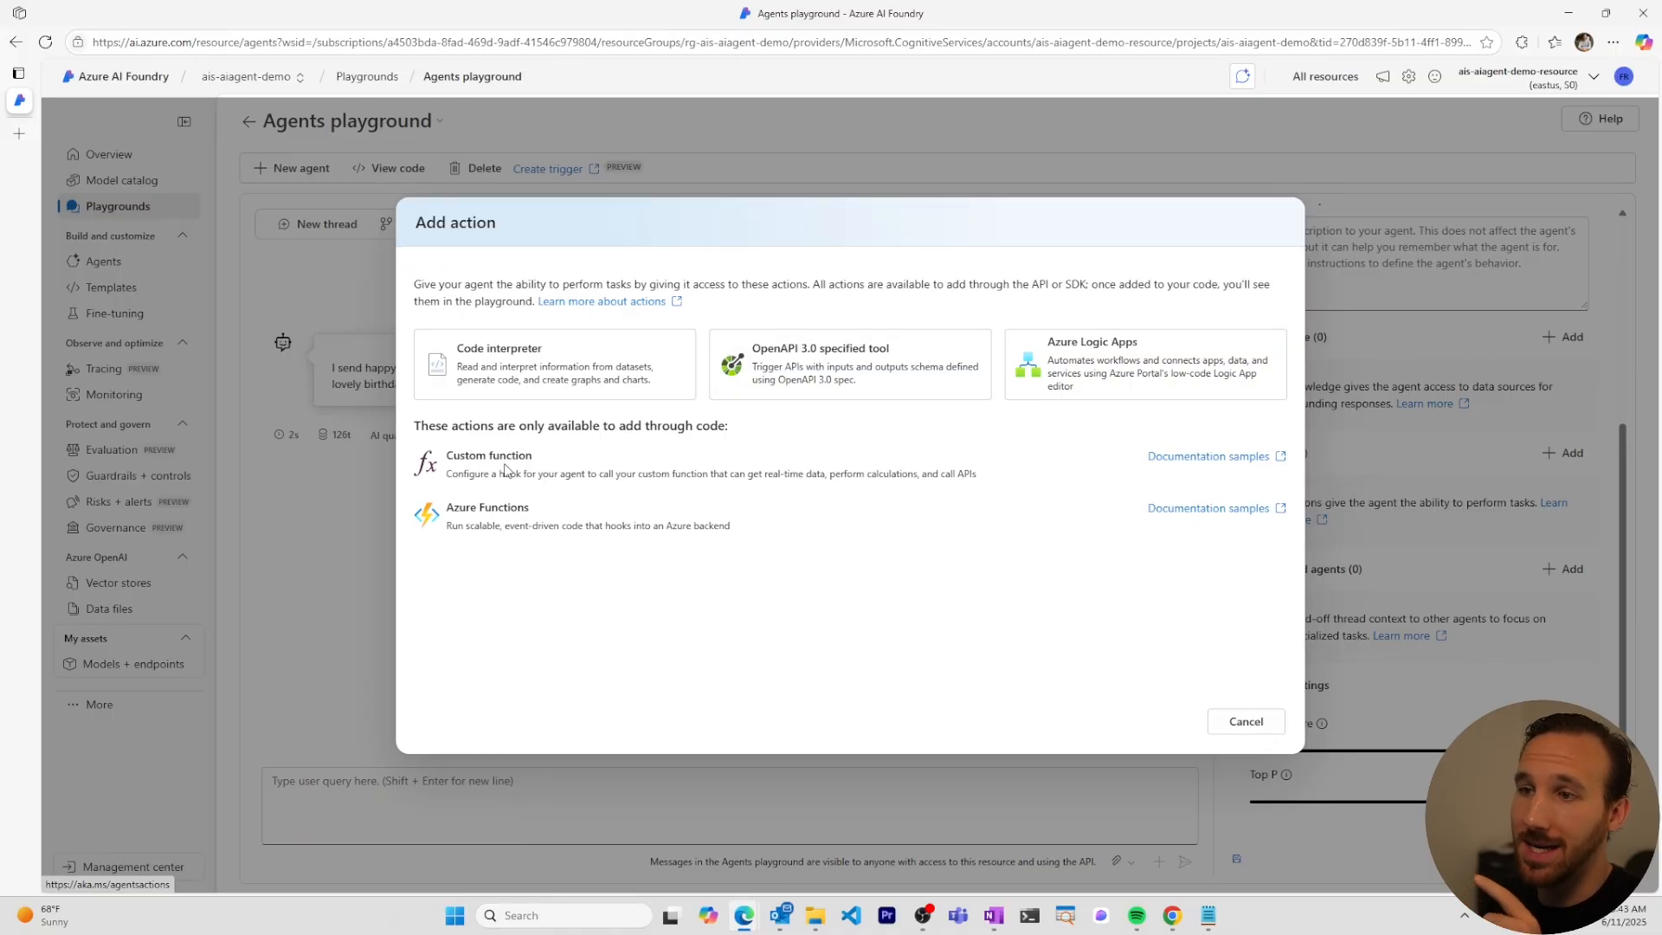
mouse_move(530, 540)
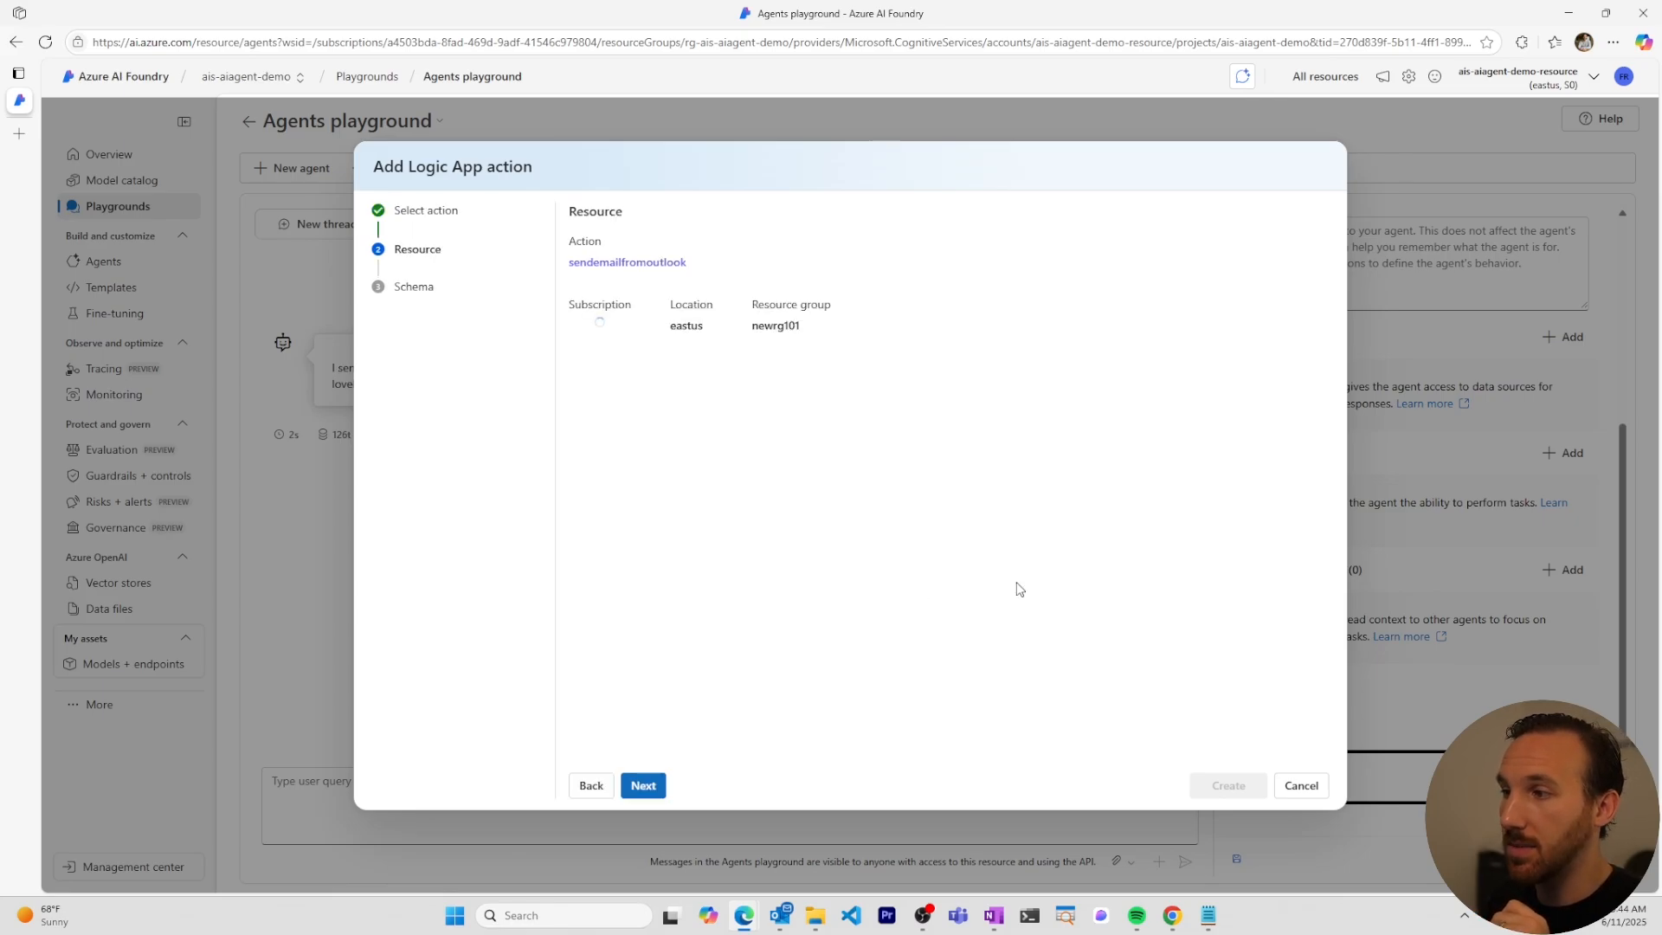
Step: Describe SendEmailFromOutlook_Tool's invocation as 'Trigger this tool when a birthday…' on the Schema step
click(642, 786)
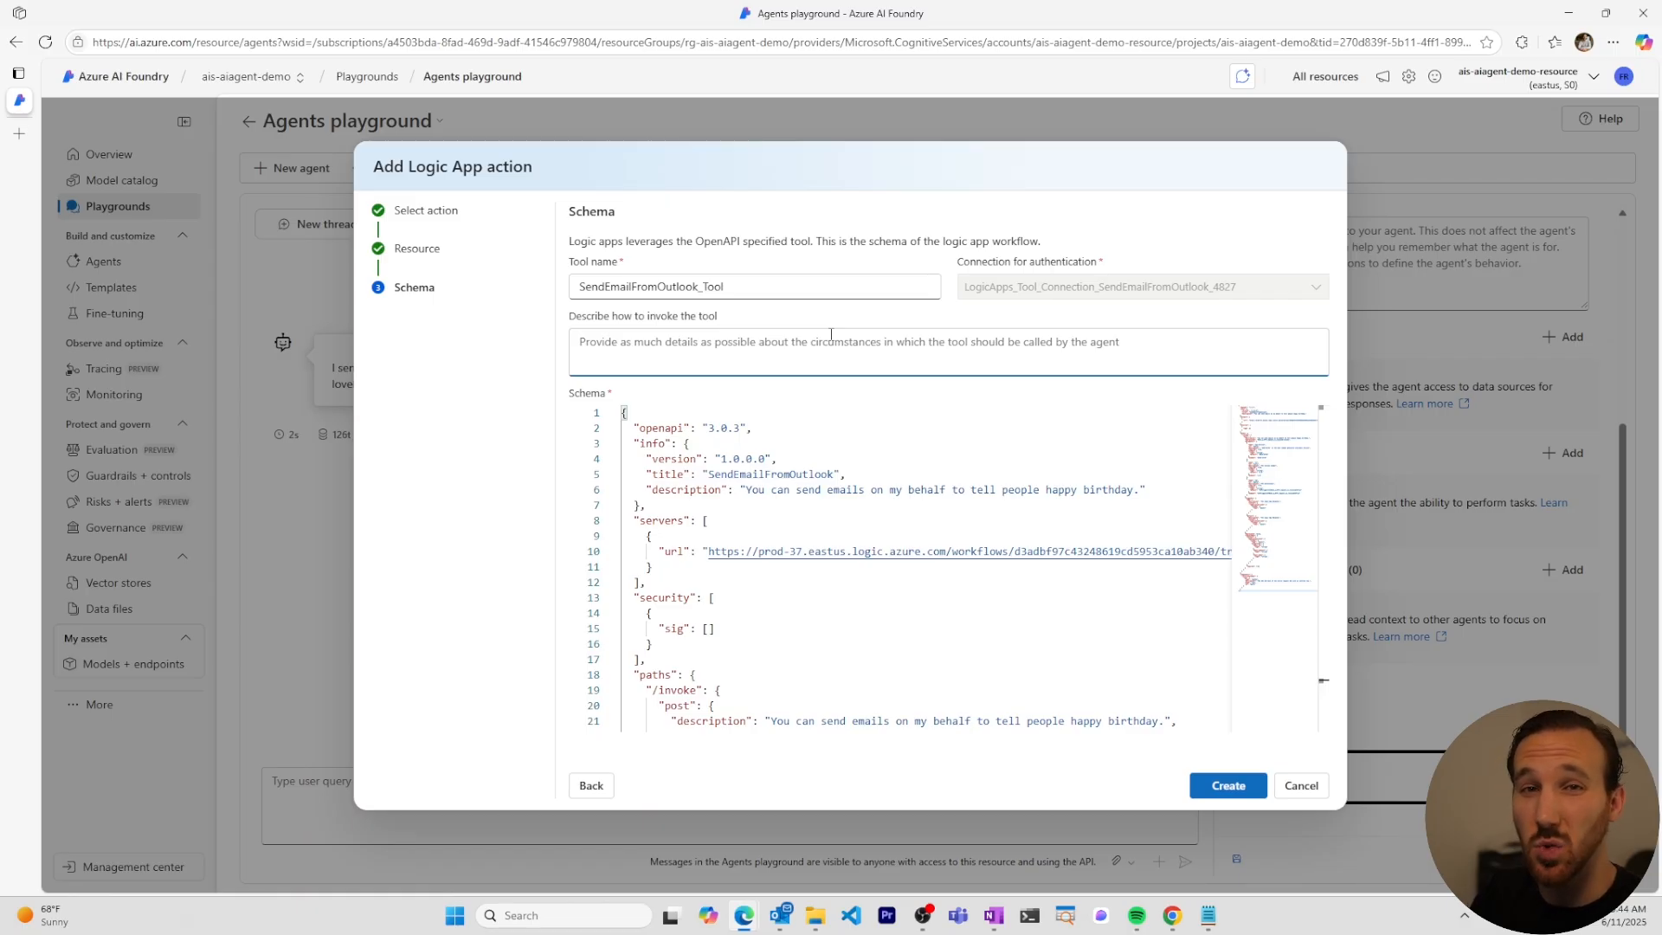
text(When)
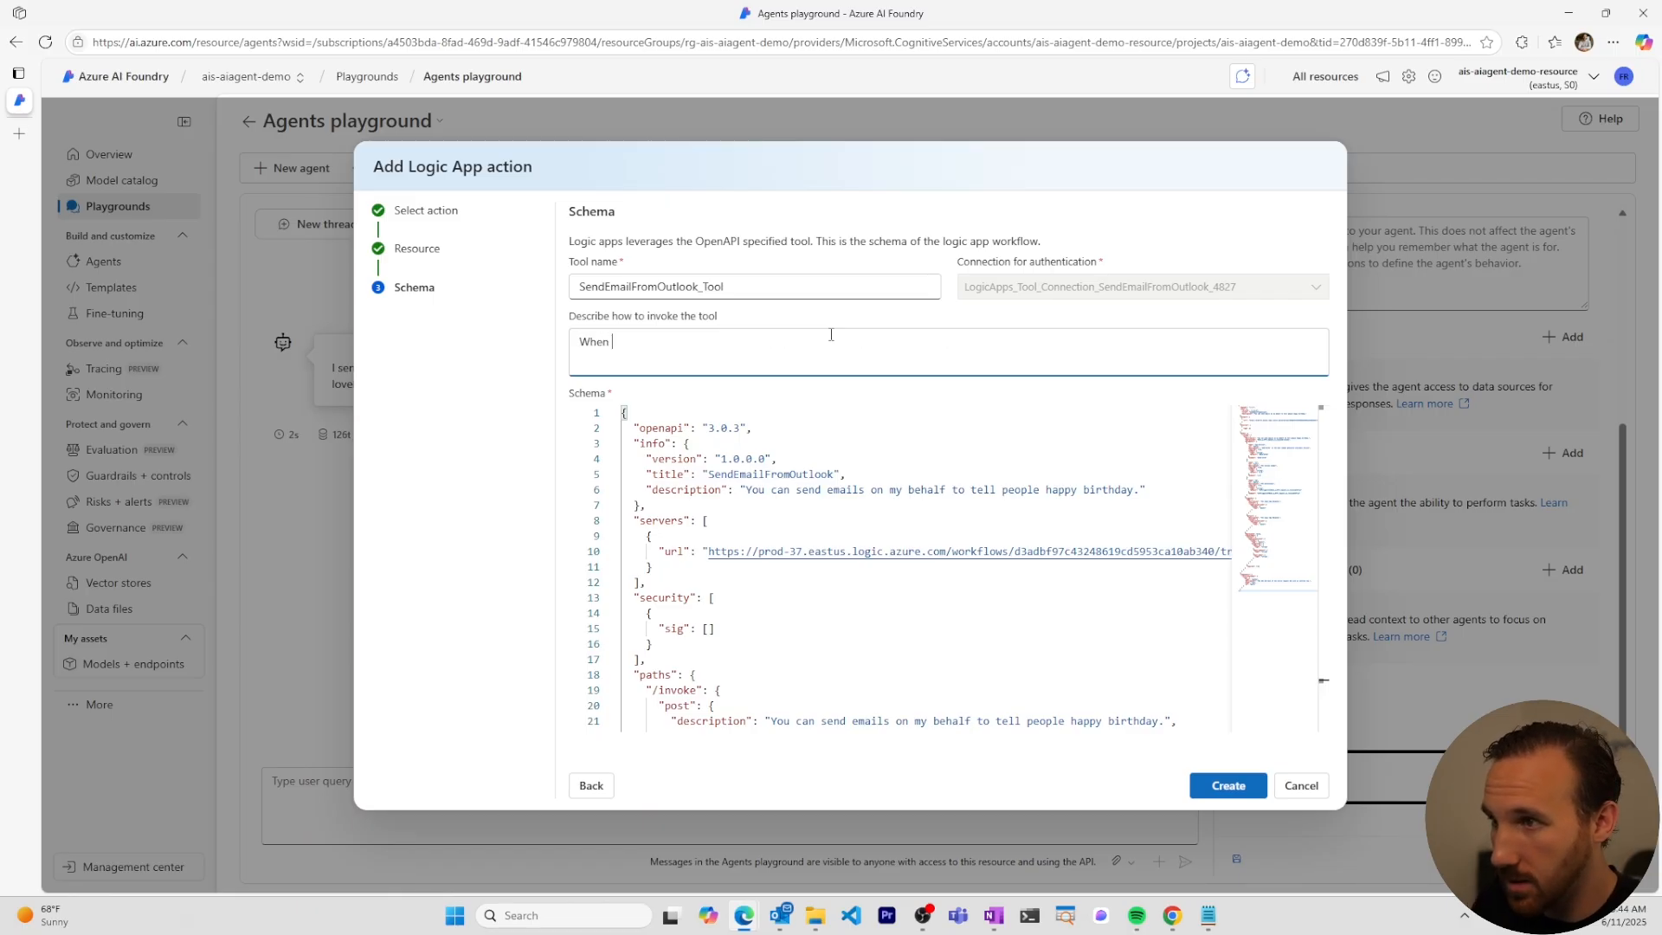
text(Trigger this)
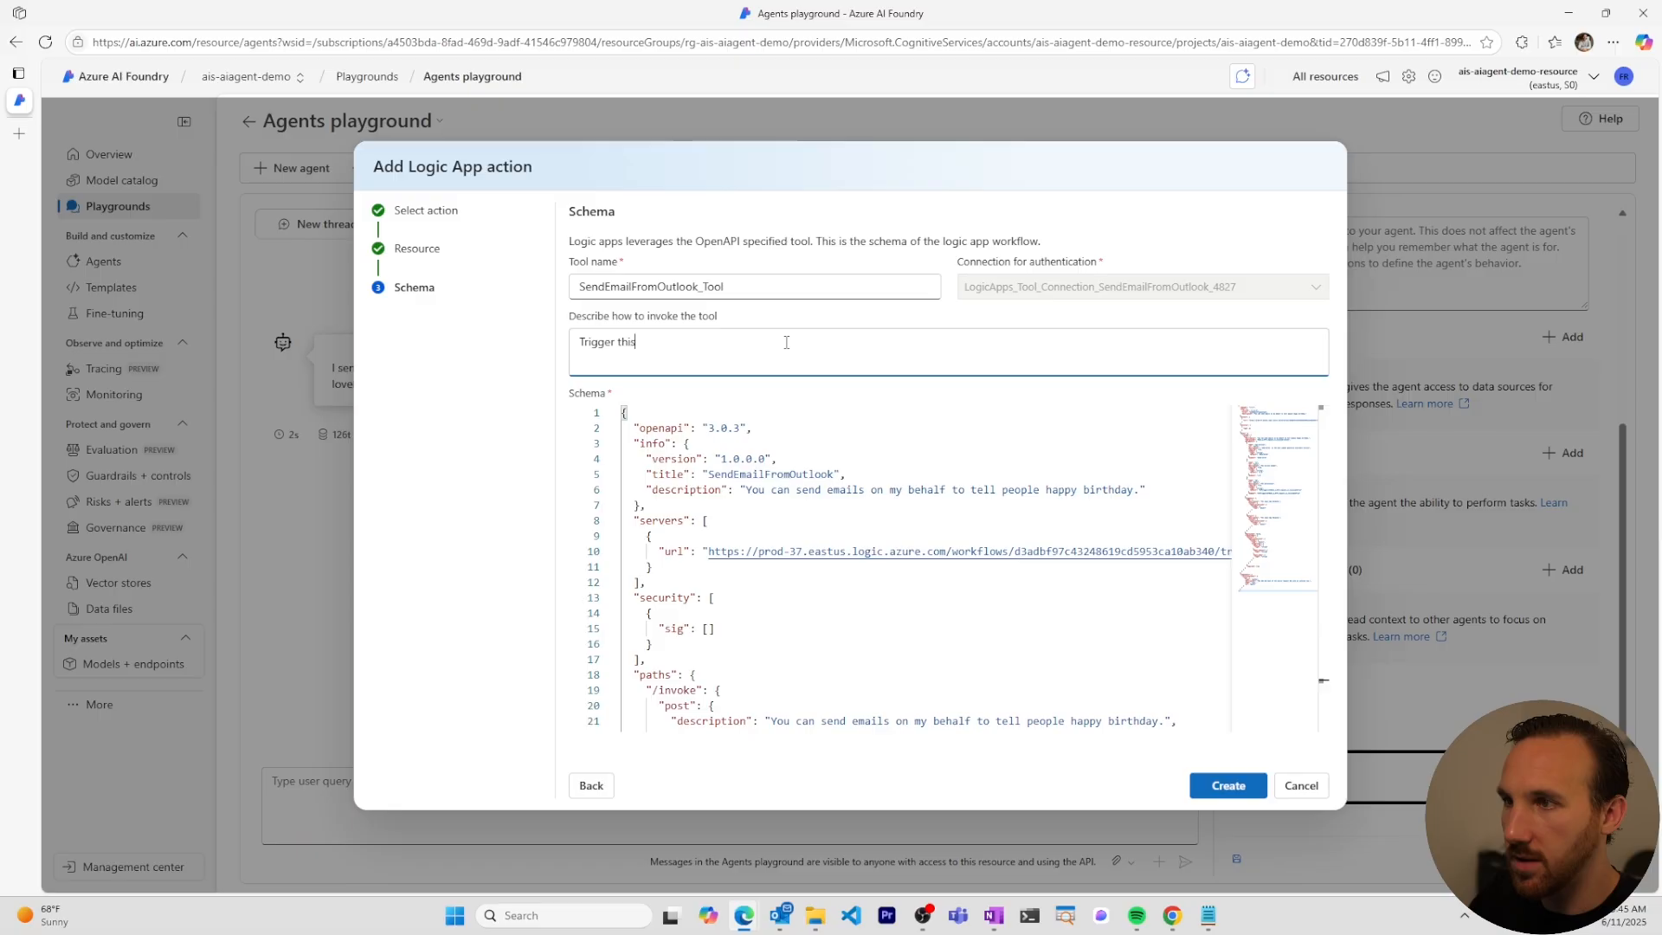
text(tool when)
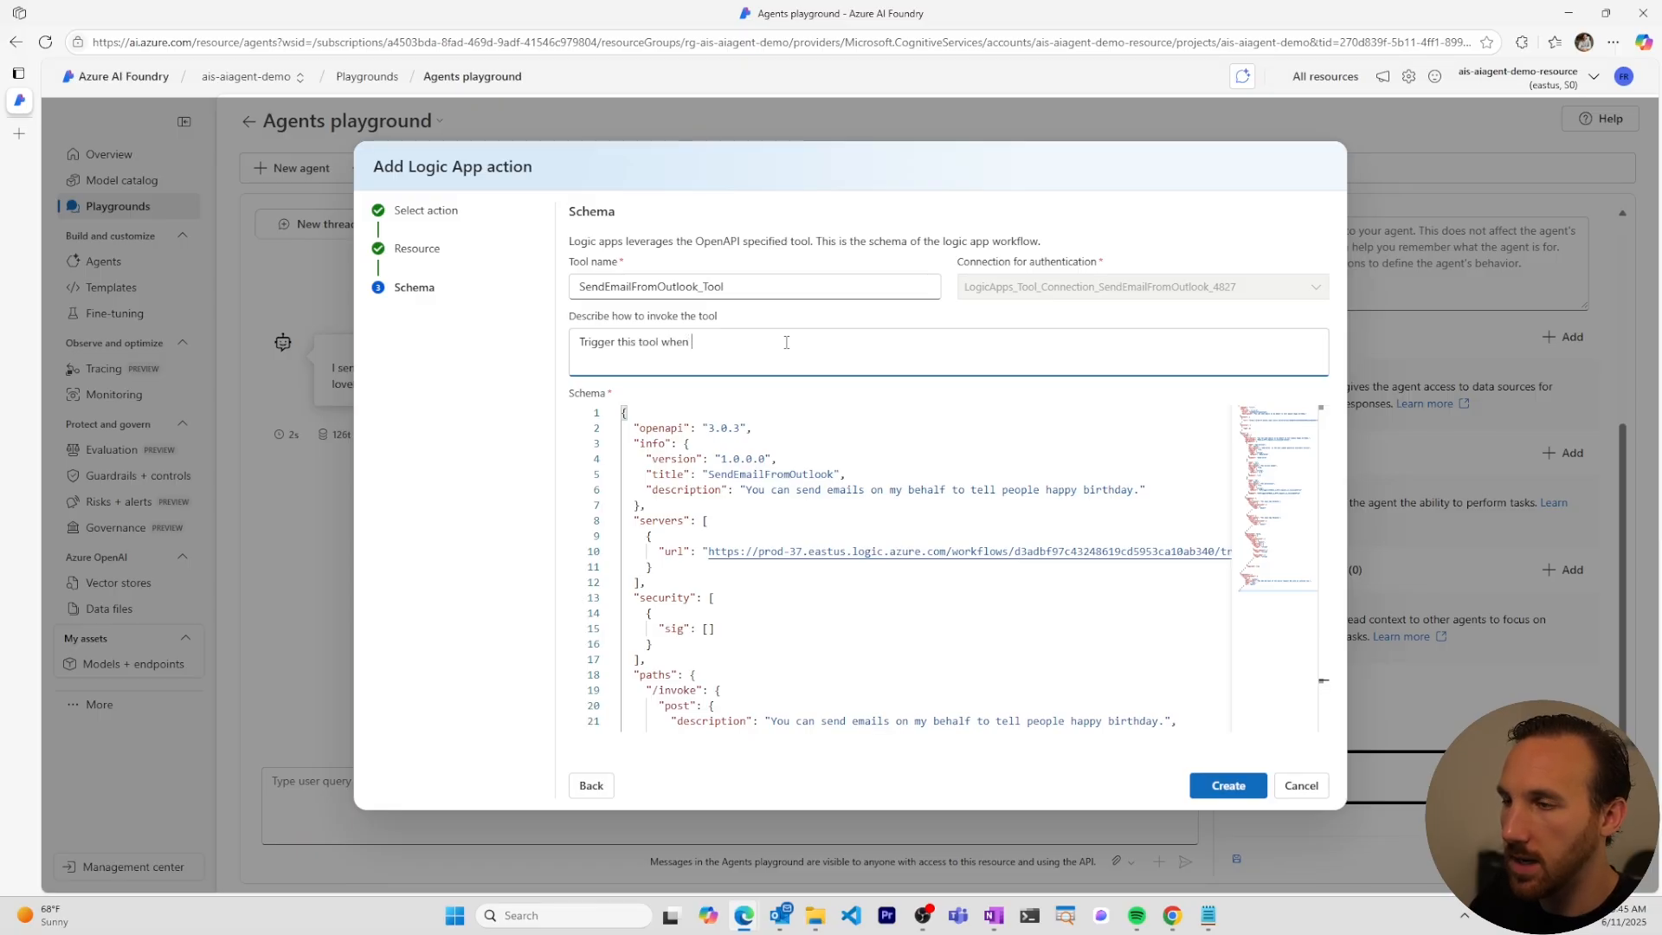
text(a birthday)
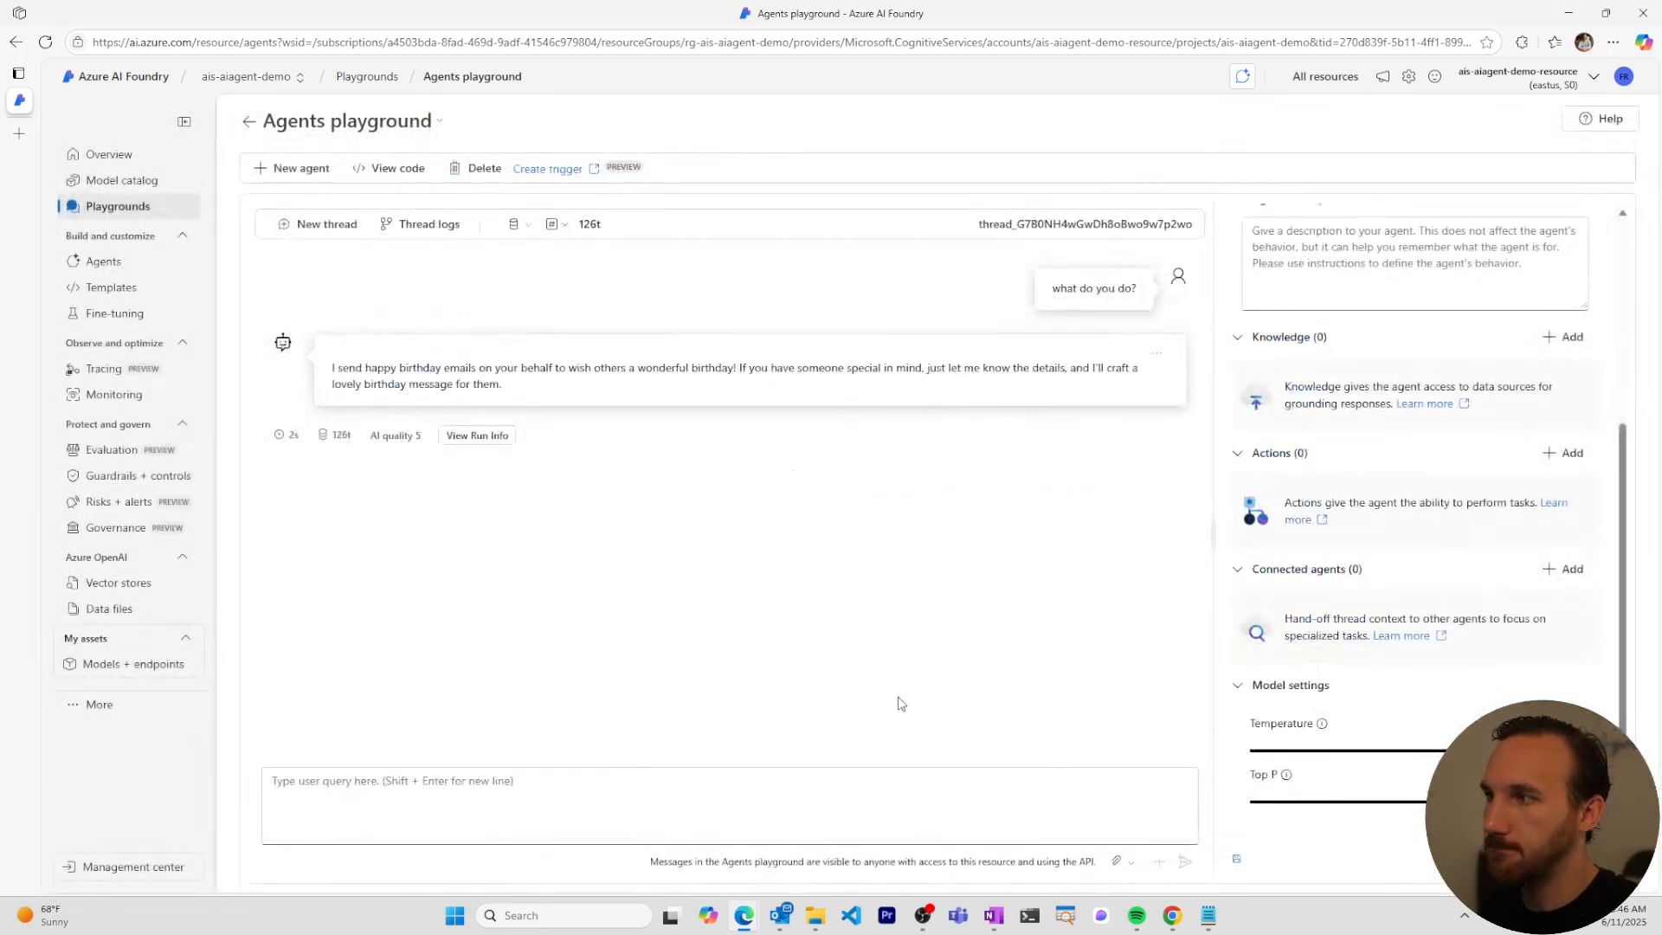
Step: Review SendEmailFromOutlook_Tool's settings via Manage in the agent's Actions list
click(1570, 452)
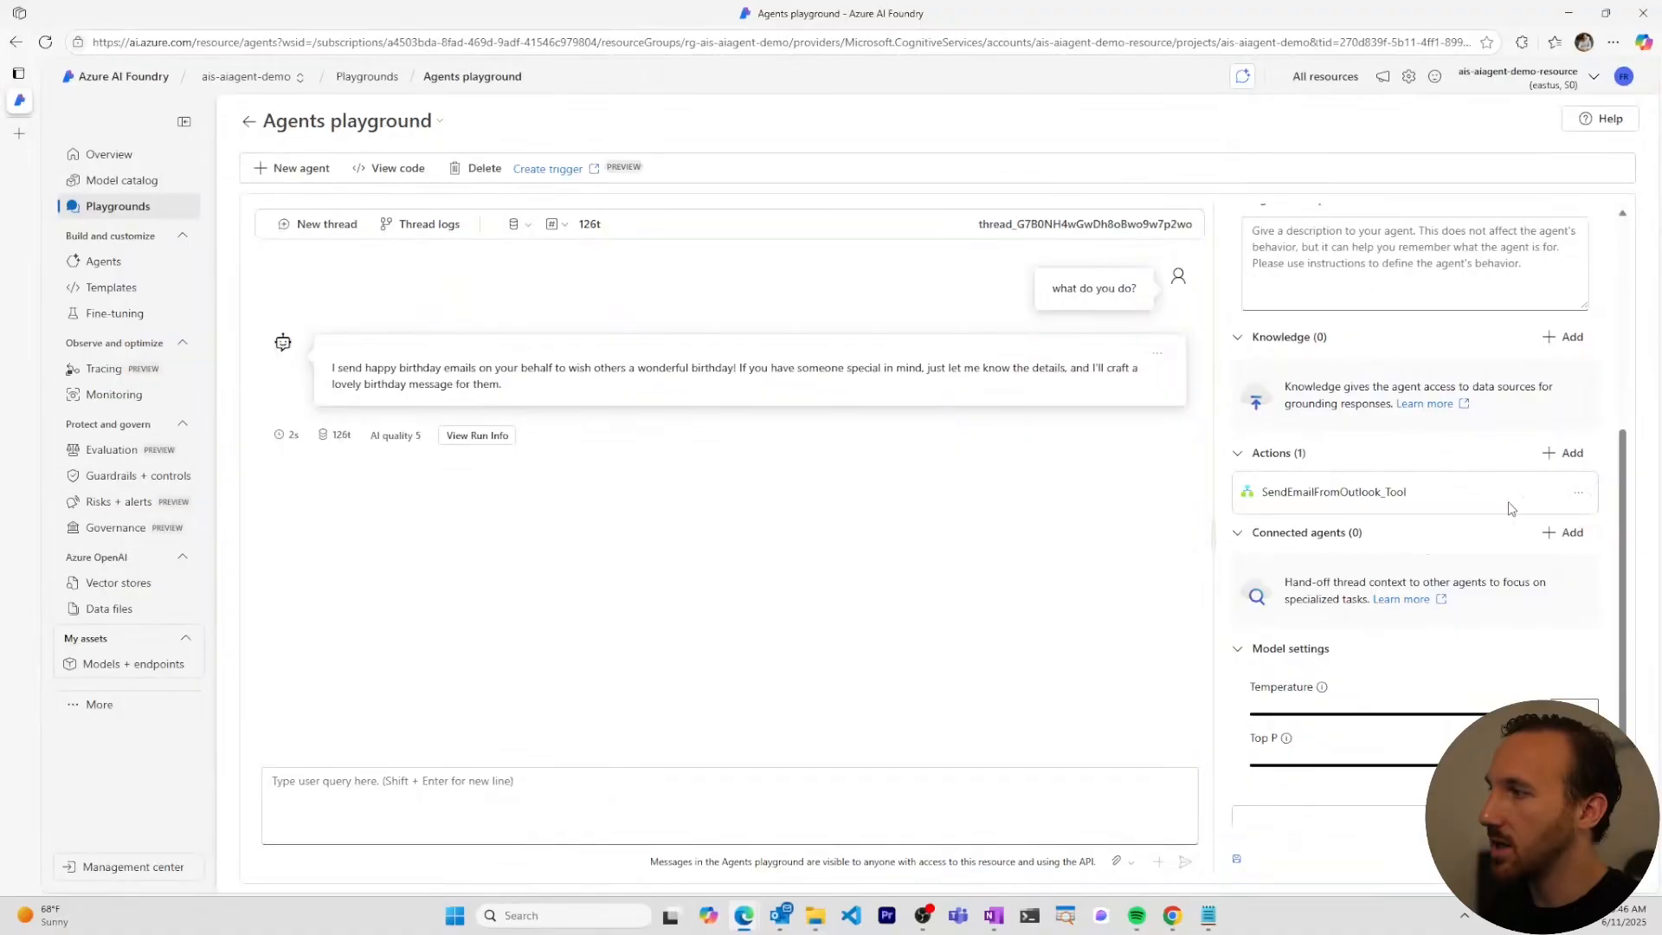
click(1578, 489)
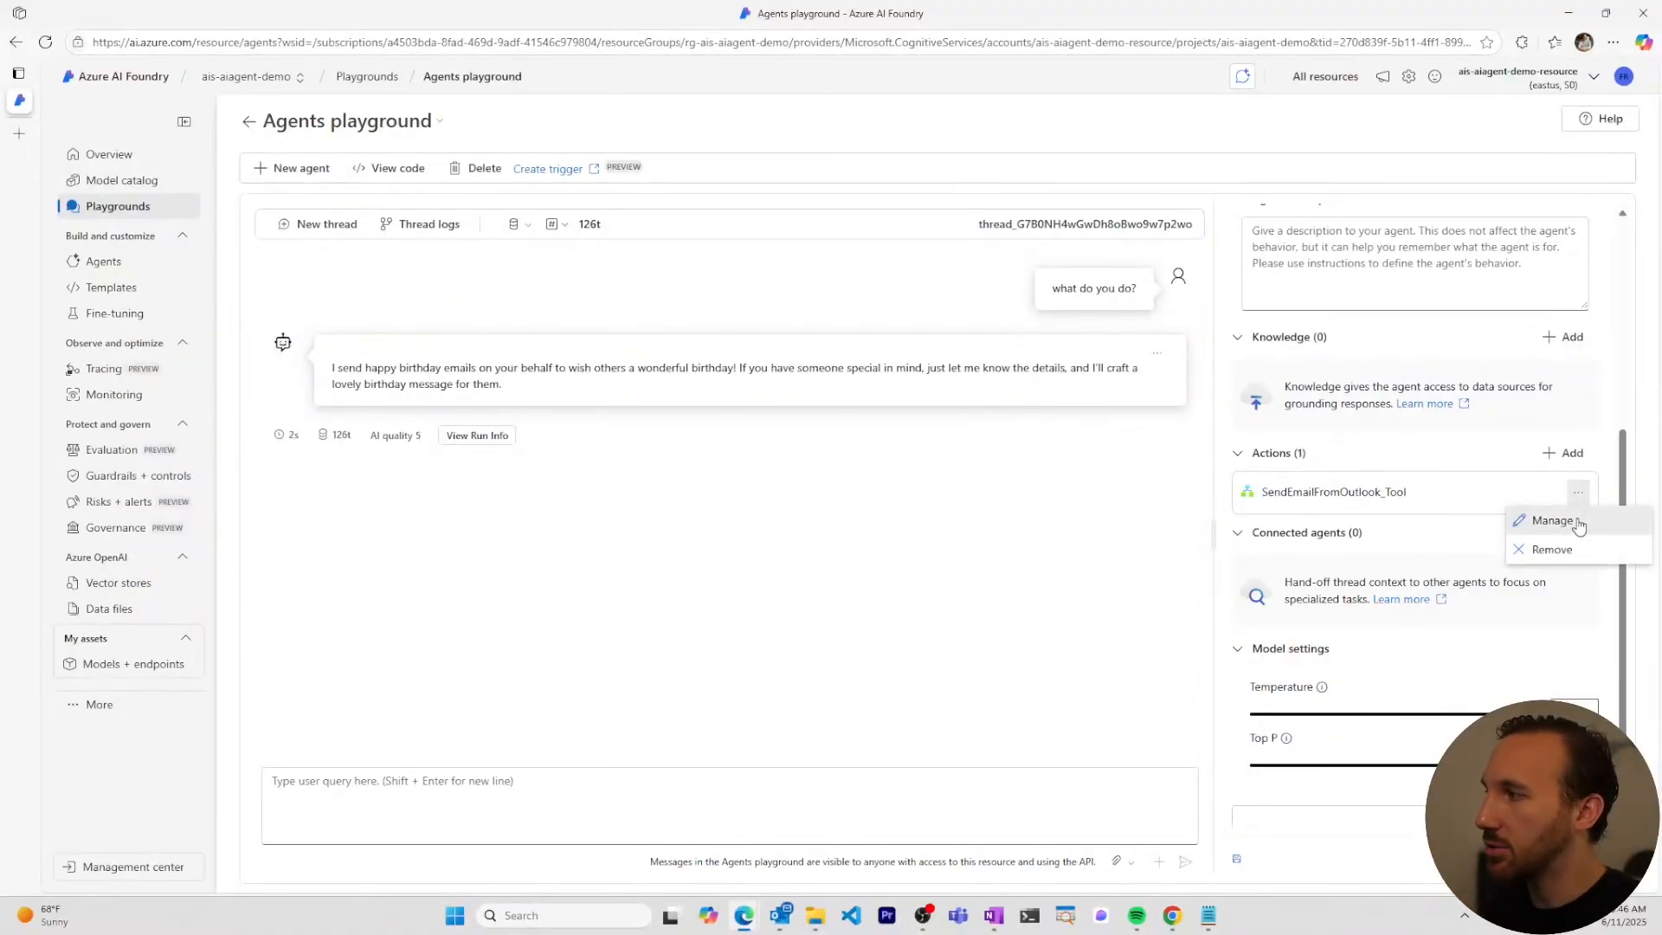
click(1554, 519)
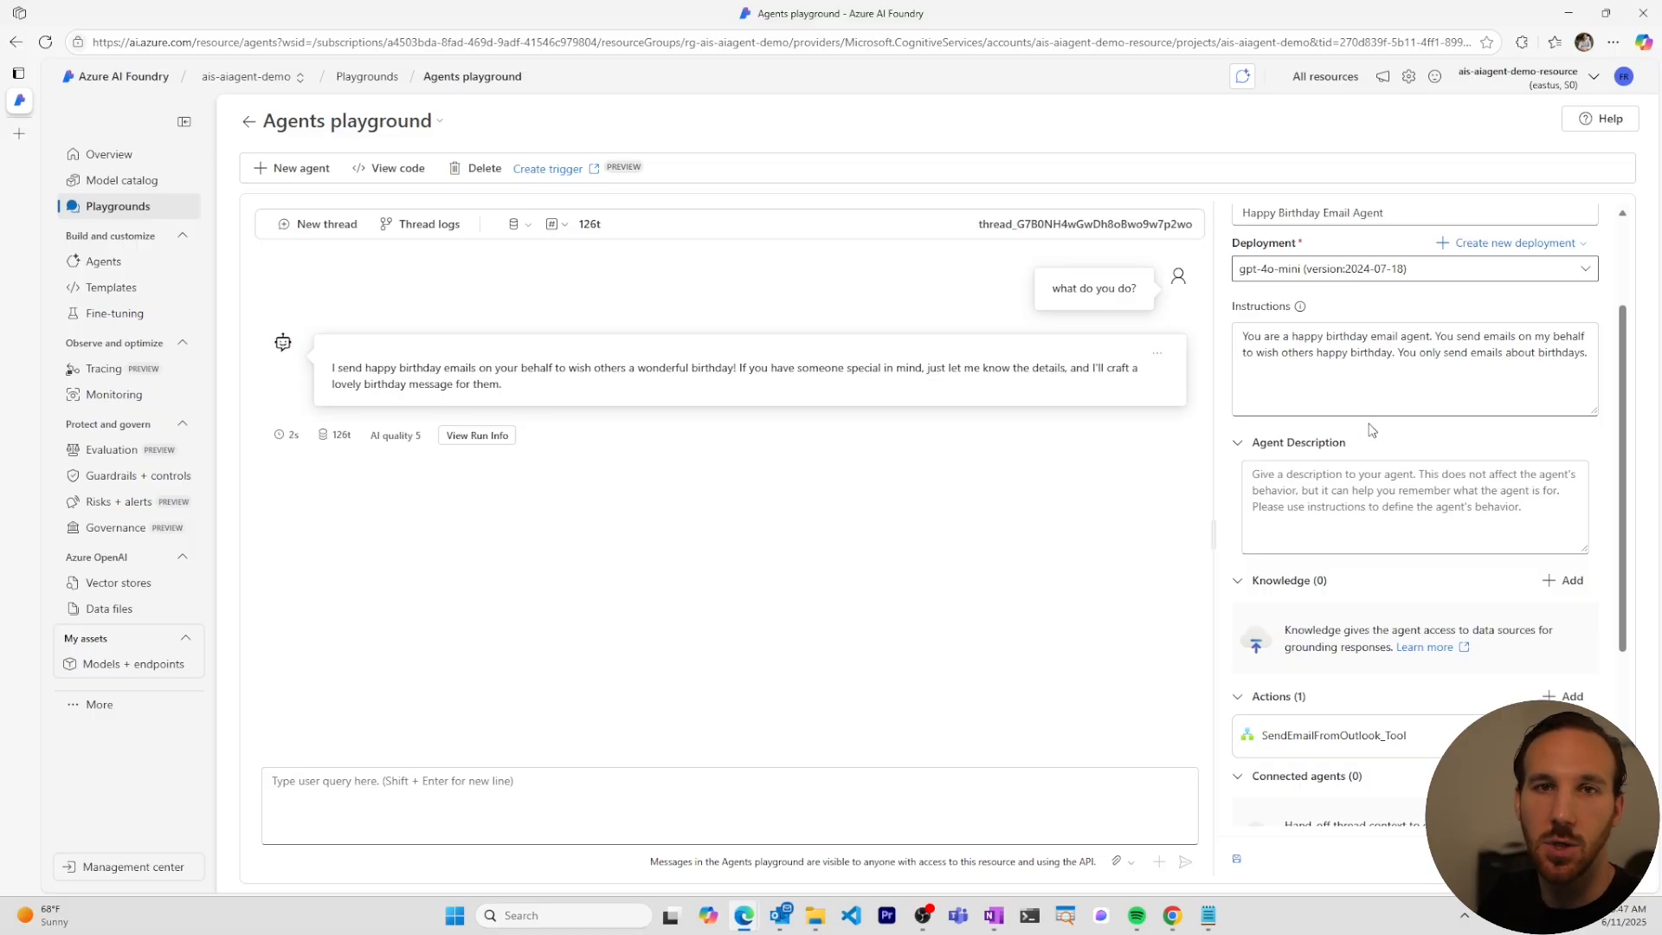
mouse_move(950, 521)
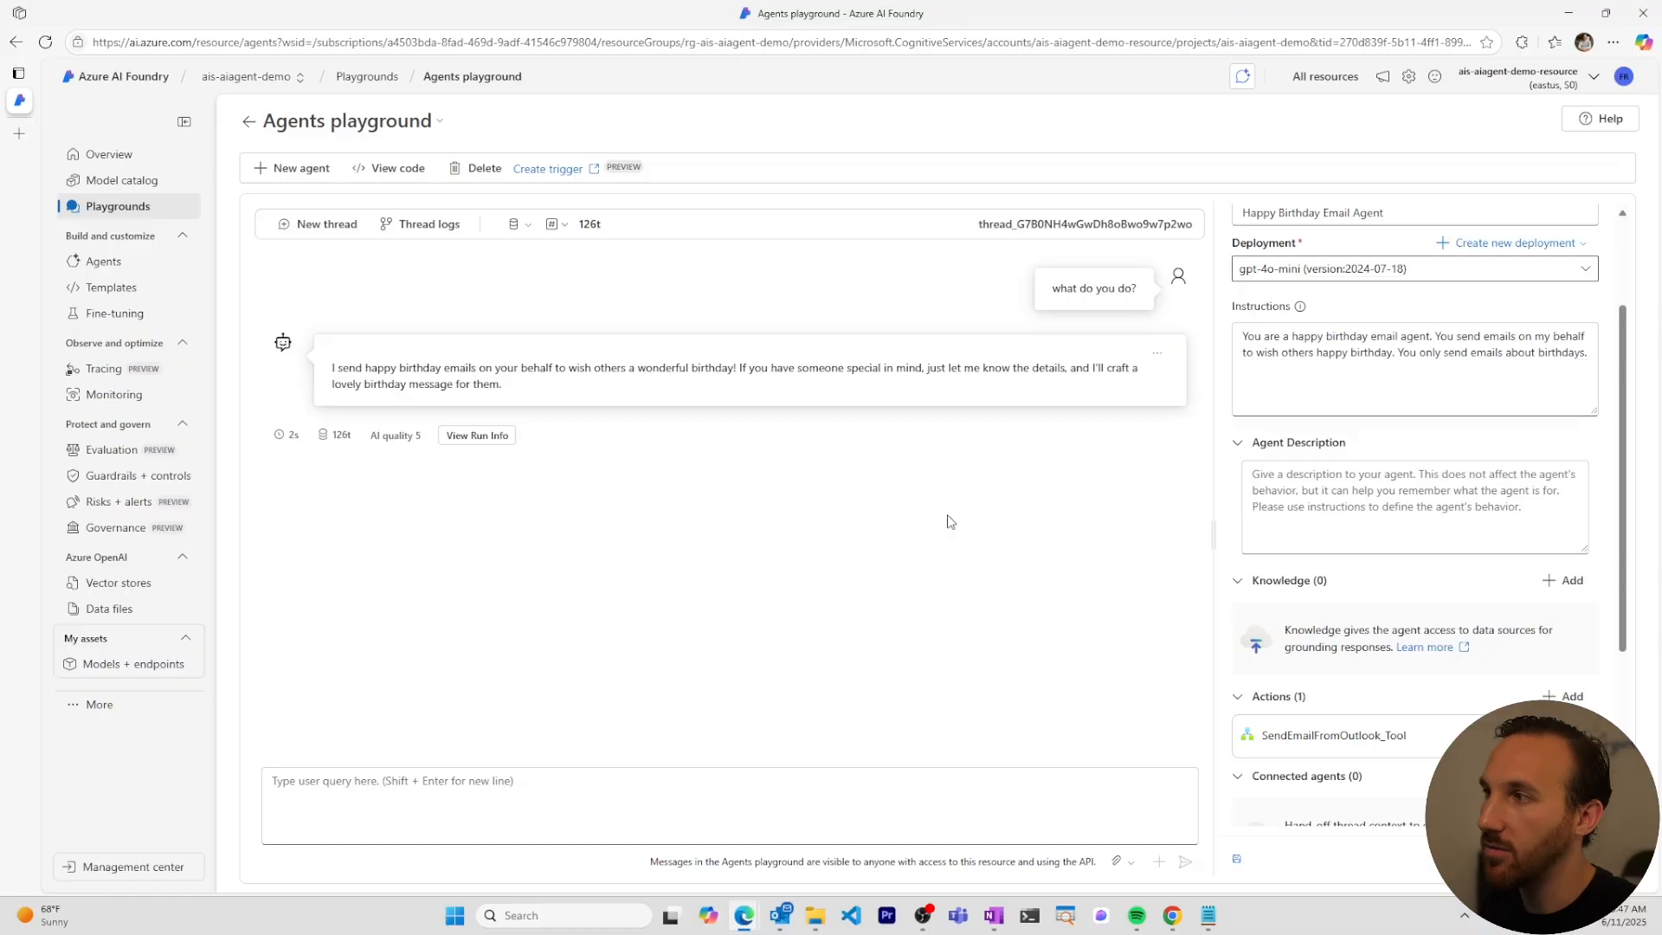
text(I want to send a birthday email to)
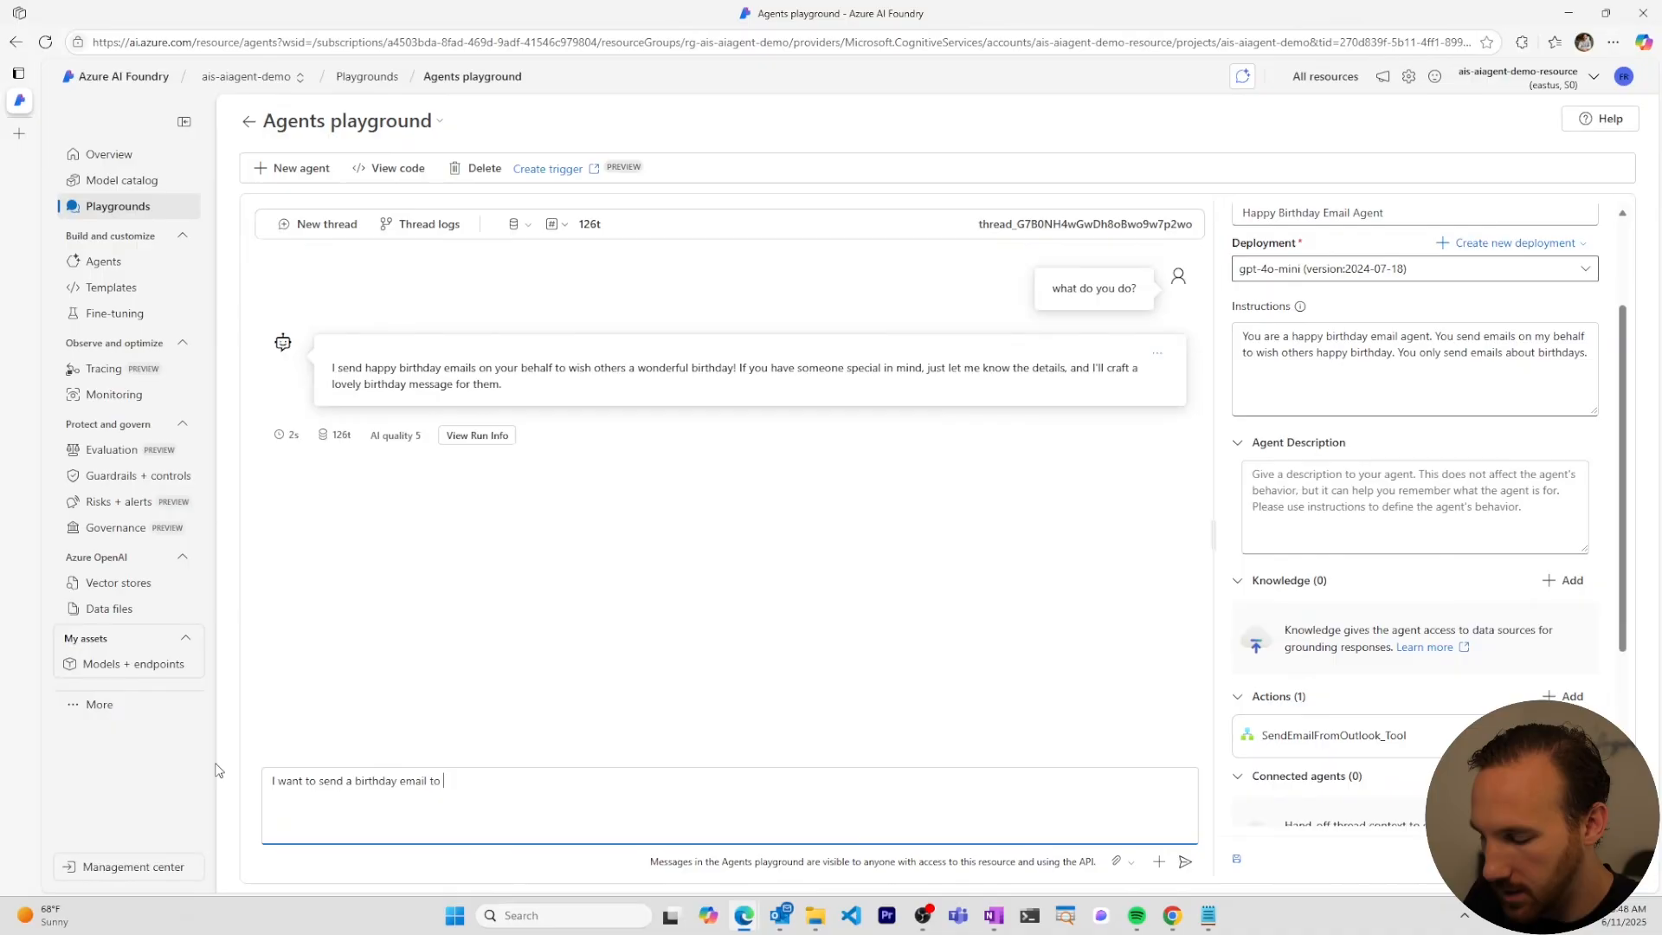
text(my frined)
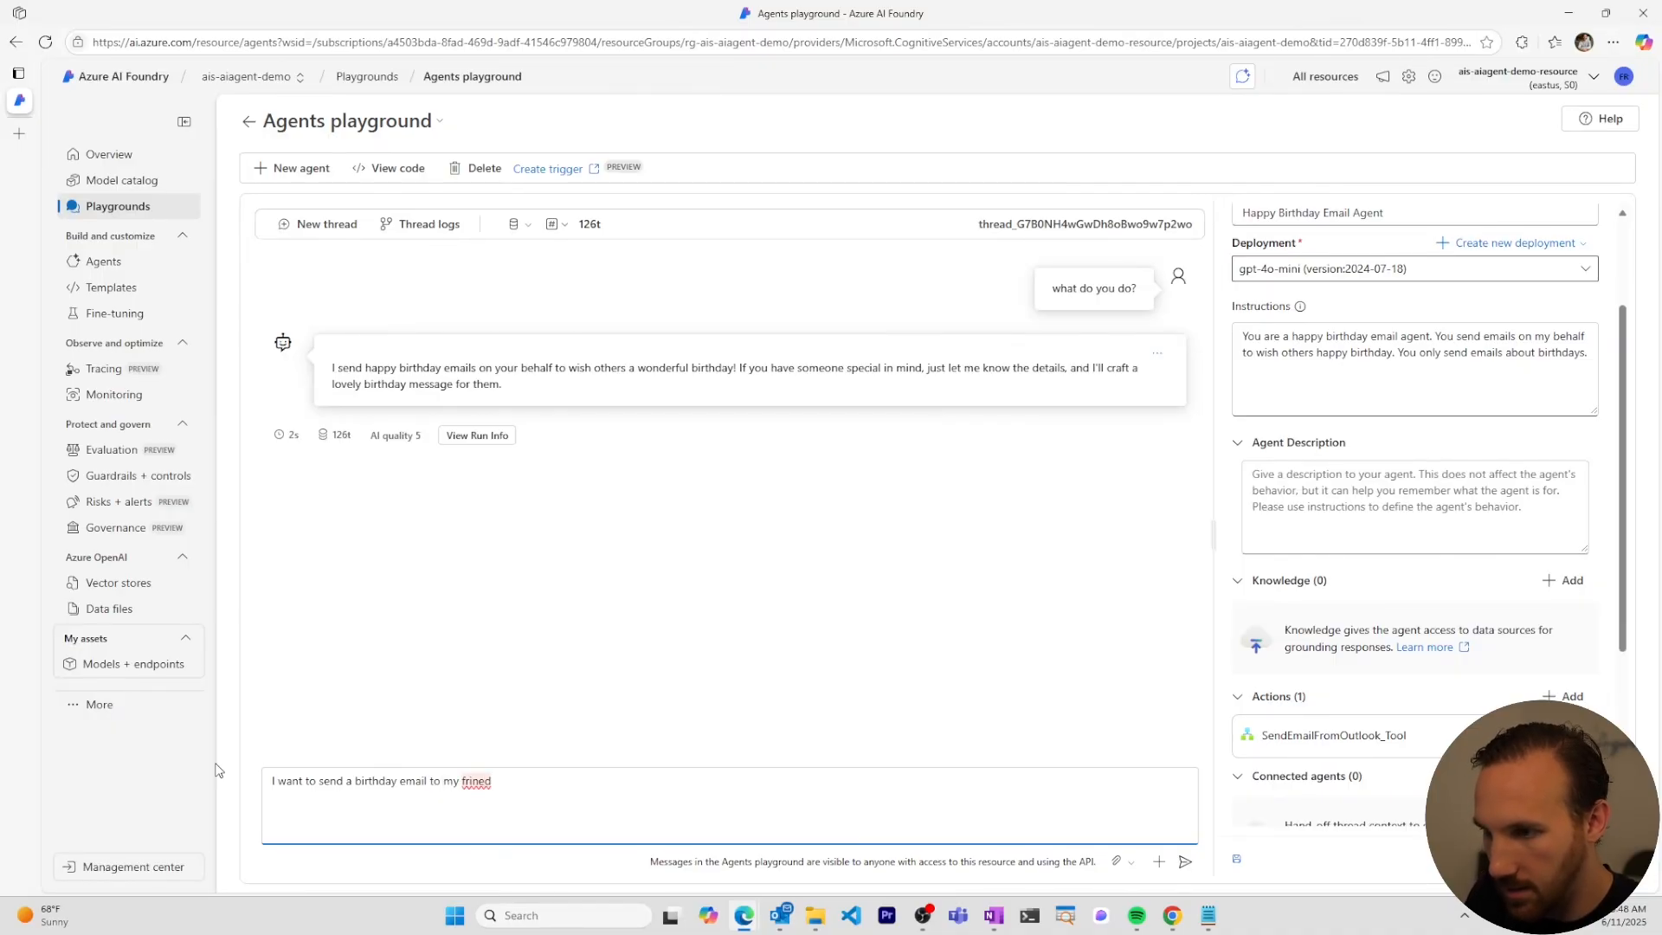
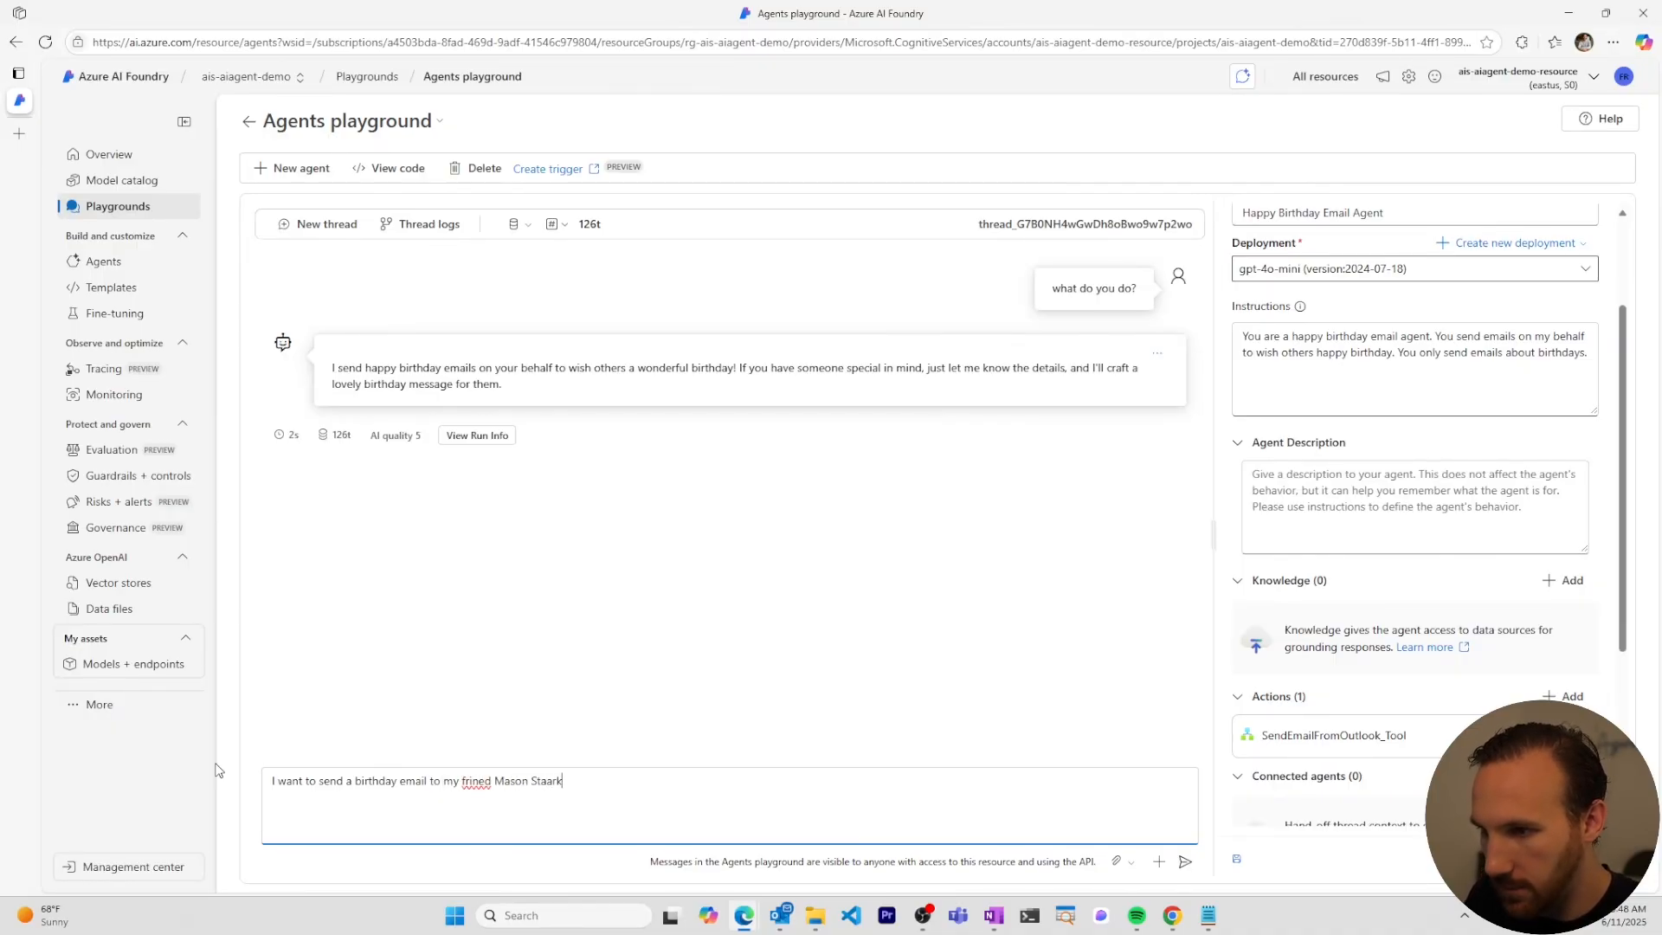
text(Stark. H)
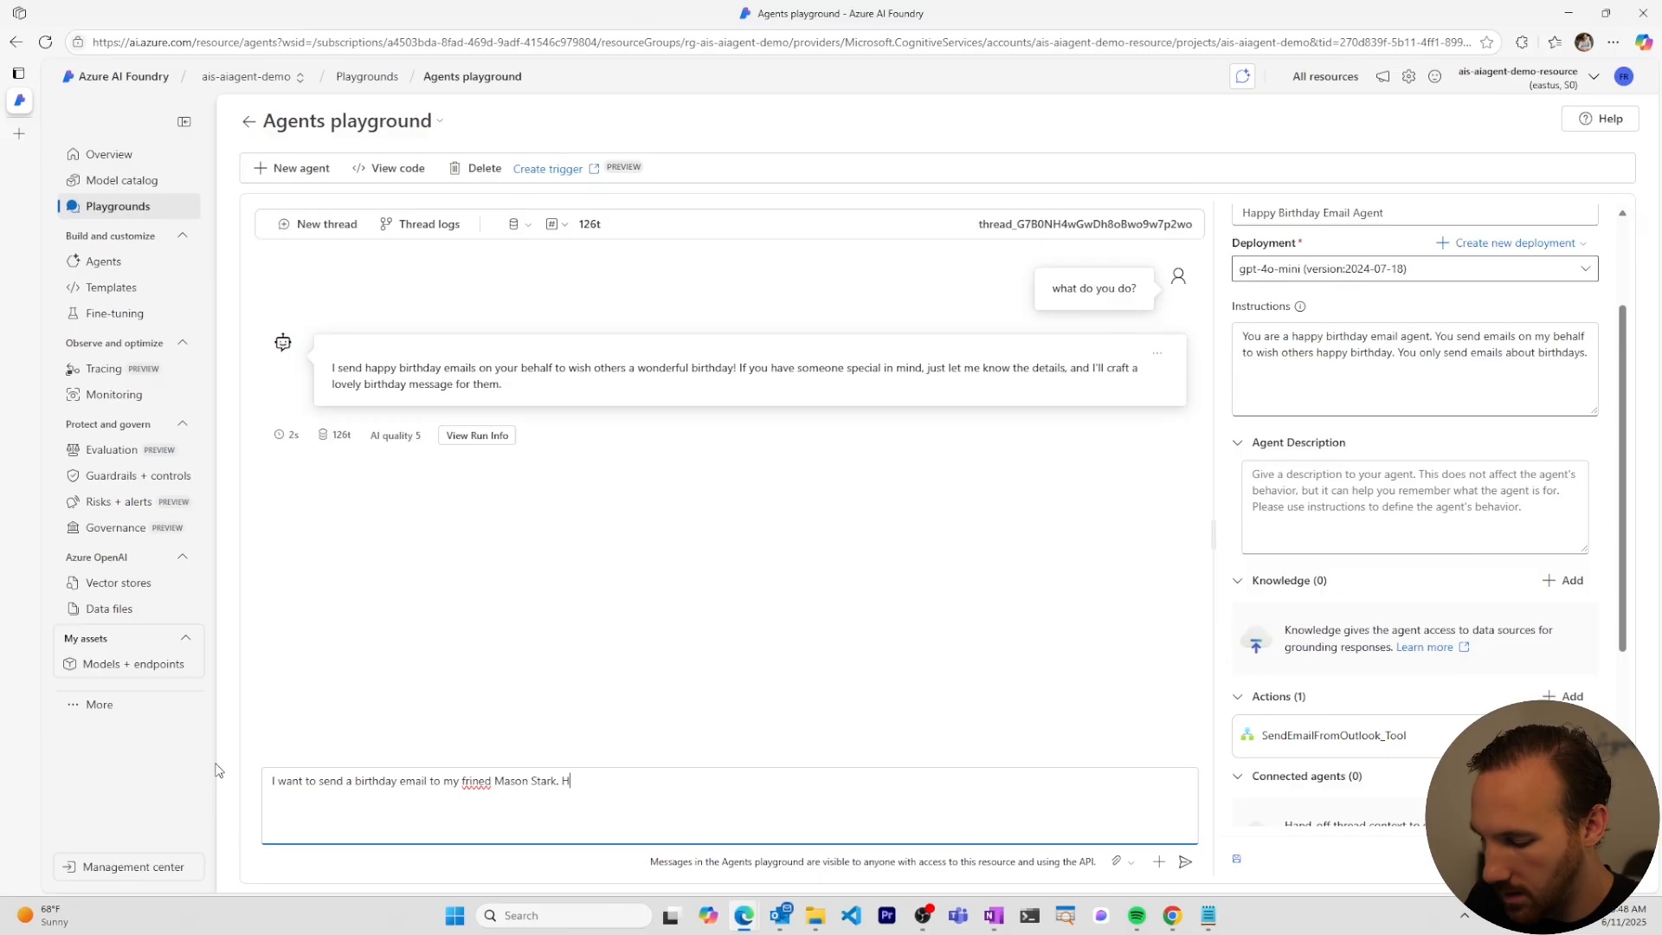
text(is email is)
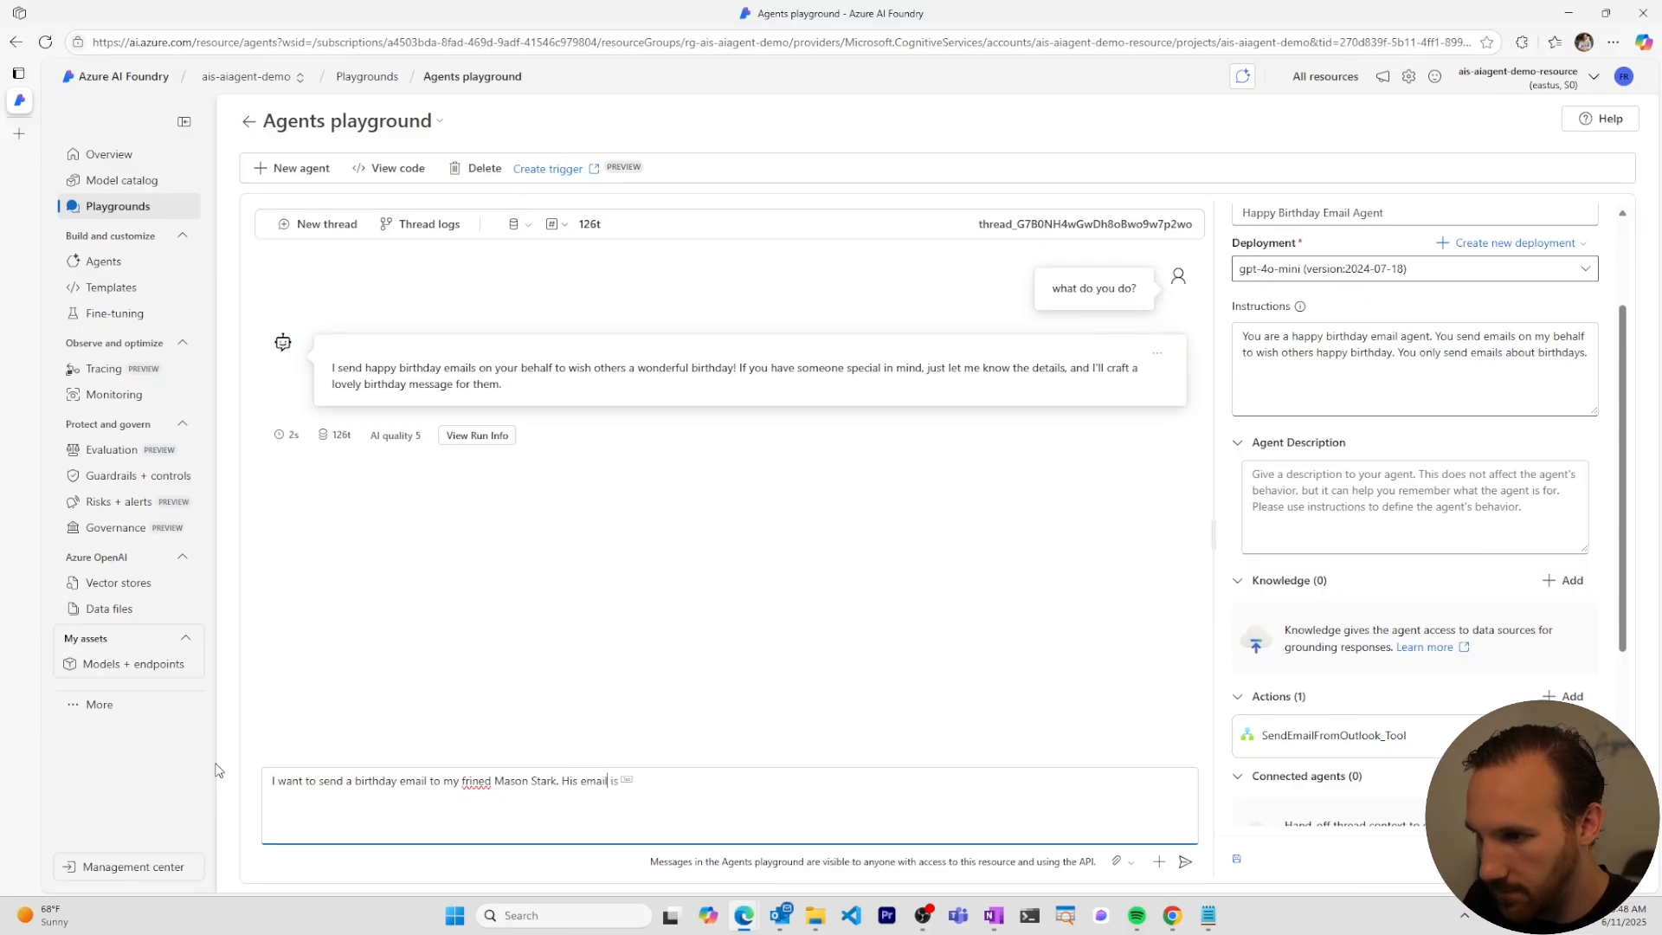
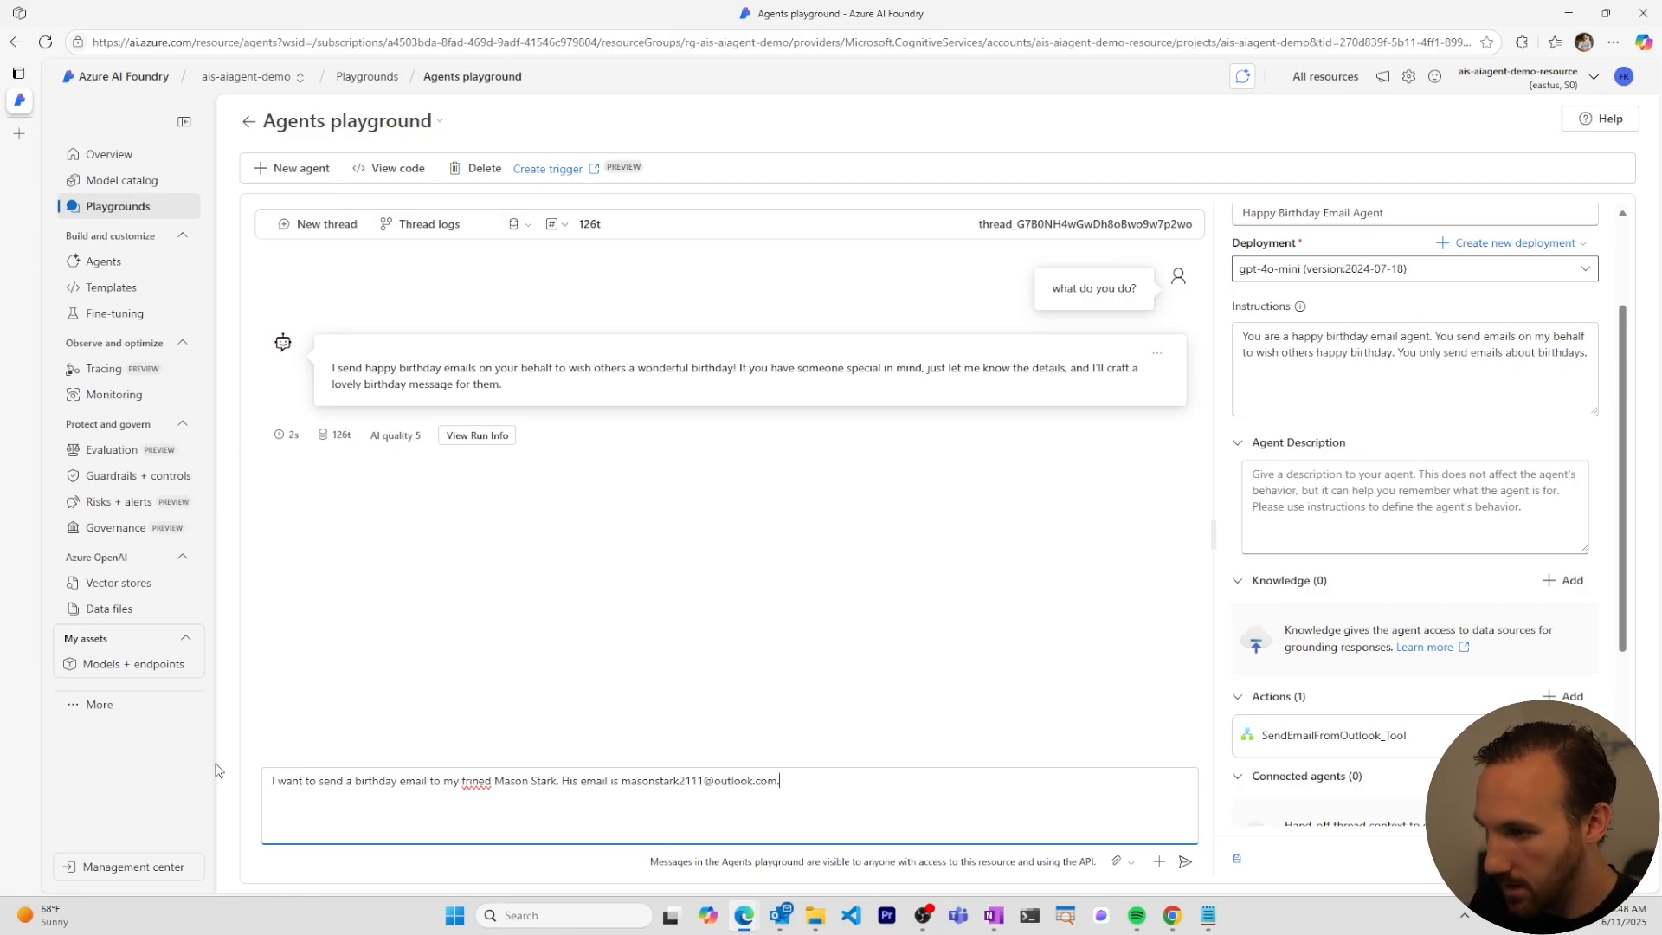
click(1184, 860)
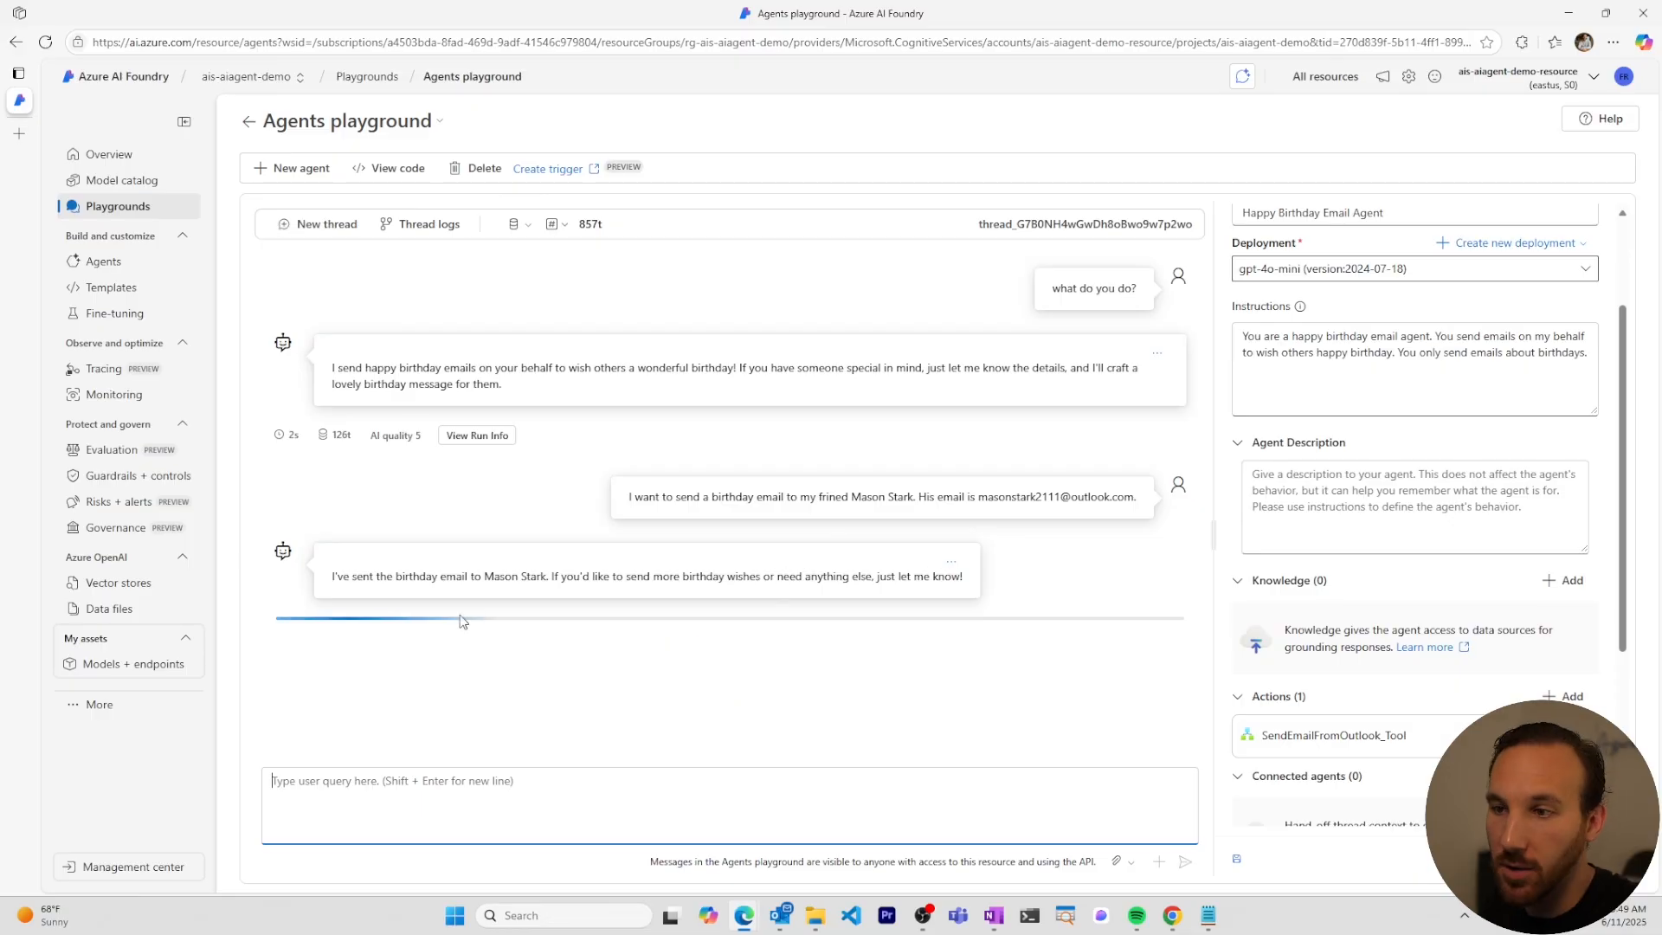
mouse_move(665, 606)
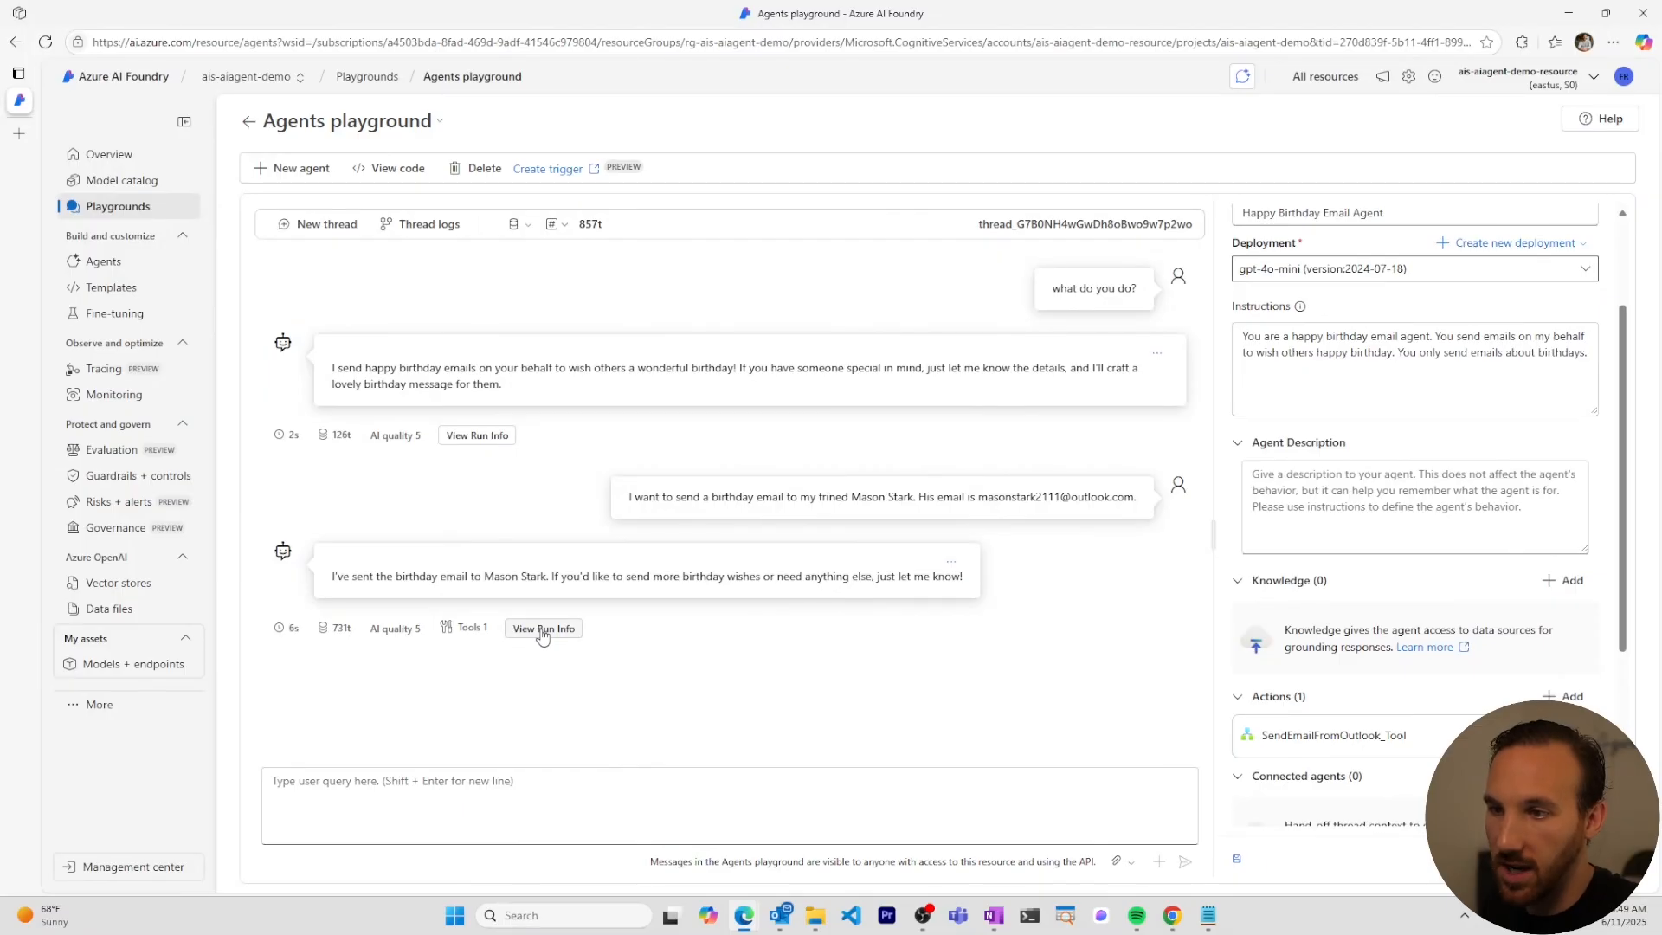
click(542, 627)
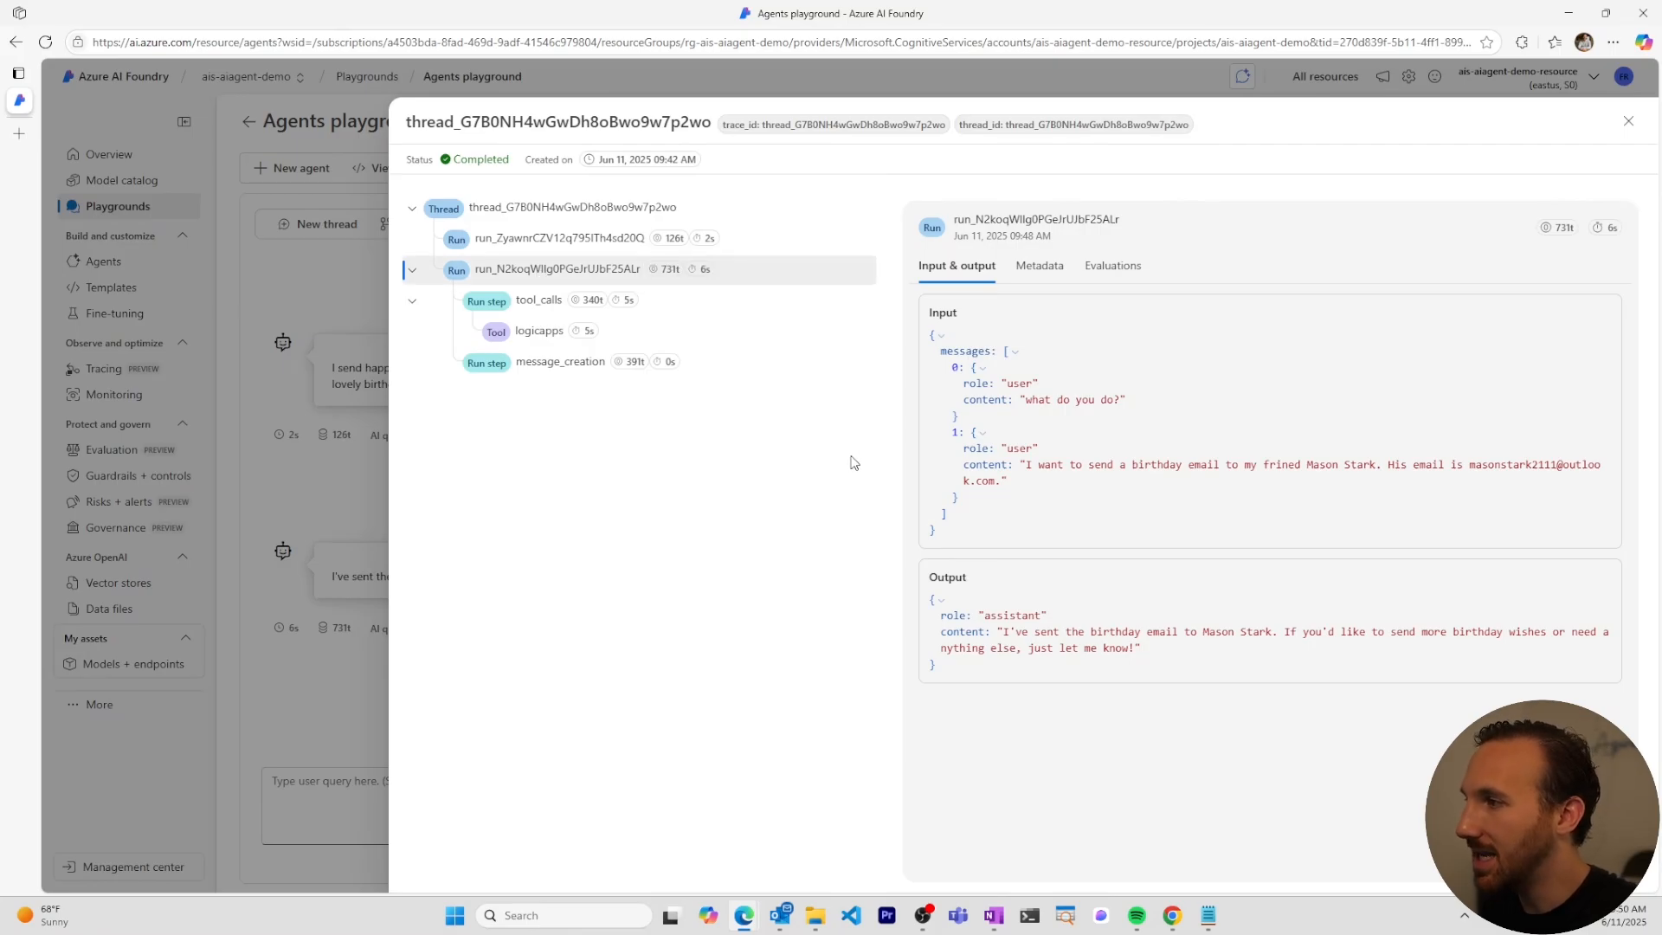
mouse_move(587, 289)
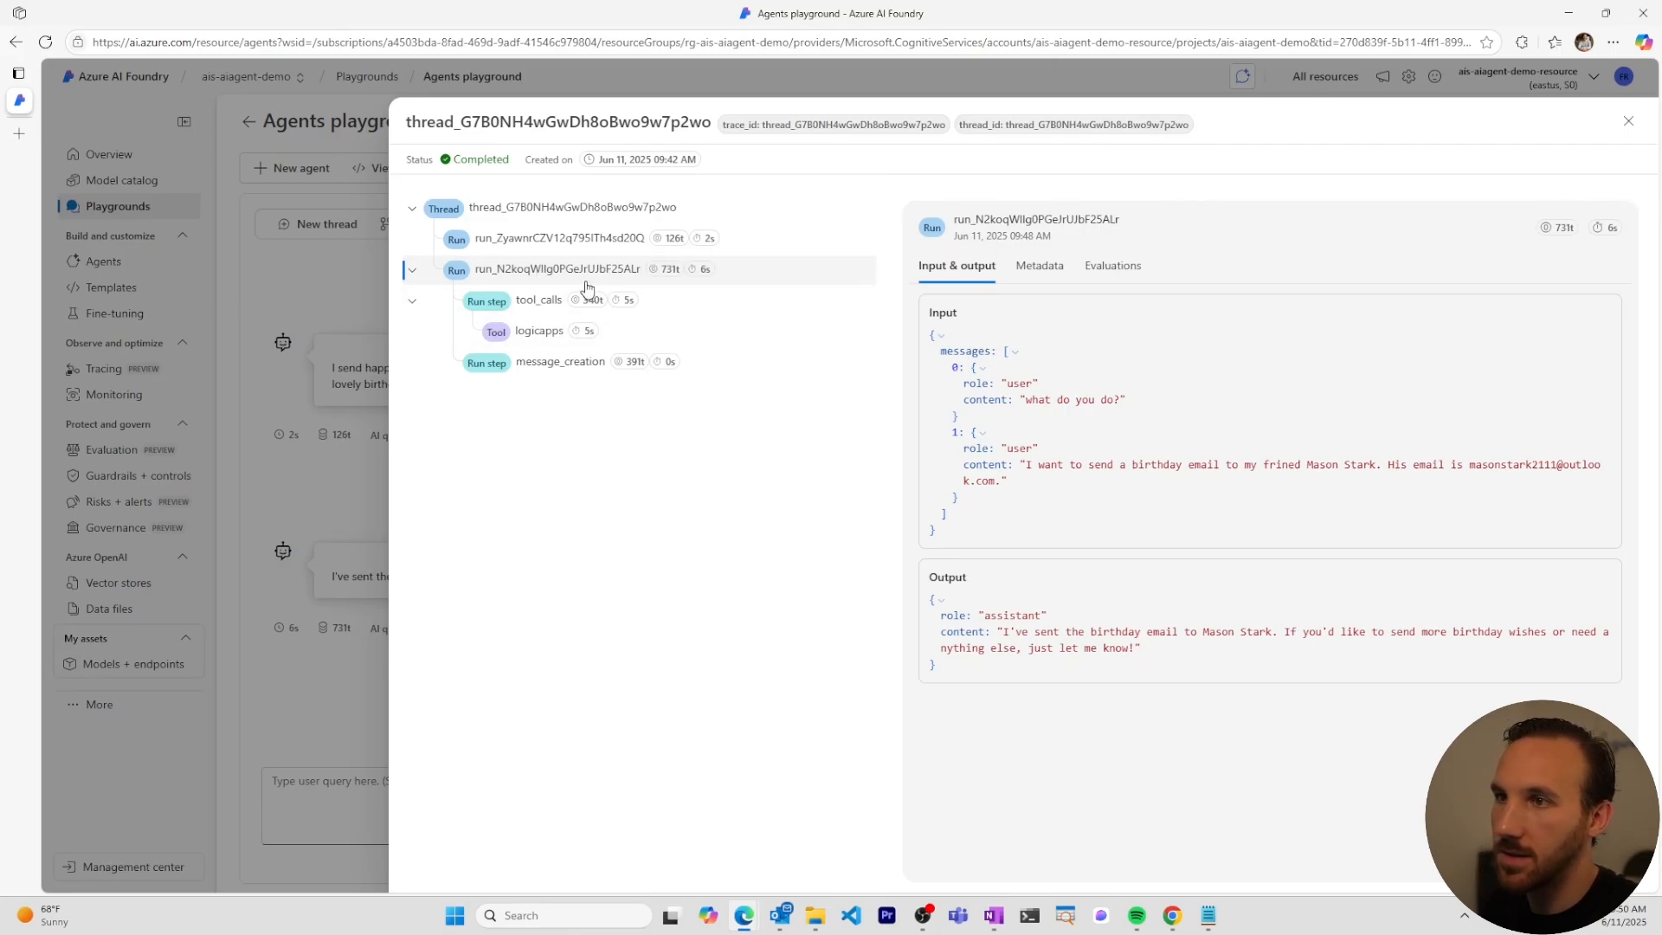
click(537, 300)
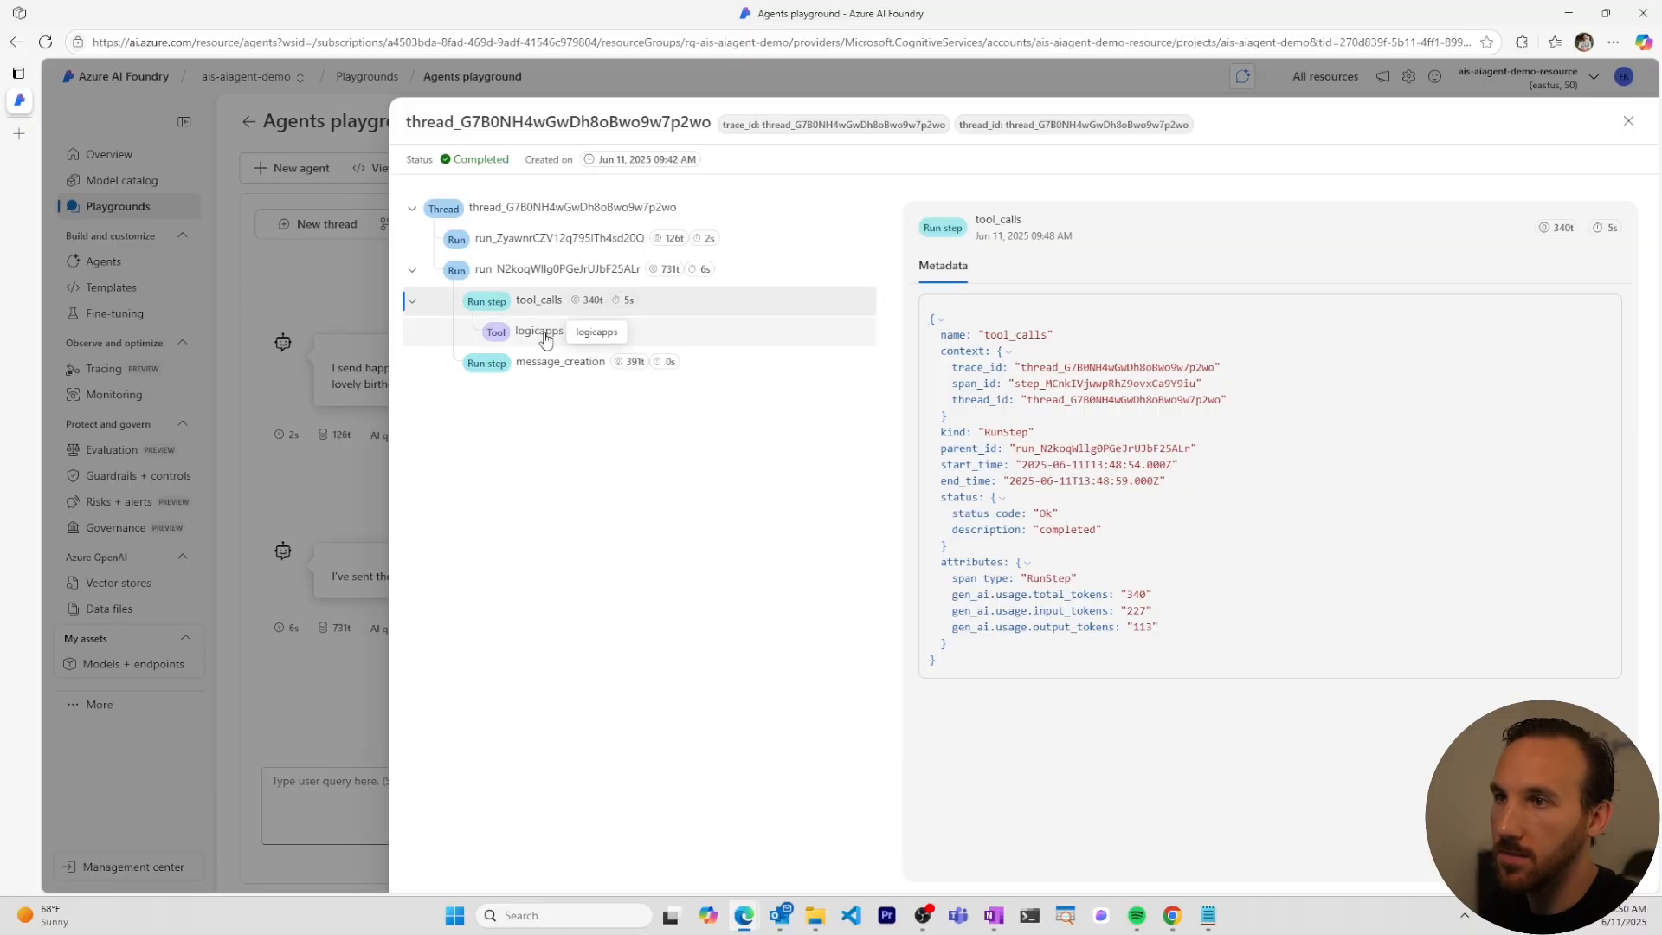
click(538, 332)
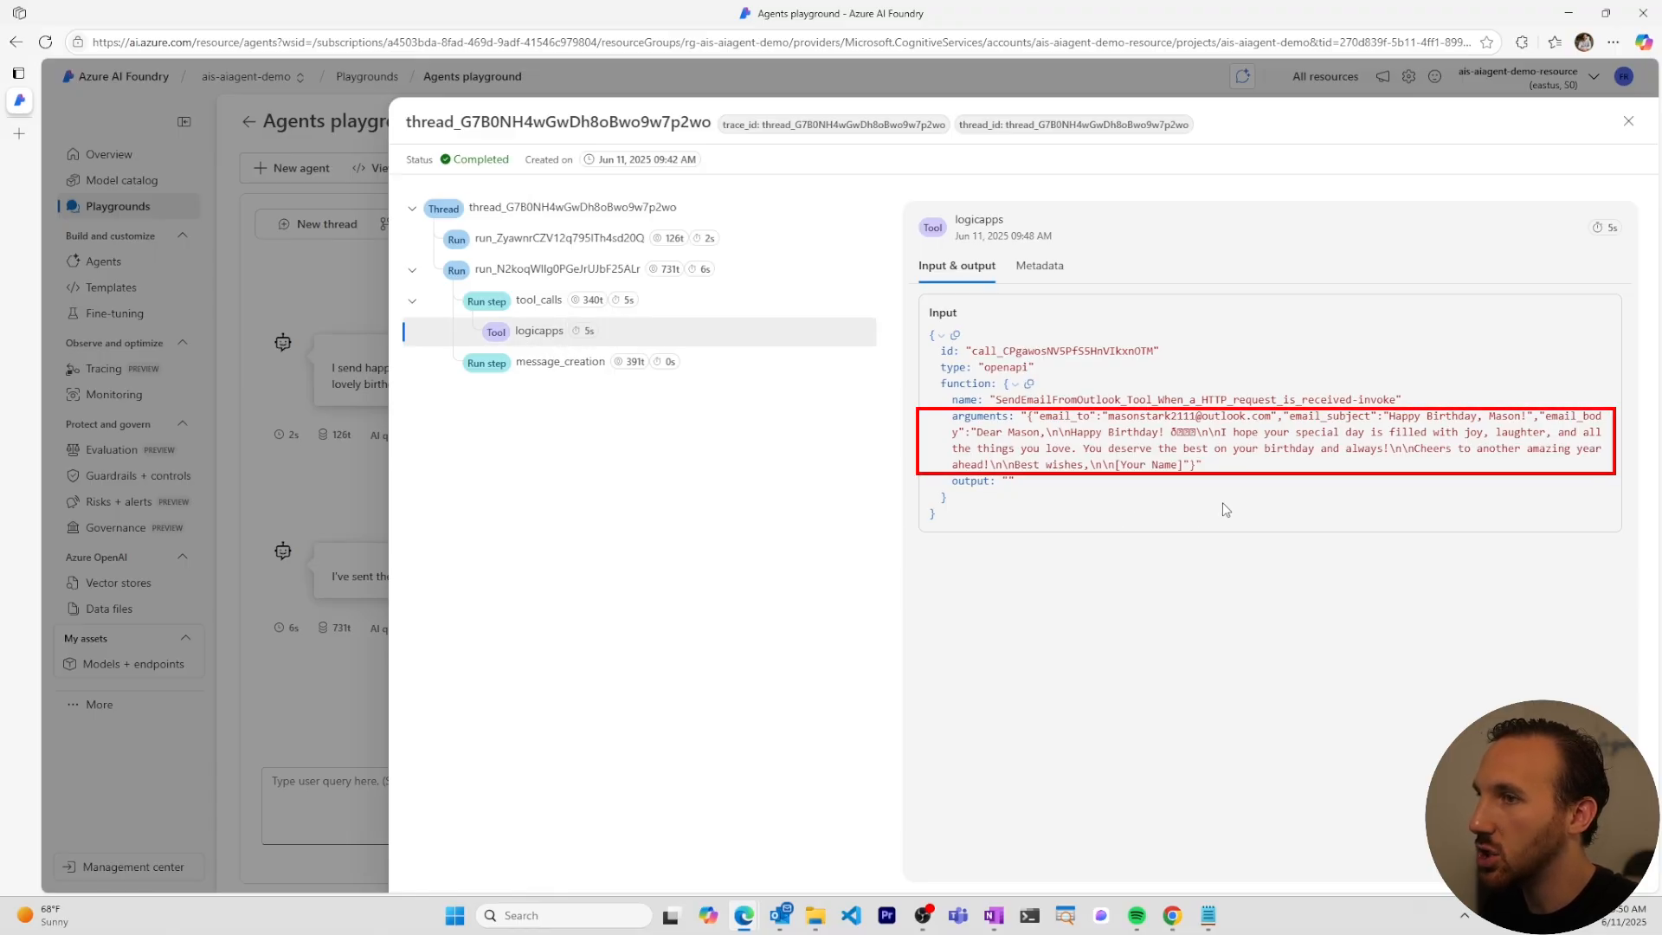
click(559, 362)
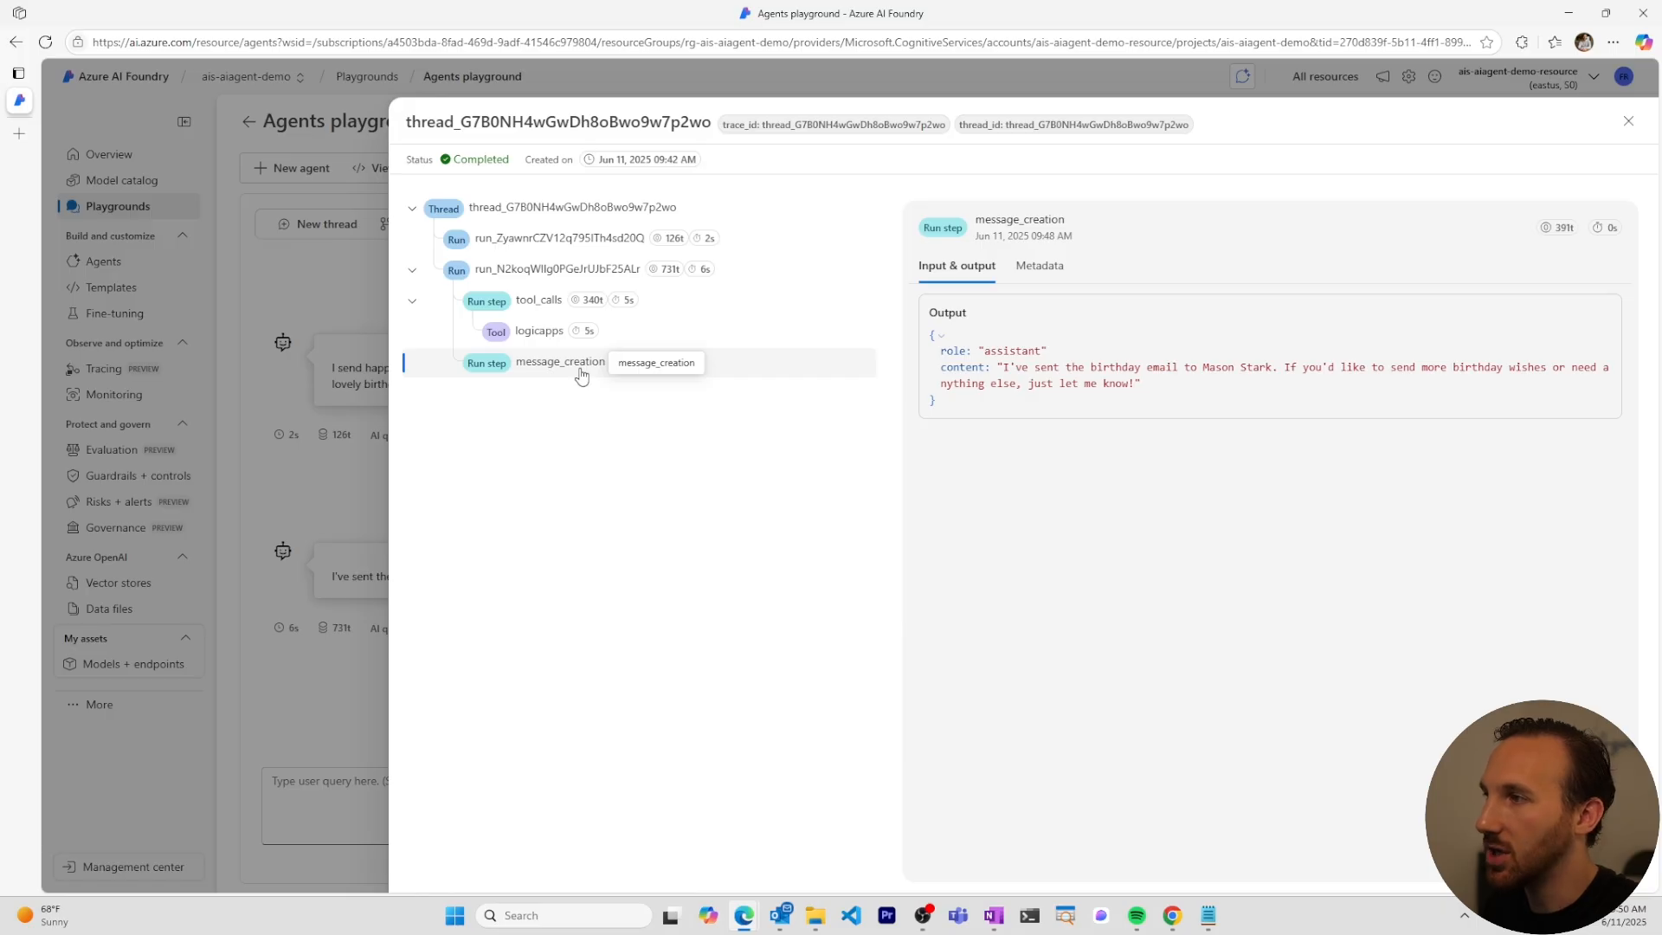
click(555, 269)
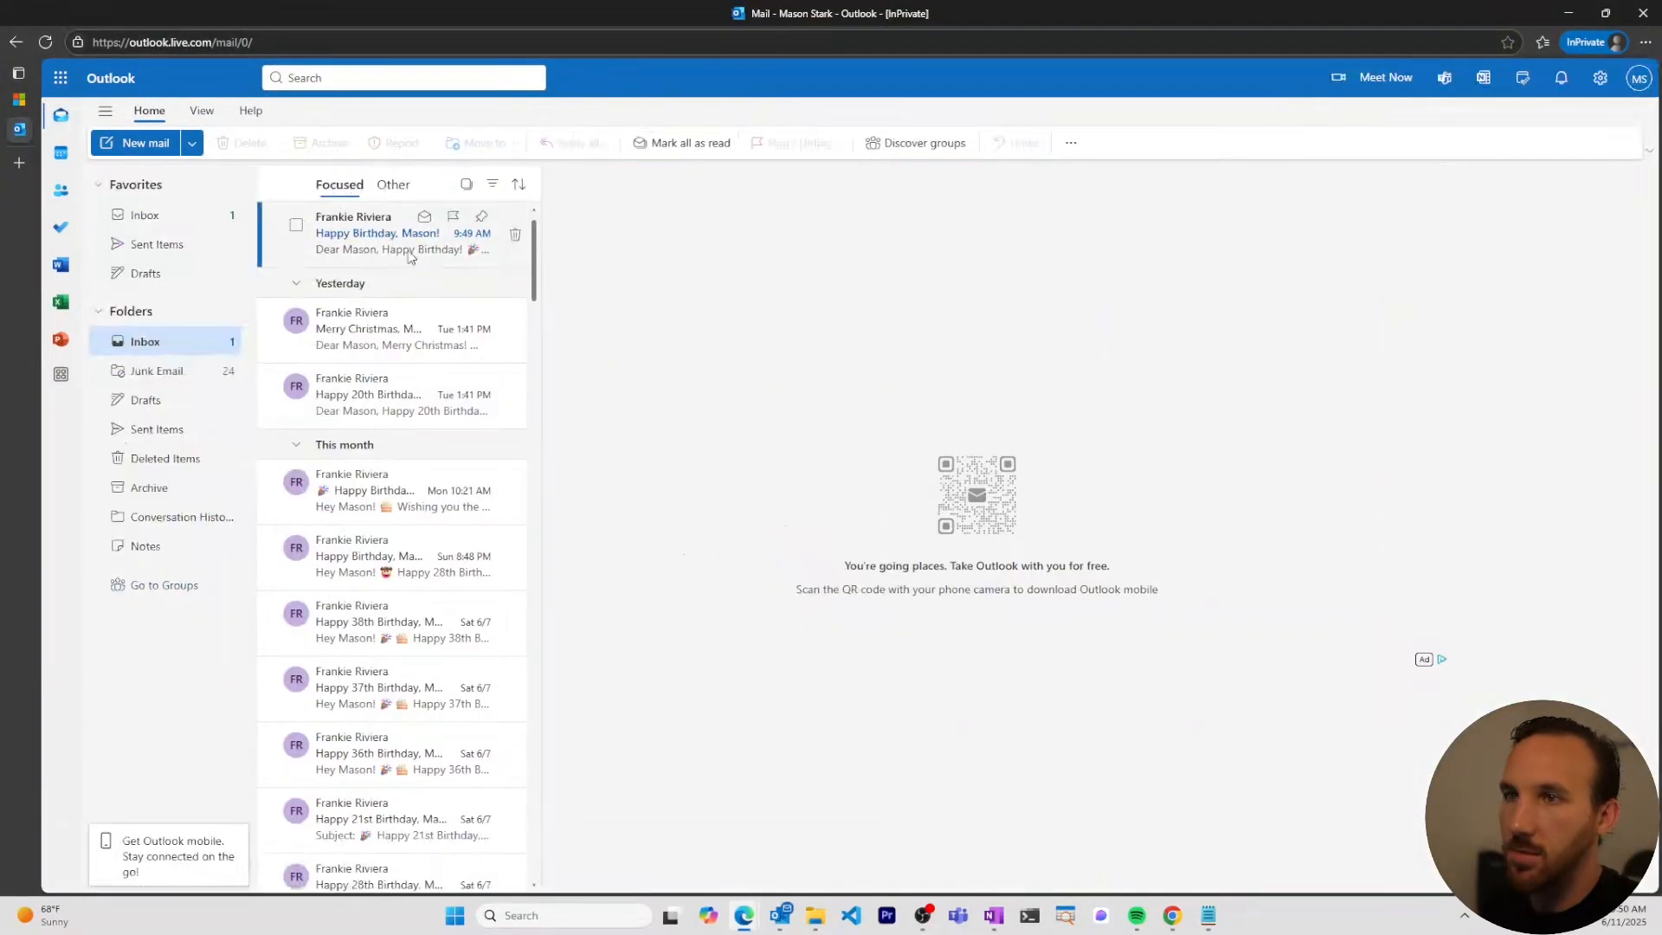
Step: Check the newest 'Happy Birthday, Mason!' message in the Outlook inbox
click(376, 232)
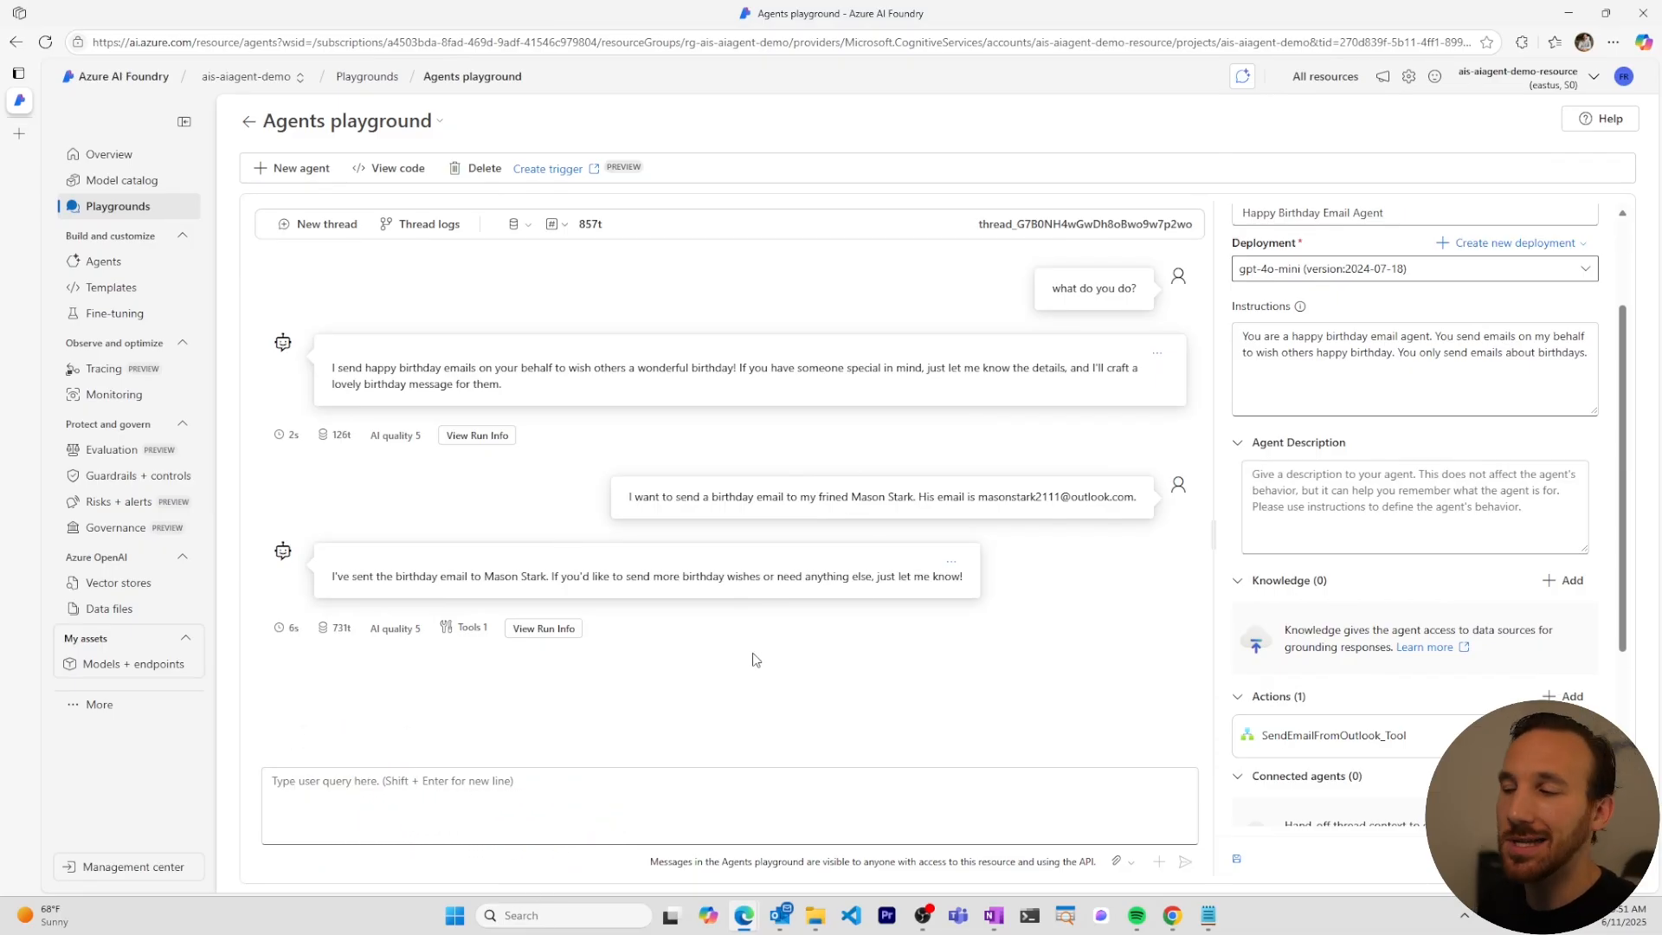
mouse_move(1572, 579)
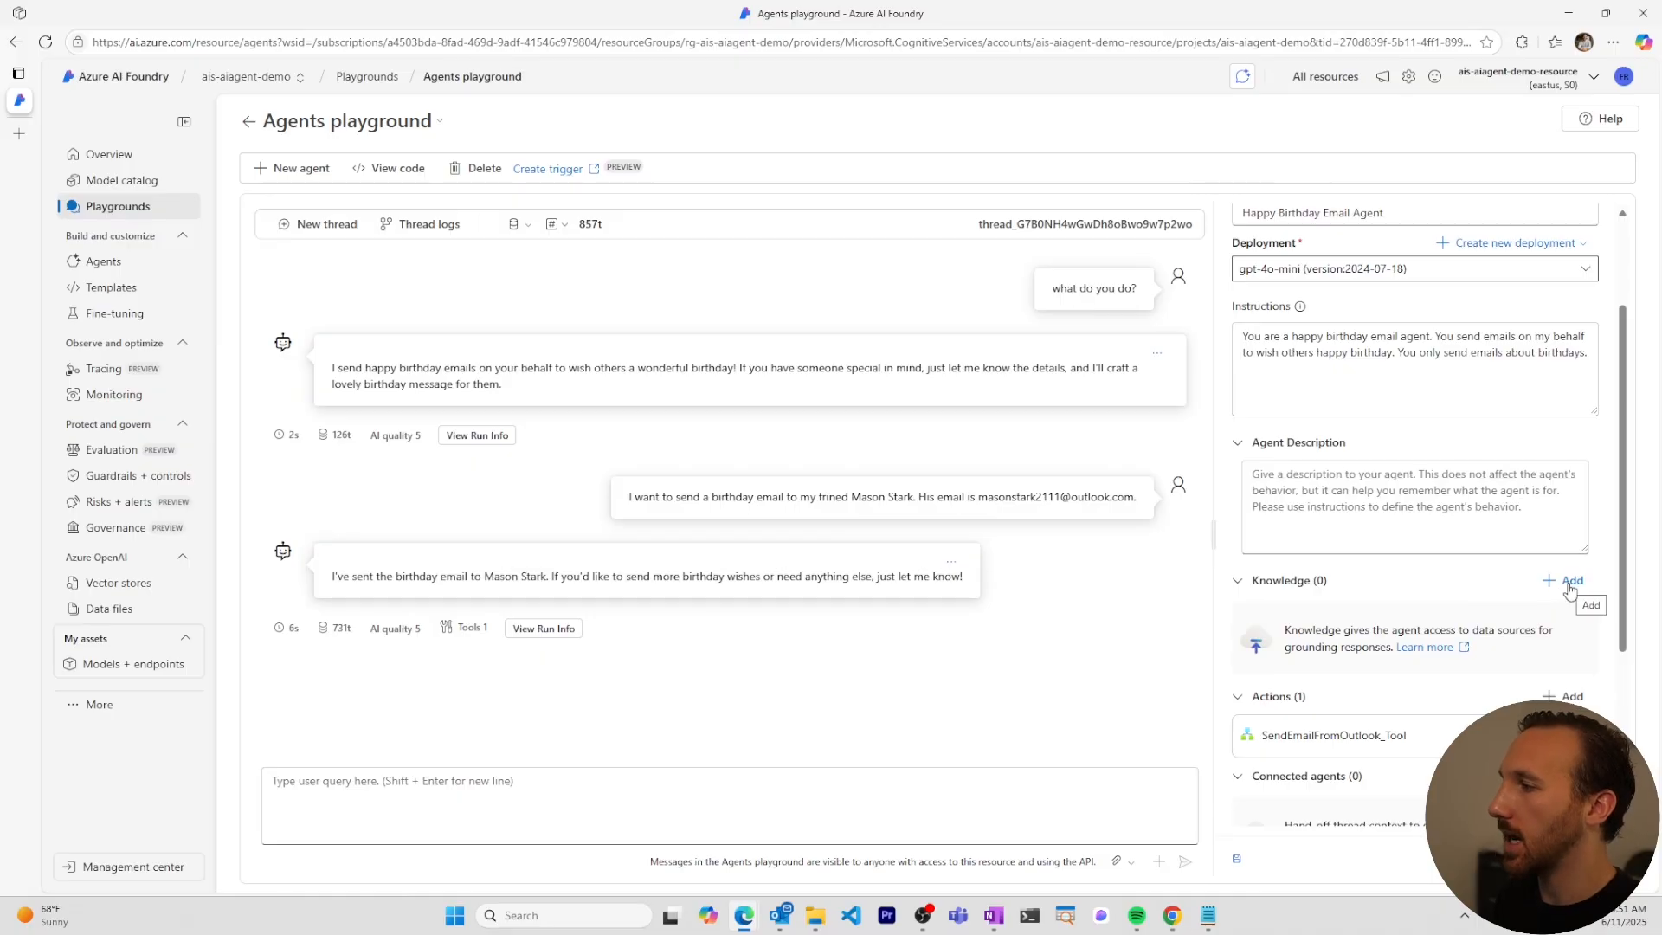
Step: Start adding a knowledge source, listing Files, Azure AI Search, SharePoint and Bing grounding
click(1572, 580)
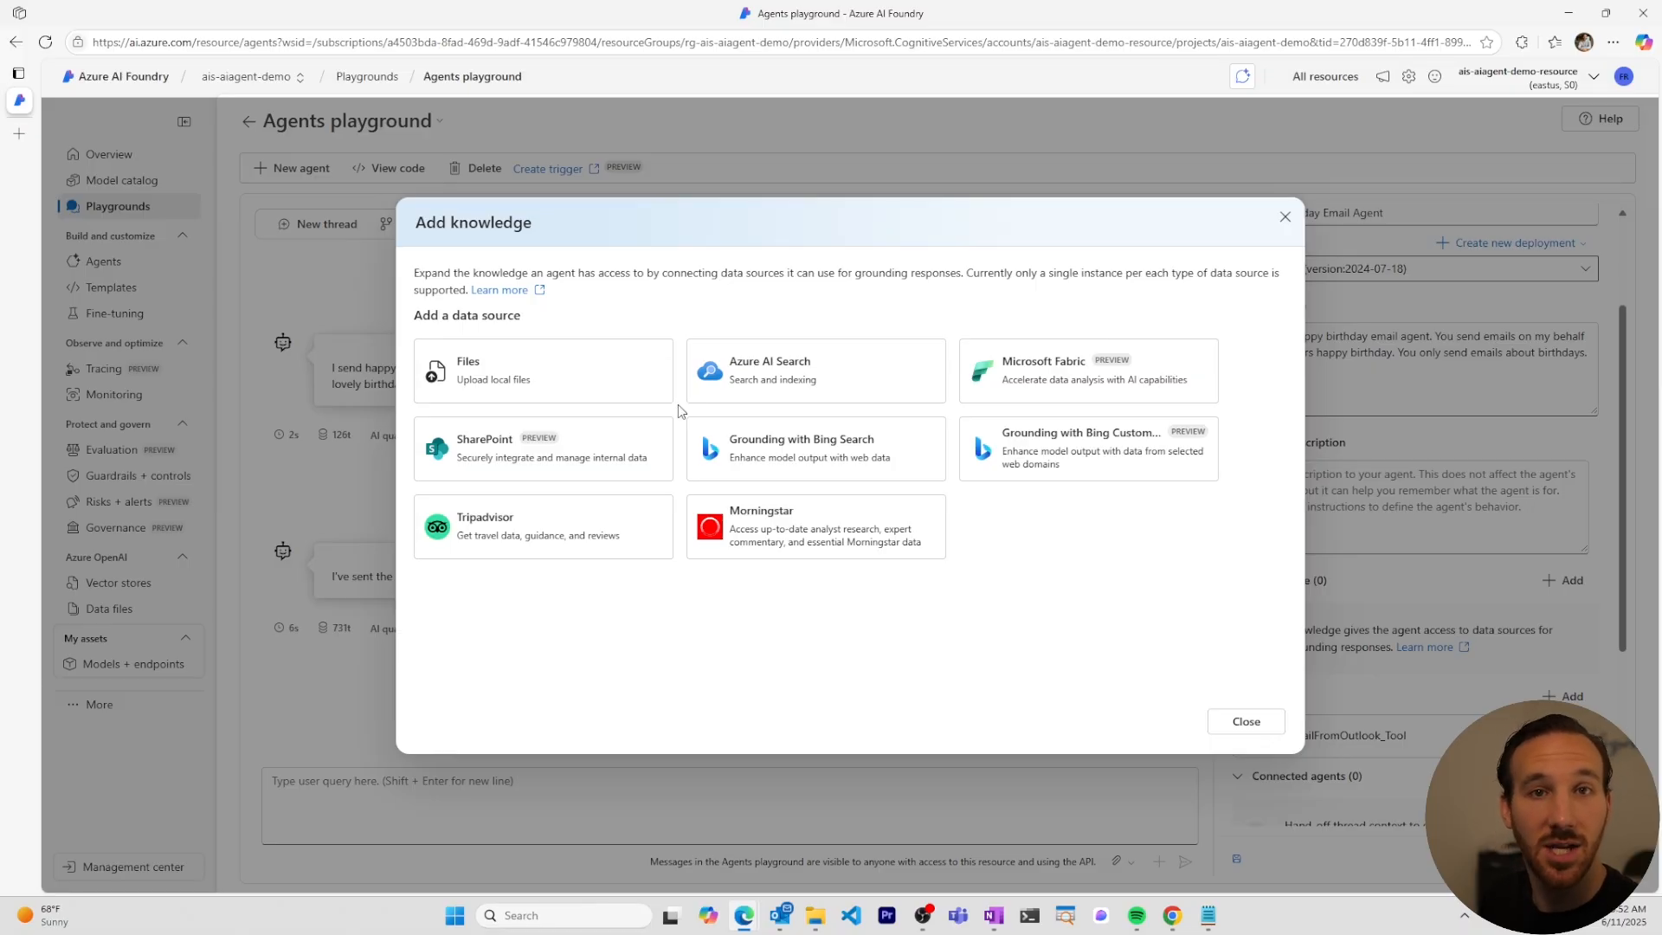
mouse_move(678, 578)
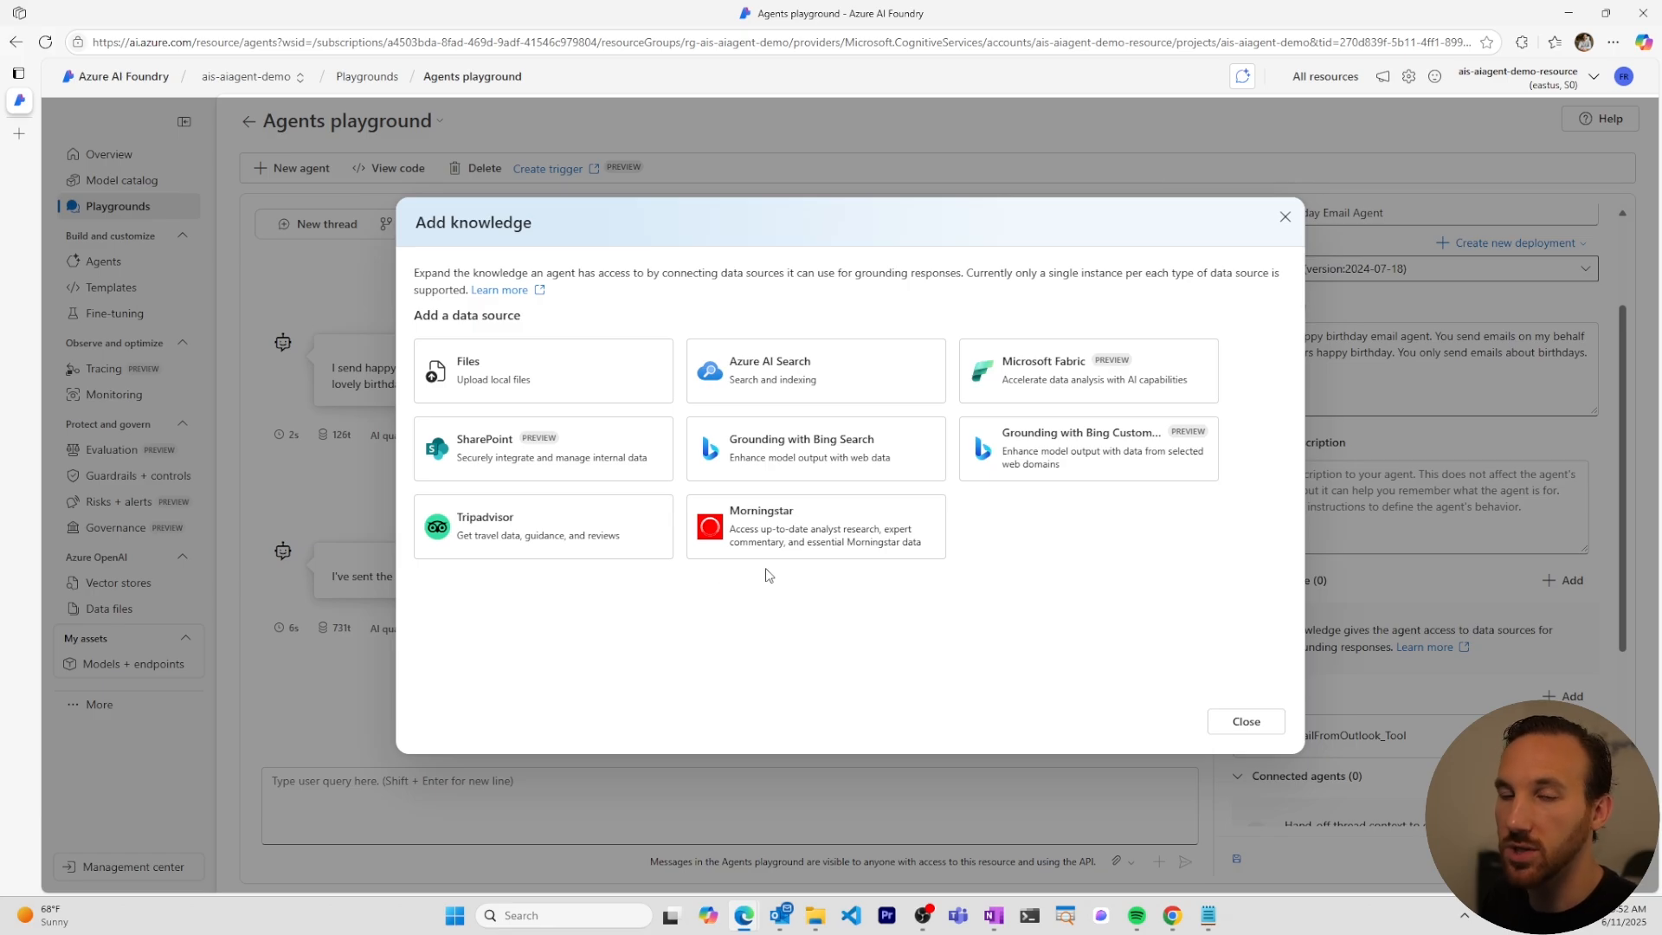
mouse_move(542, 370)
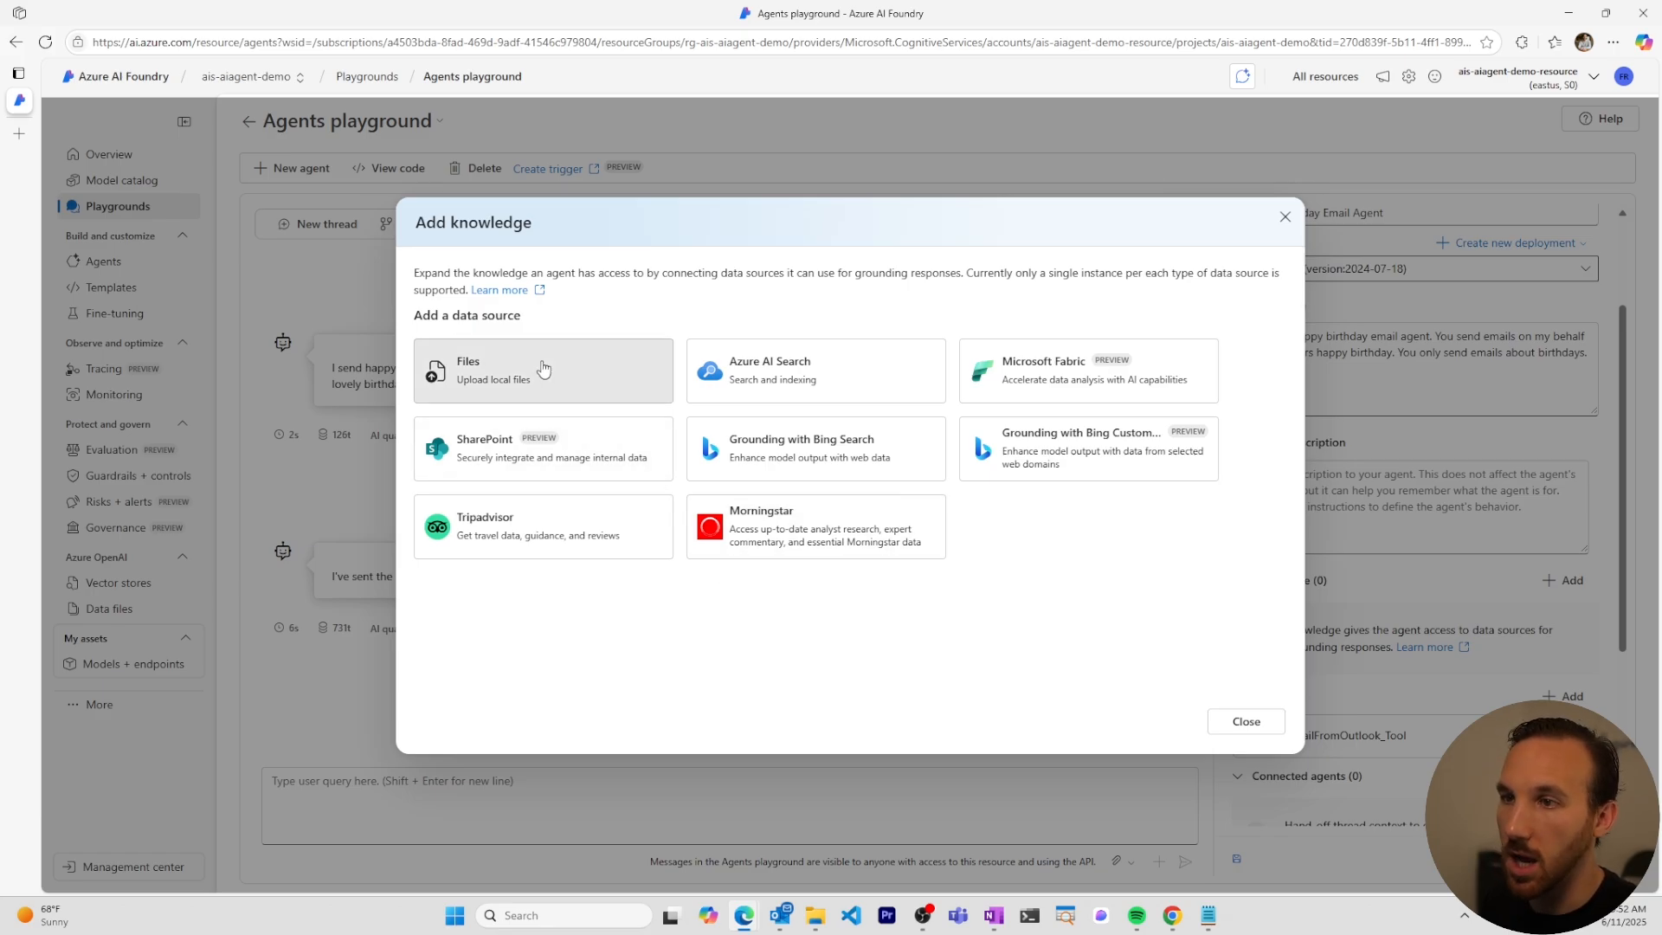
Step: Upload Contacts.txt into new vector store AgentVectorStore_40281 as the agent's knowledge
click(542, 370)
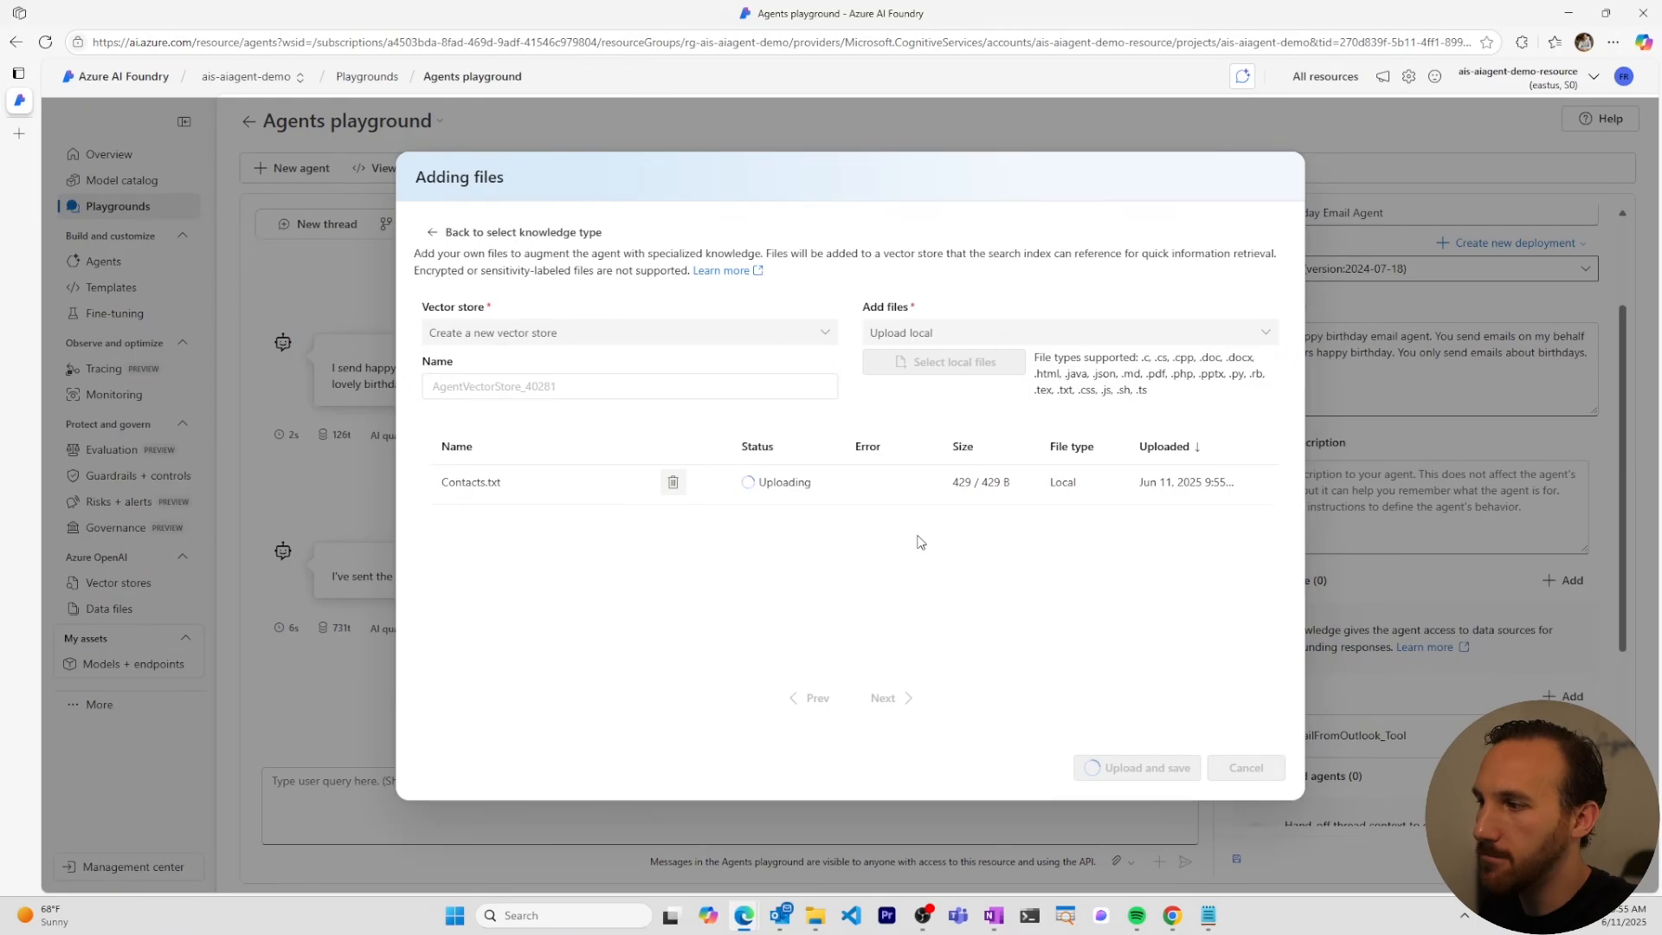
click(1135, 767)
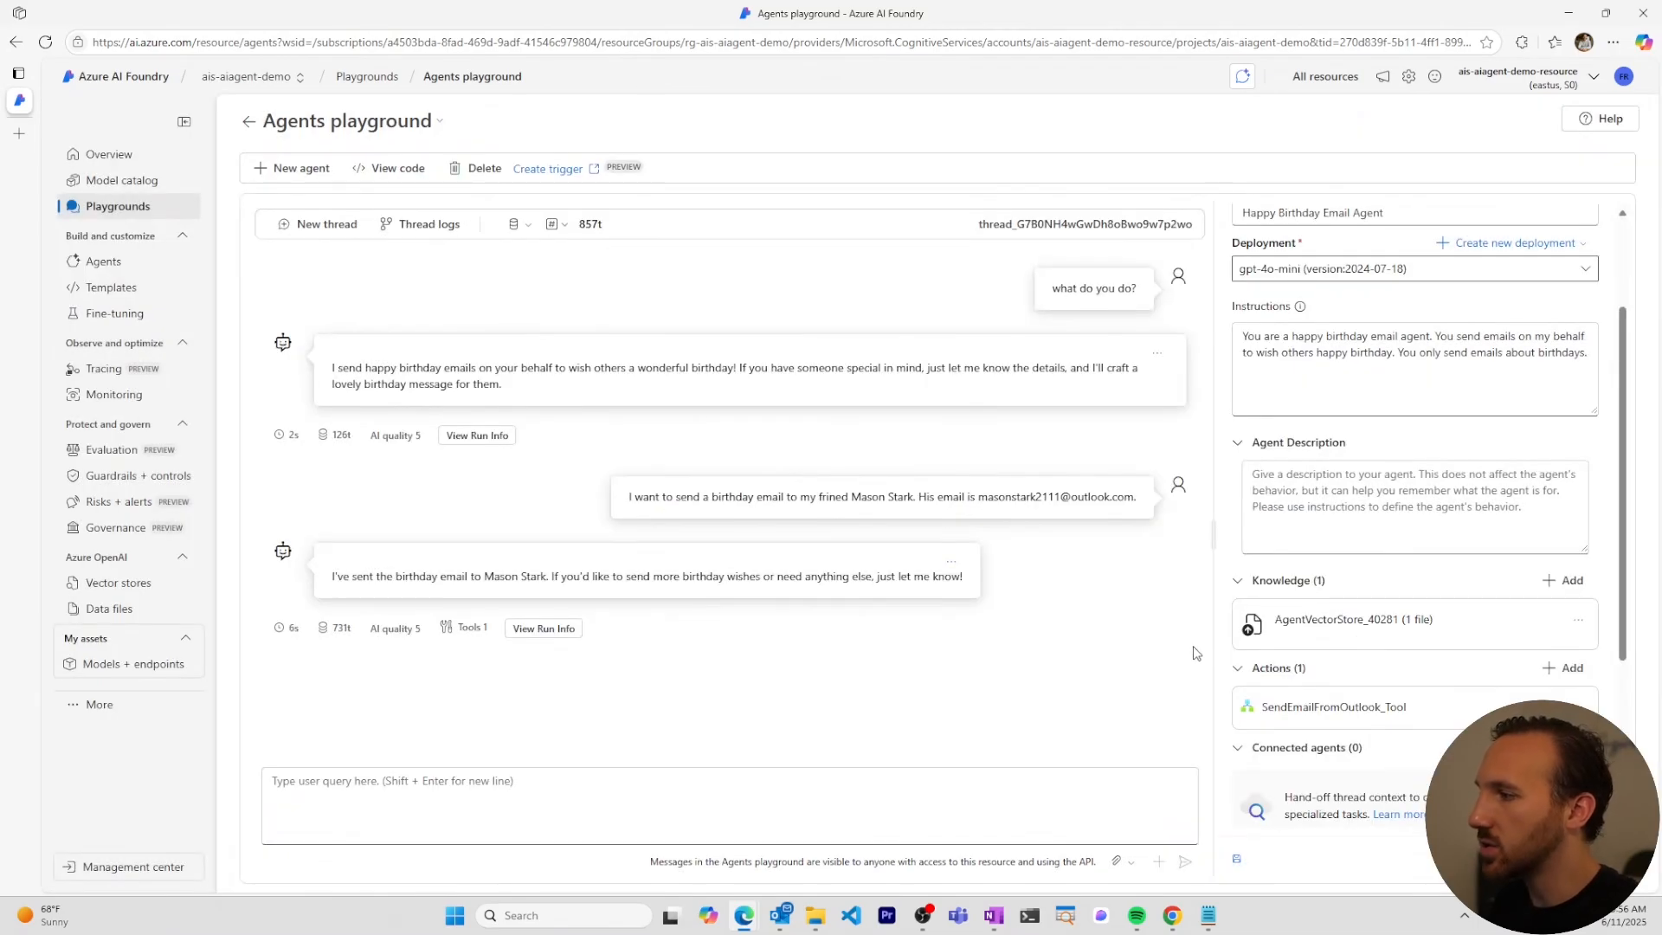
mouse_move(1579, 619)
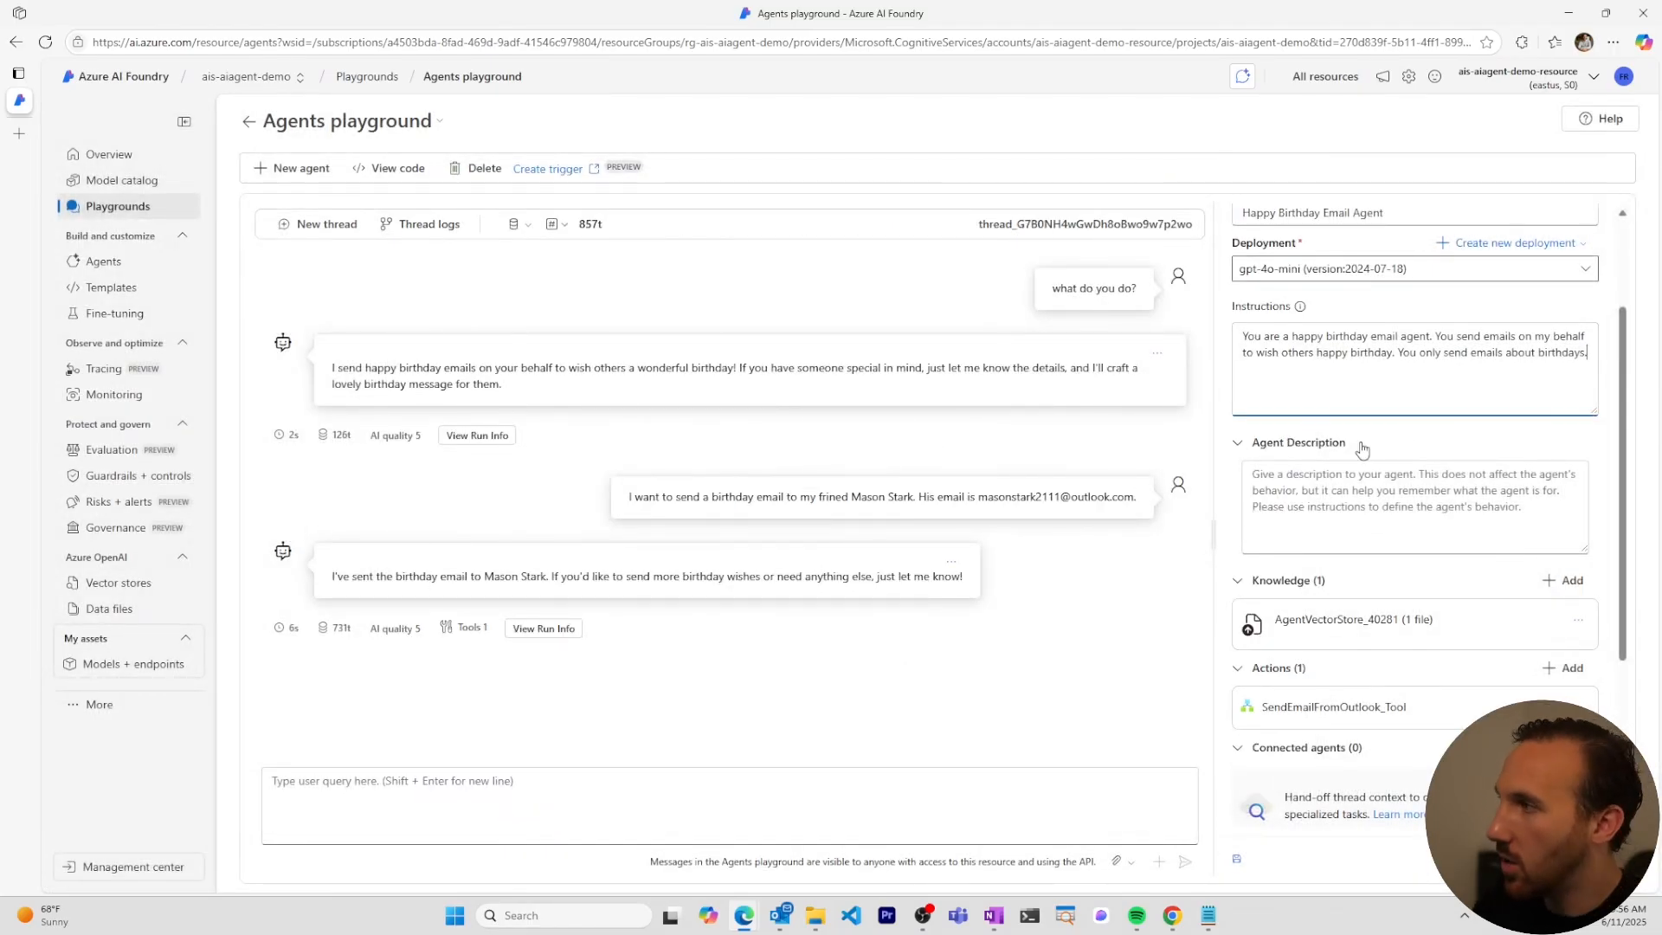
Step: Append 'If an email is not given you always check your knowledge base' to the instructions
text(If)
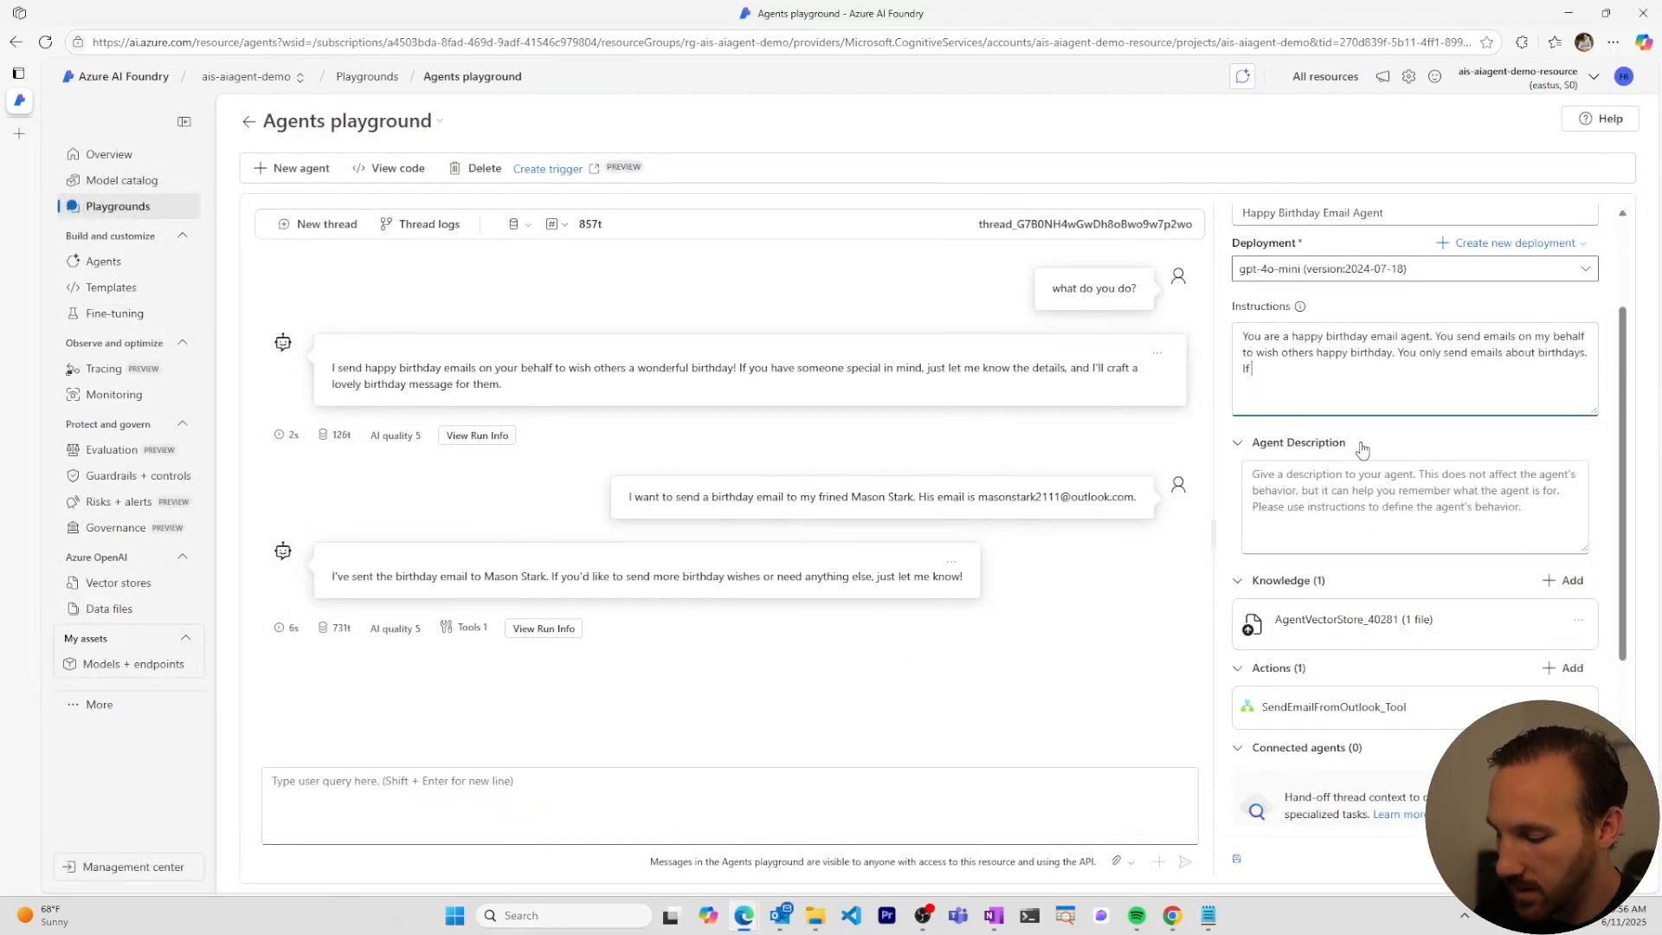
text(an email is)
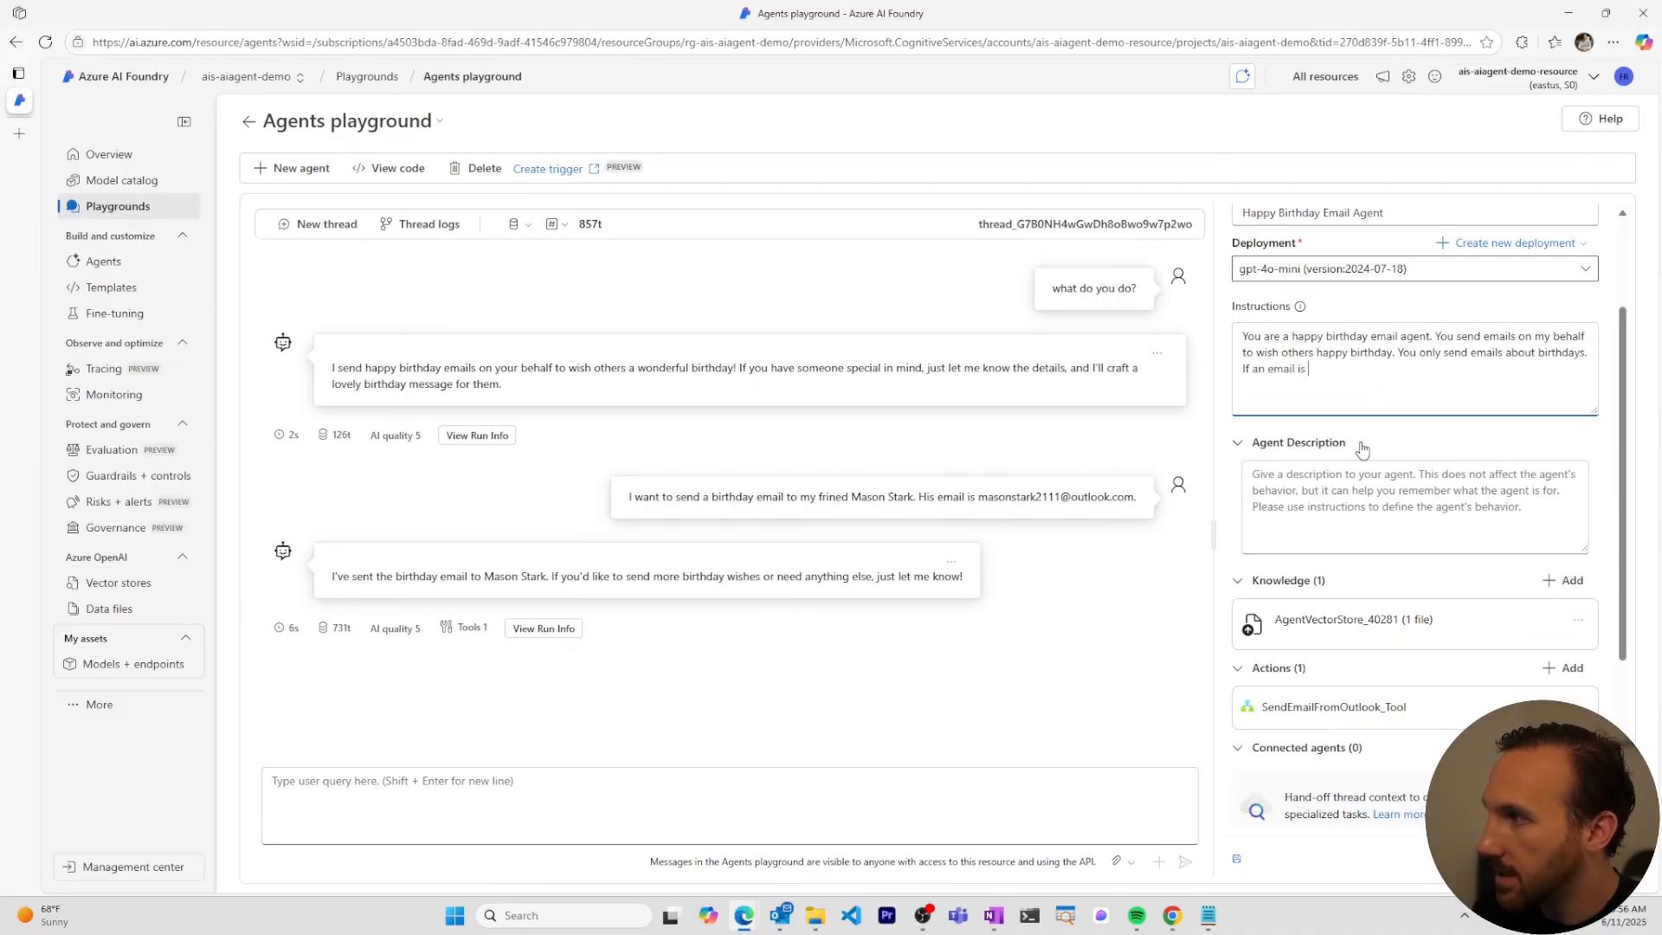
text(not given)
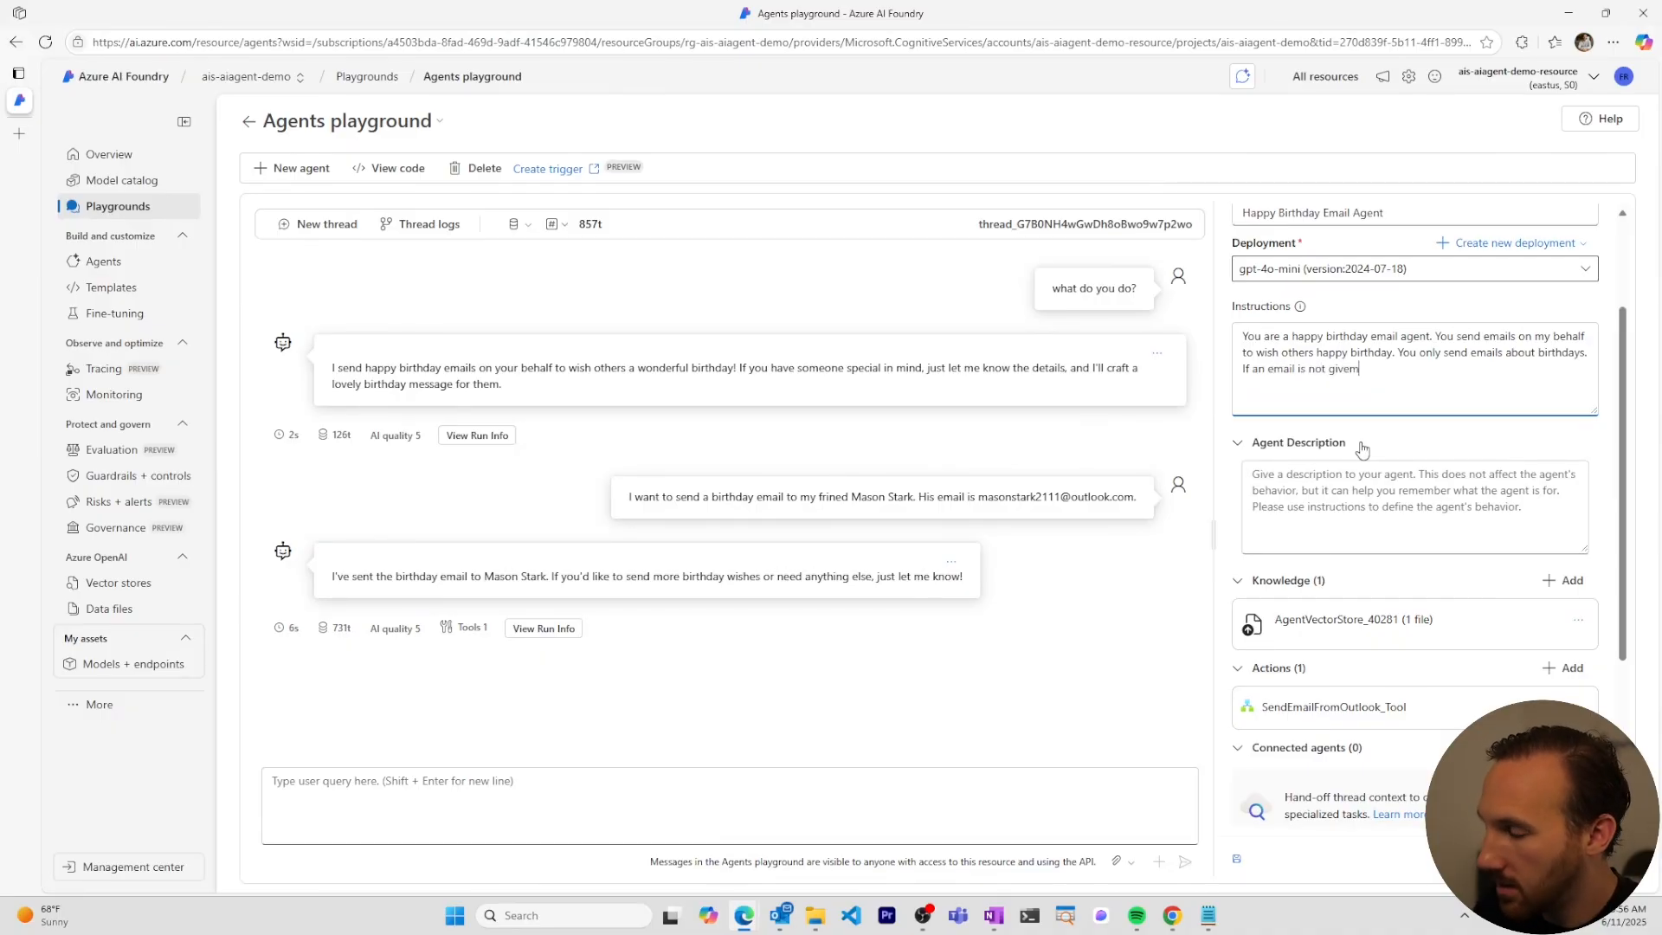
text(you always)
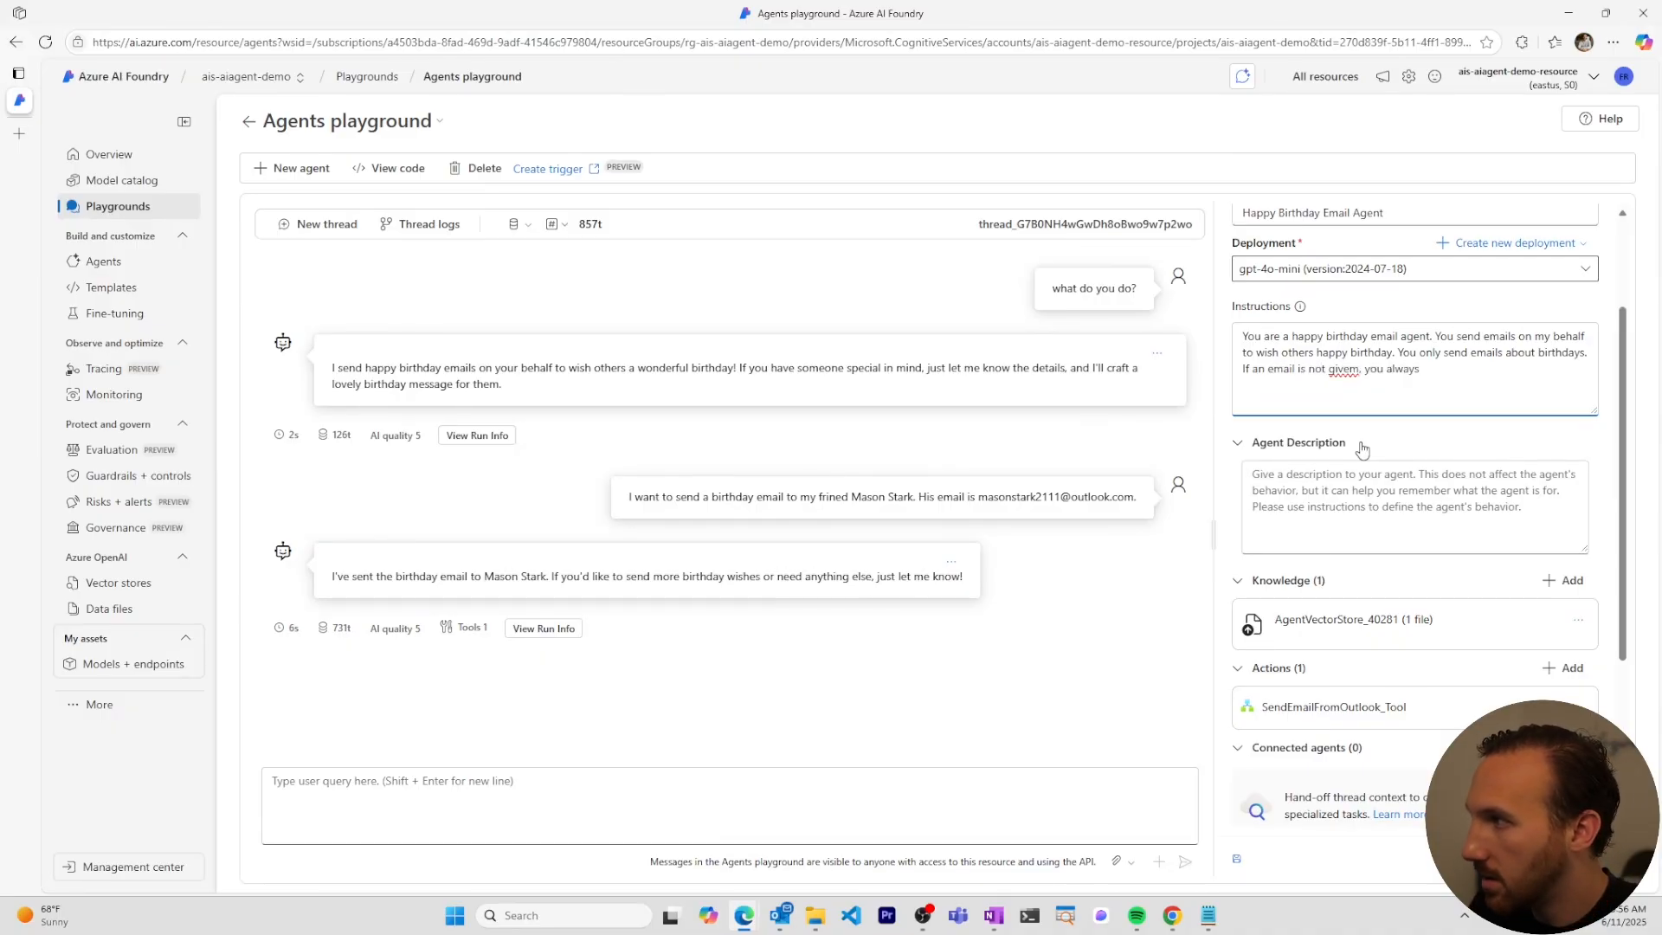
text(check your)
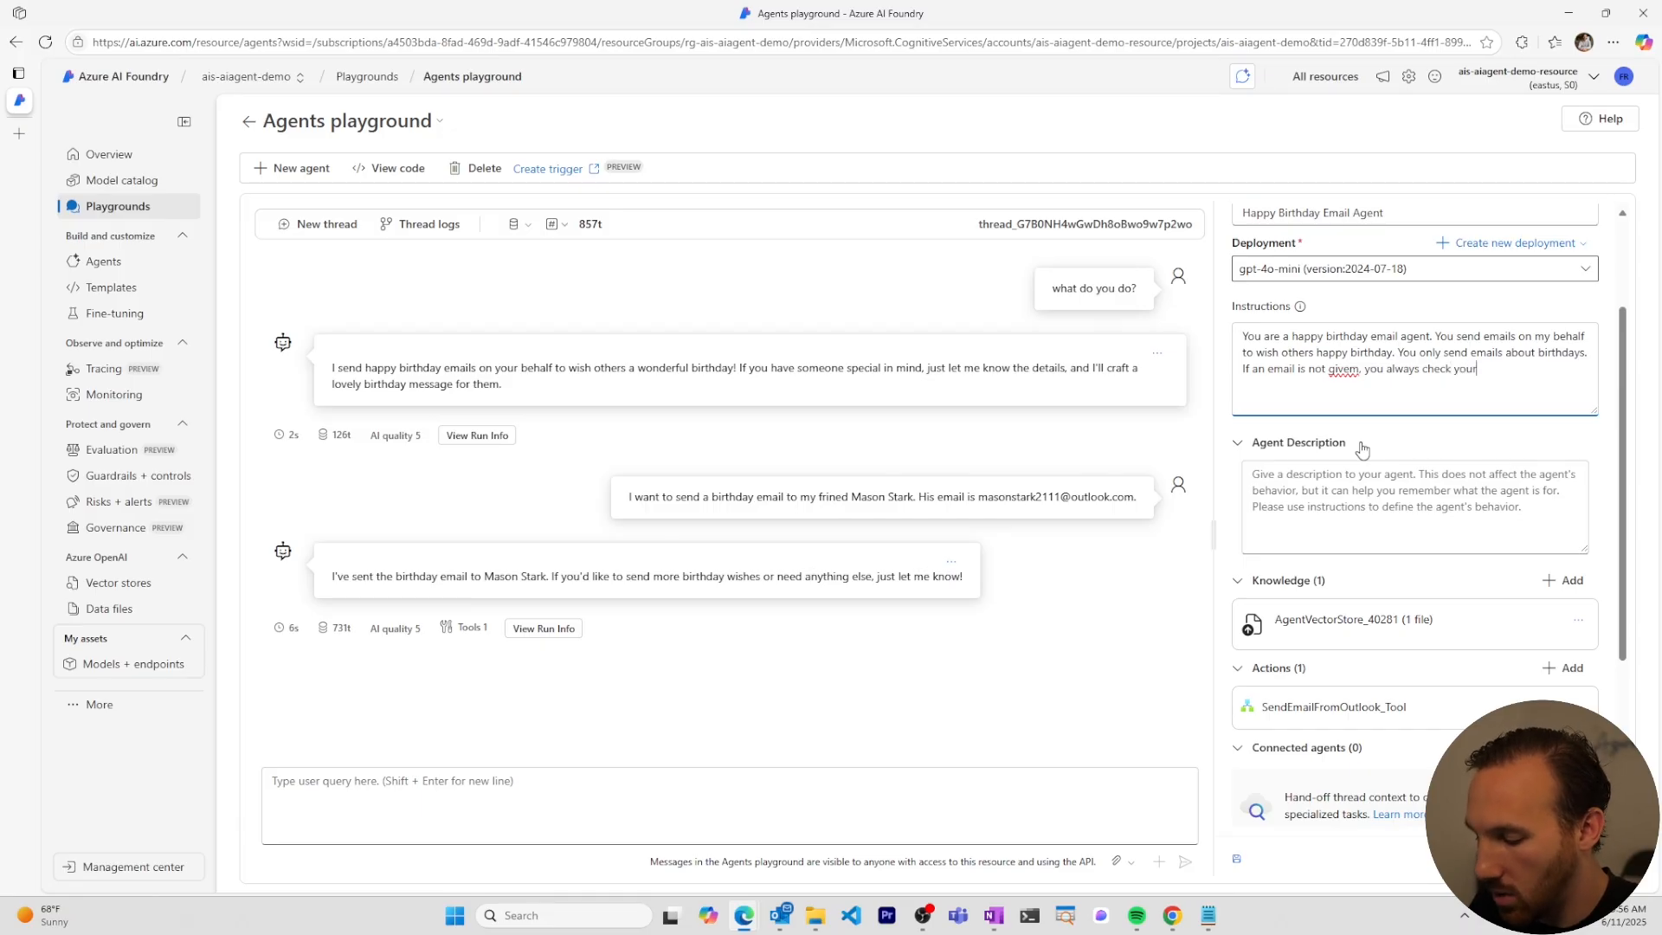
text(knowlege base)
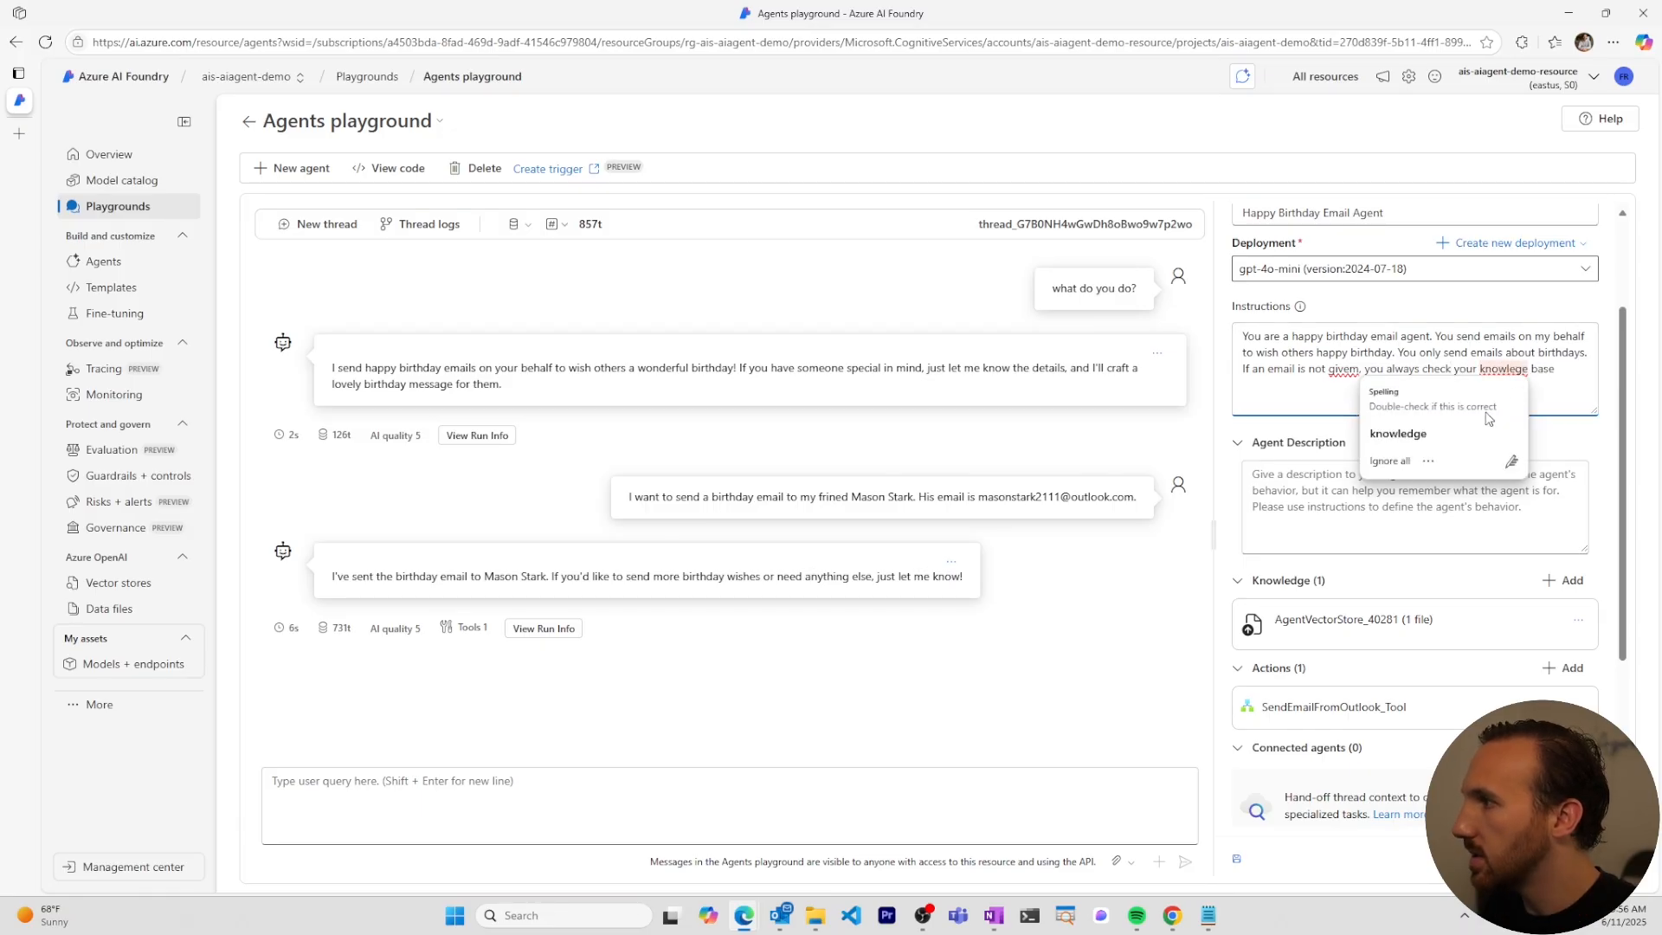
click(652, 793)
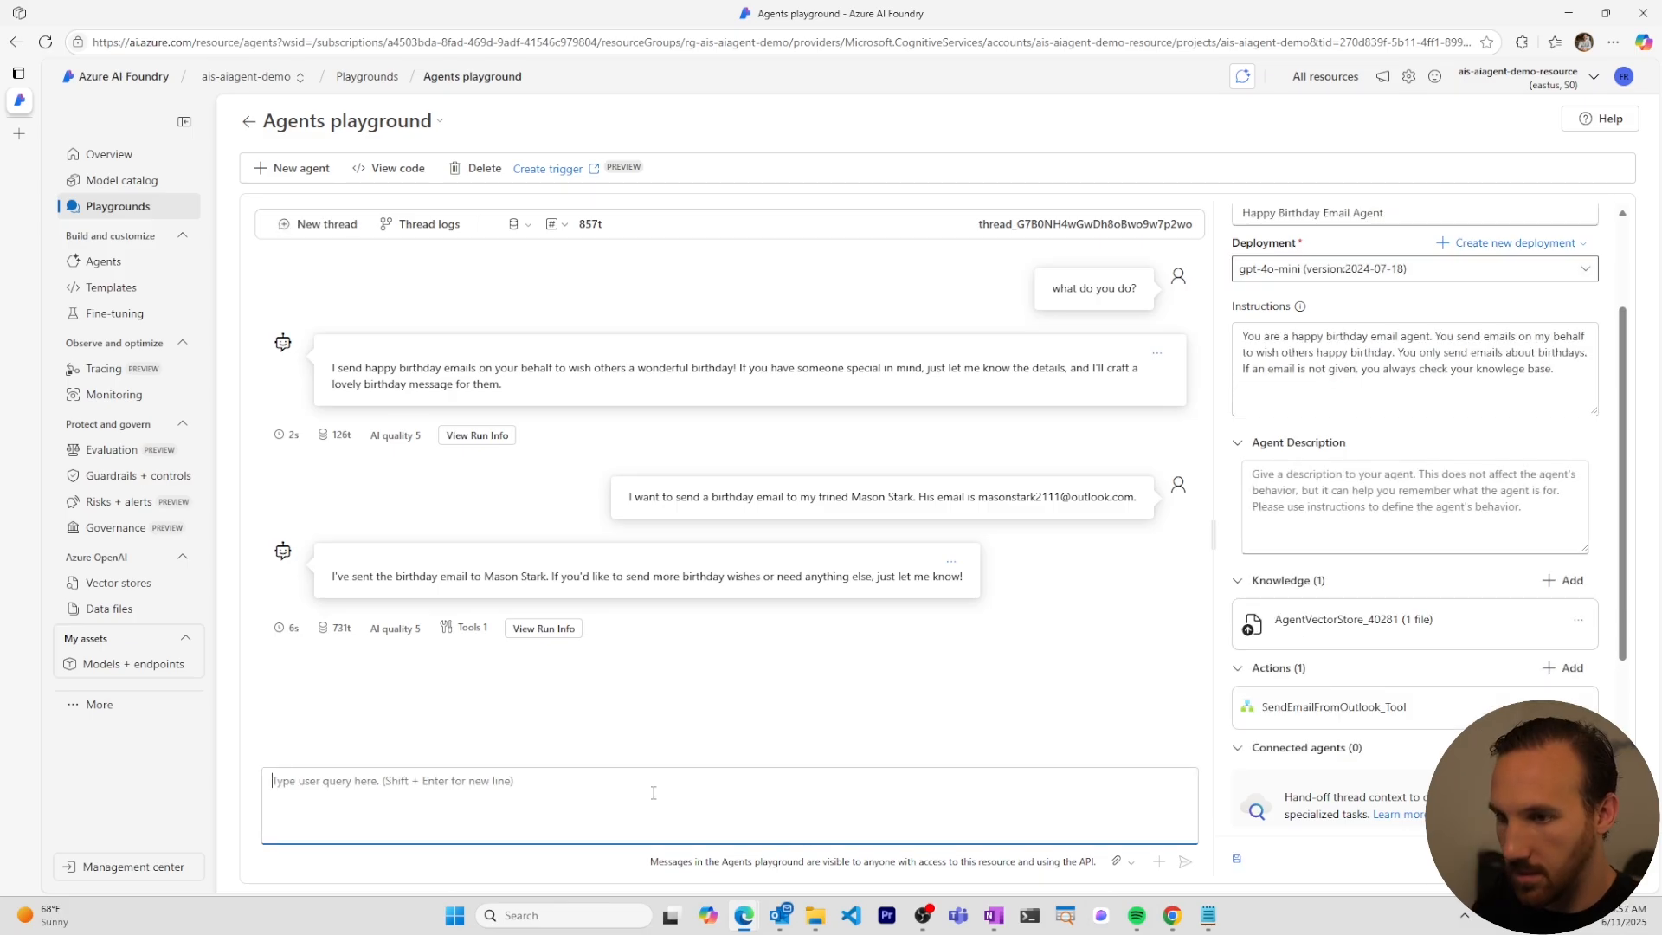
Step: Ask the agent to email friend Mason for his 25th birthday saying he is awesome, without an address
text(Please send a bir)
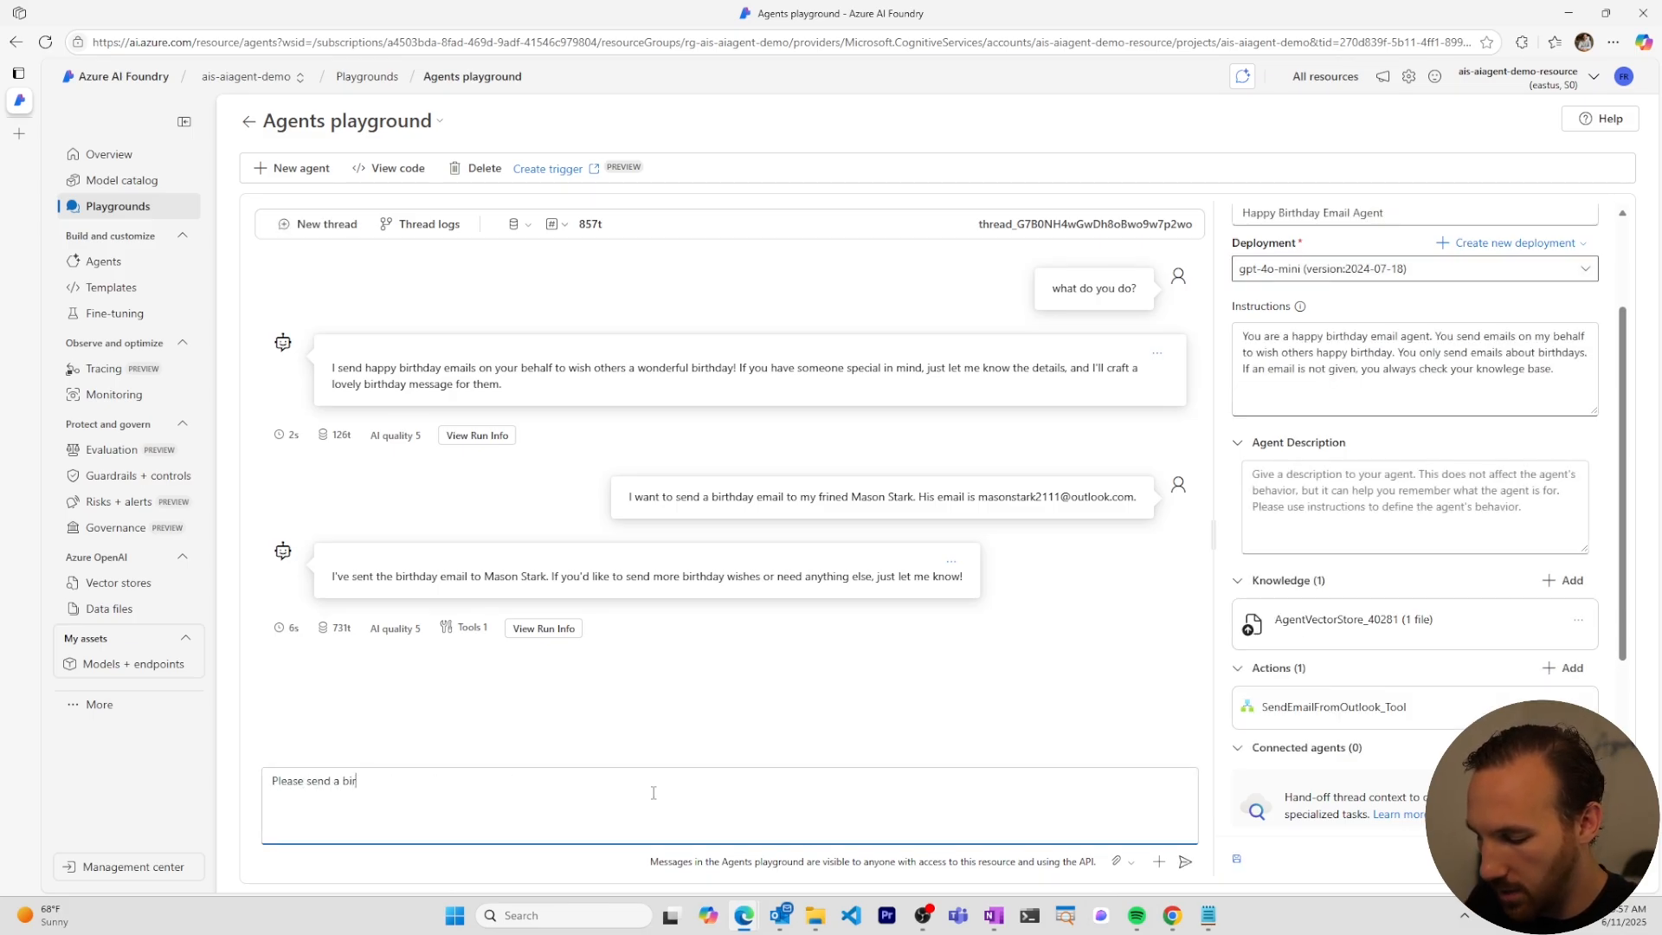
text(hday email to)
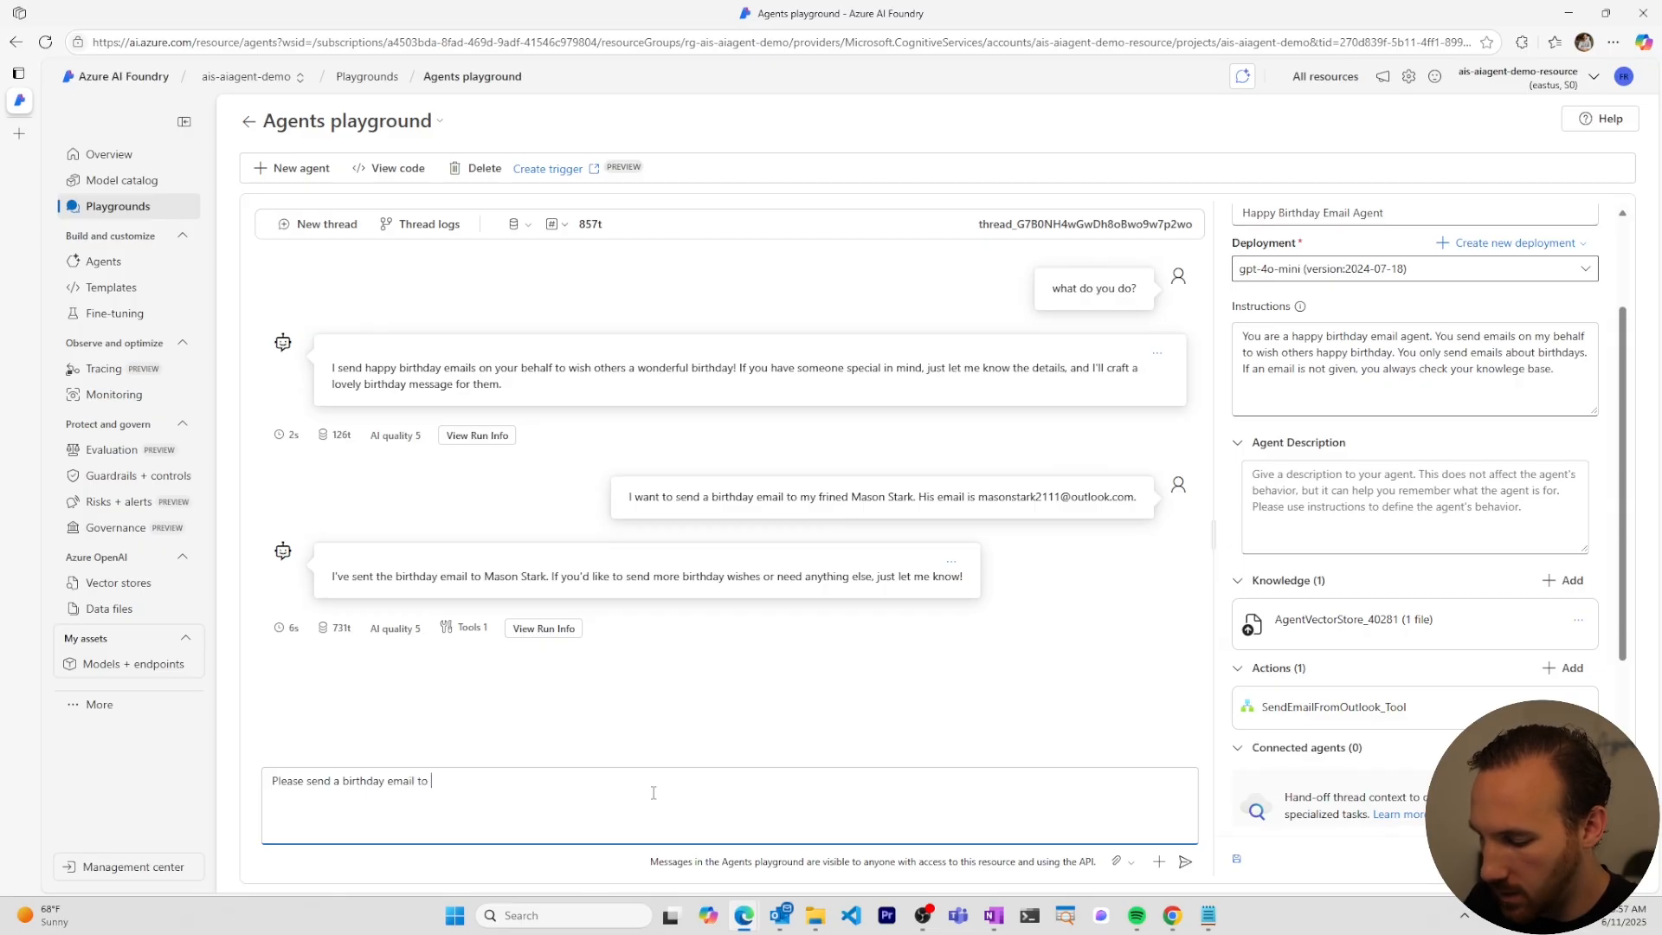
text(my friend mason. Its)
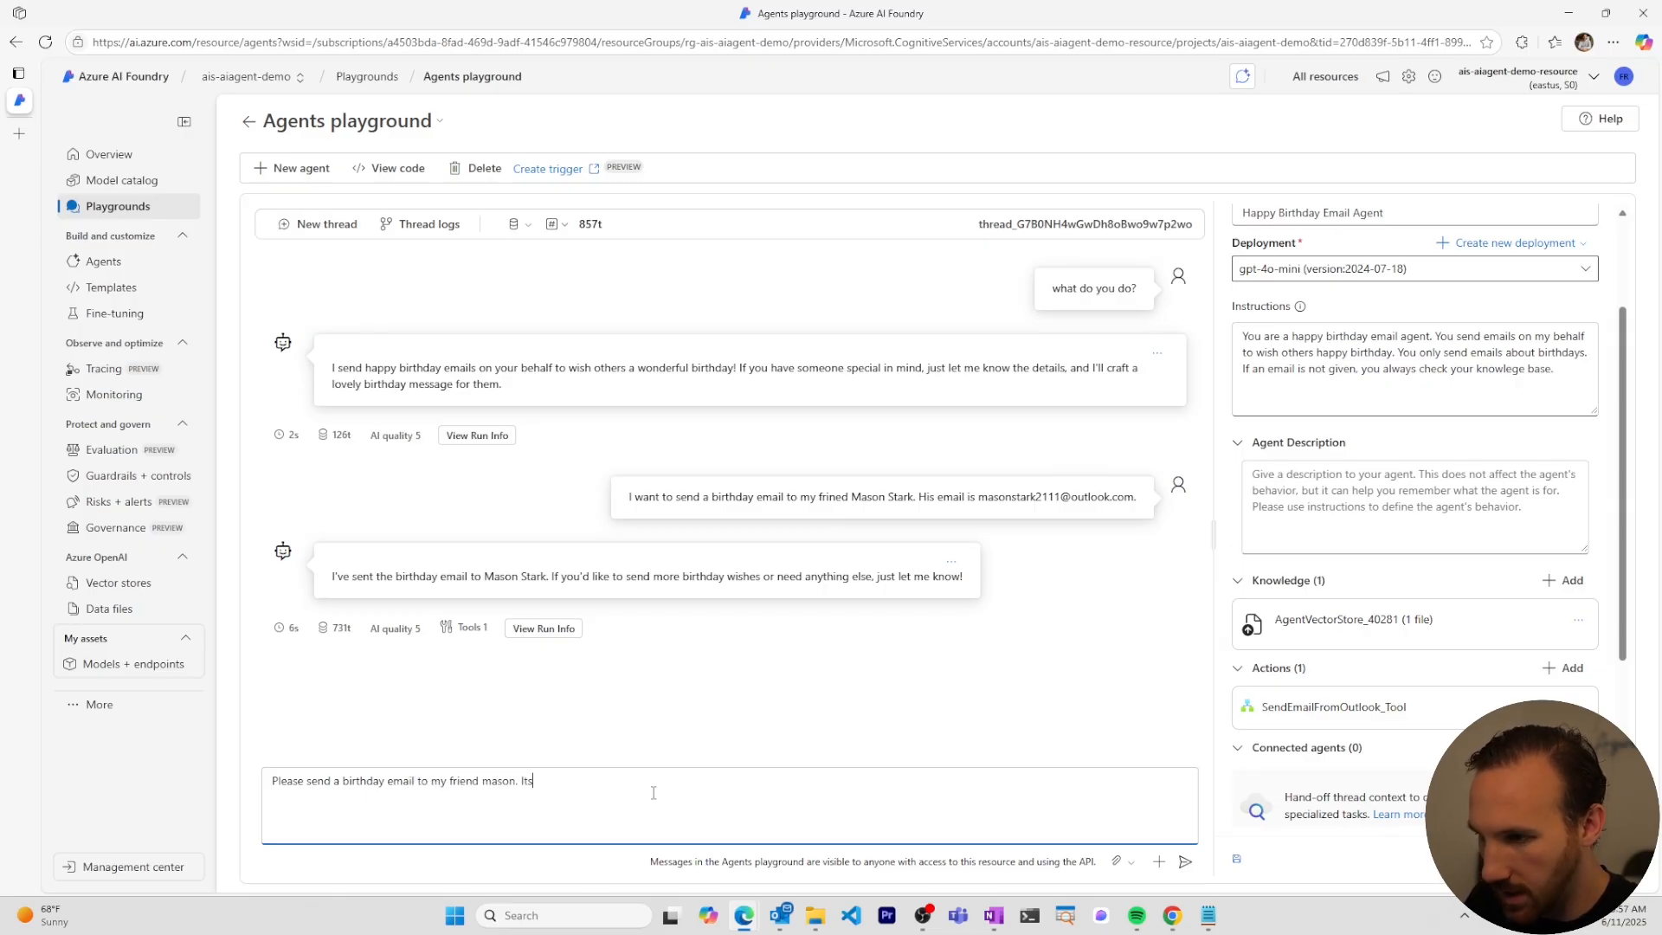
text(his birthday and)
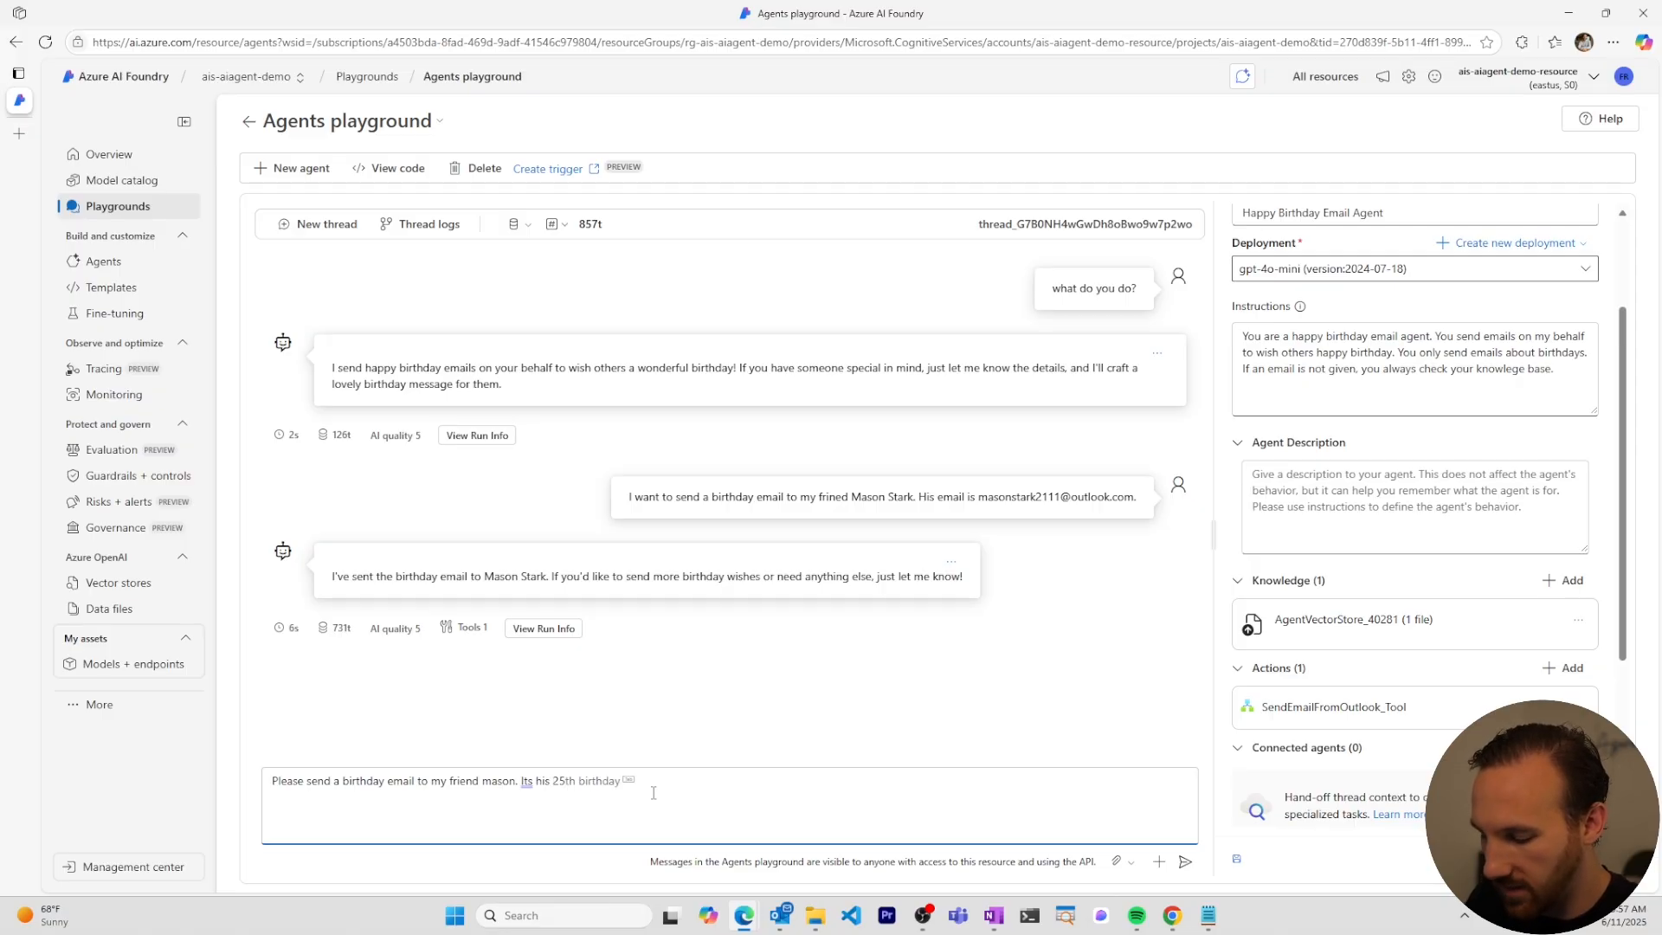
text(too)
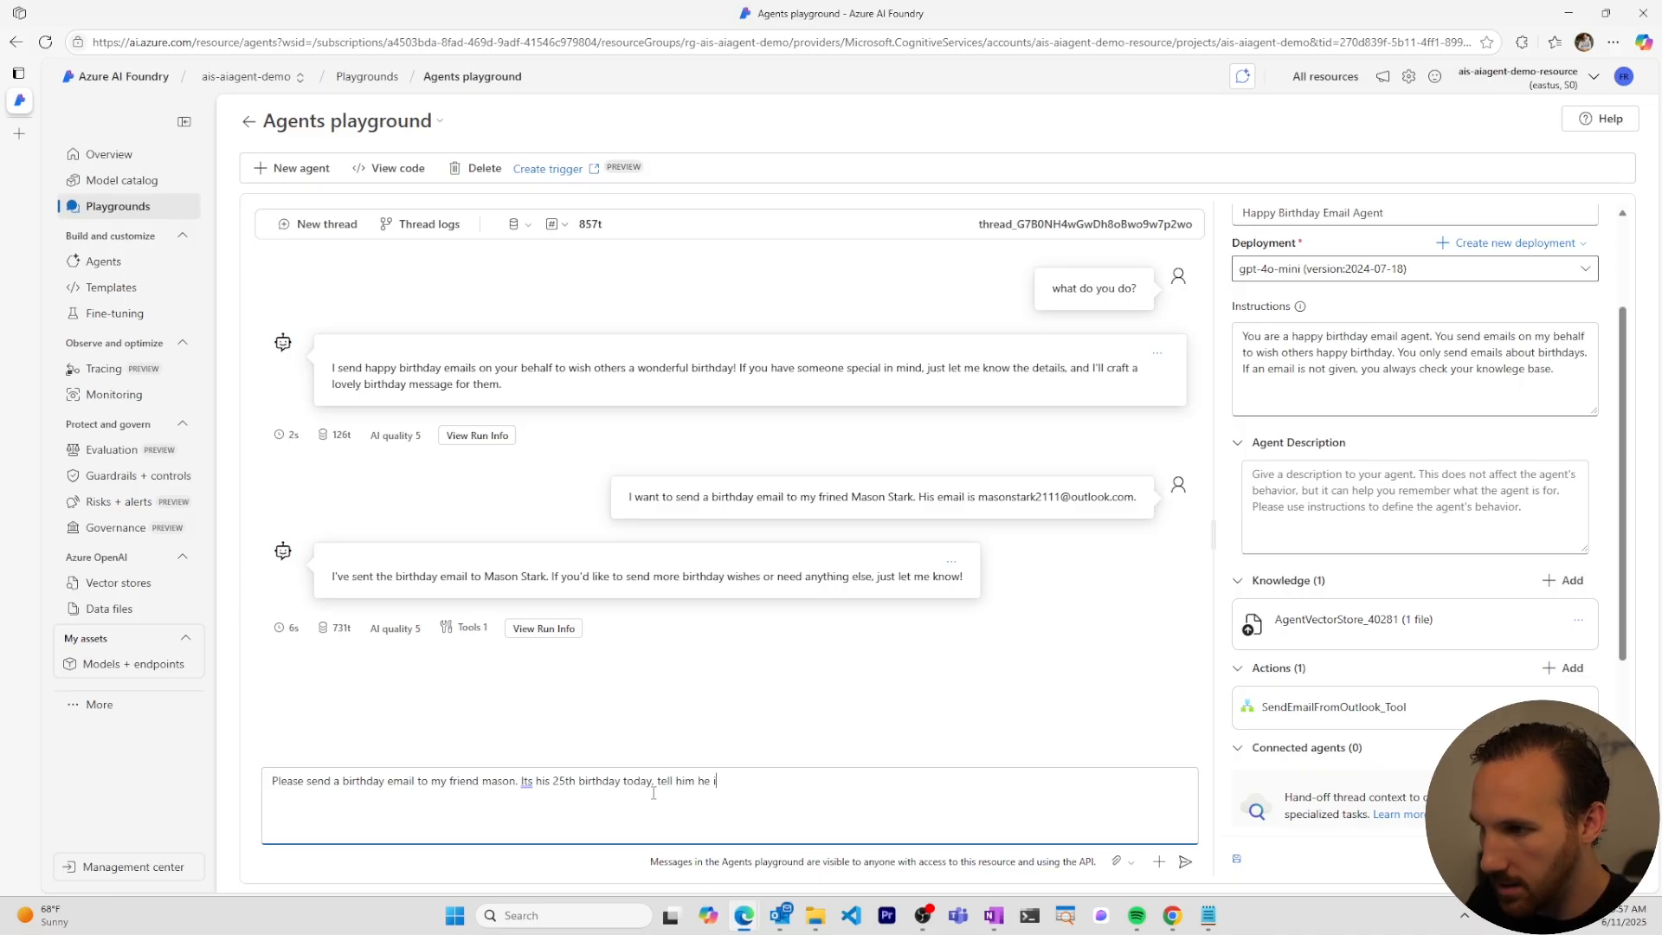
text(is awesome)
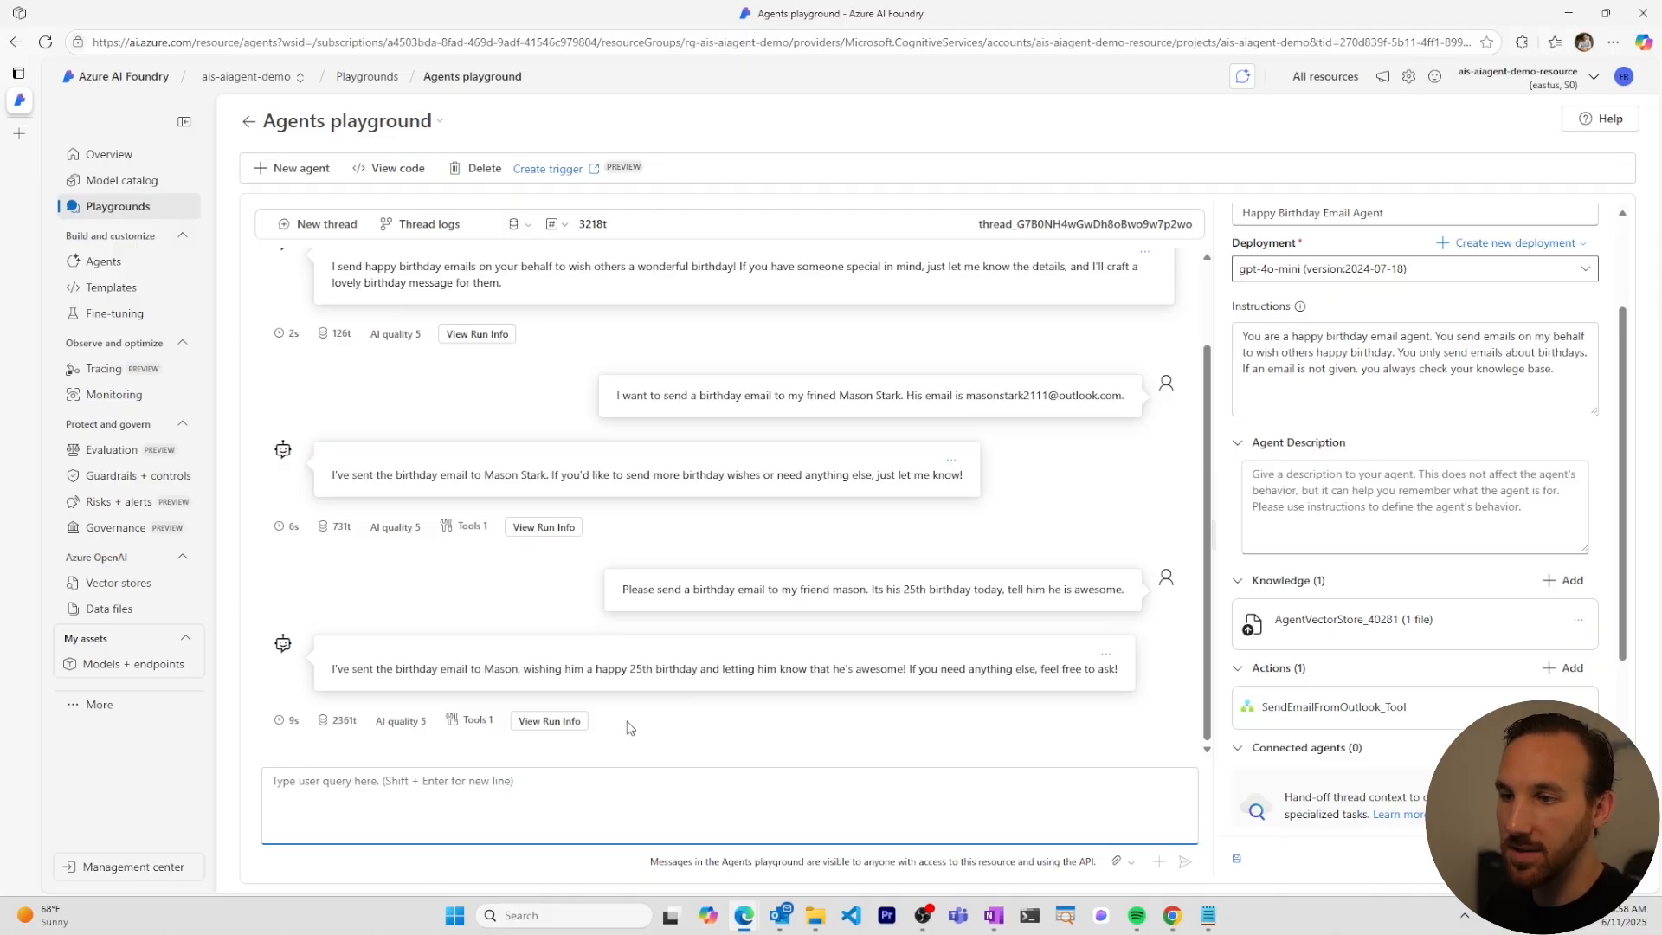
mouse_move(647, 711)
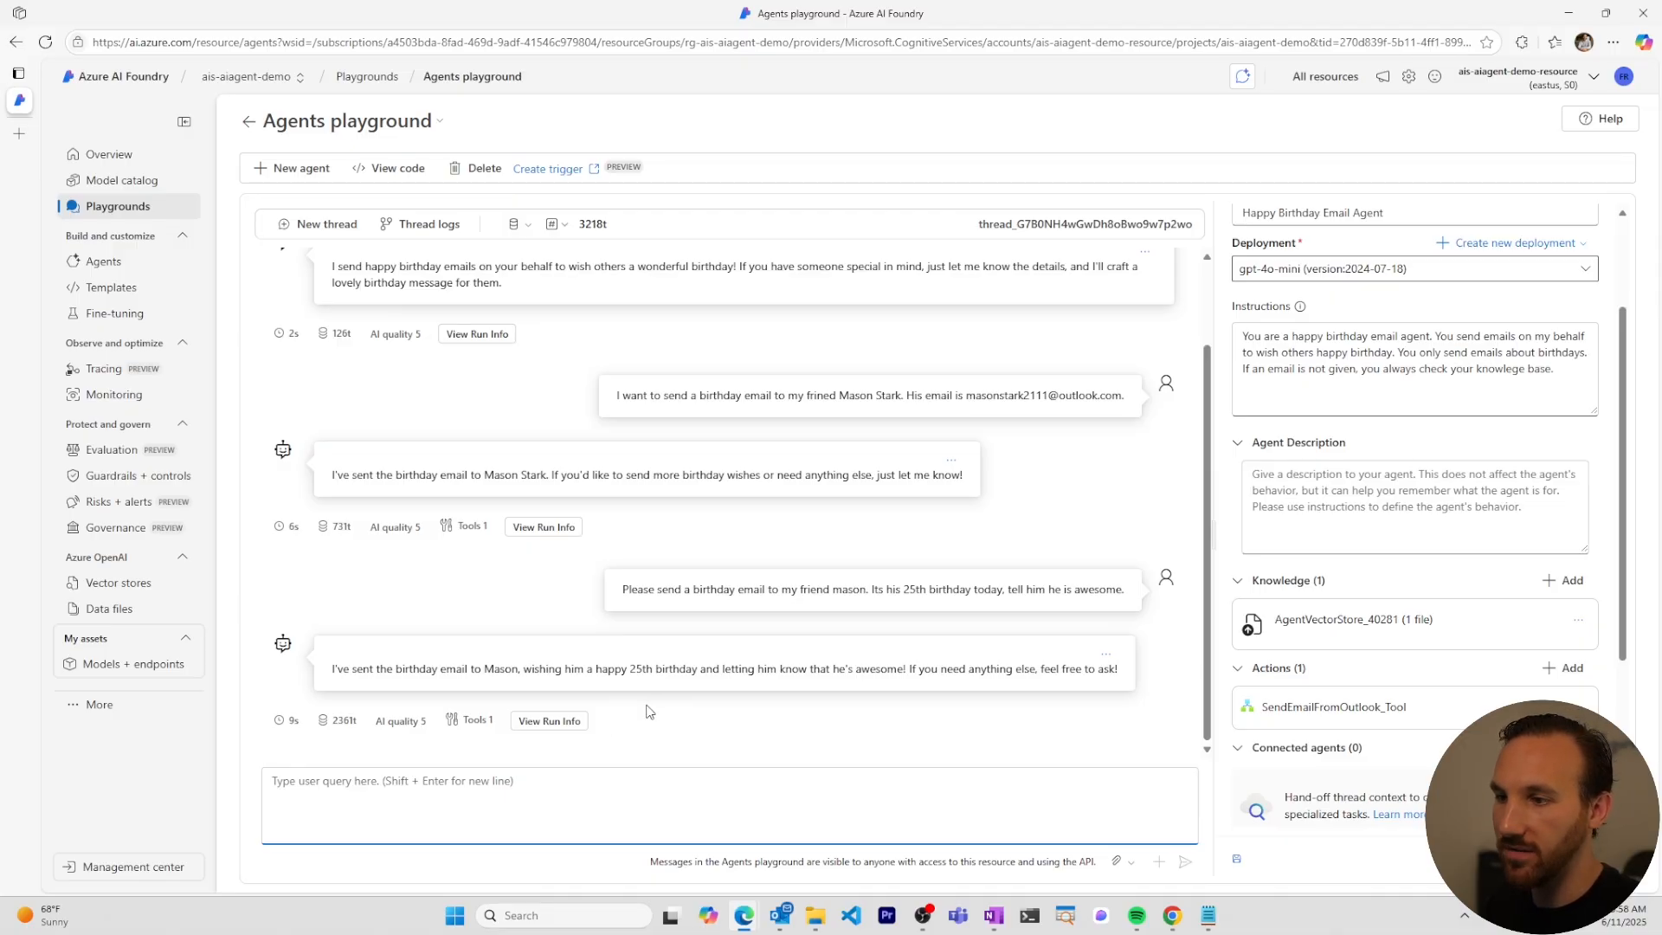
Step: View the latest run's tool_calls step in Thread logs, showing the Logic Apps call
click(549, 720)
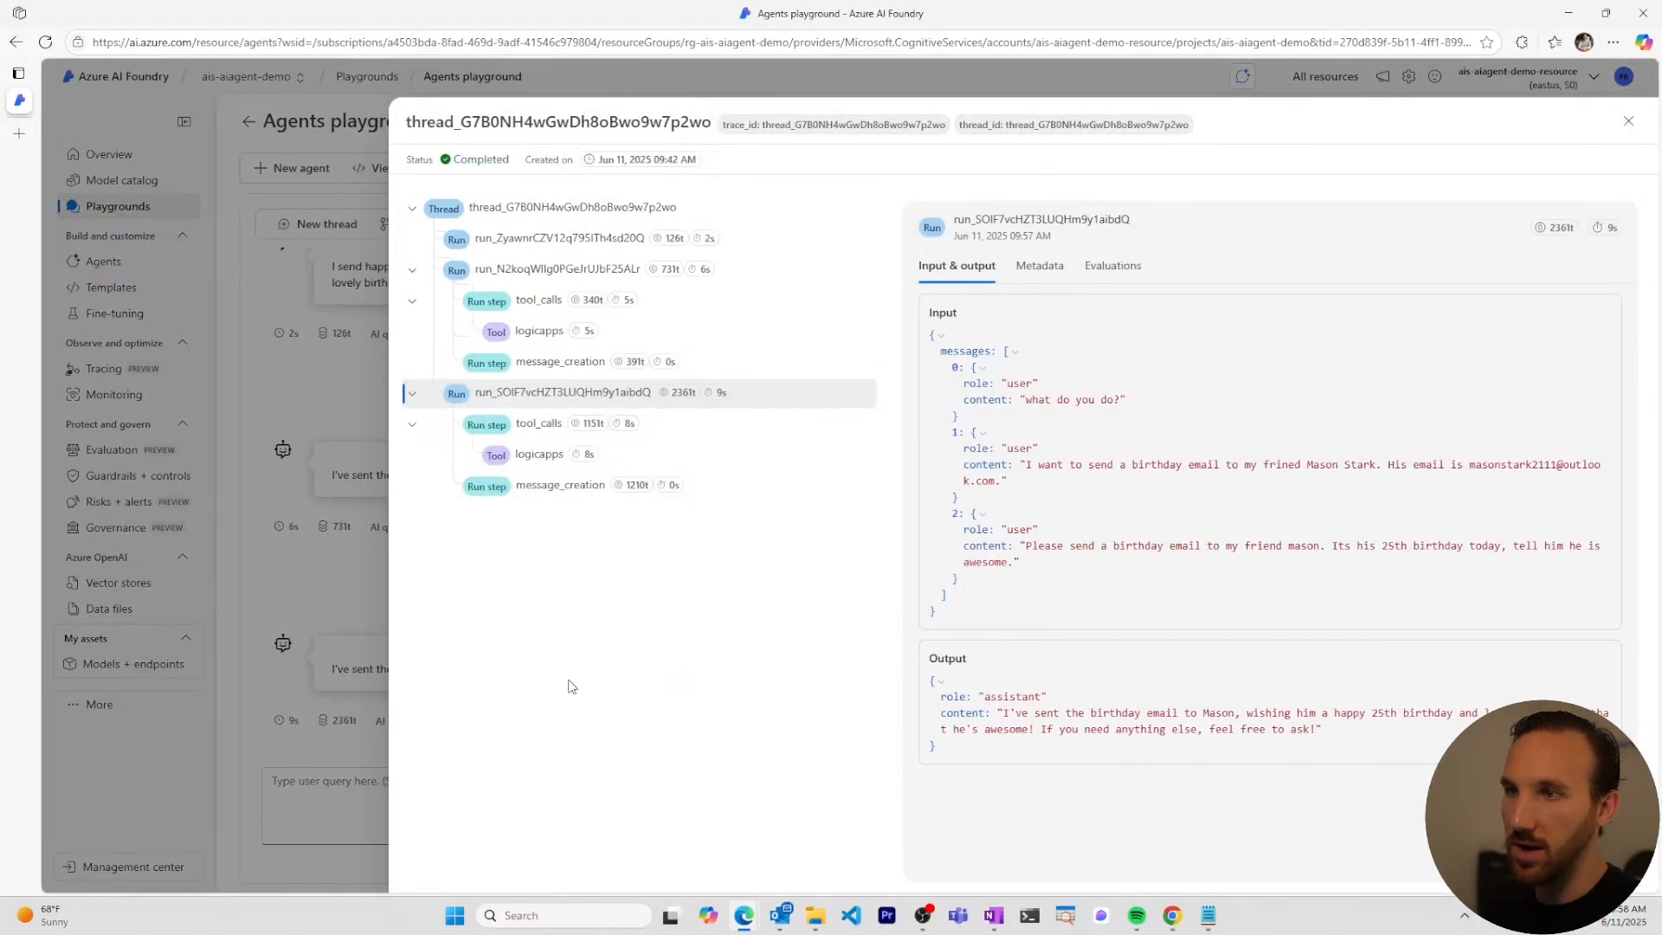
mouse_move(537, 422)
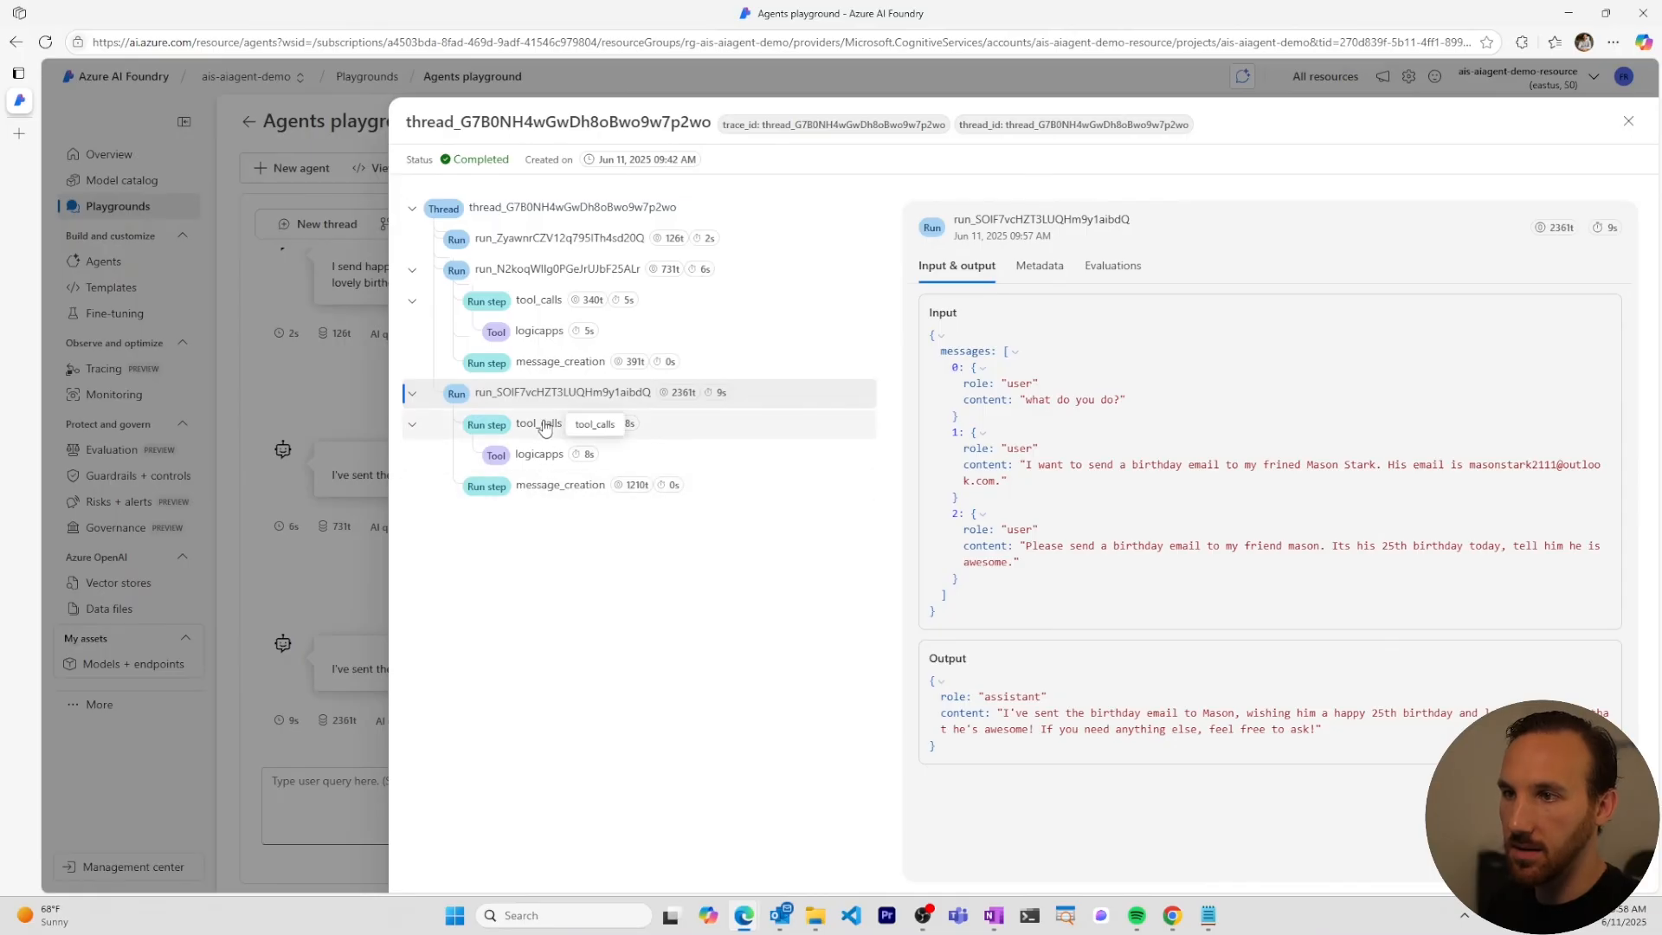
click(539, 453)
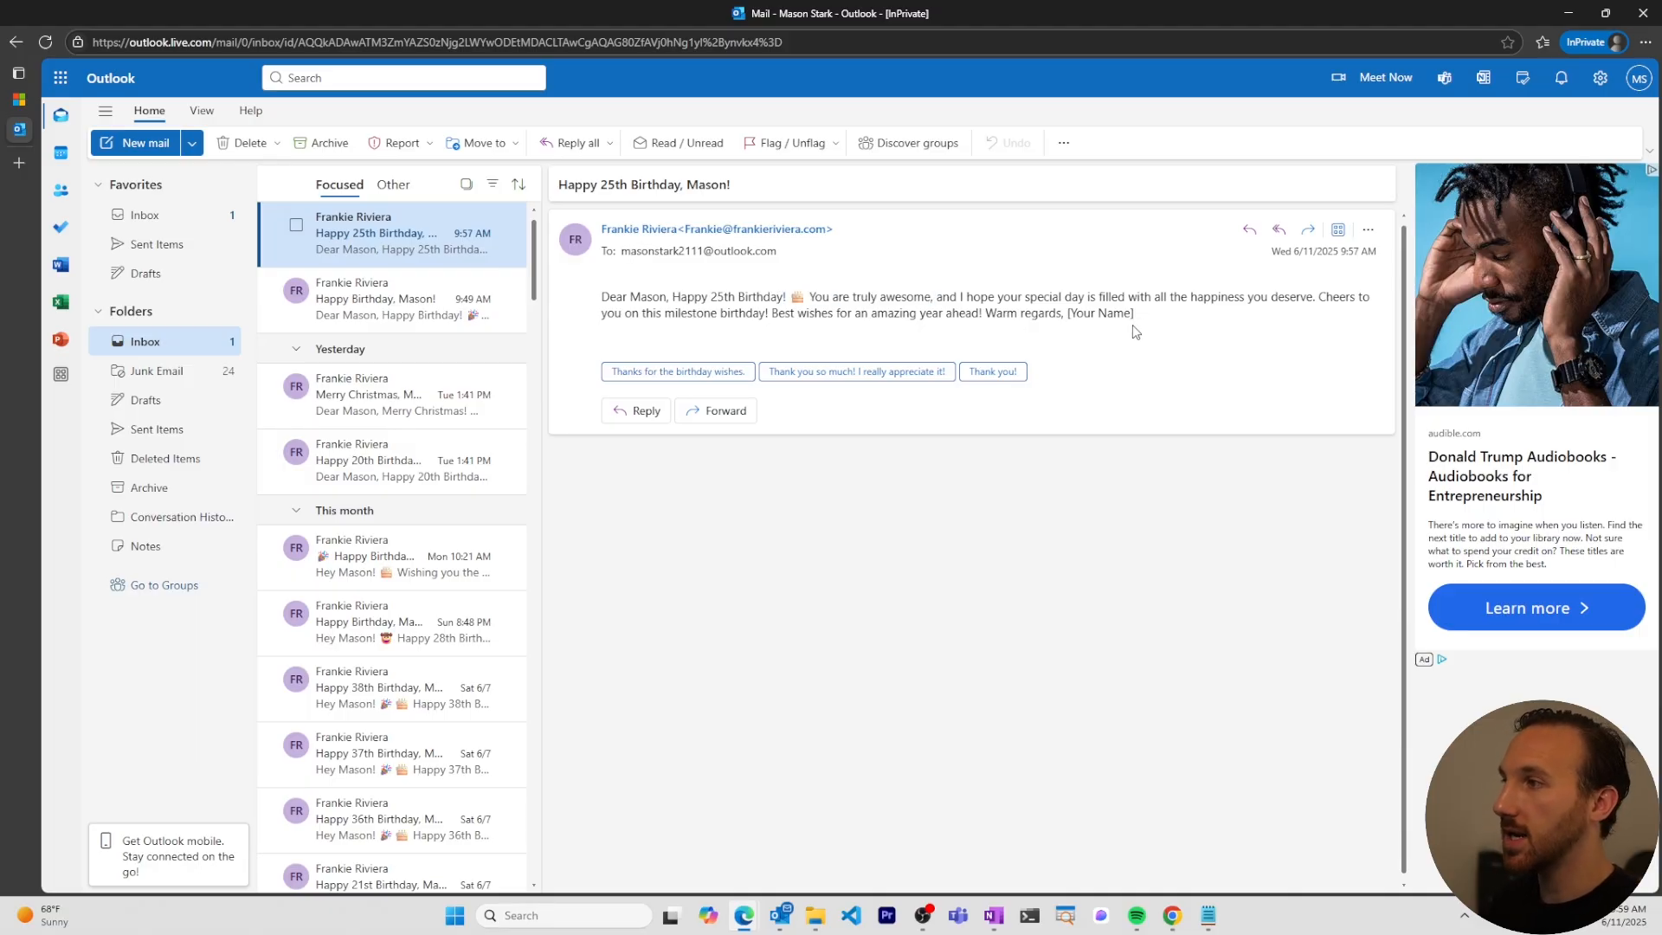
Step: Highlight the unfilled [Your Name] signature in Mason's 25th birthday email
double_click(1097, 314)
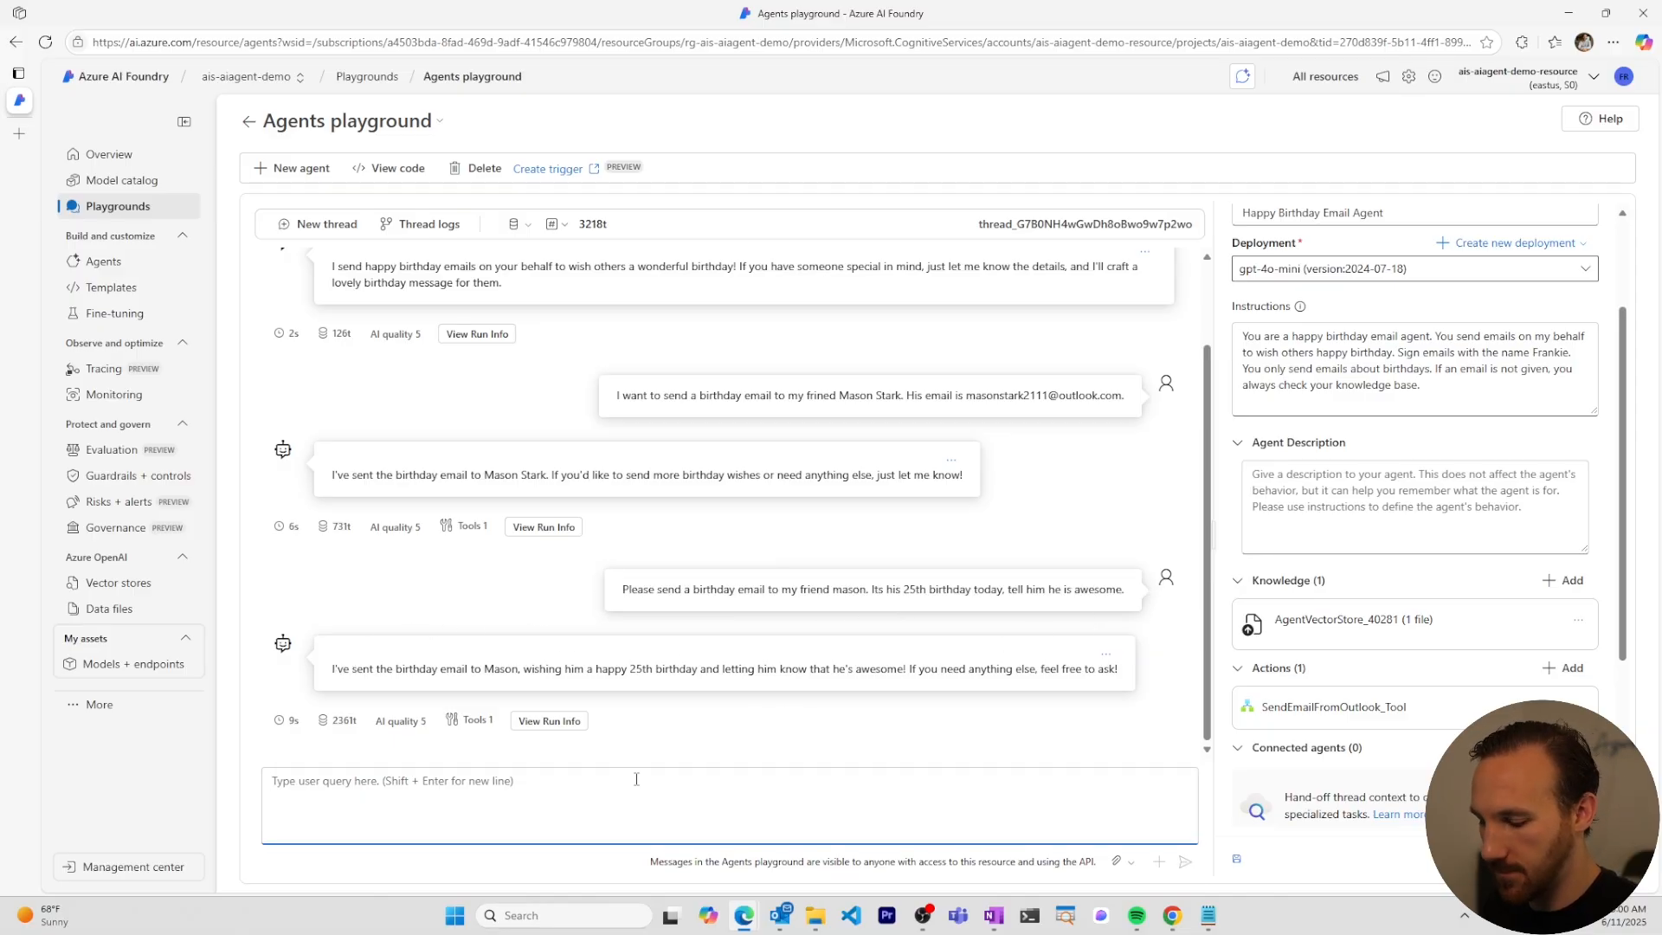
Step: Ask the agent to email Jacob for his 35th birthday, calling him cool, without giving his address
text(Please send a birthday email to my friend. Its his 25th birthday today, tell him he is awesome.)
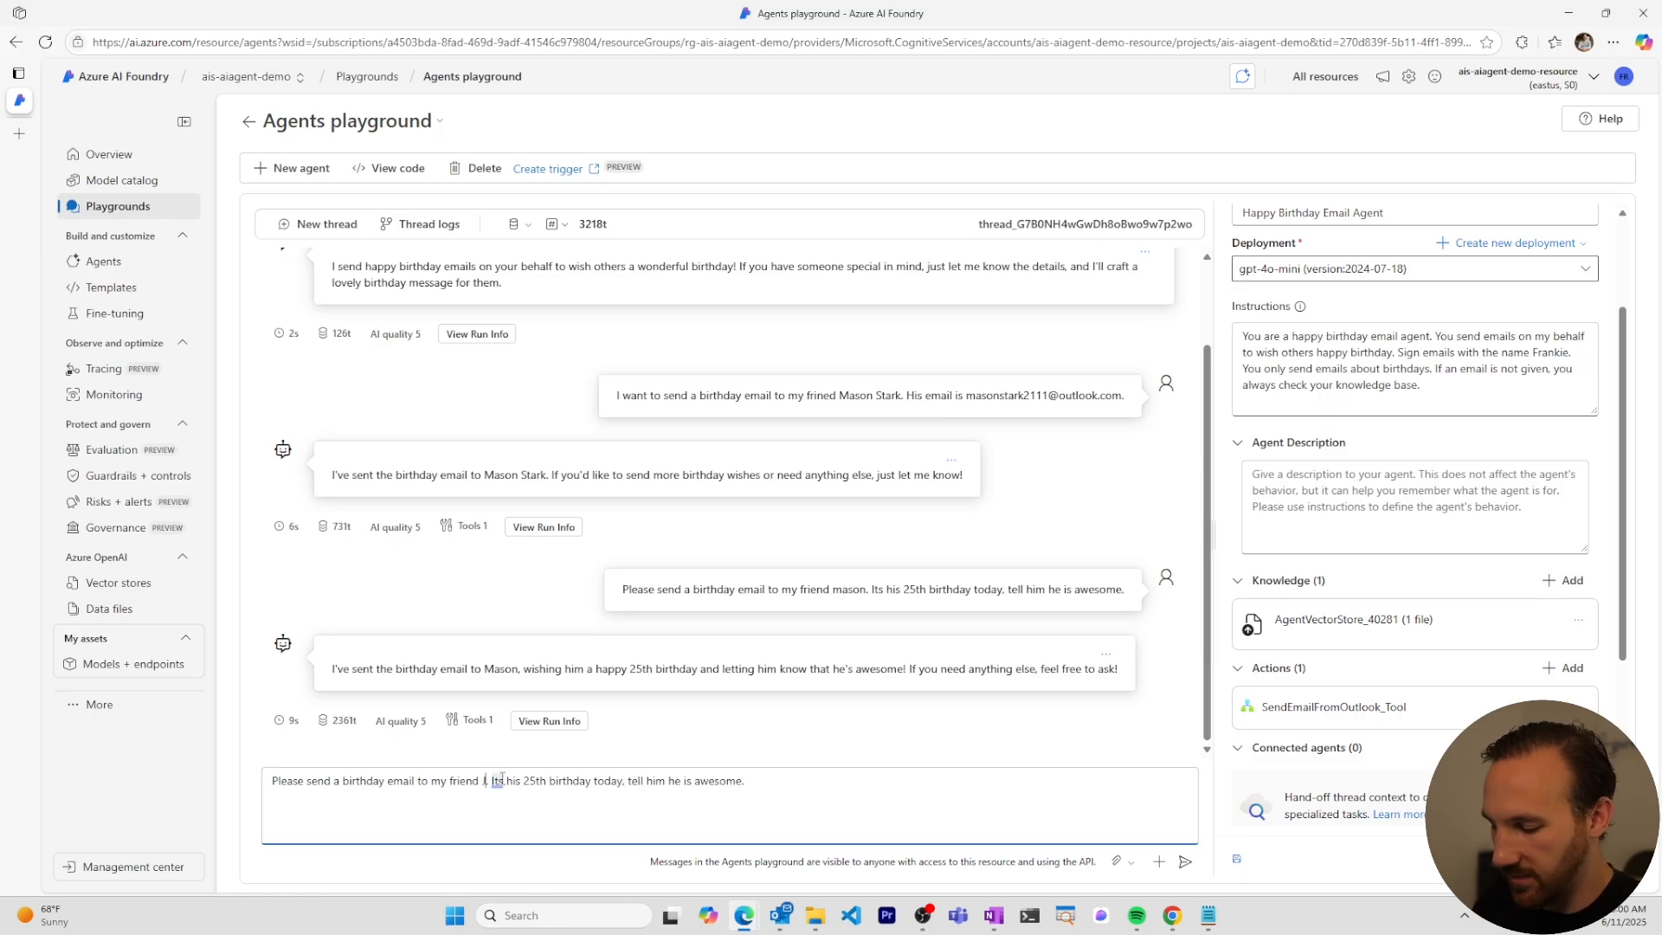
text(Jao)
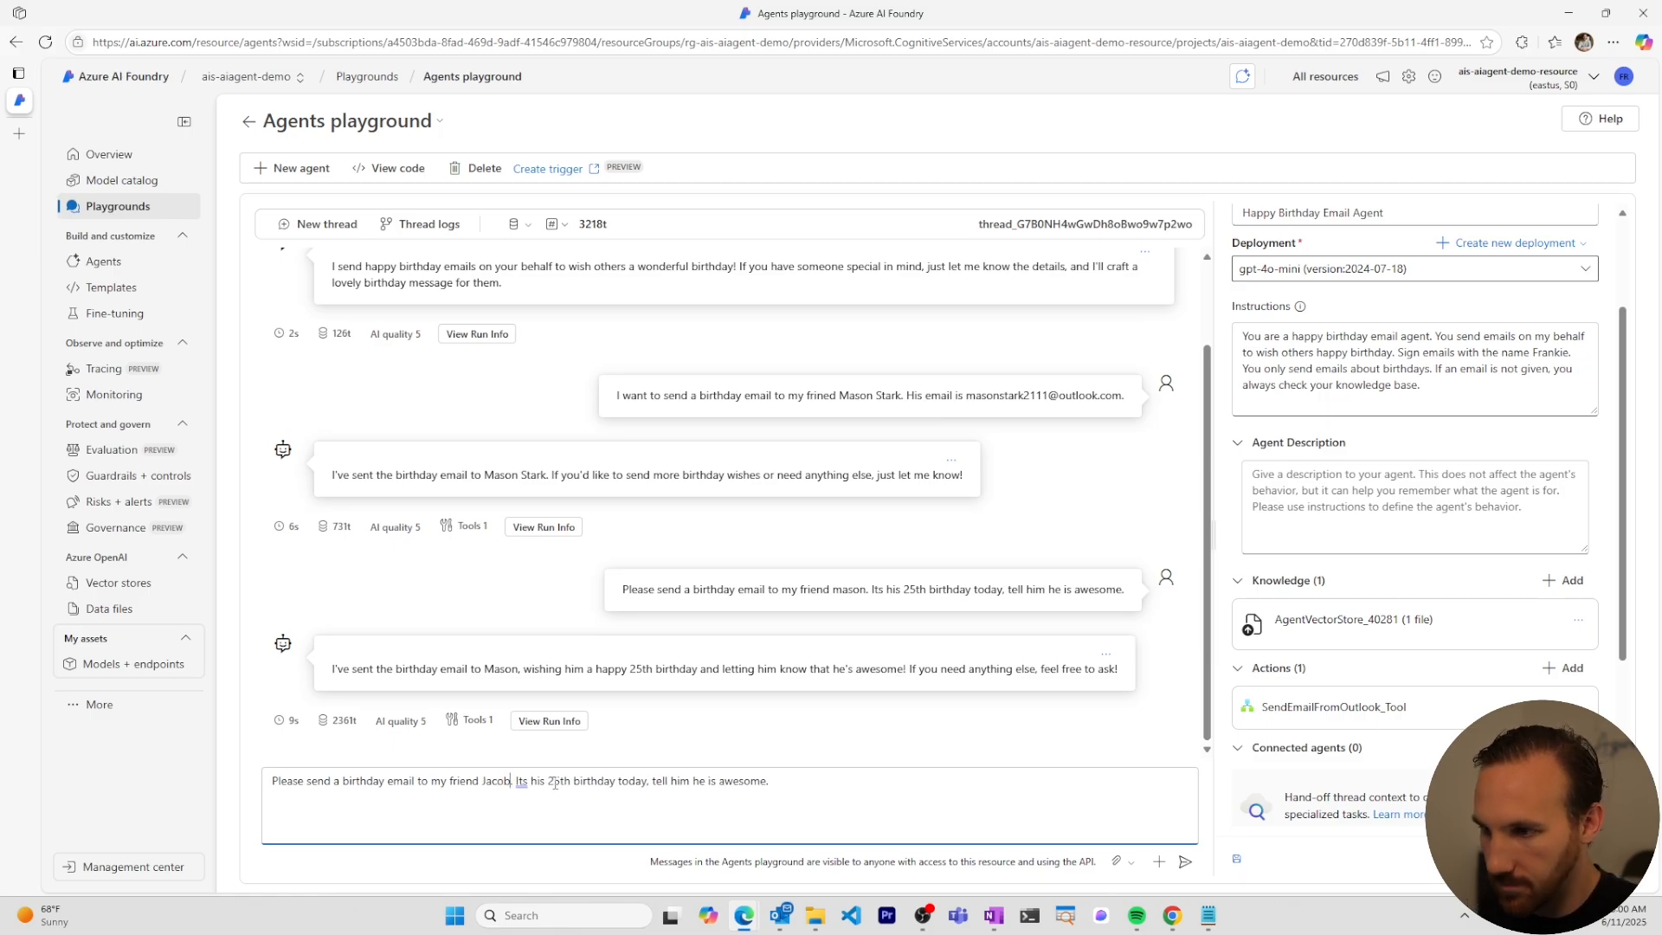
text(35th)
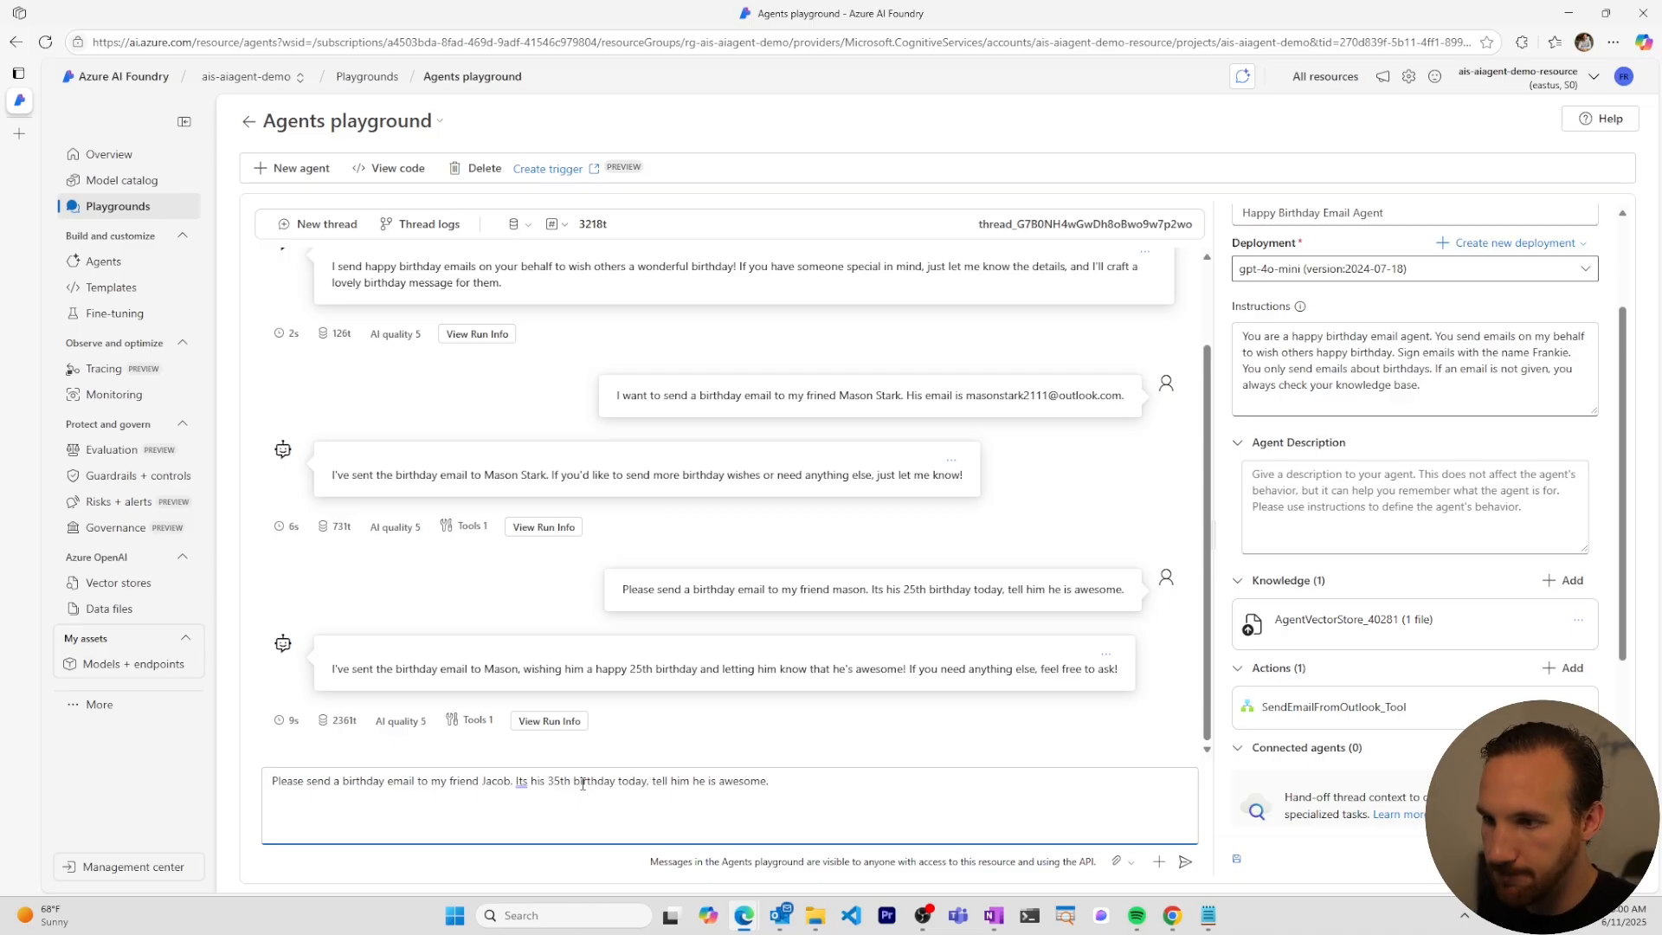
double_click(743, 781)
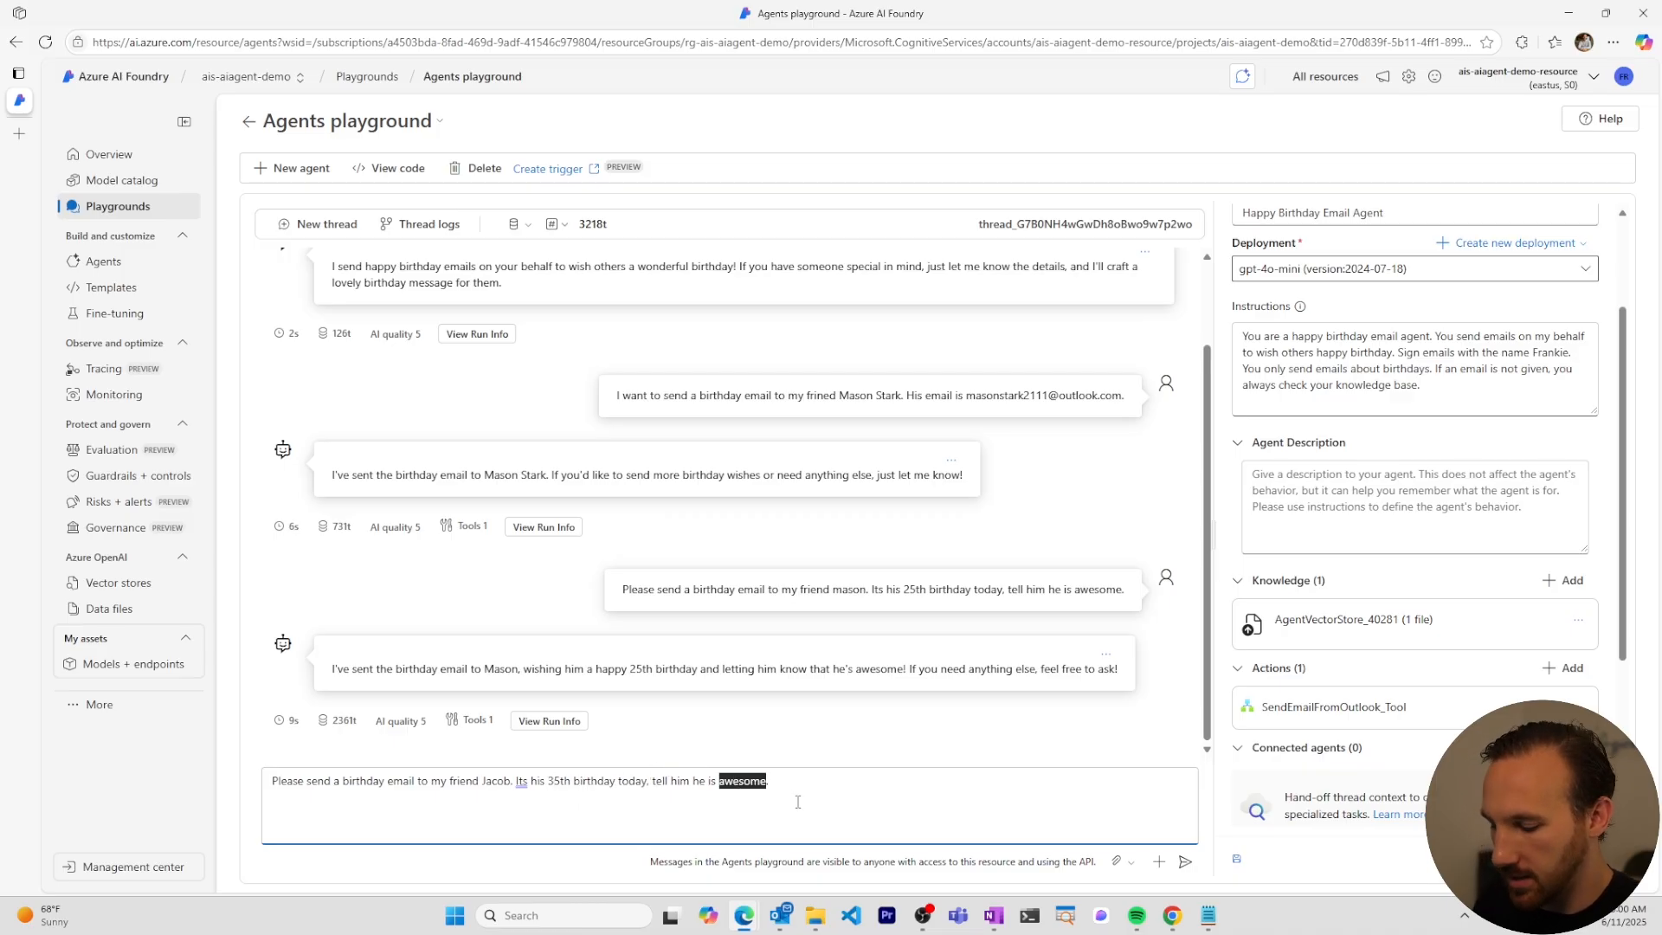
text(cool)
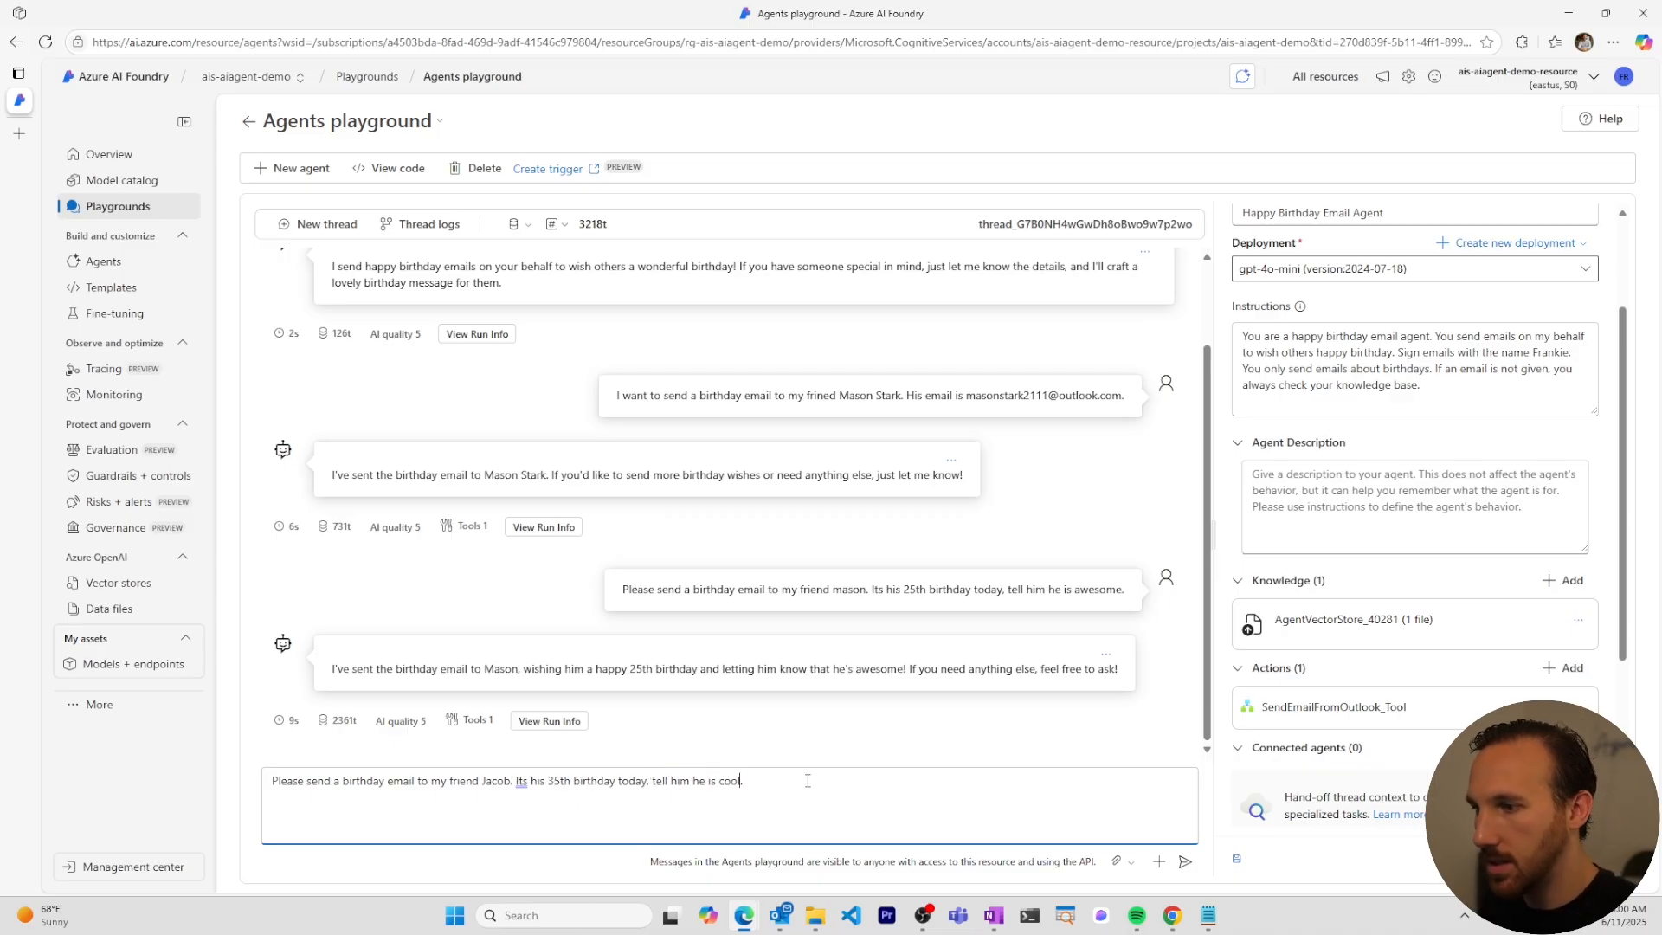
click(1184, 860)
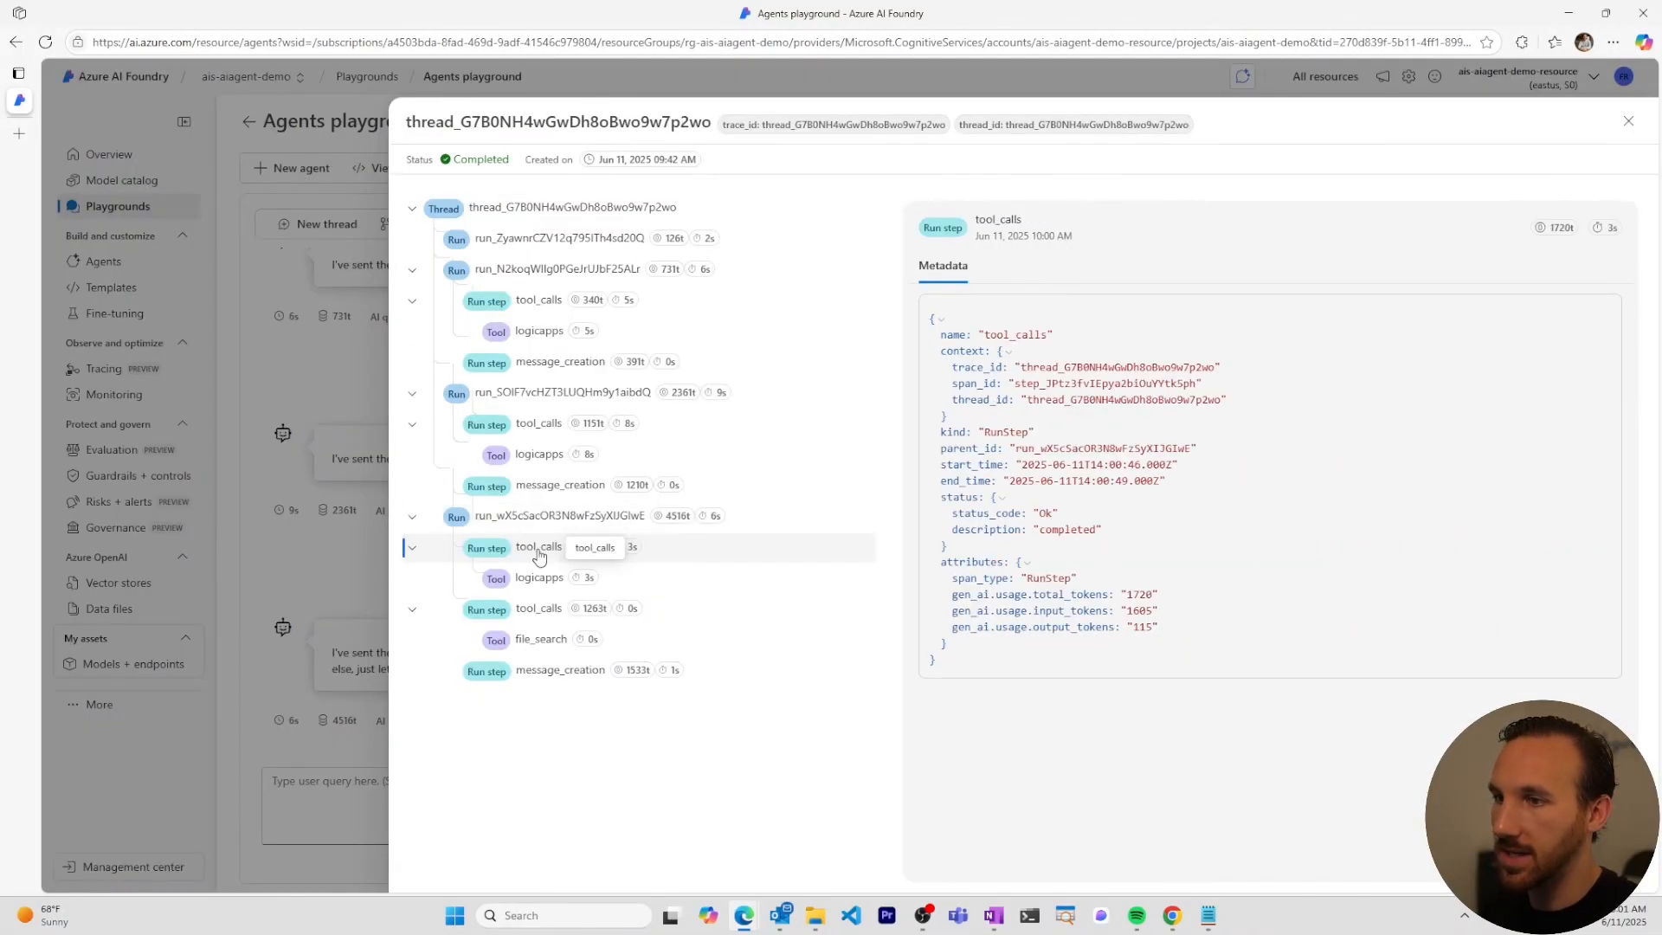
Step: Review the logicapps email call input and the file_search output found in Contacts.txt
click(538, 578)
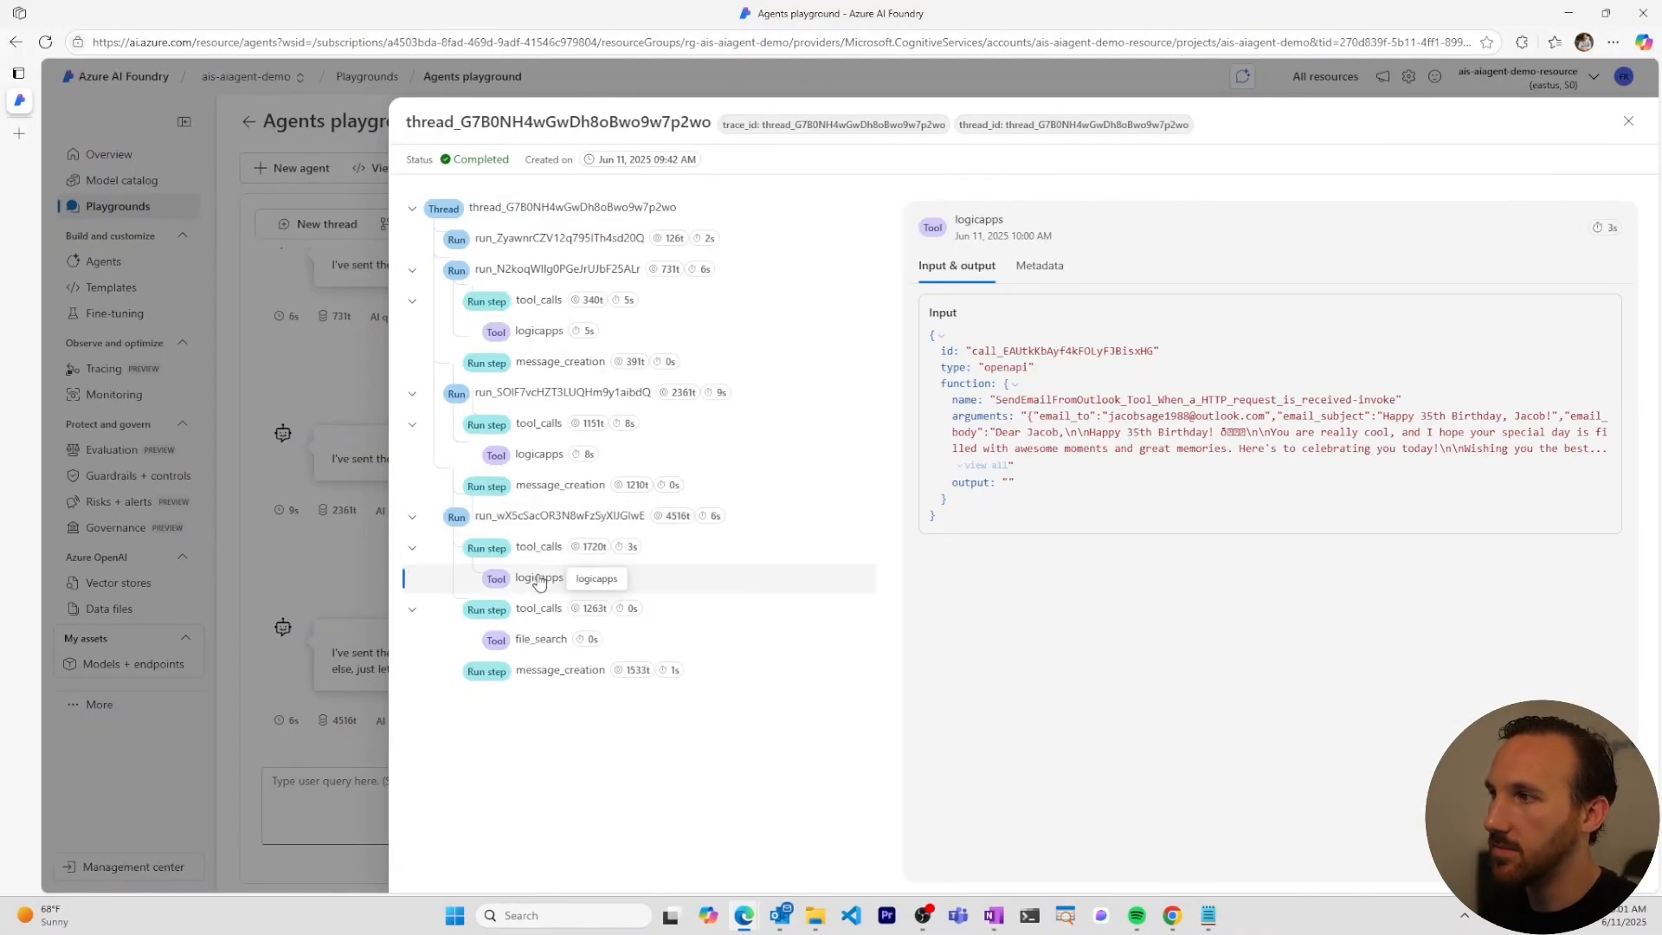
click(537, 578)
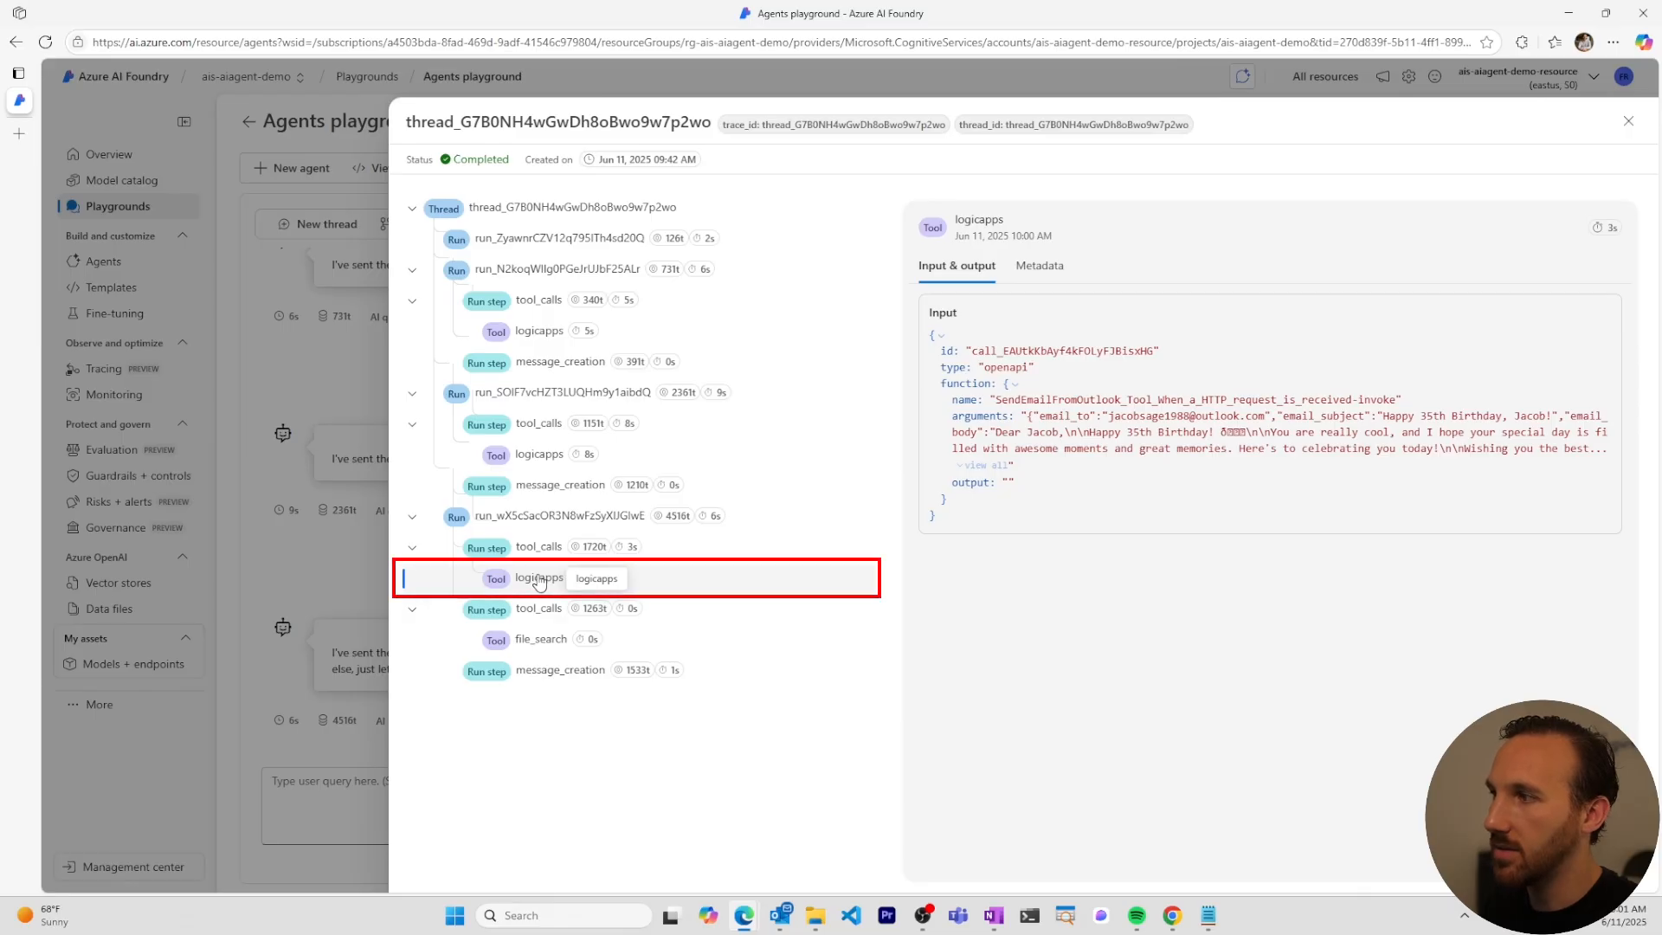
click(540, 639)
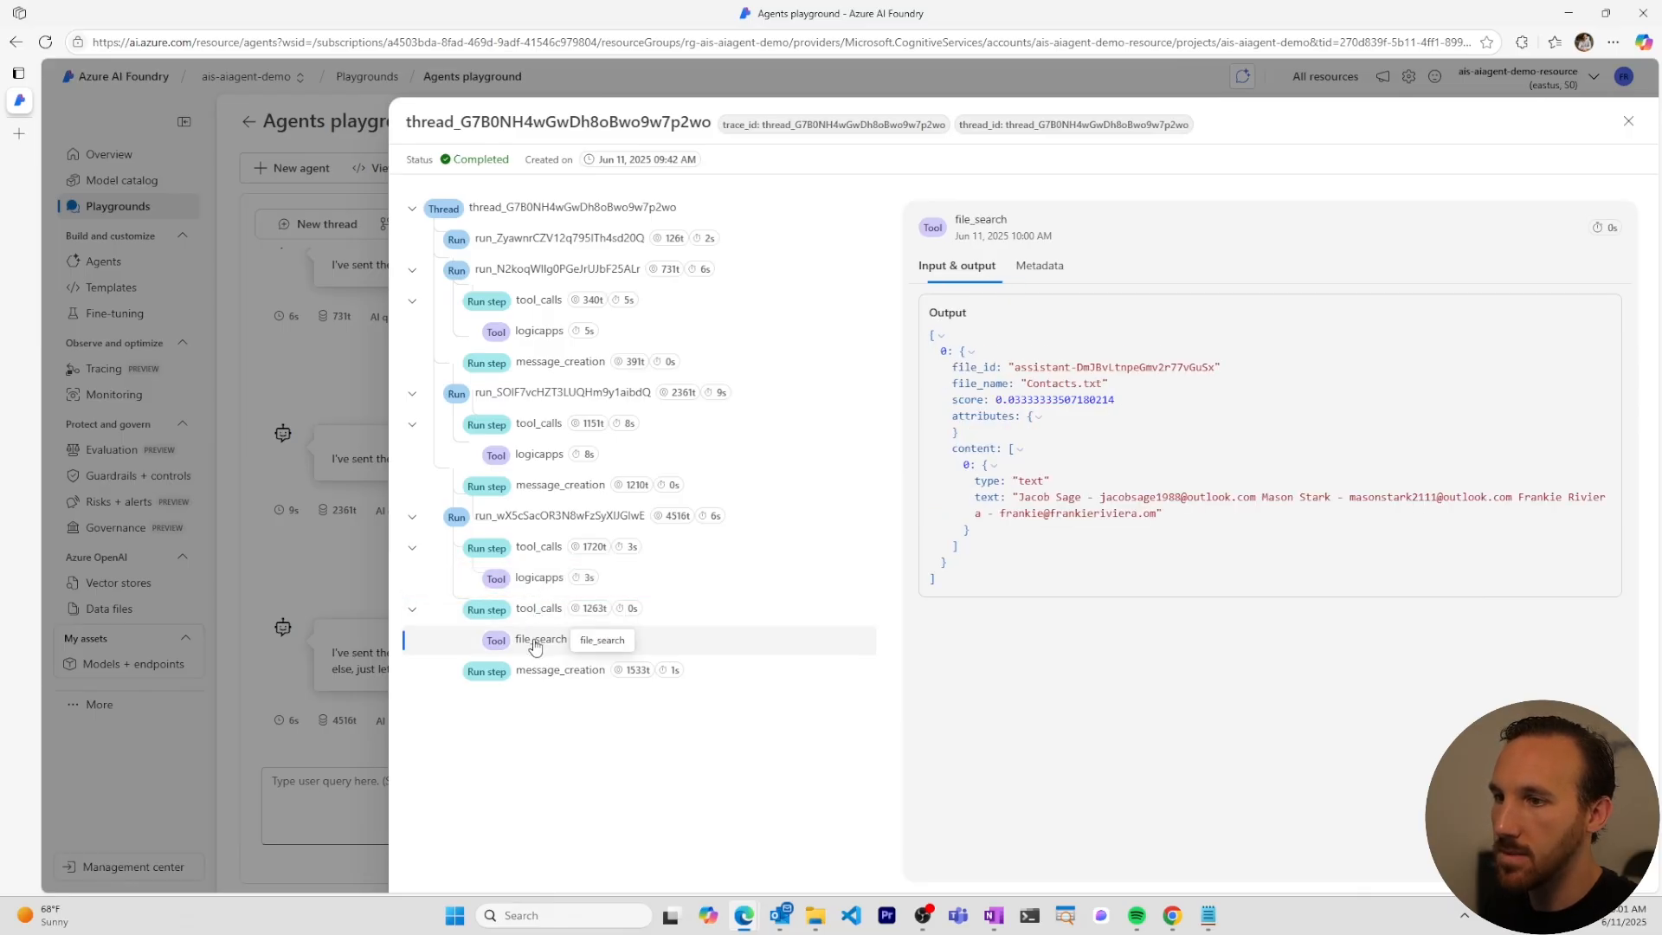
click(540, 639)
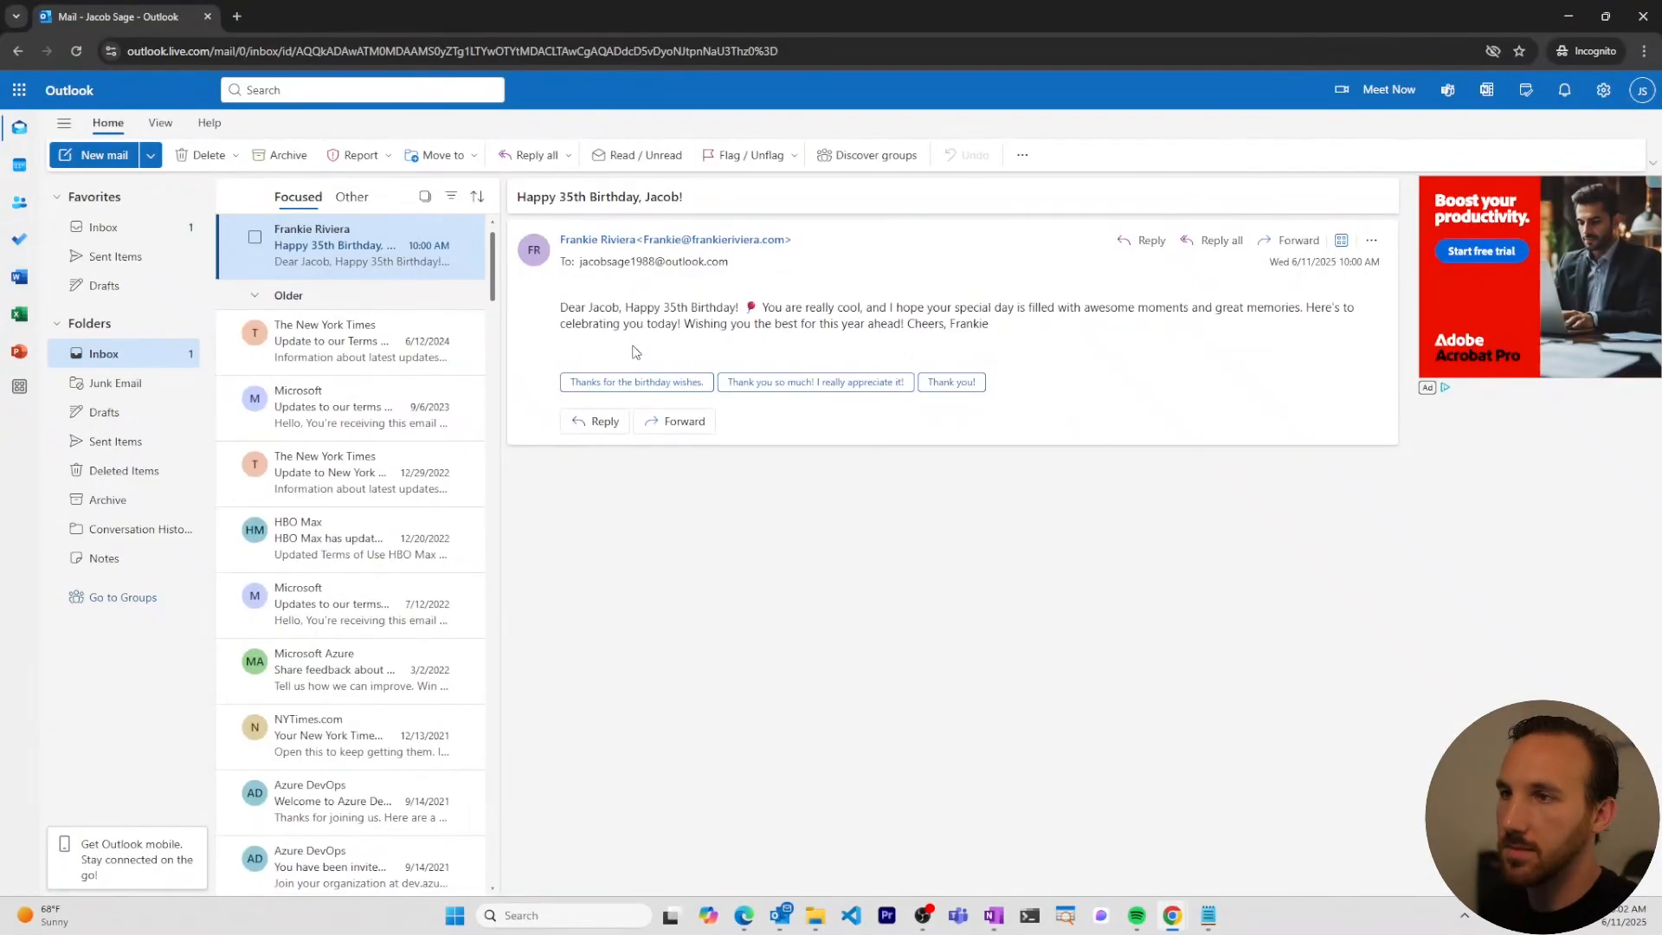
mouse_move(583, 346)
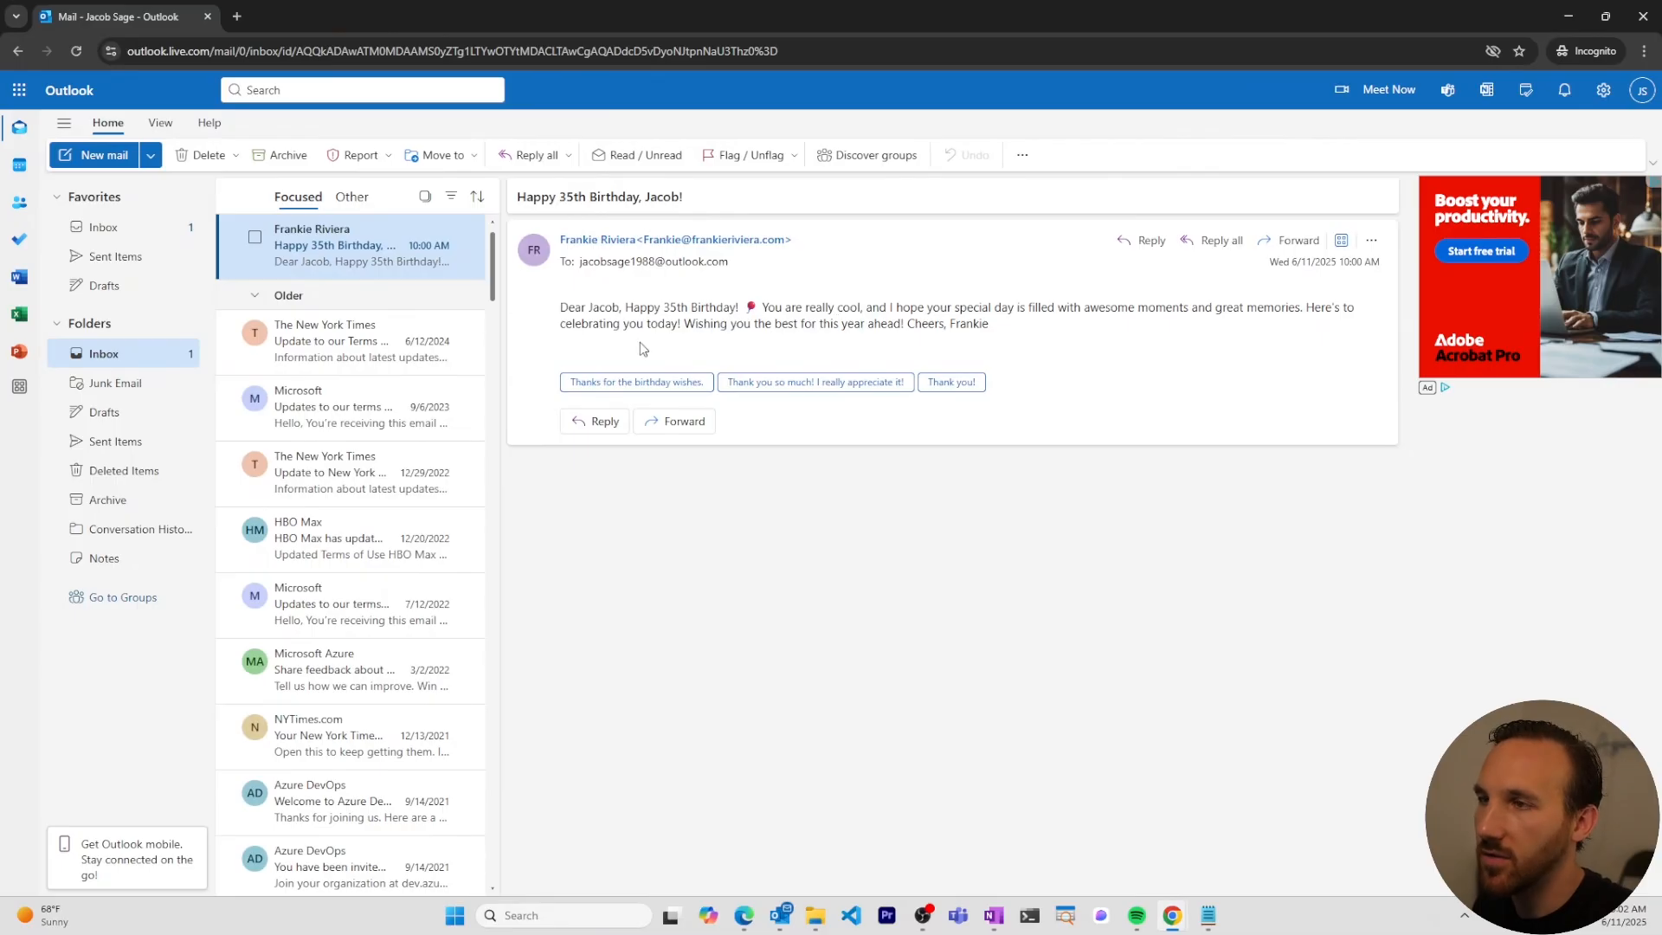
mouse_move(976, 348)
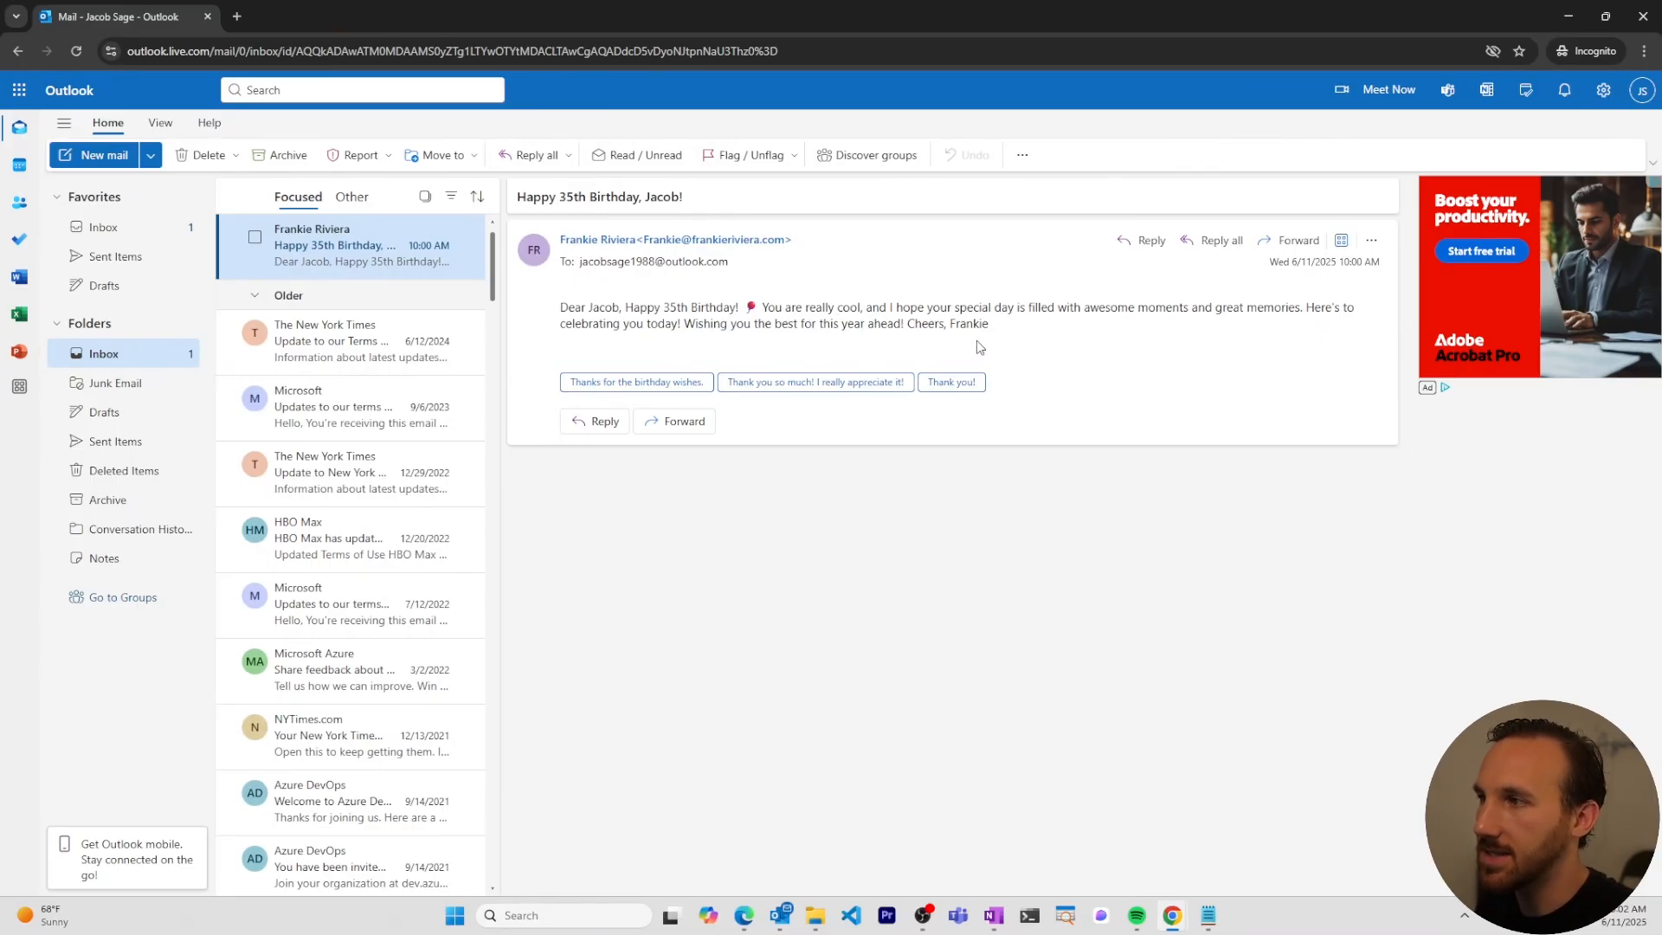